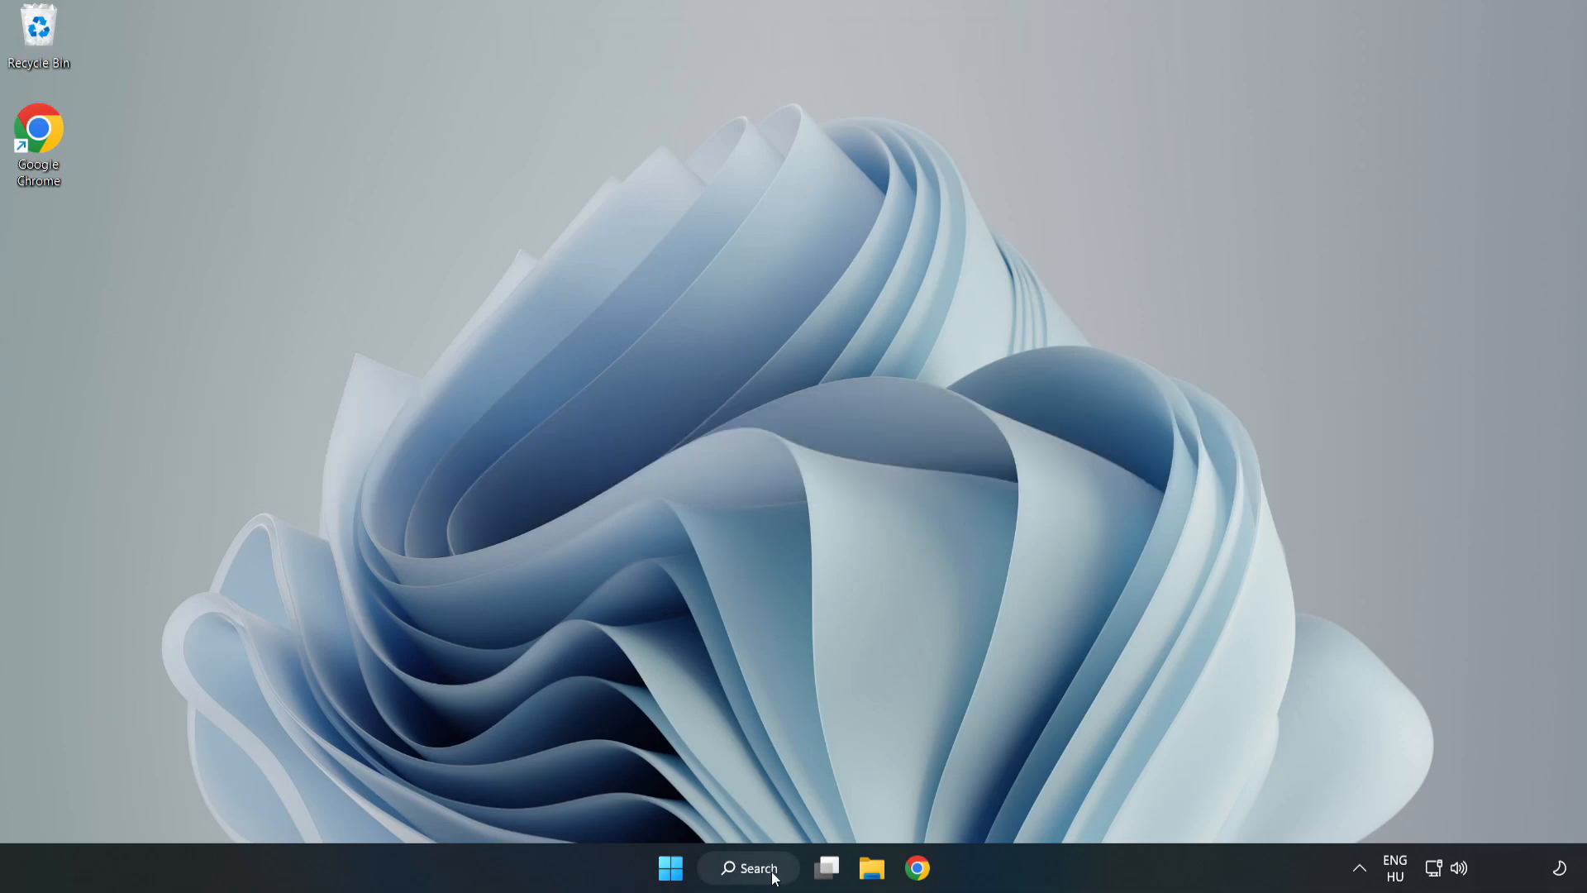
Search Windows for 'device manager' and open Device Manager from the results
left_click(748, 868)
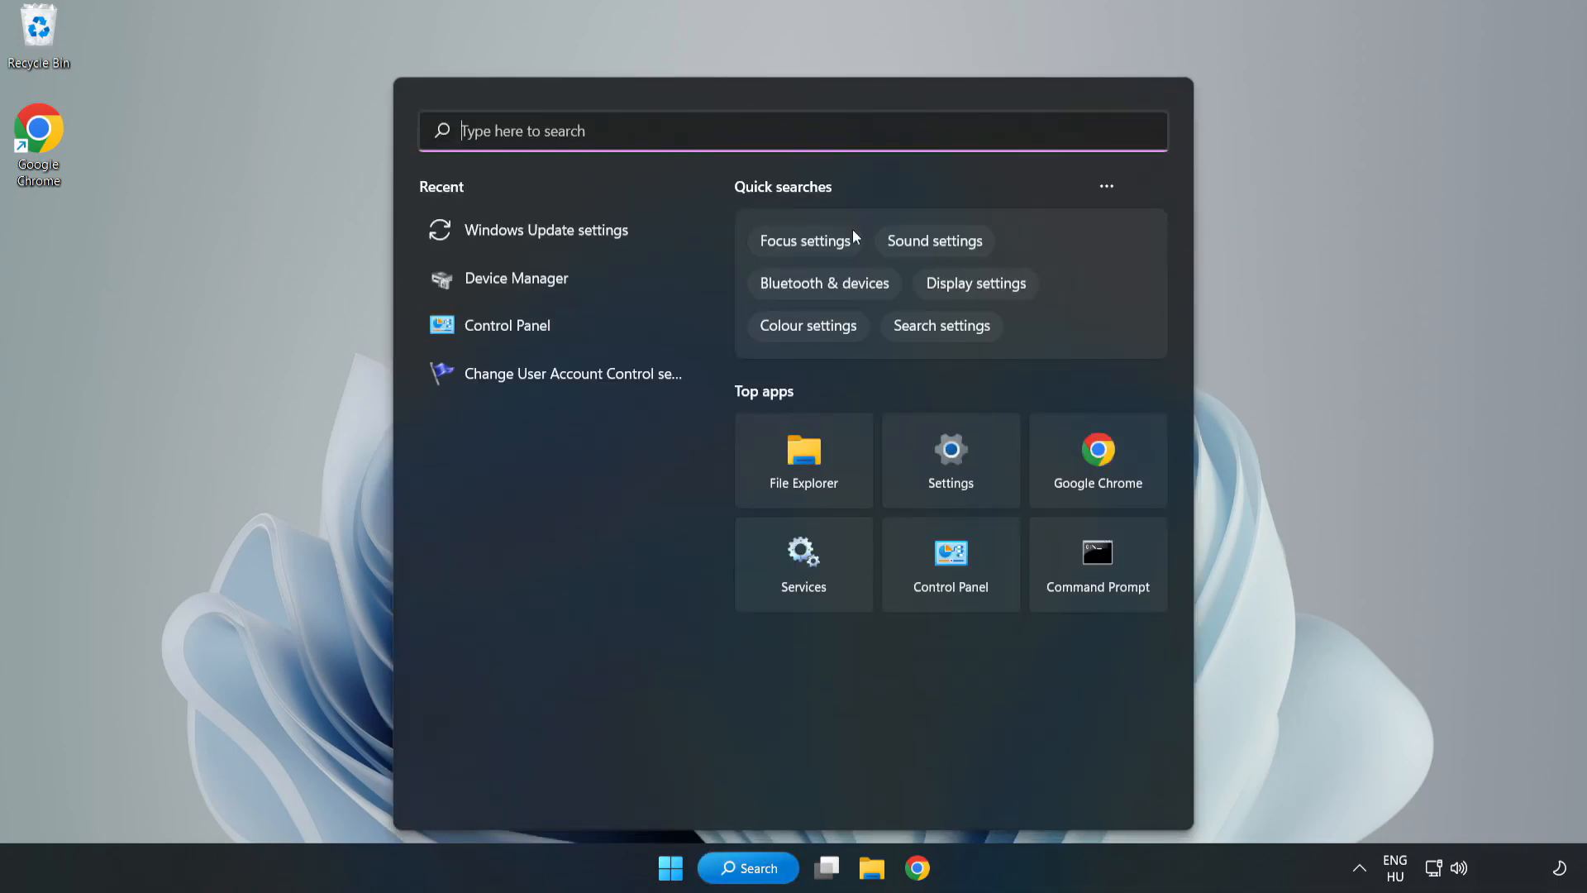
type("device manager")
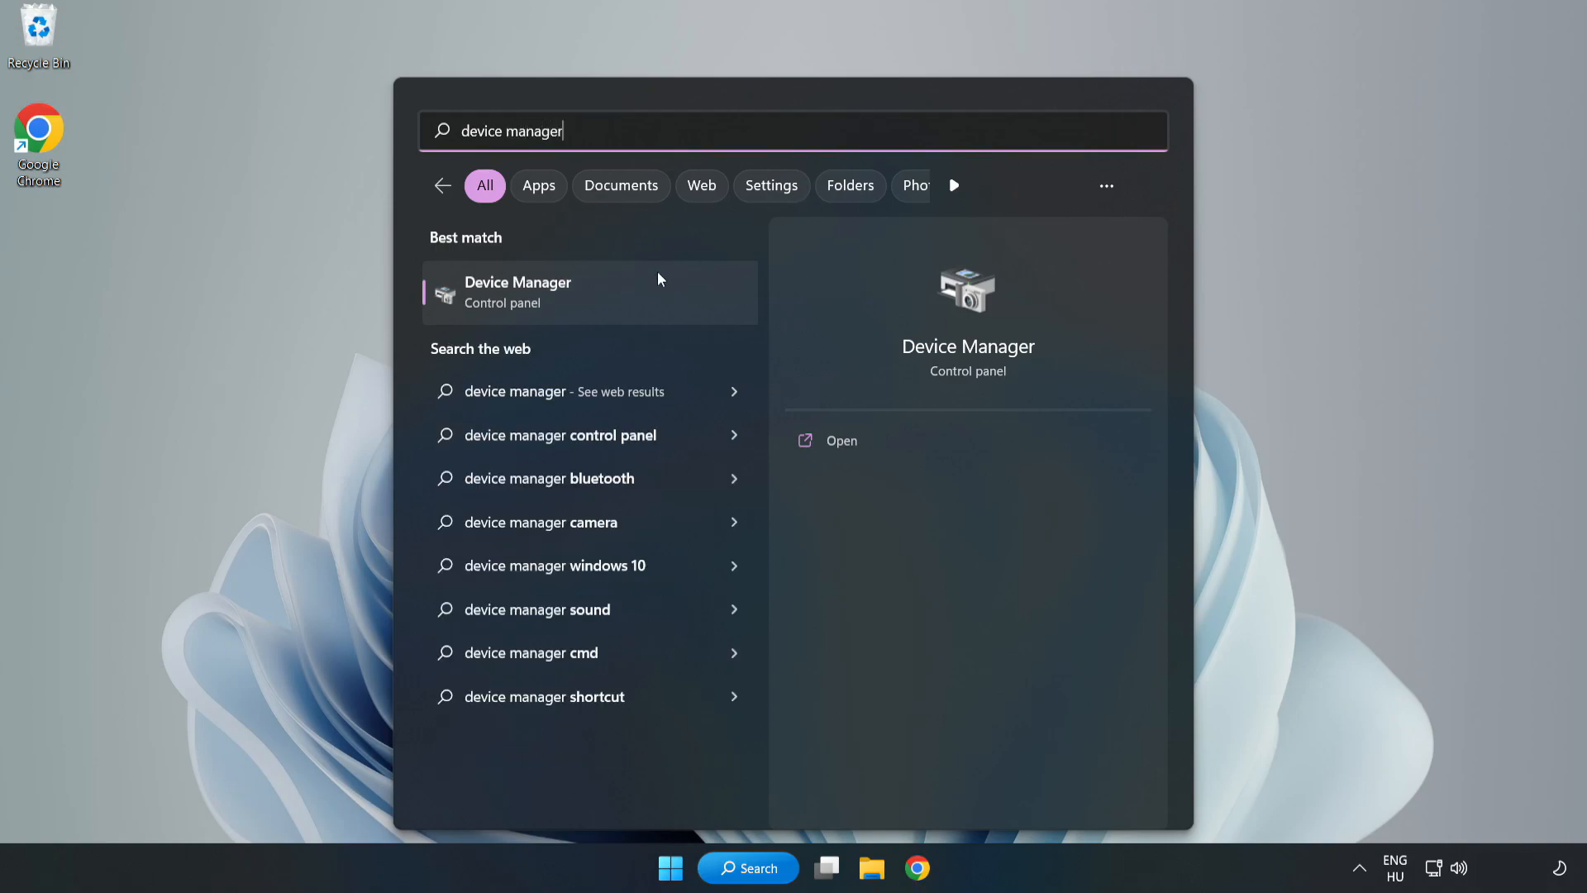
mouse_move(591, 307)
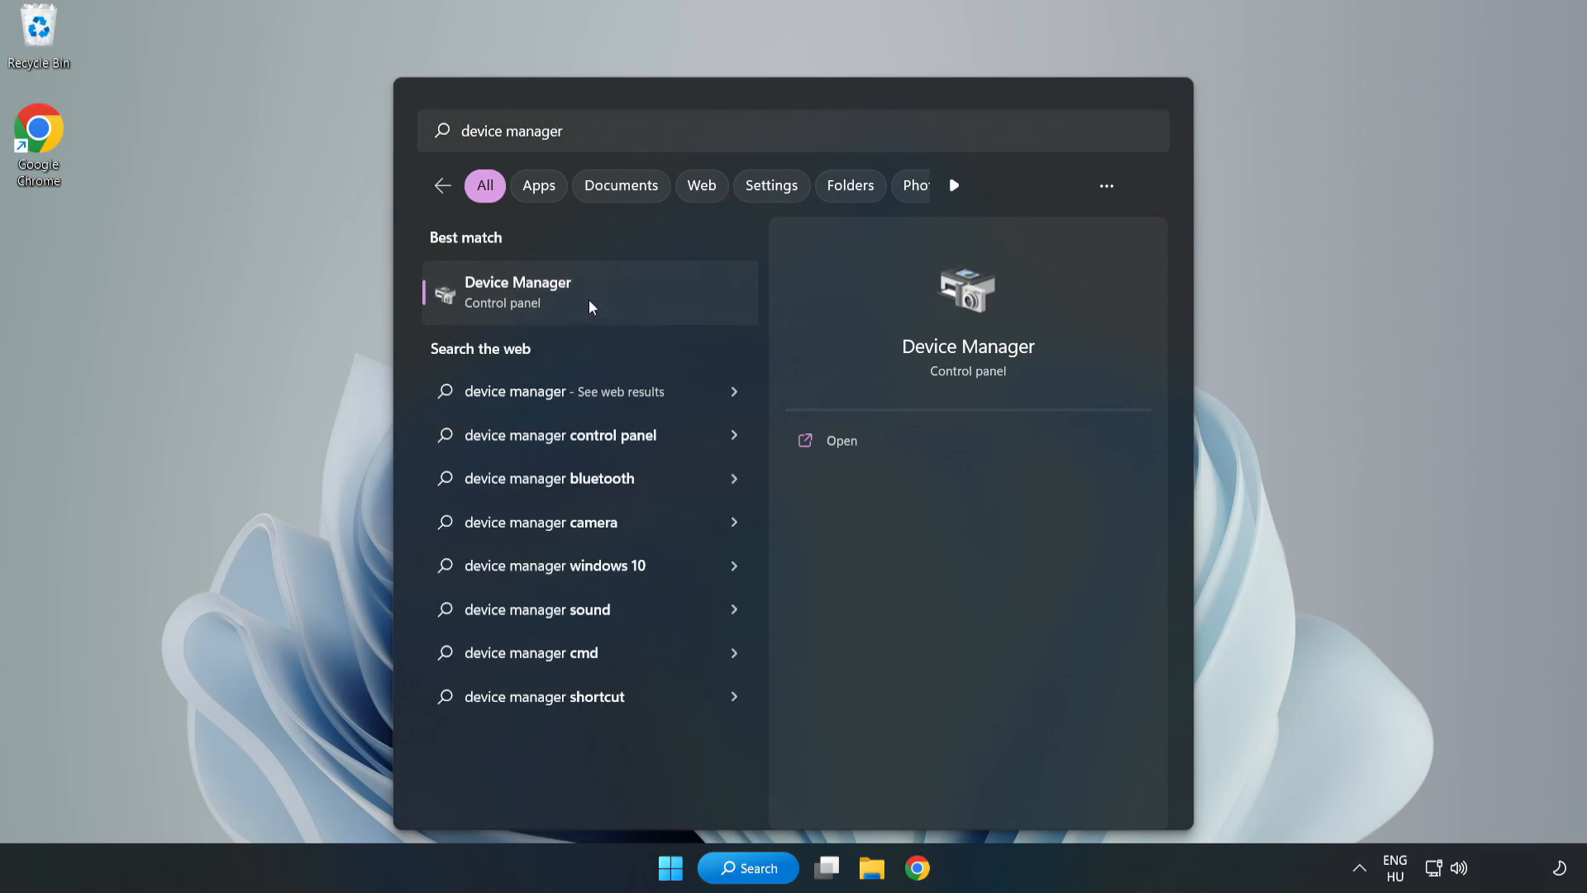
left_click(539, 294)
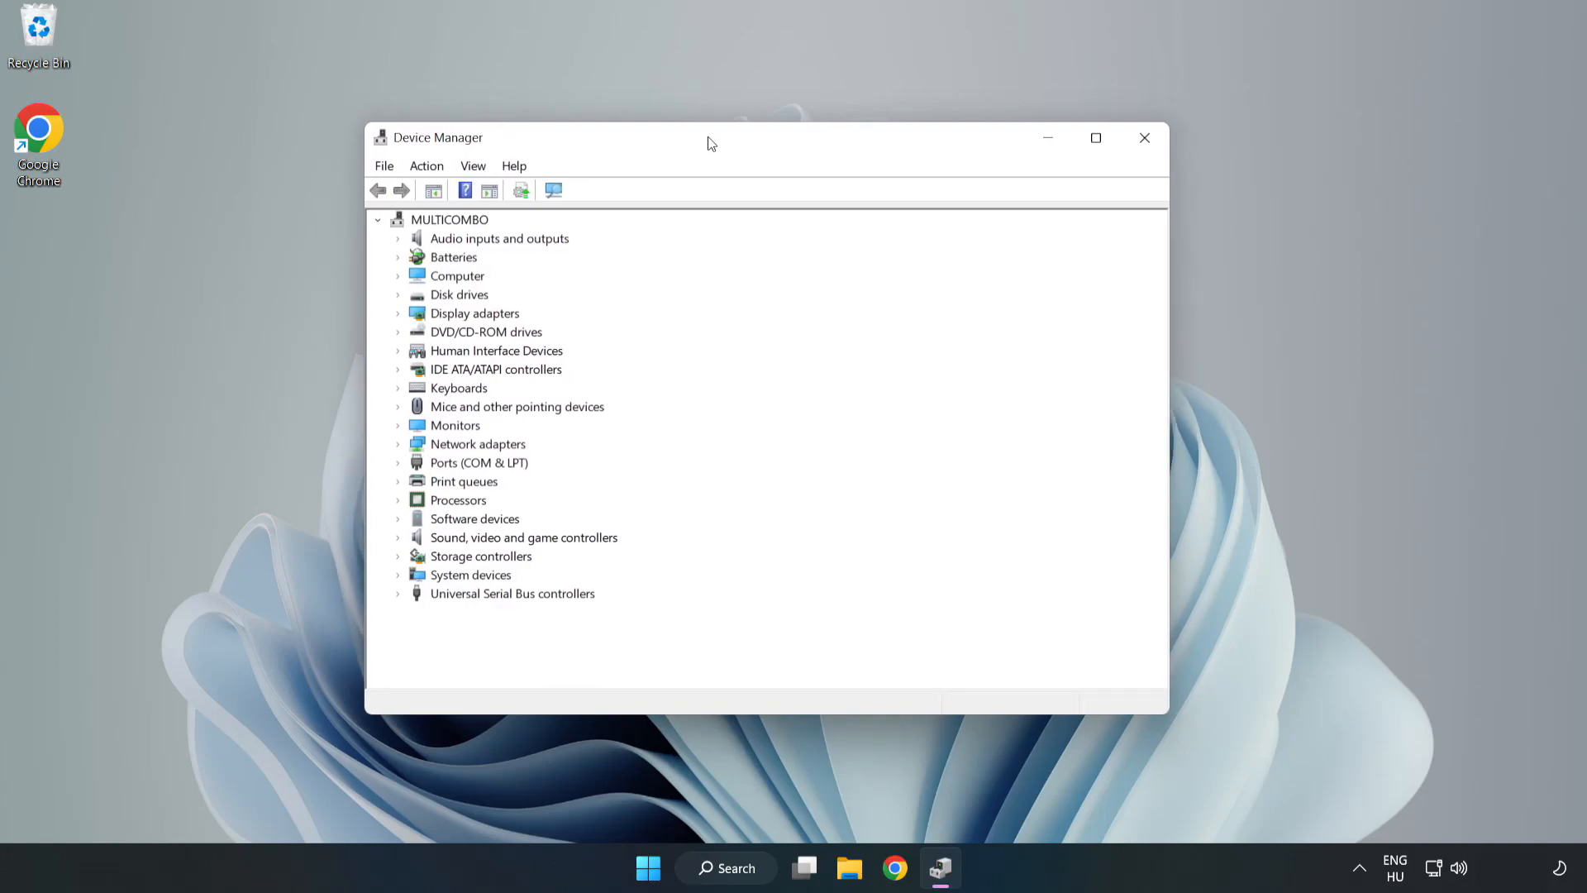
Auto-search drivers for the VMware SVGA 3D display adapter, then close Device Manager
left_click(474, 314)
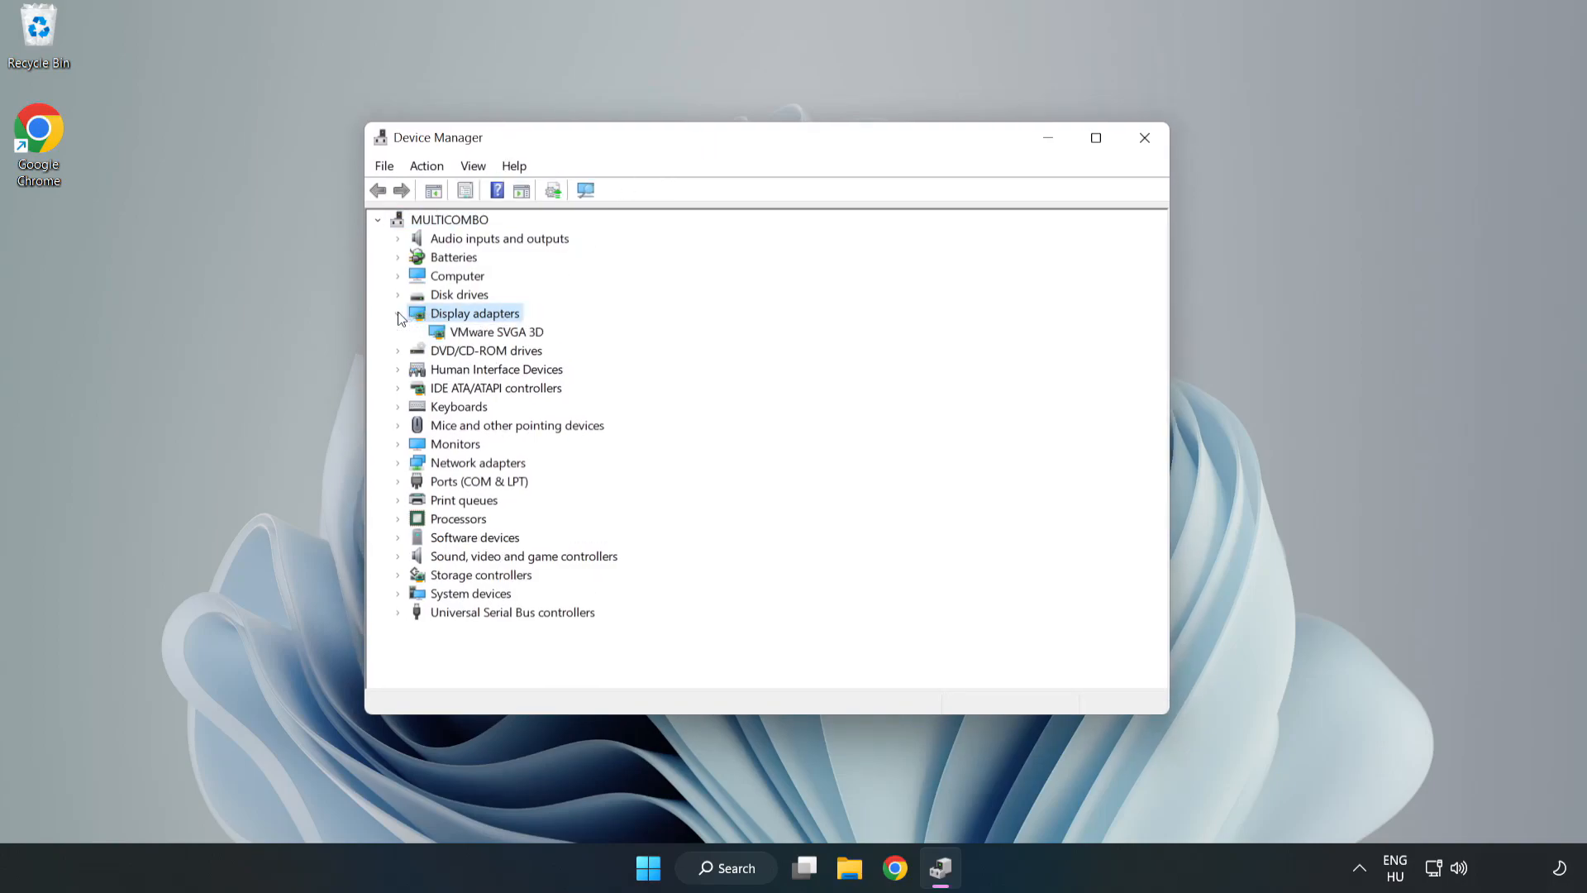
left_click(496, 332)
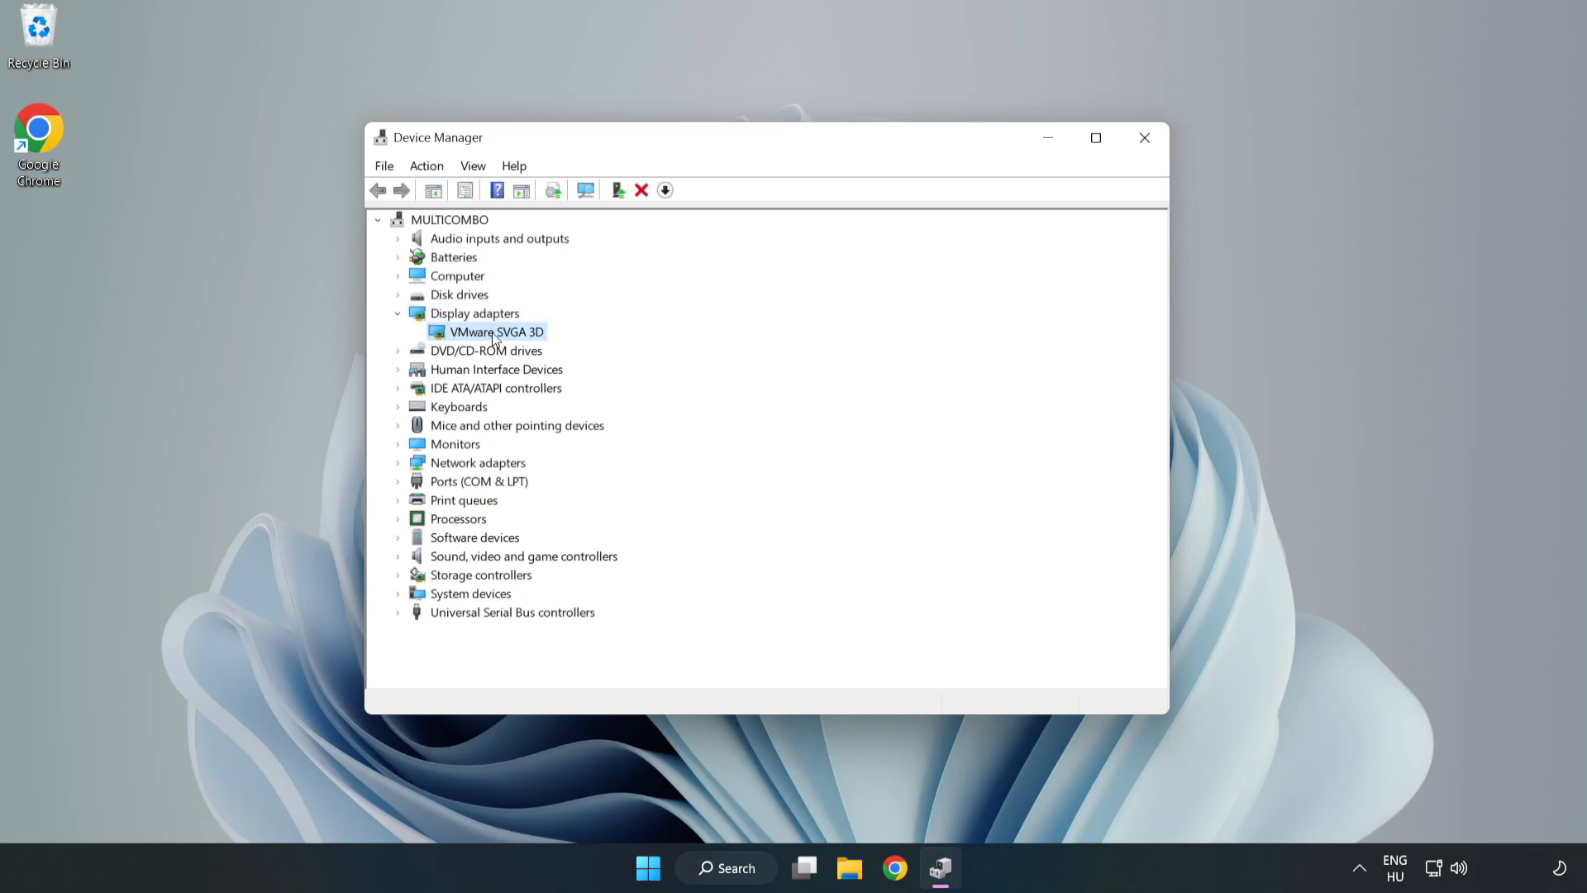
right_click(495, 331)
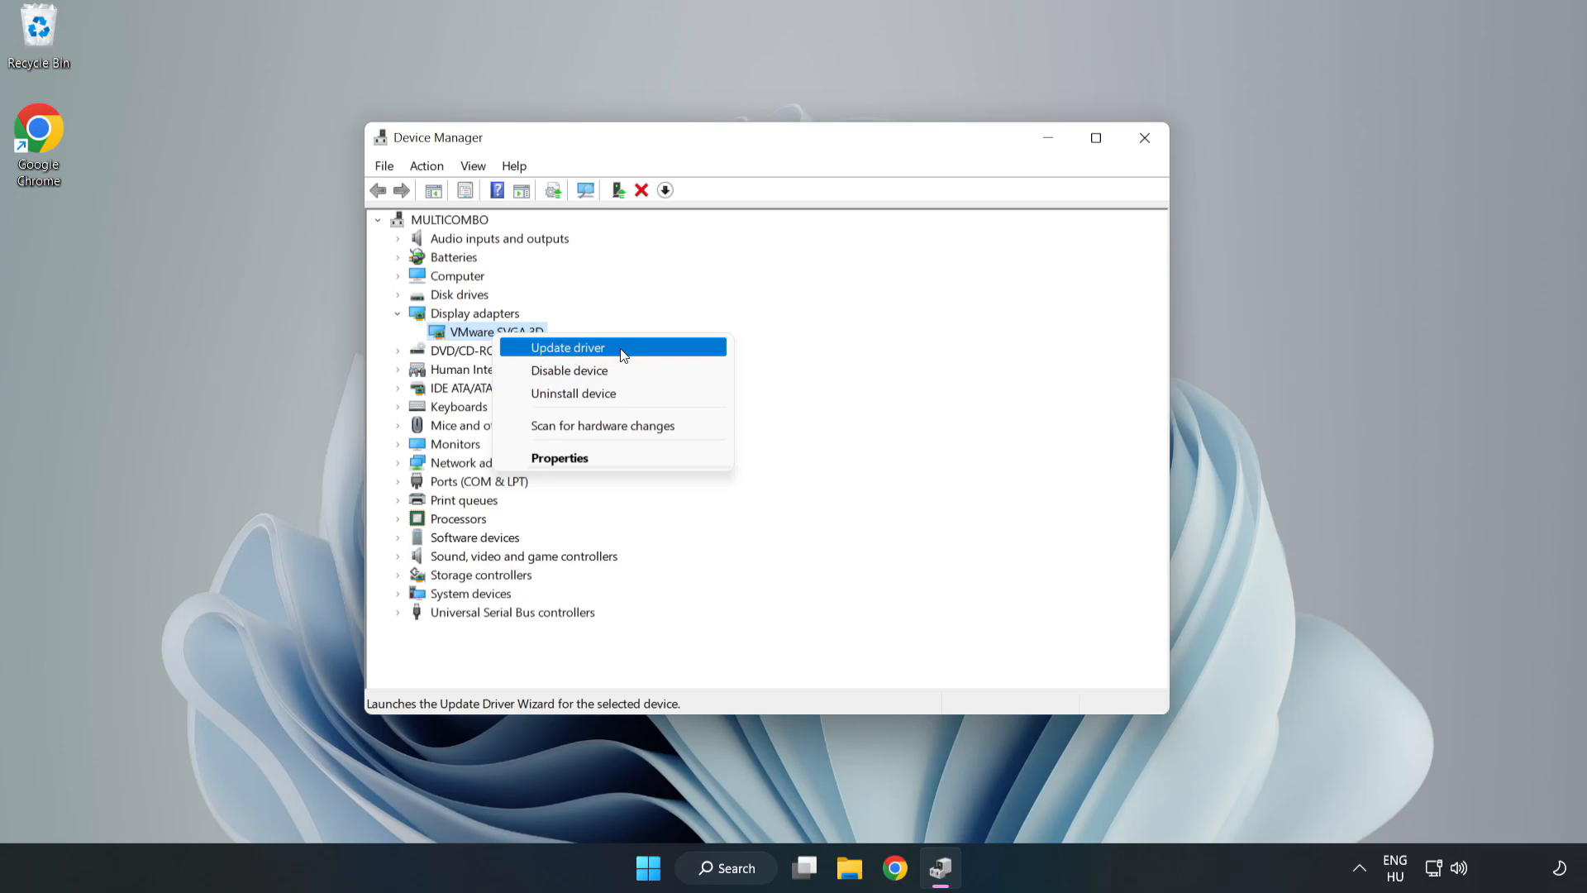
left_click(567, 348)
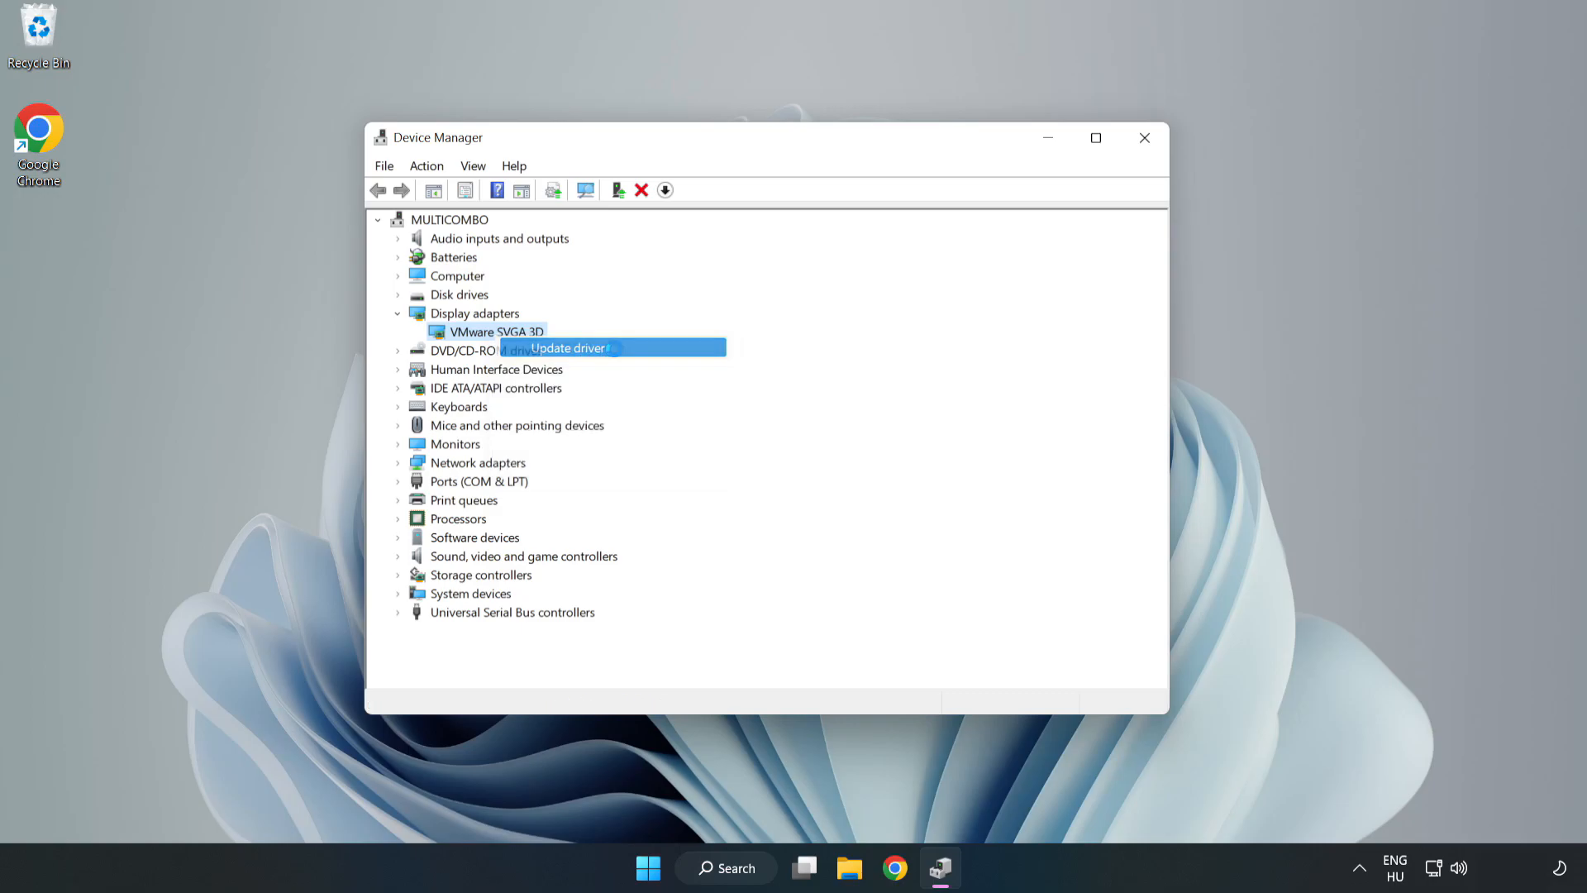
left_click(566, 348)
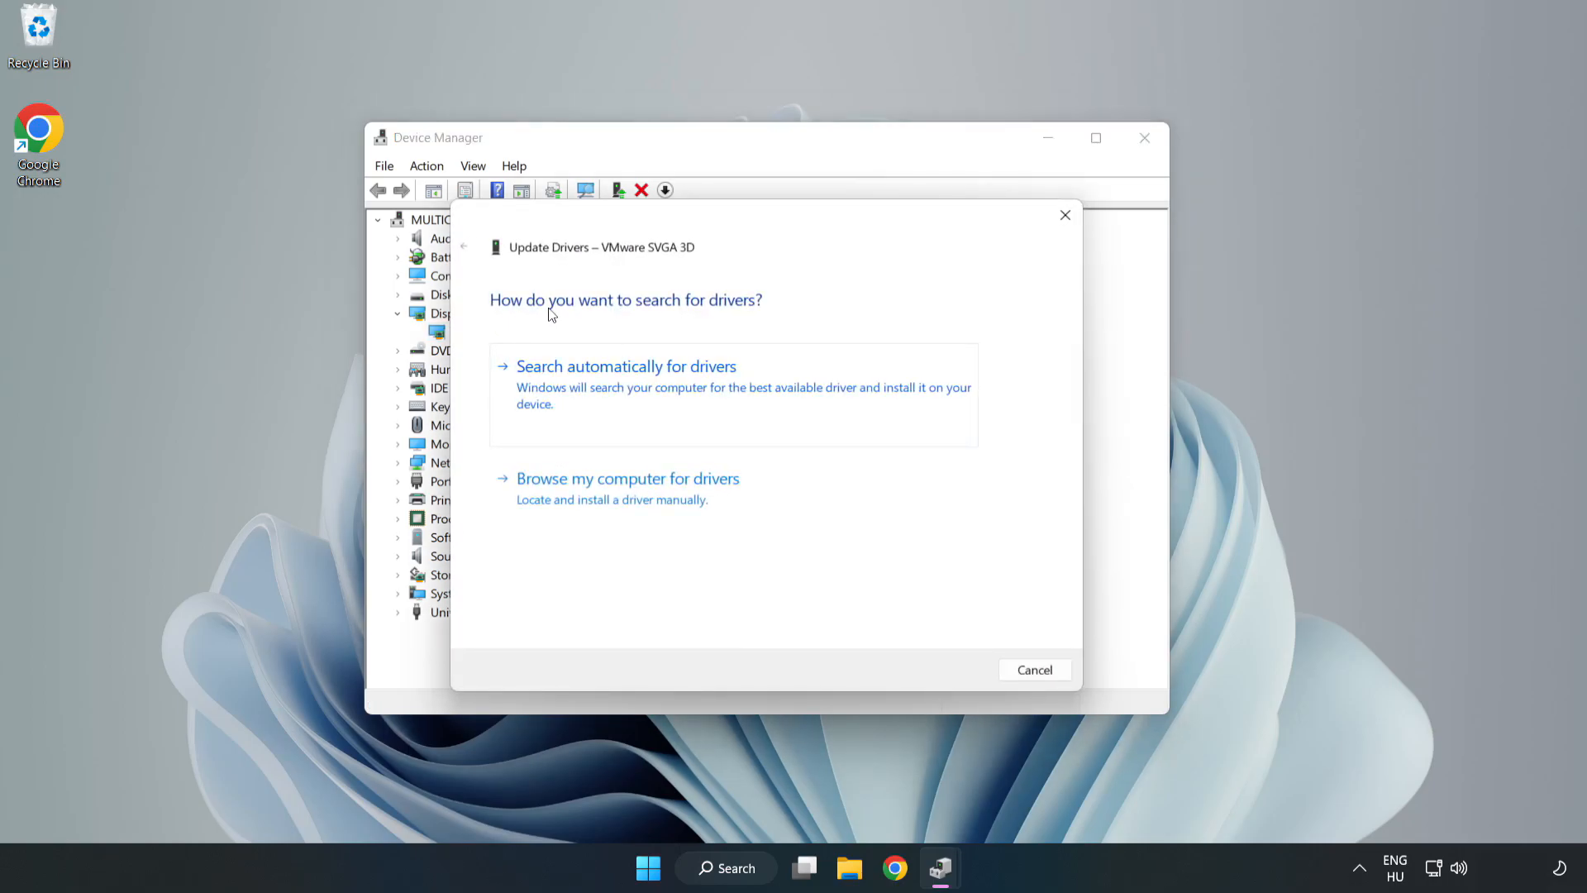
mouse_move(712, 382)
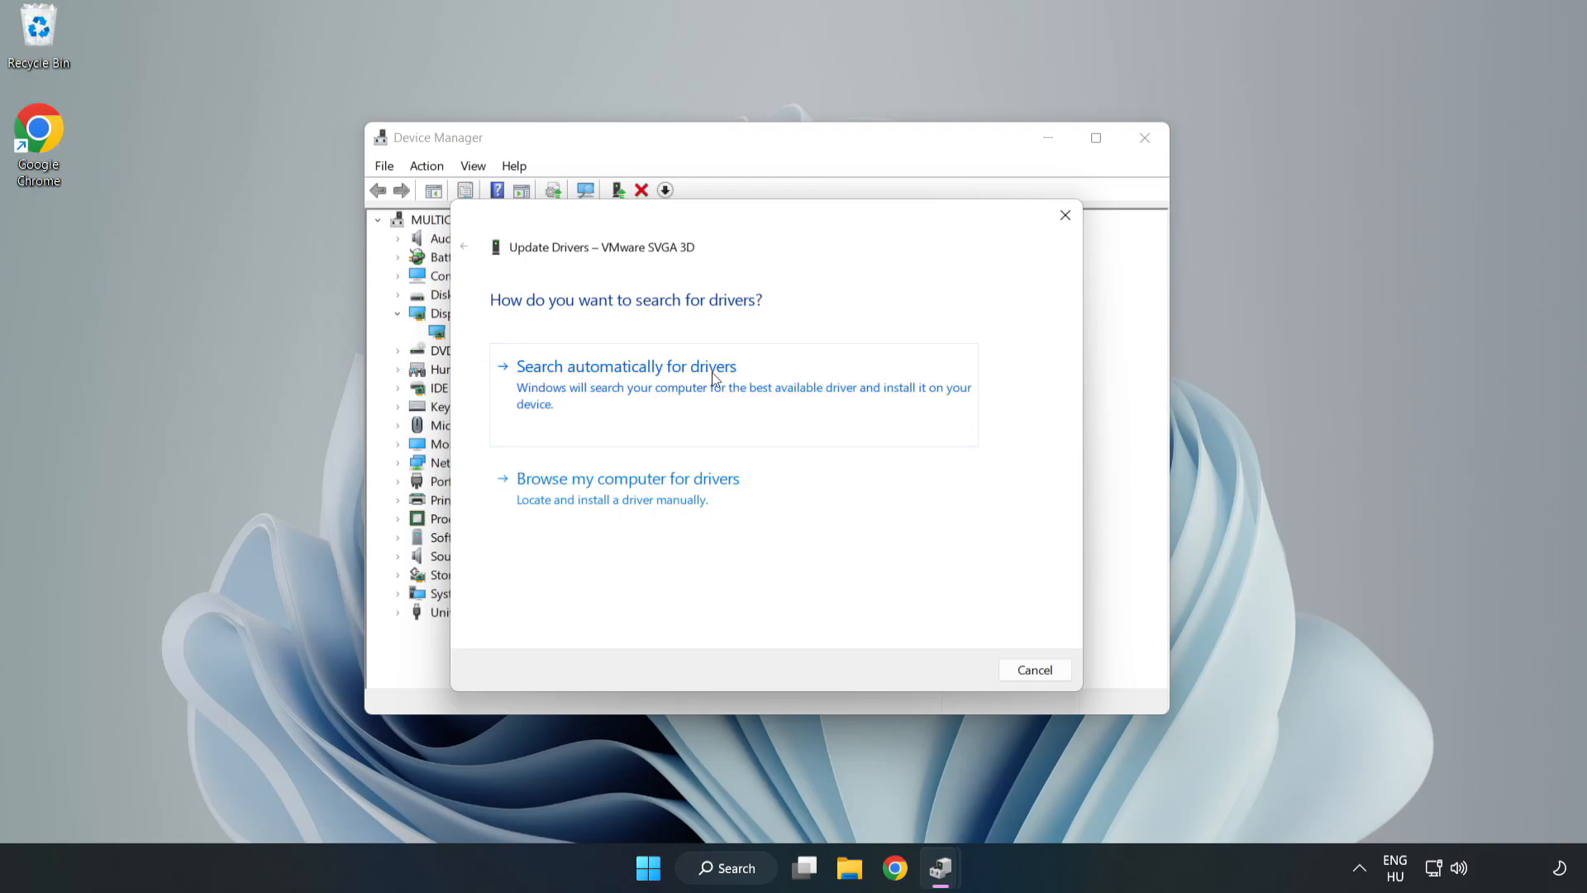
mouse_move(632, 388)
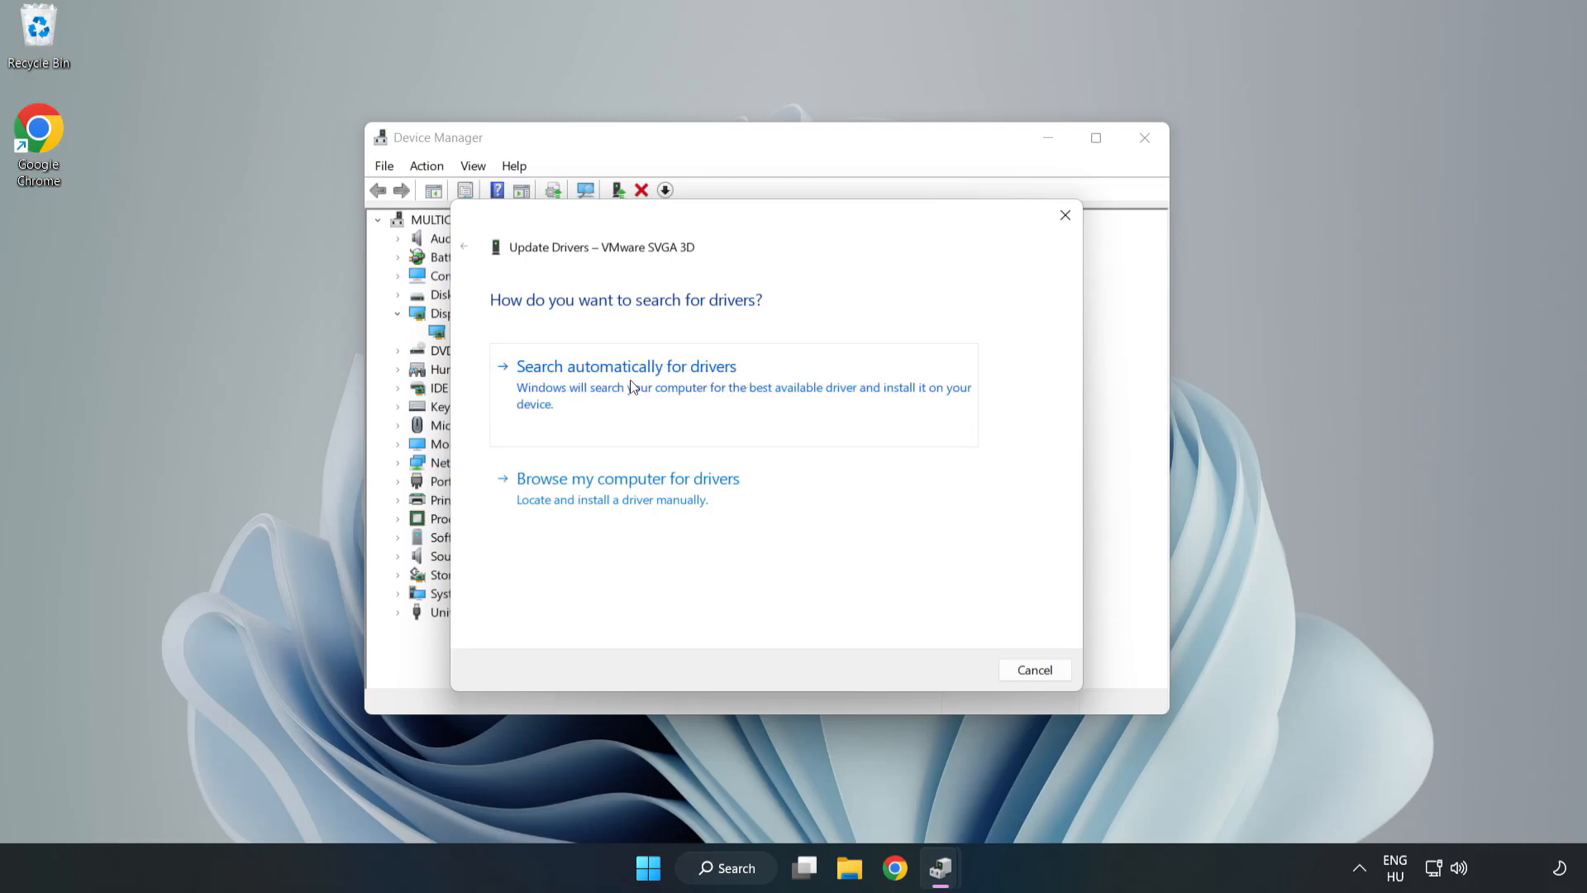
left_click(626, 366)
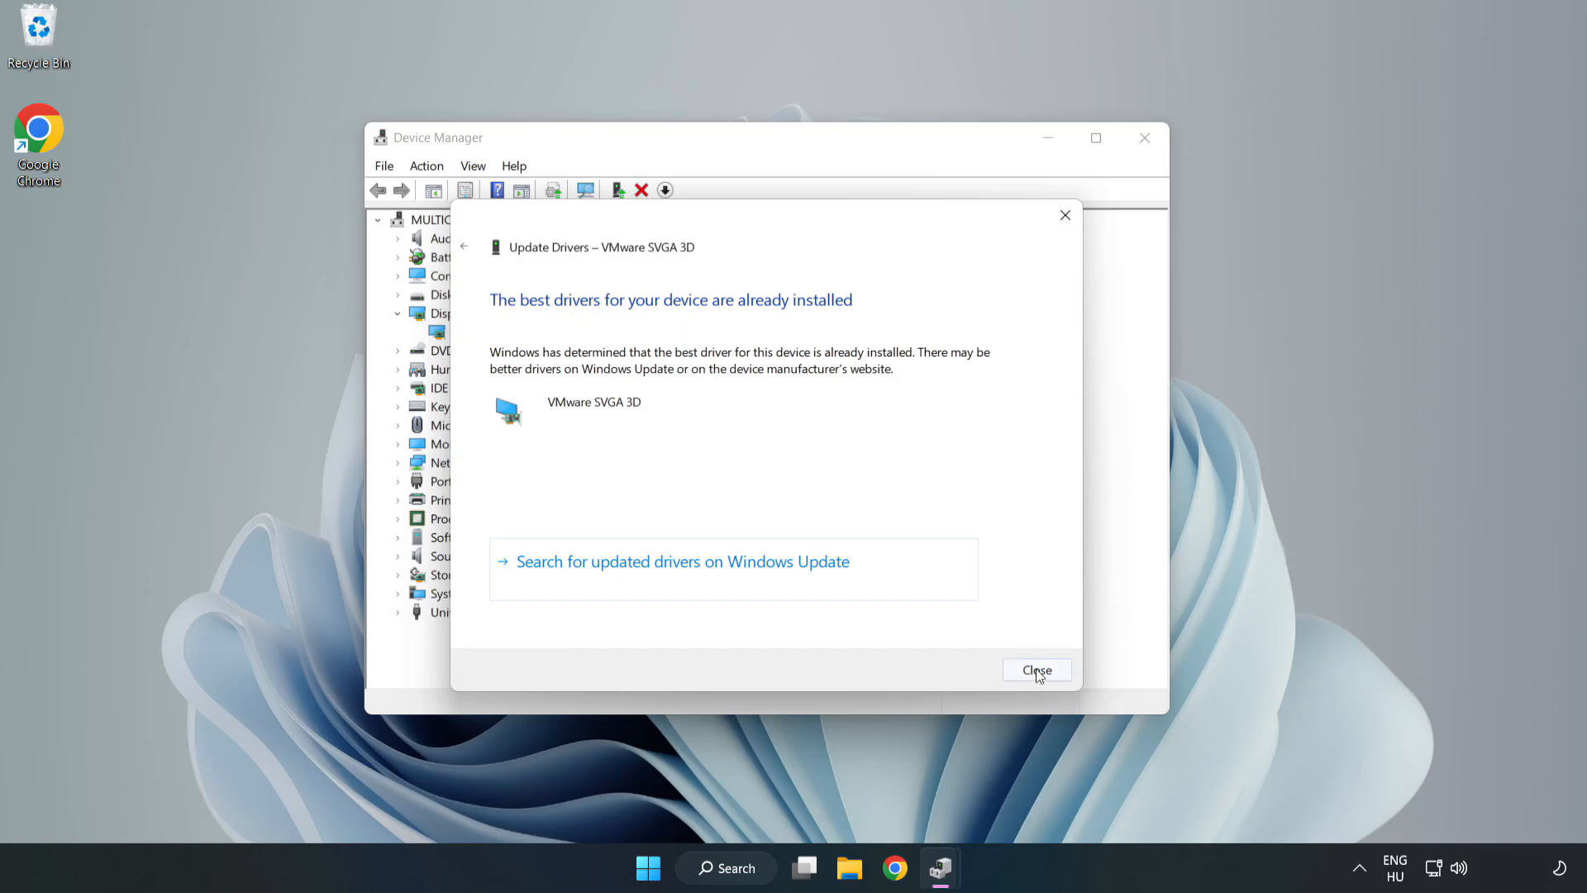
left_click(1038, 670)
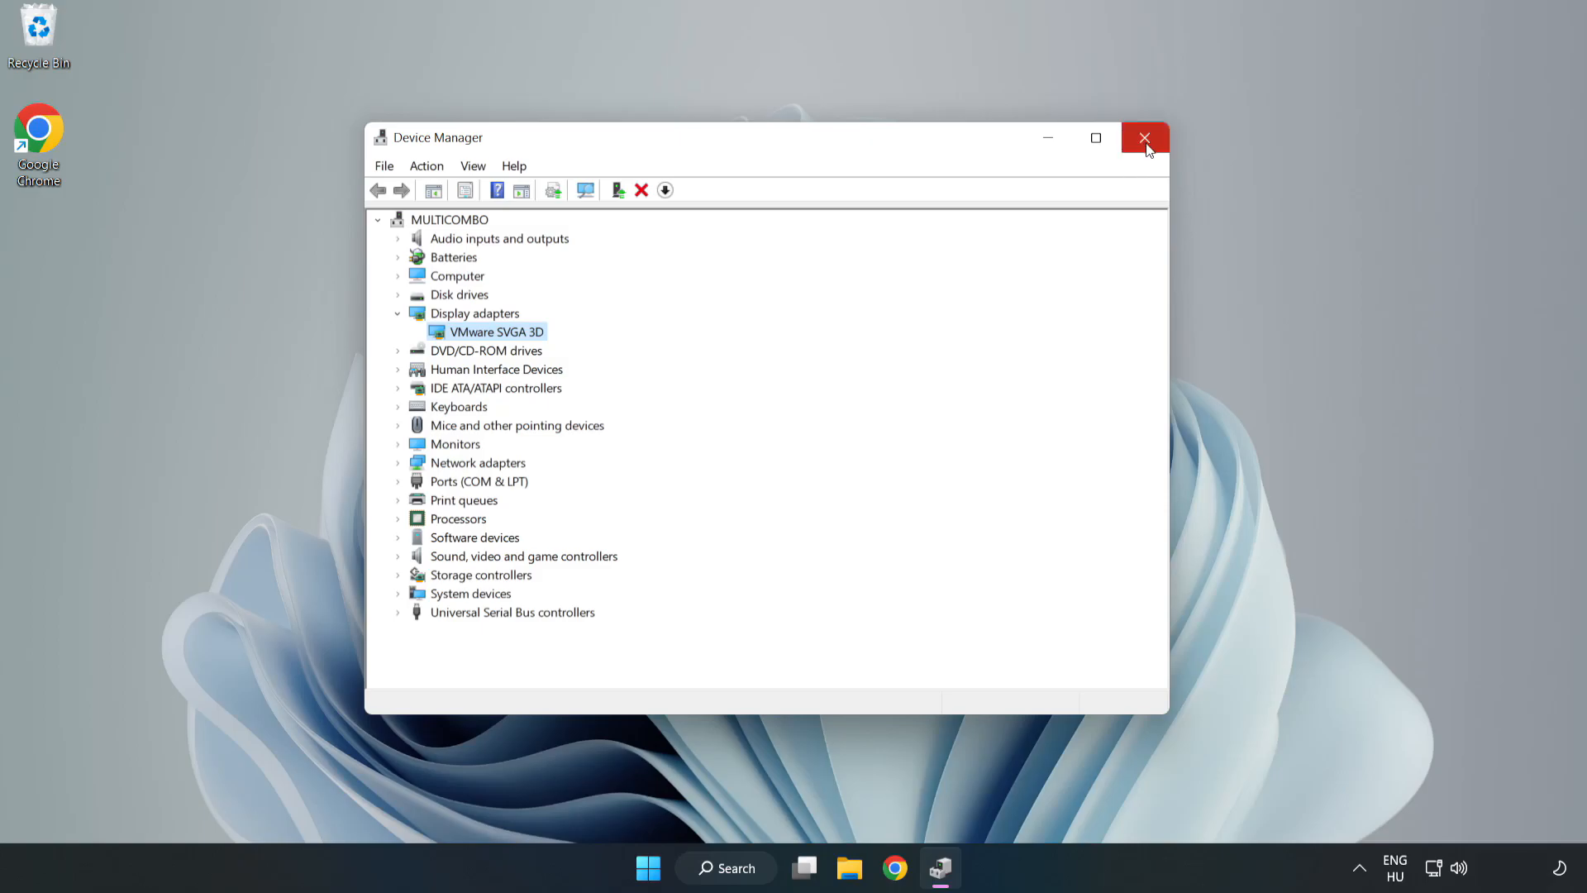
left_click(1144, 138)
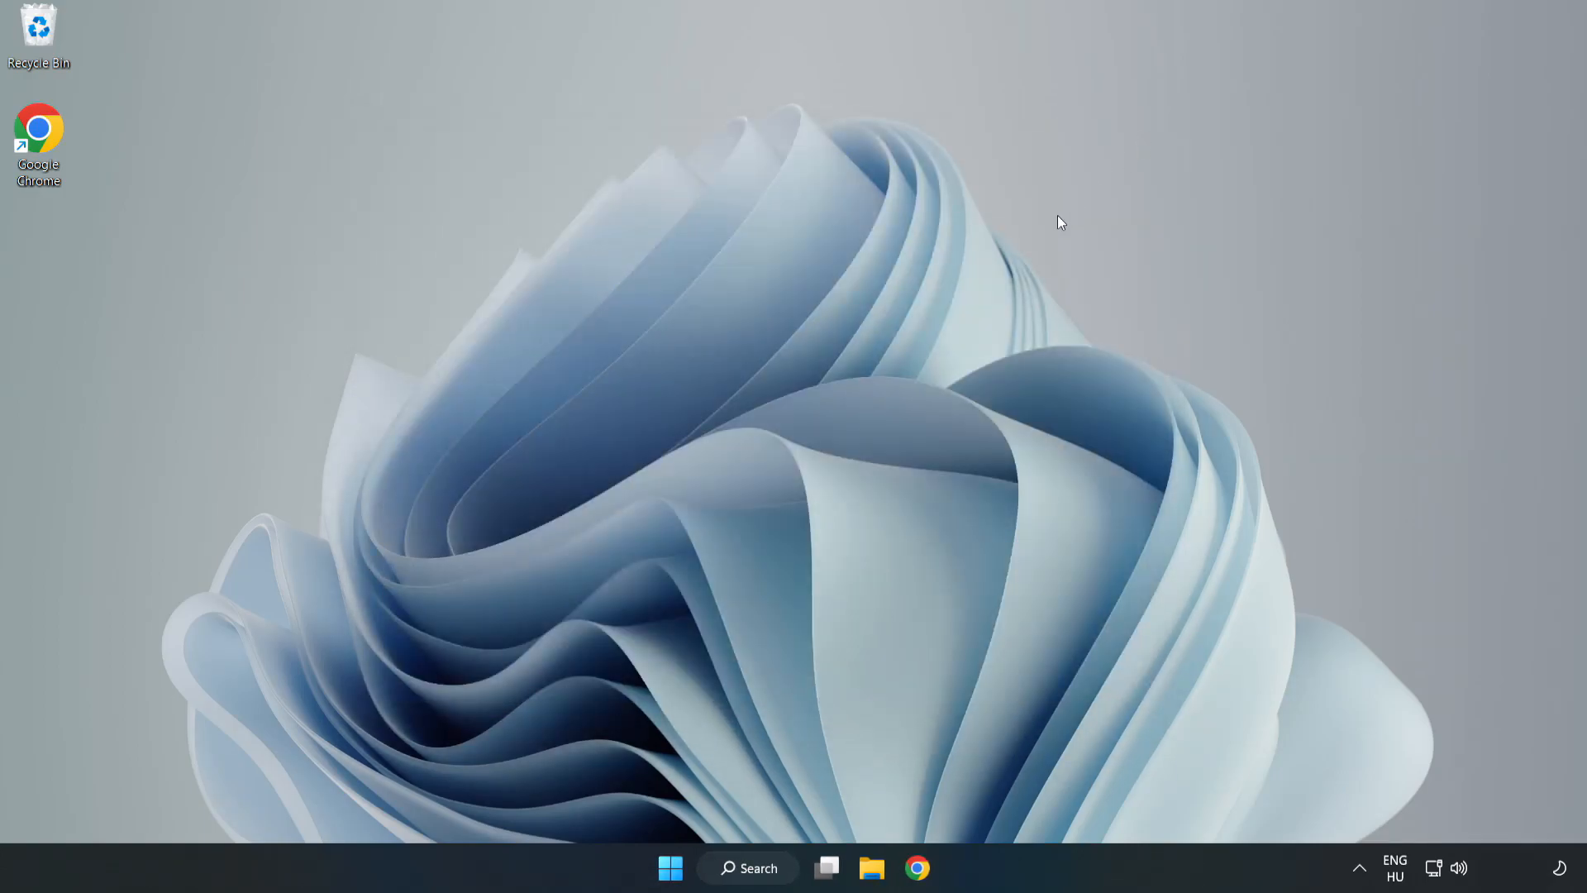
Search Windows for 'update' and open the Windows Update settings page
left_click(759, 869)
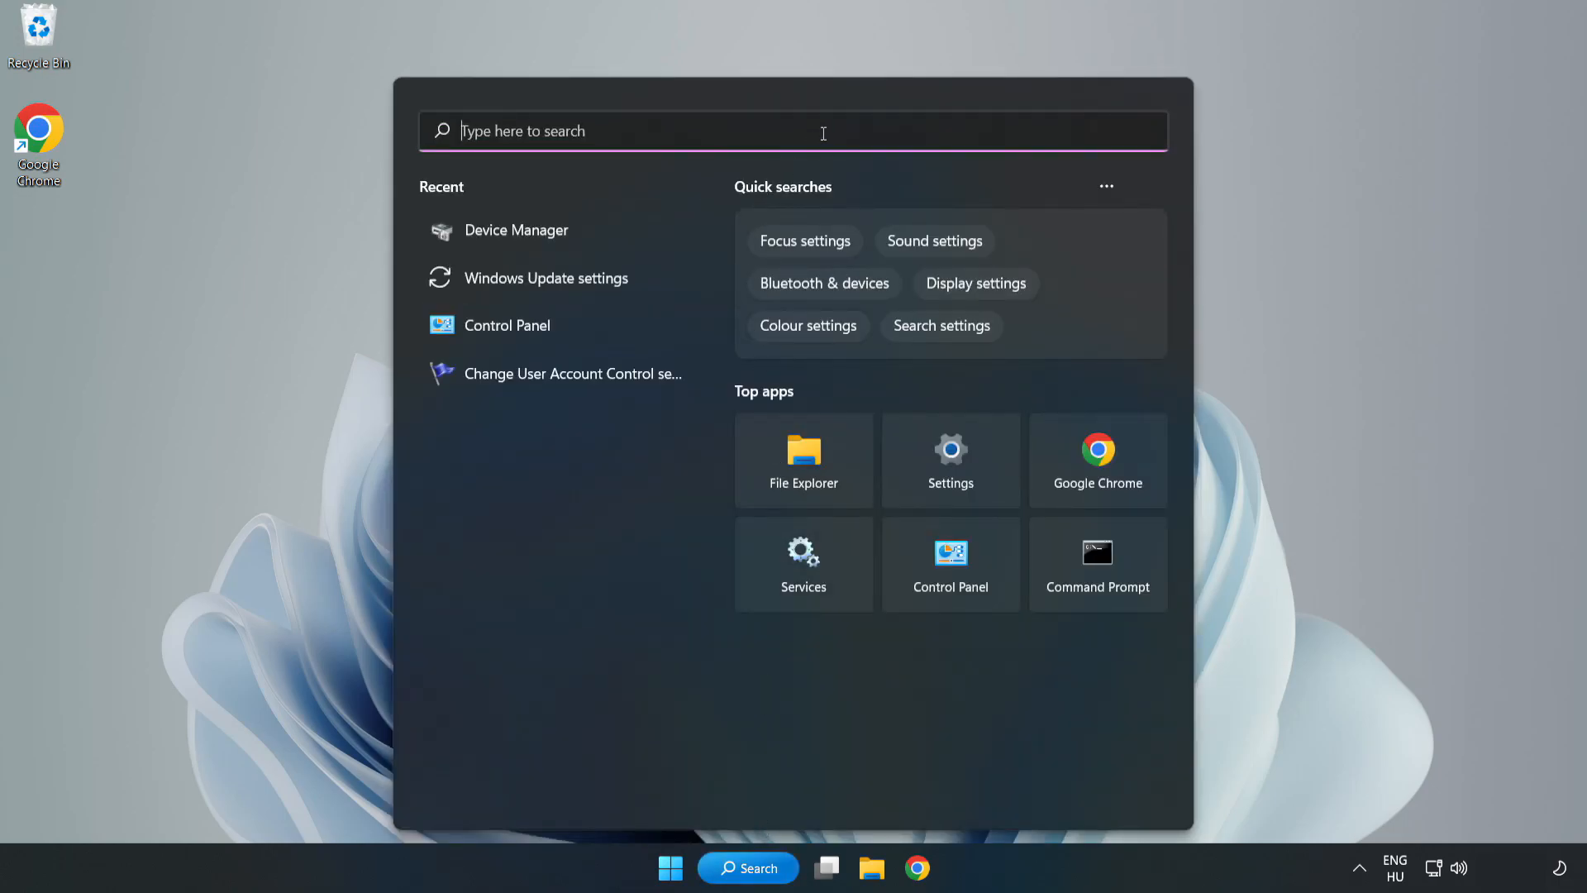
type("upda")
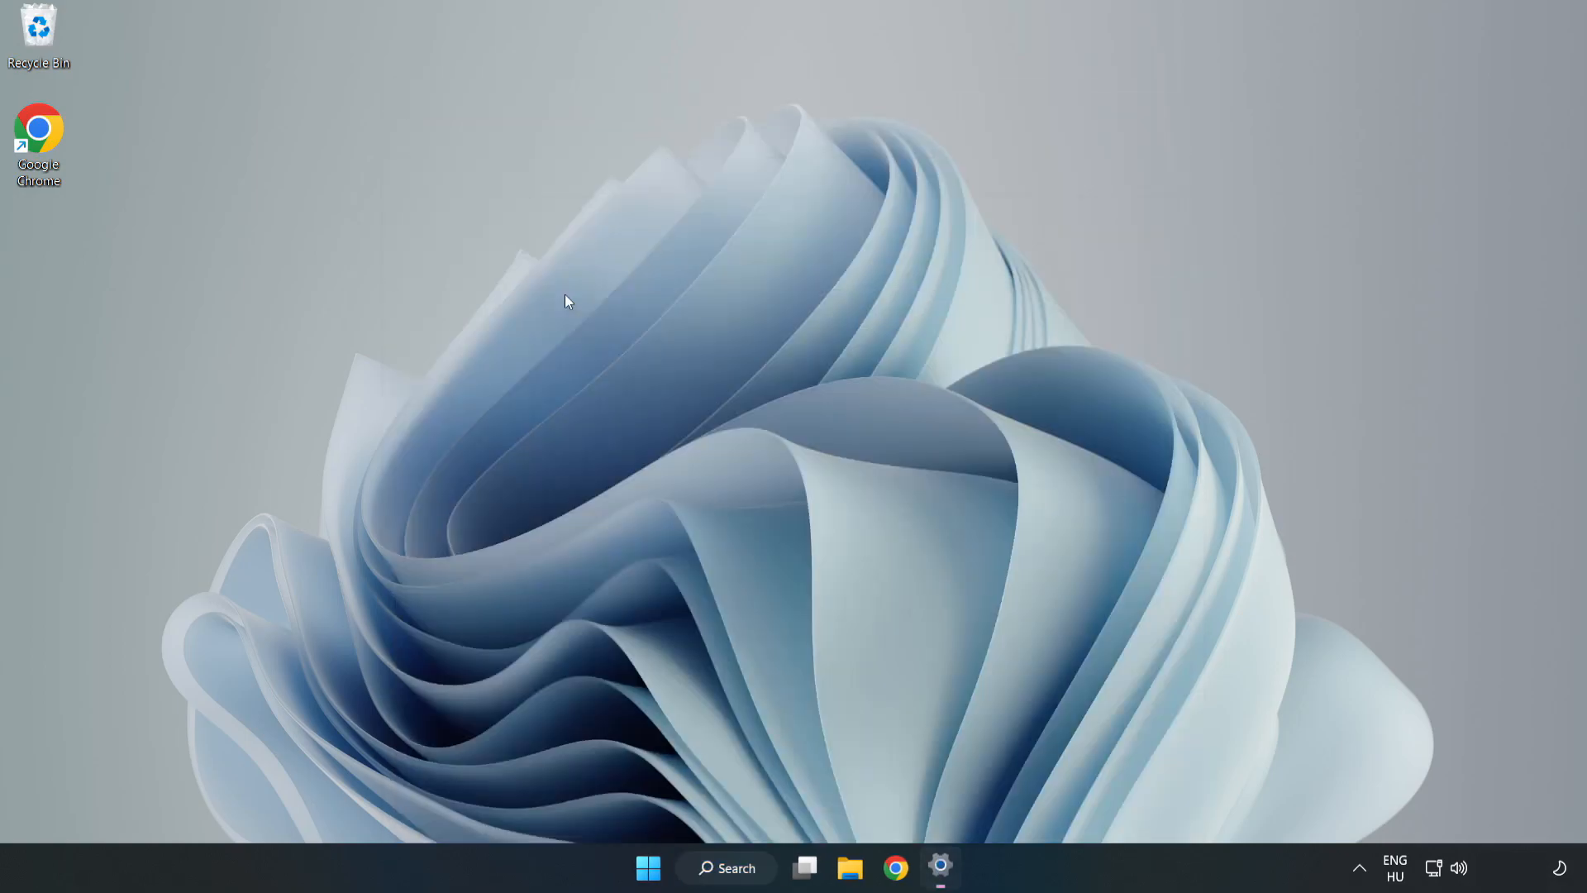
left_click(942, 868)
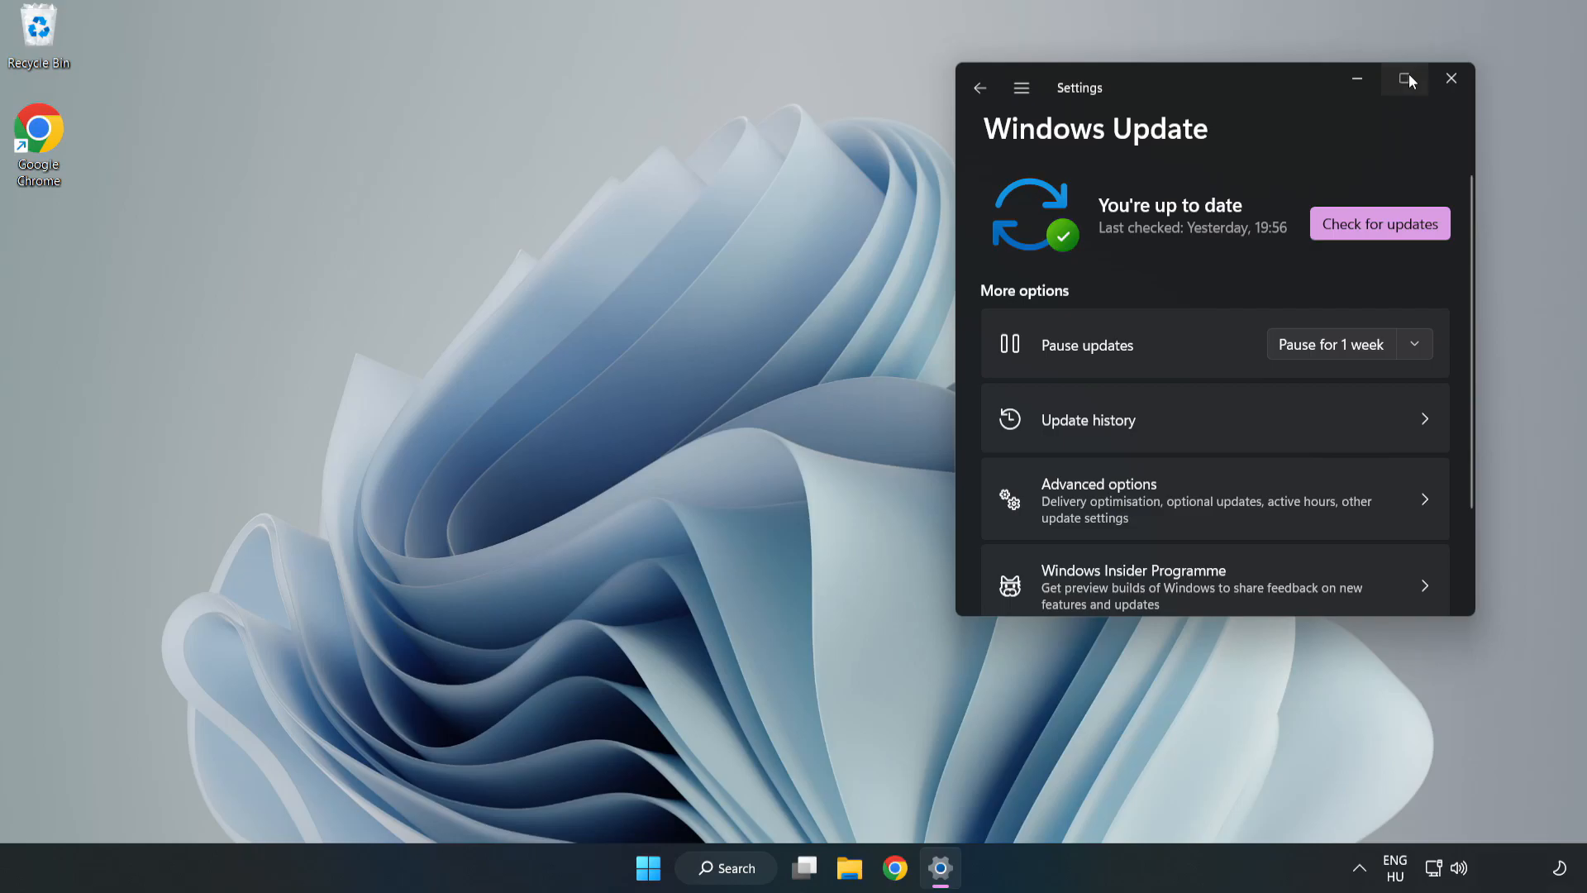
Maximize Settings, run a fresh update check confirming up to date, and close Settings
left_click(1405, 78)
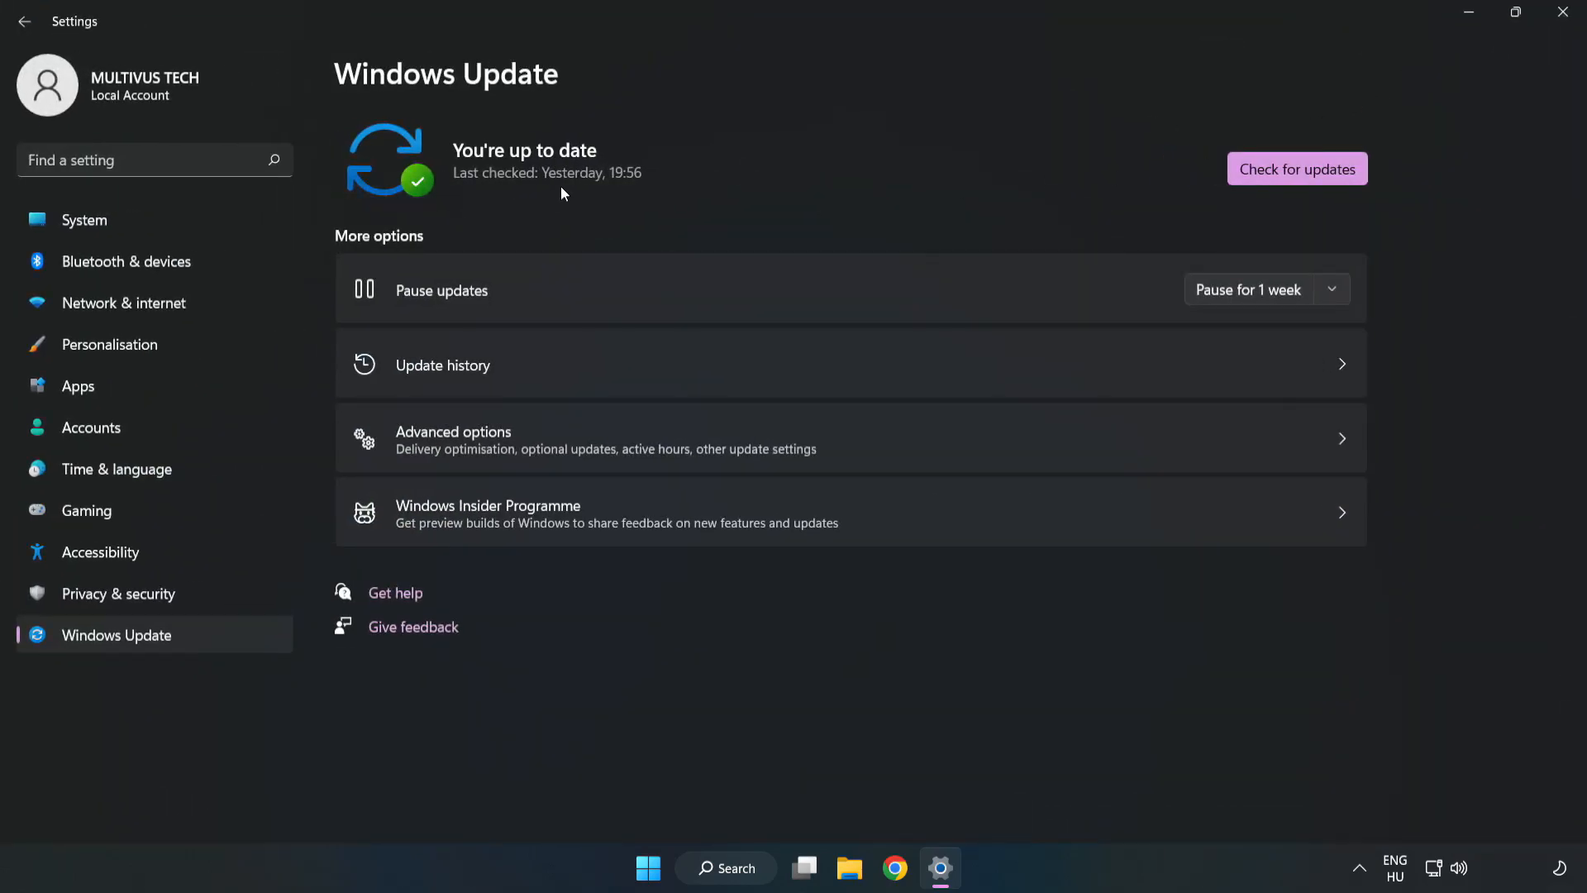
left_click(1297, 169)
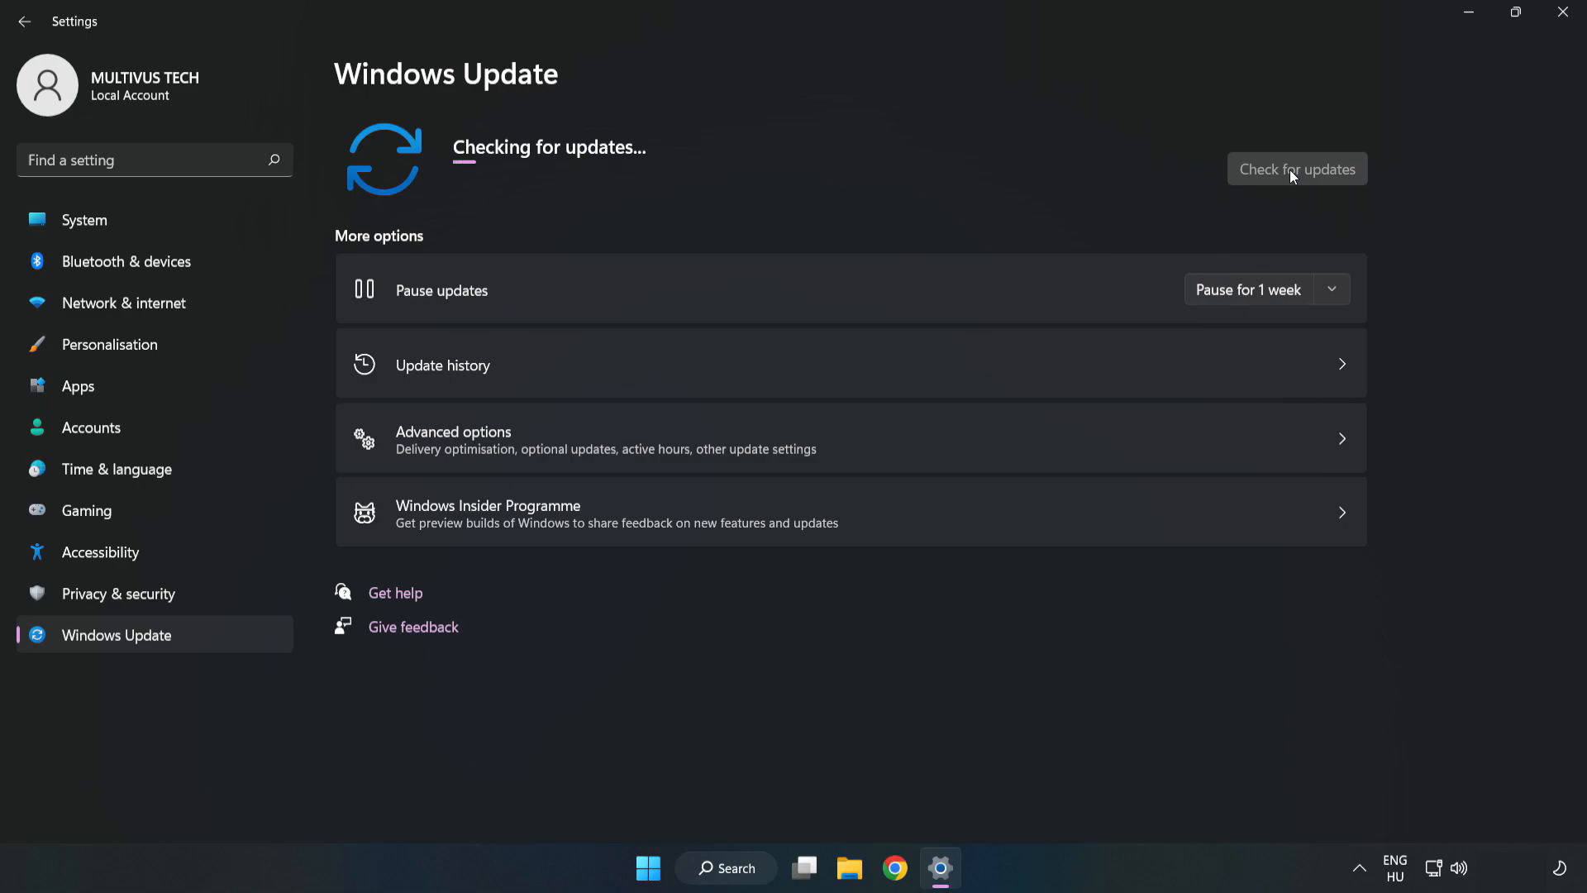
left_click(1297, 169)
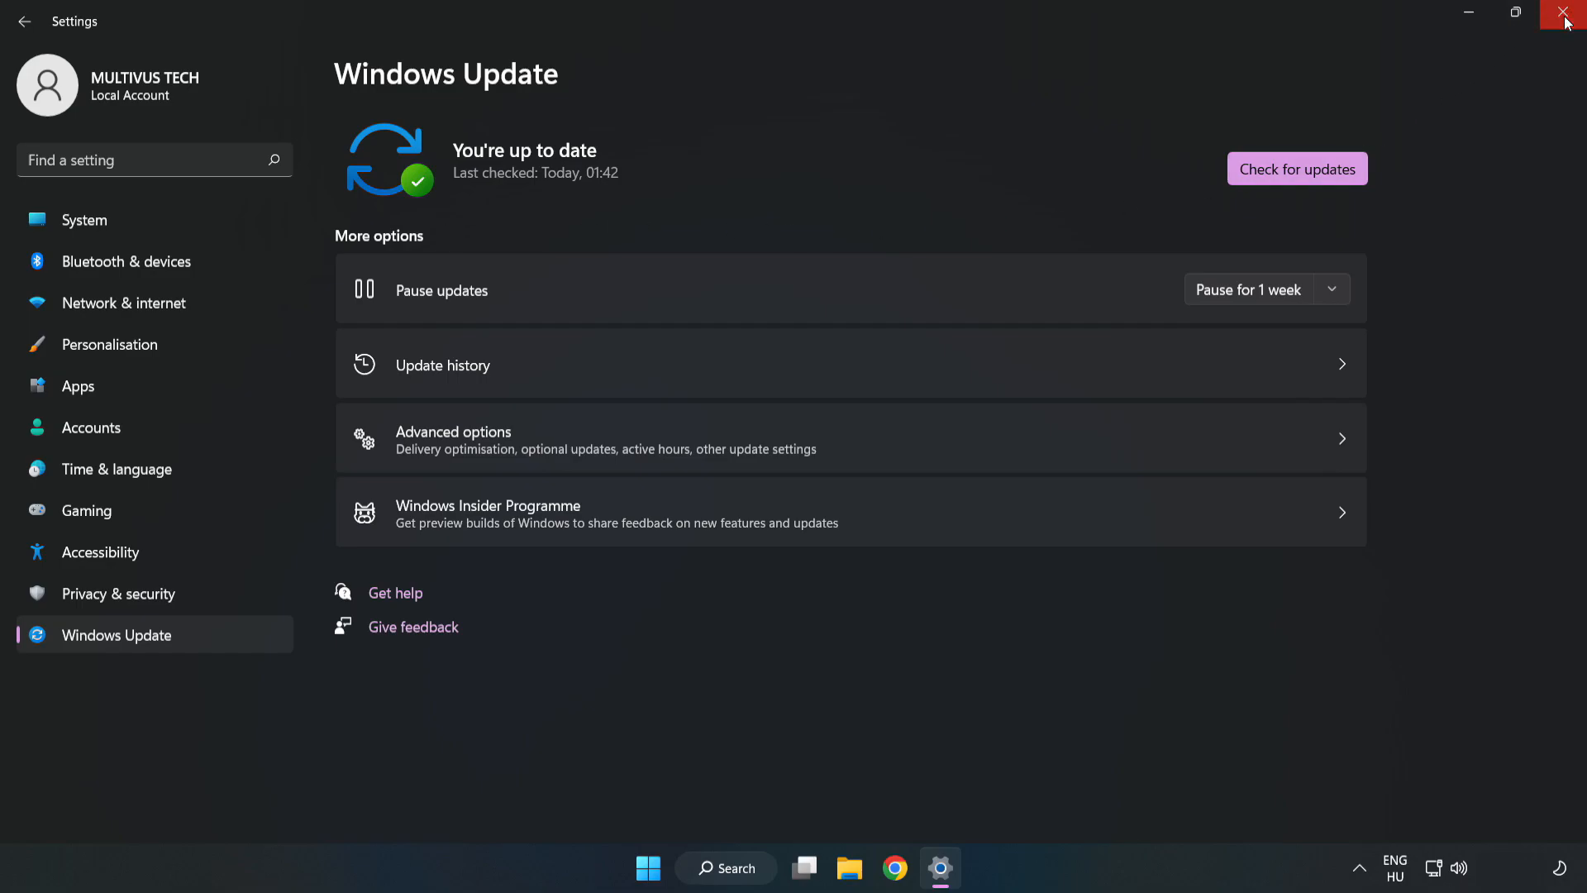
left_click(1559, 12)
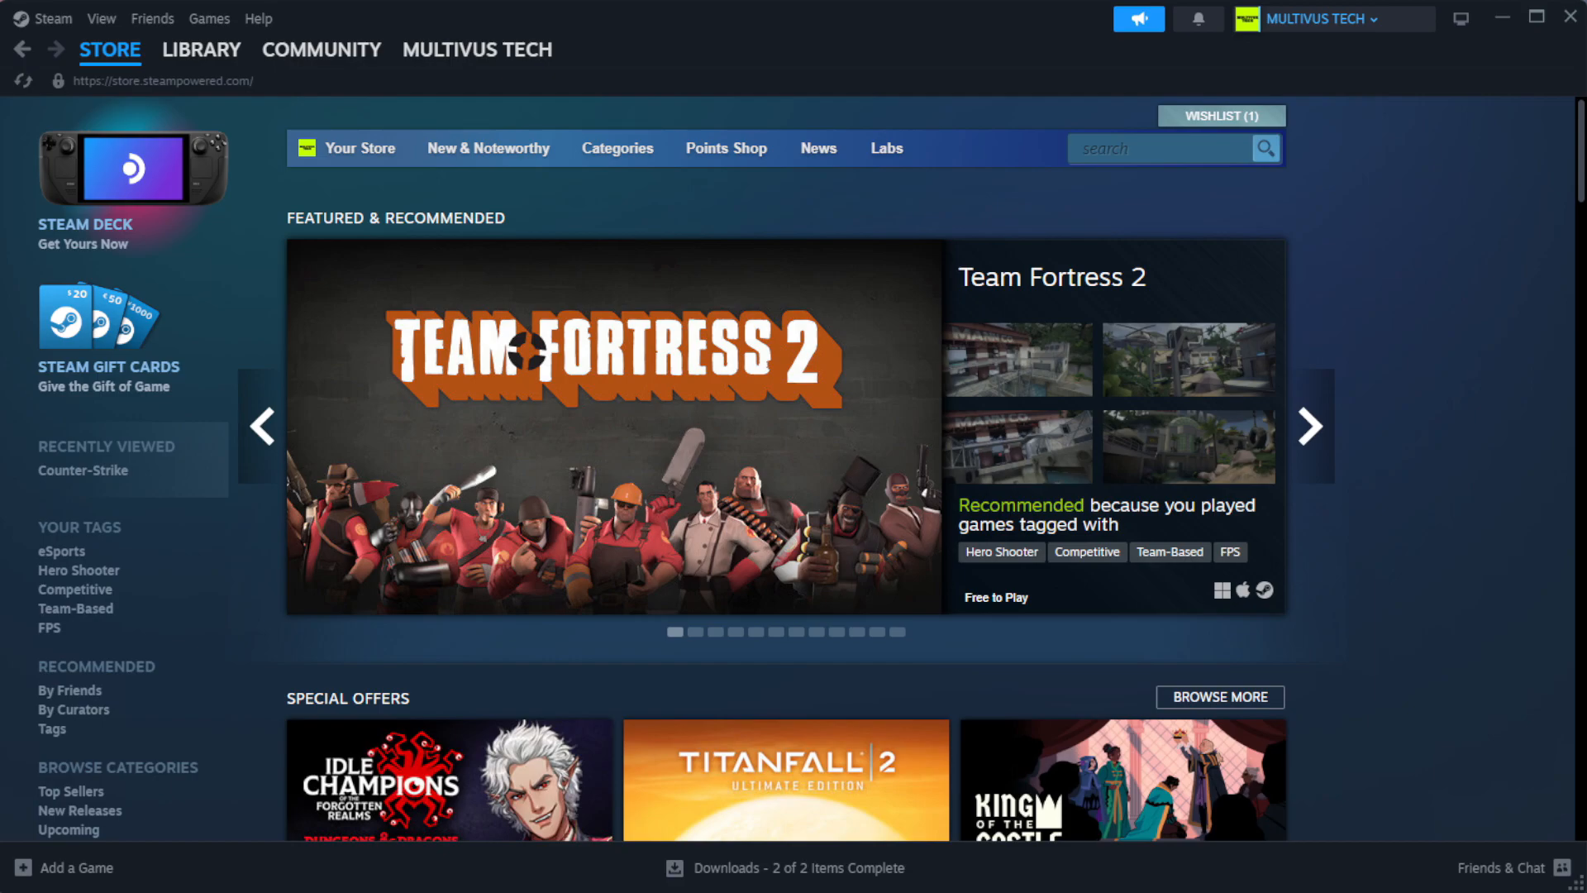
Go to Steam's Library Home and bring up the favorited game's context menu
left_click(202, 49)
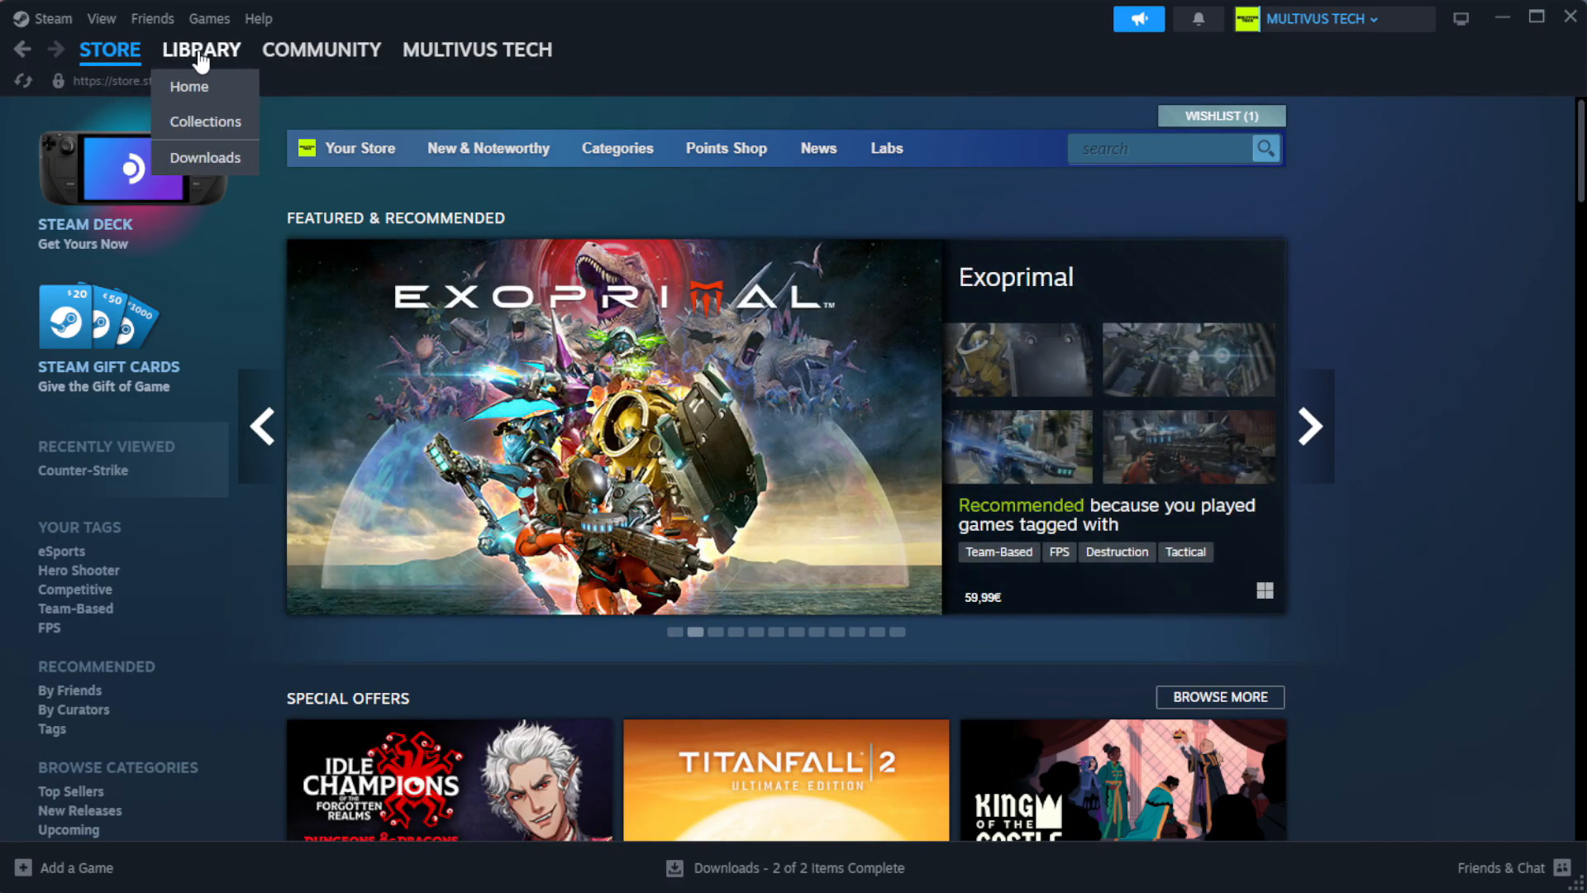
left_click(189, 86)
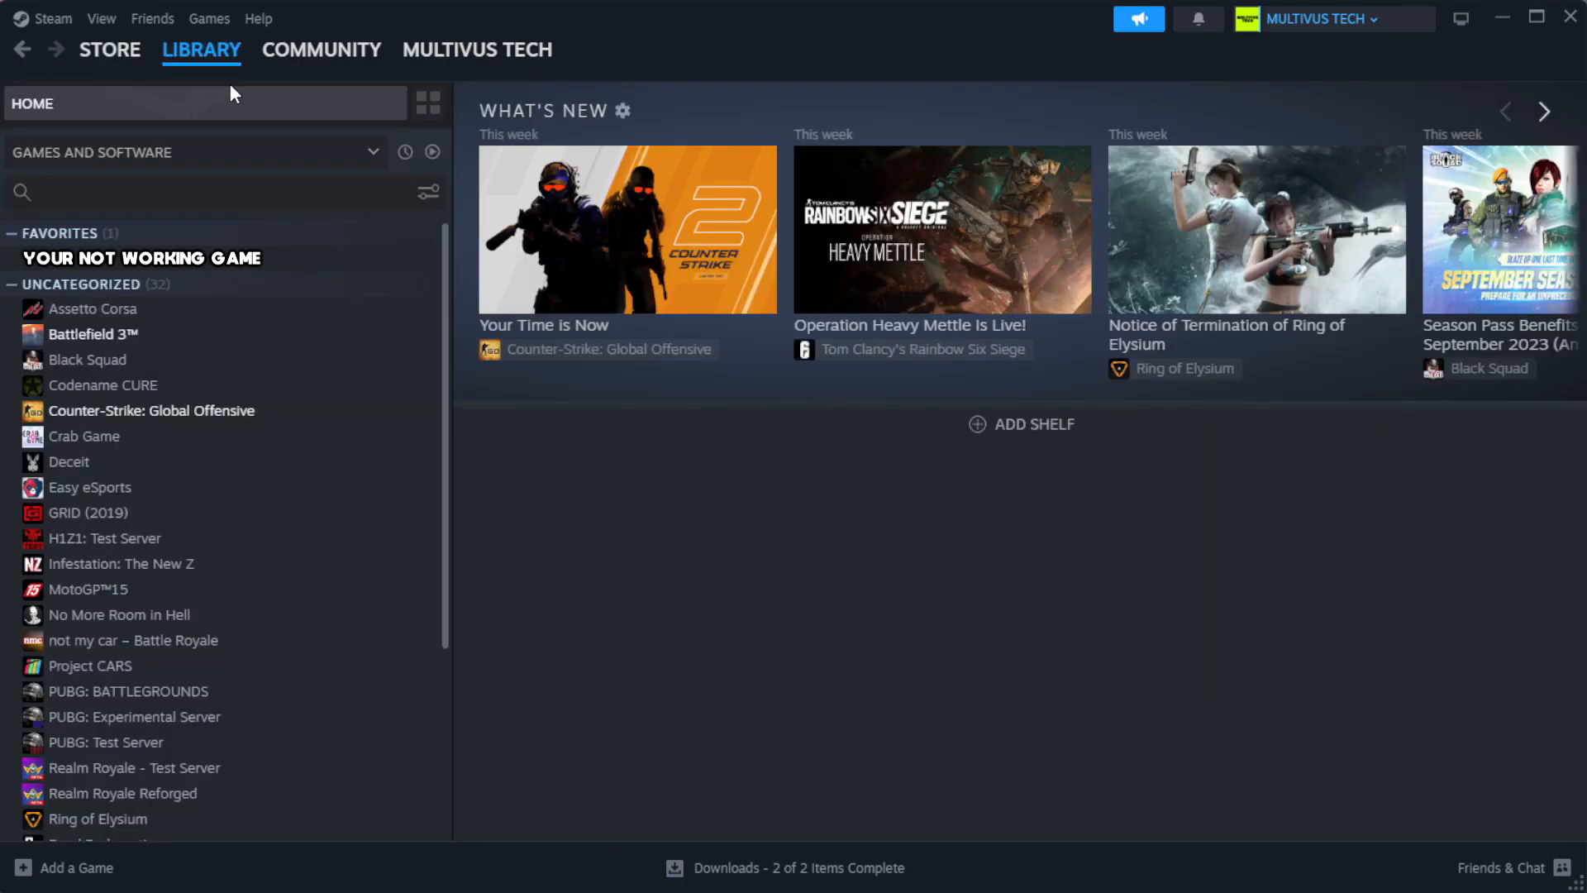
mouse_move(277, 139)
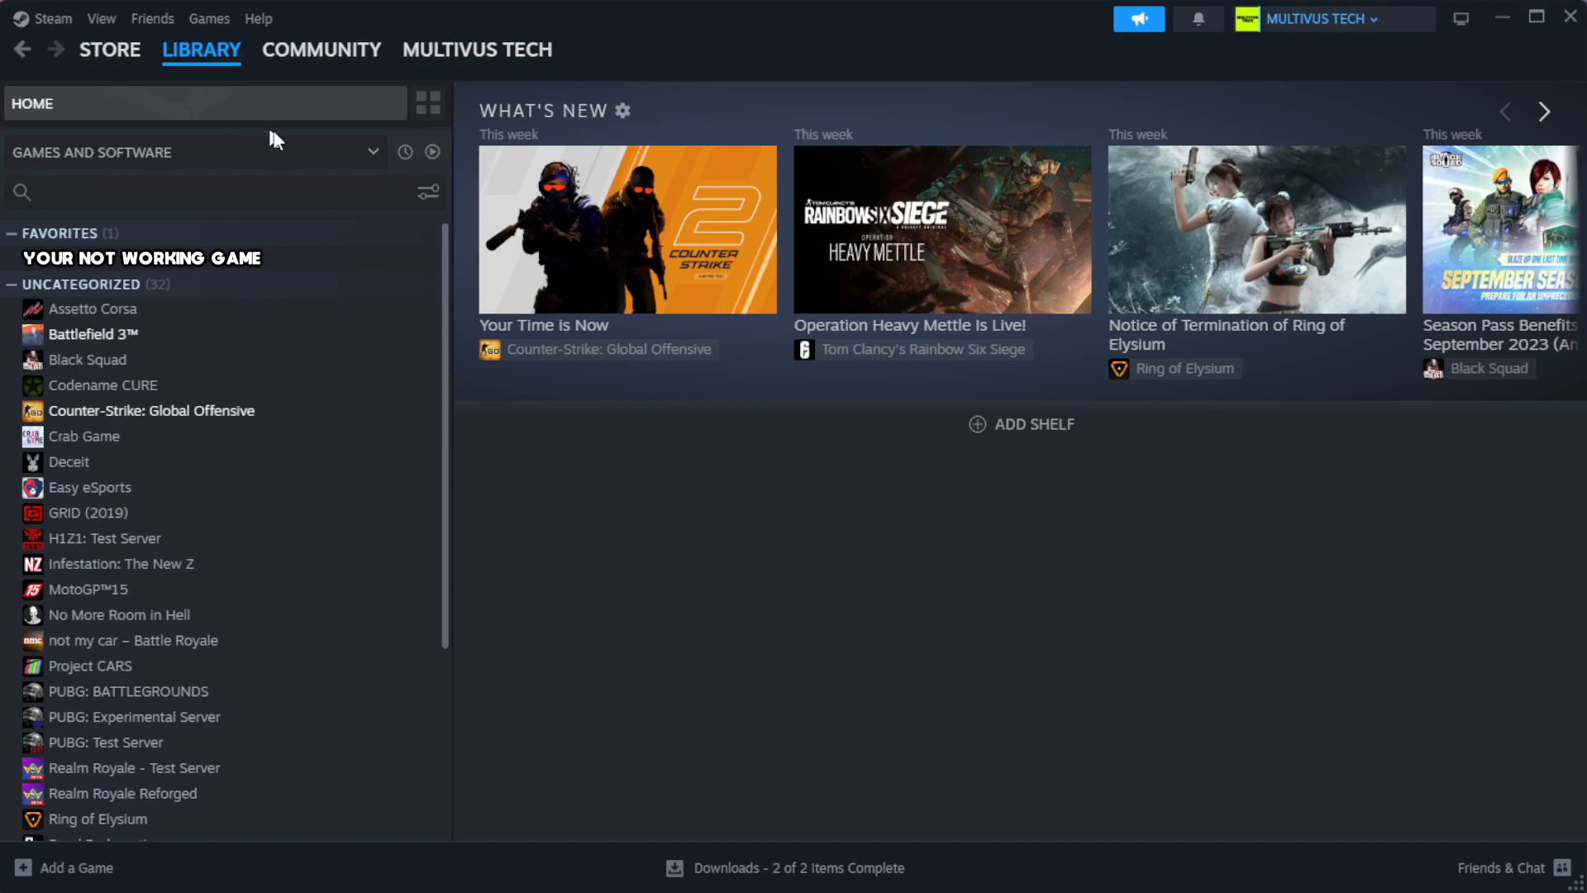
mouse_move(384, 271)
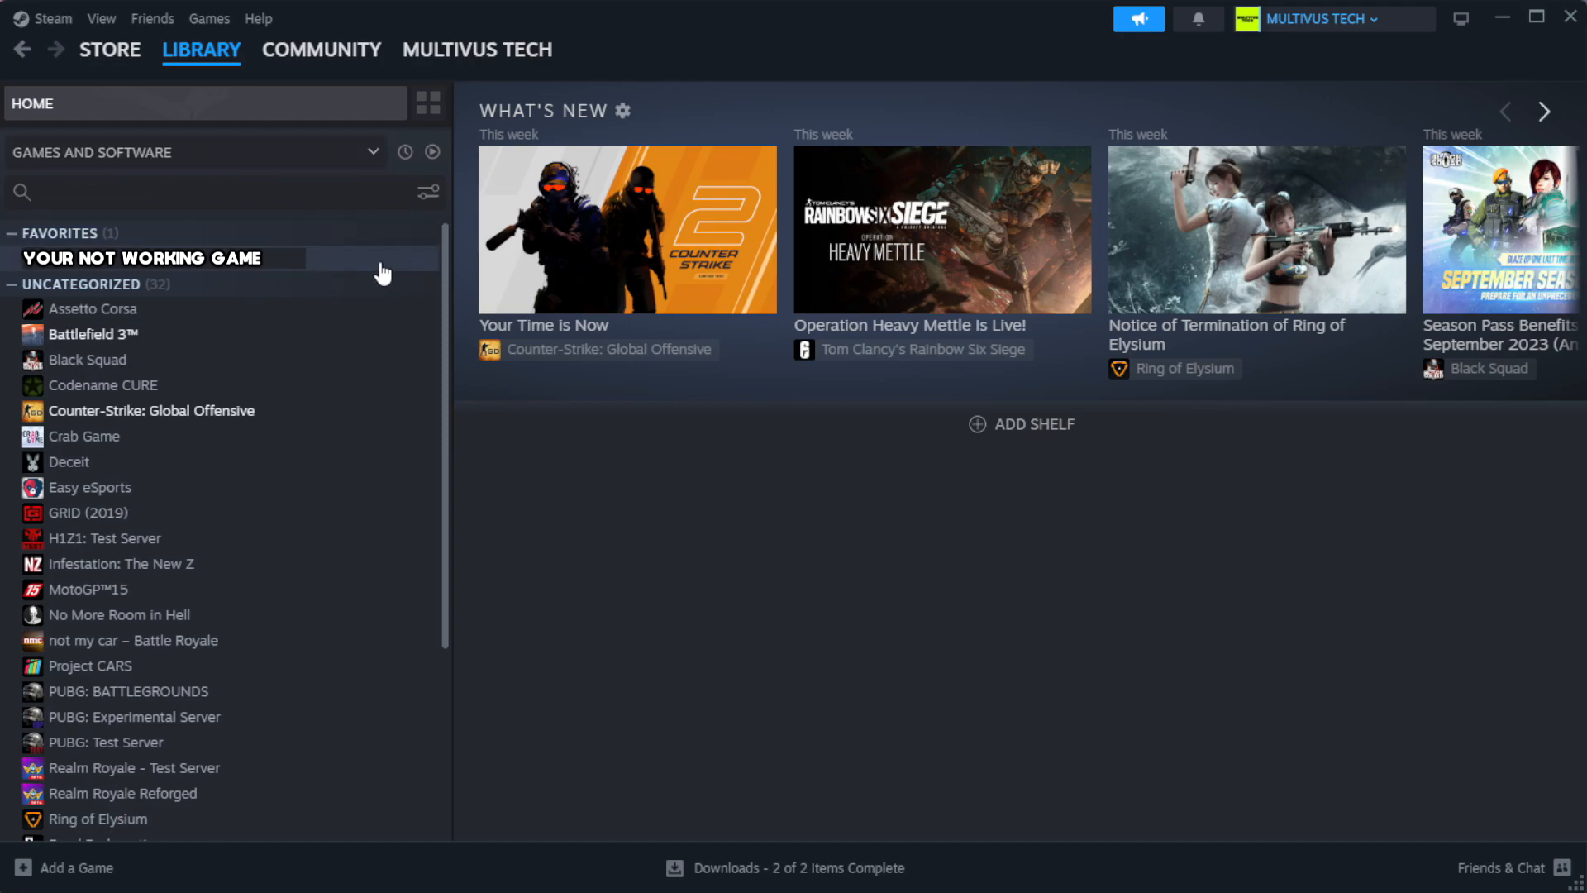
mouse_move(393, 268)
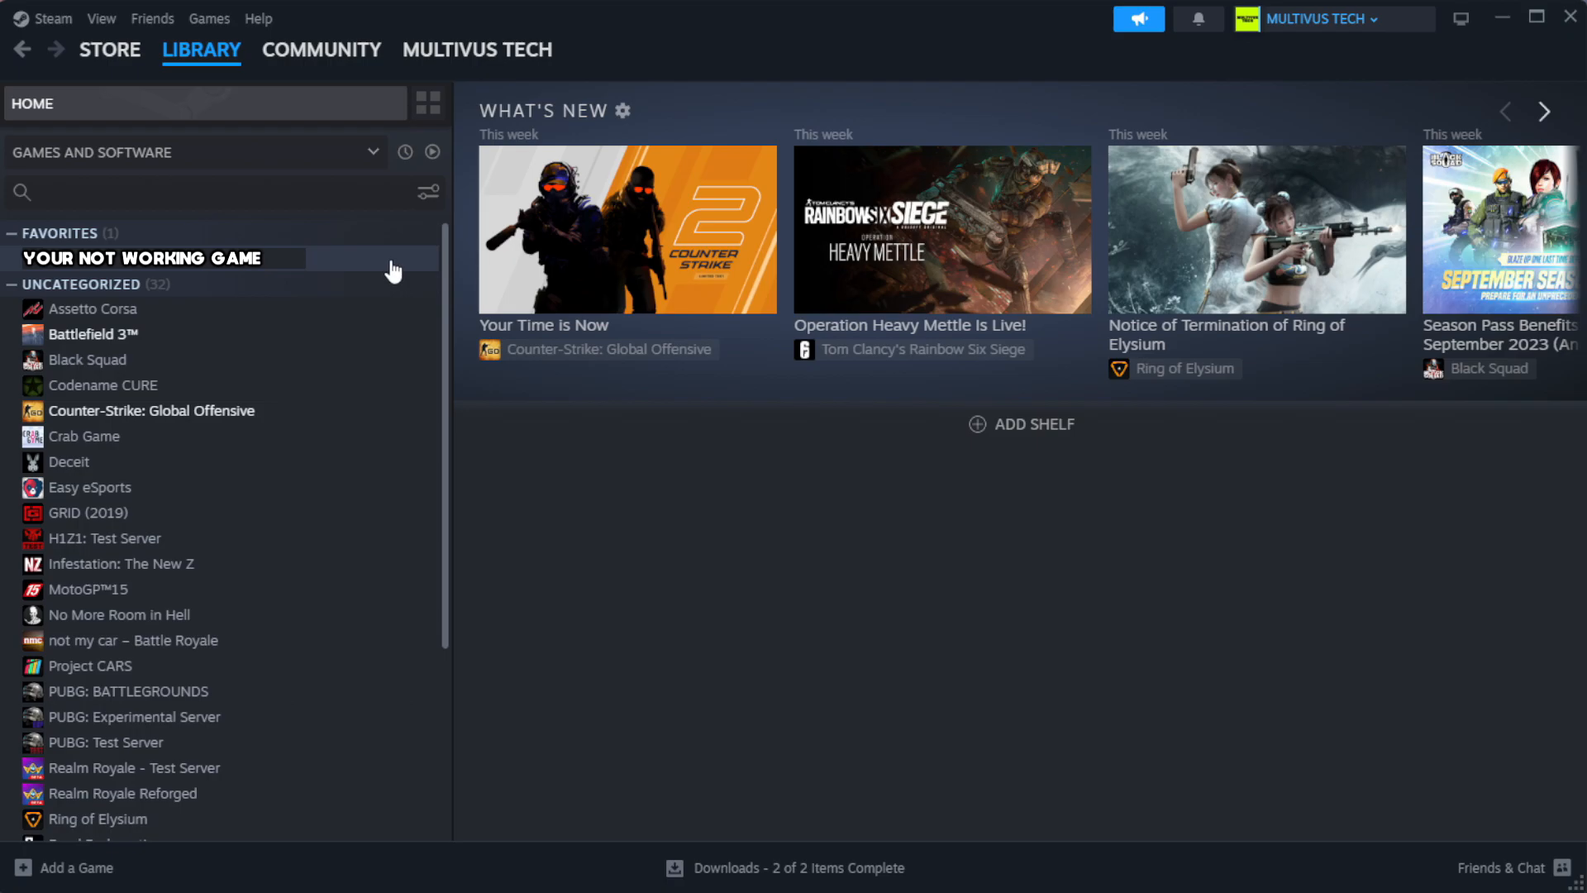
right_click(145, 258)
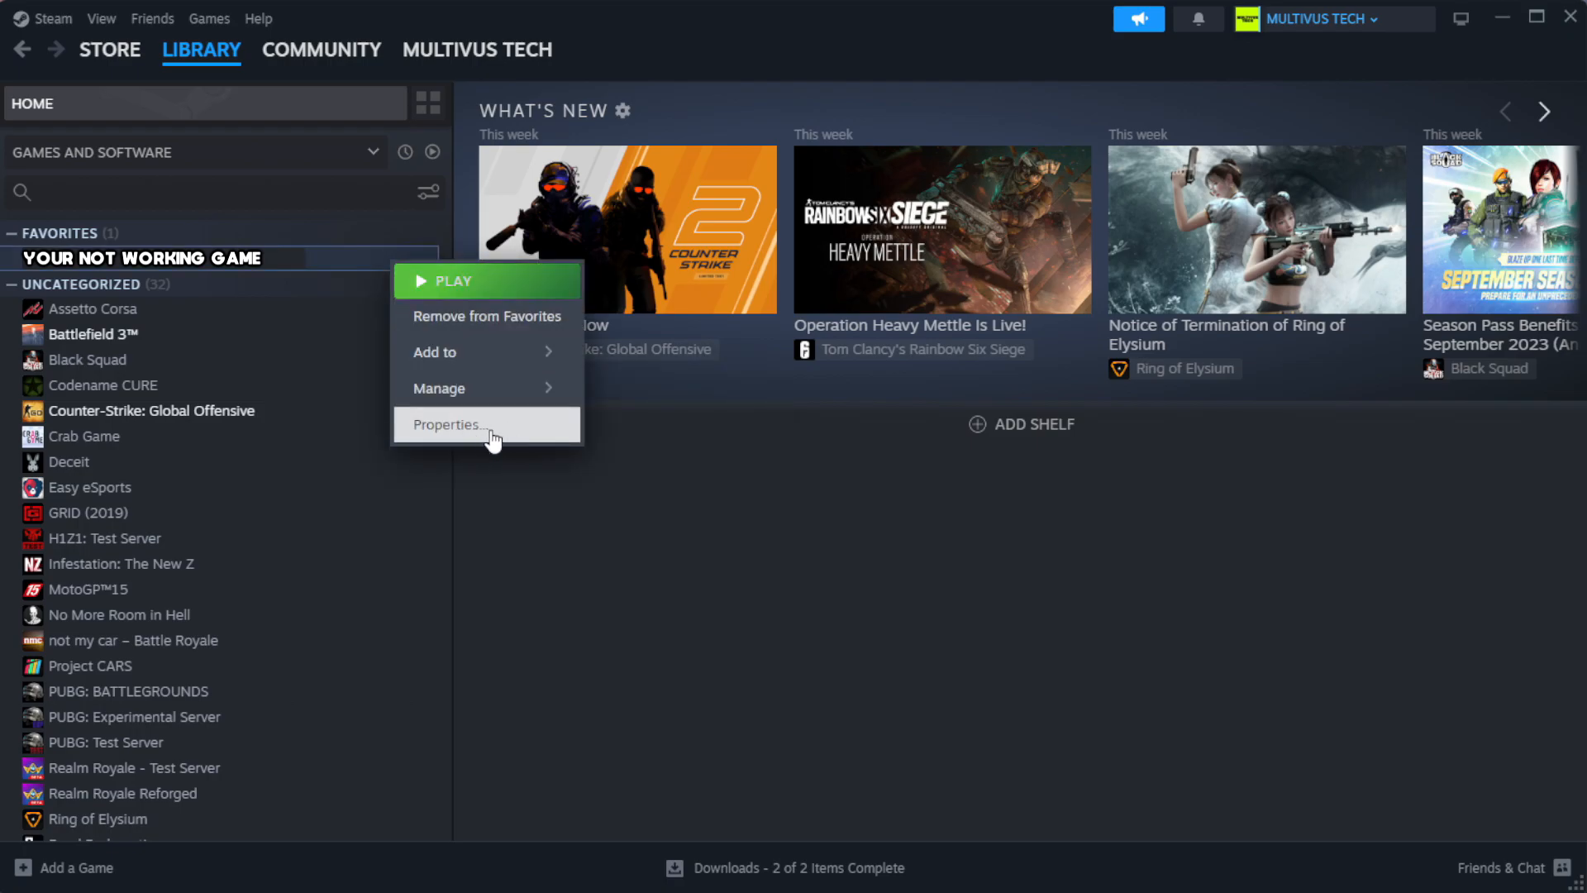
Verify the game's file integrity under Properties > Installed Files, validating all 1039 files
left_click(448, 425)
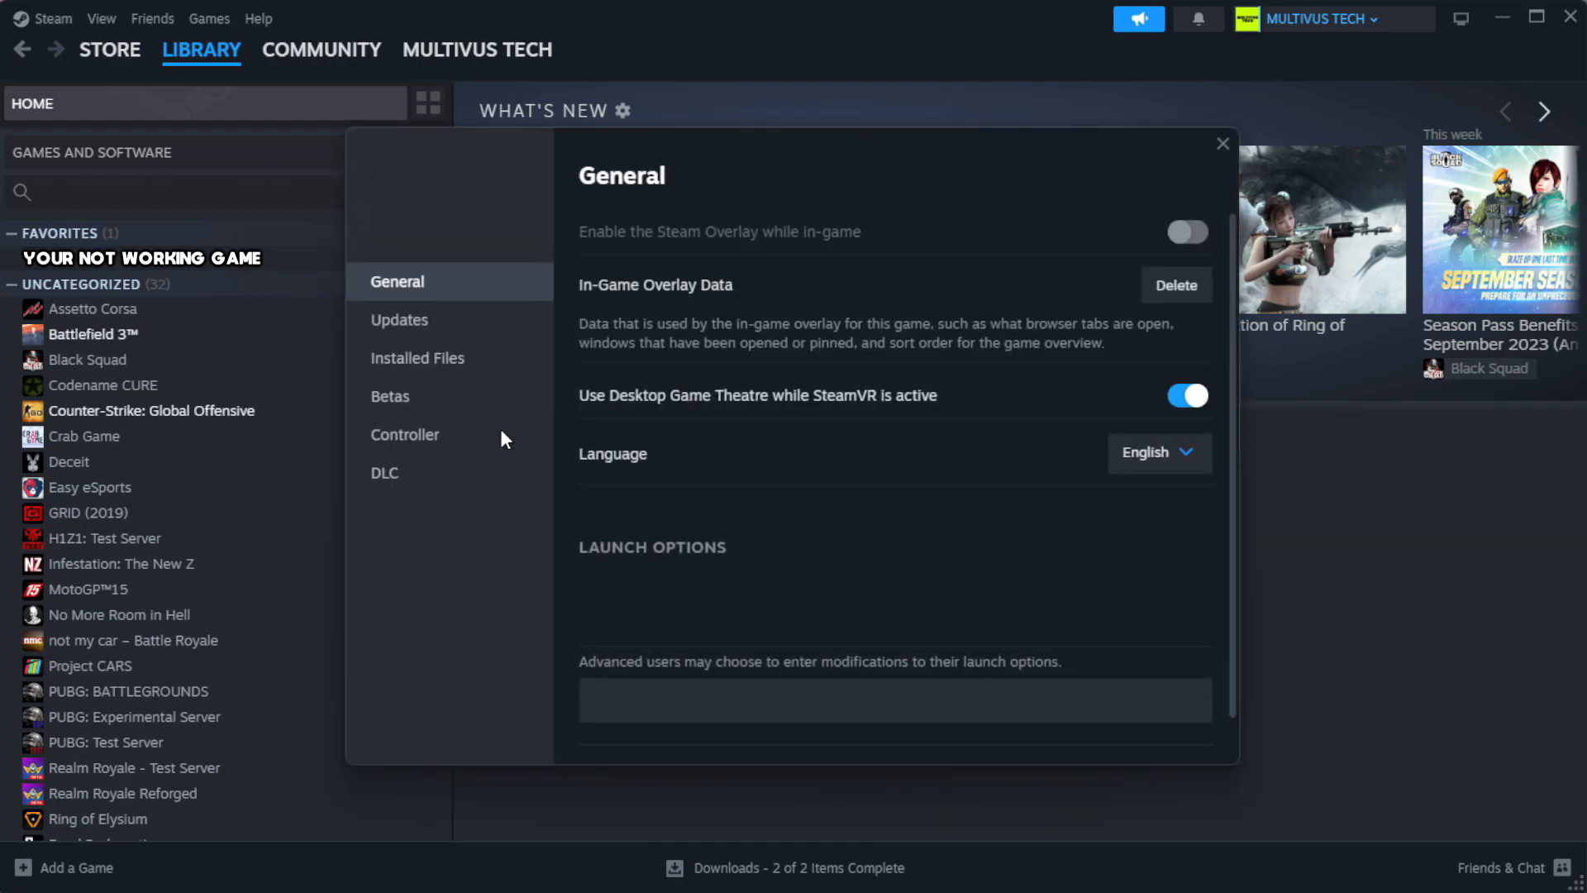
mouse_move(436, 369)
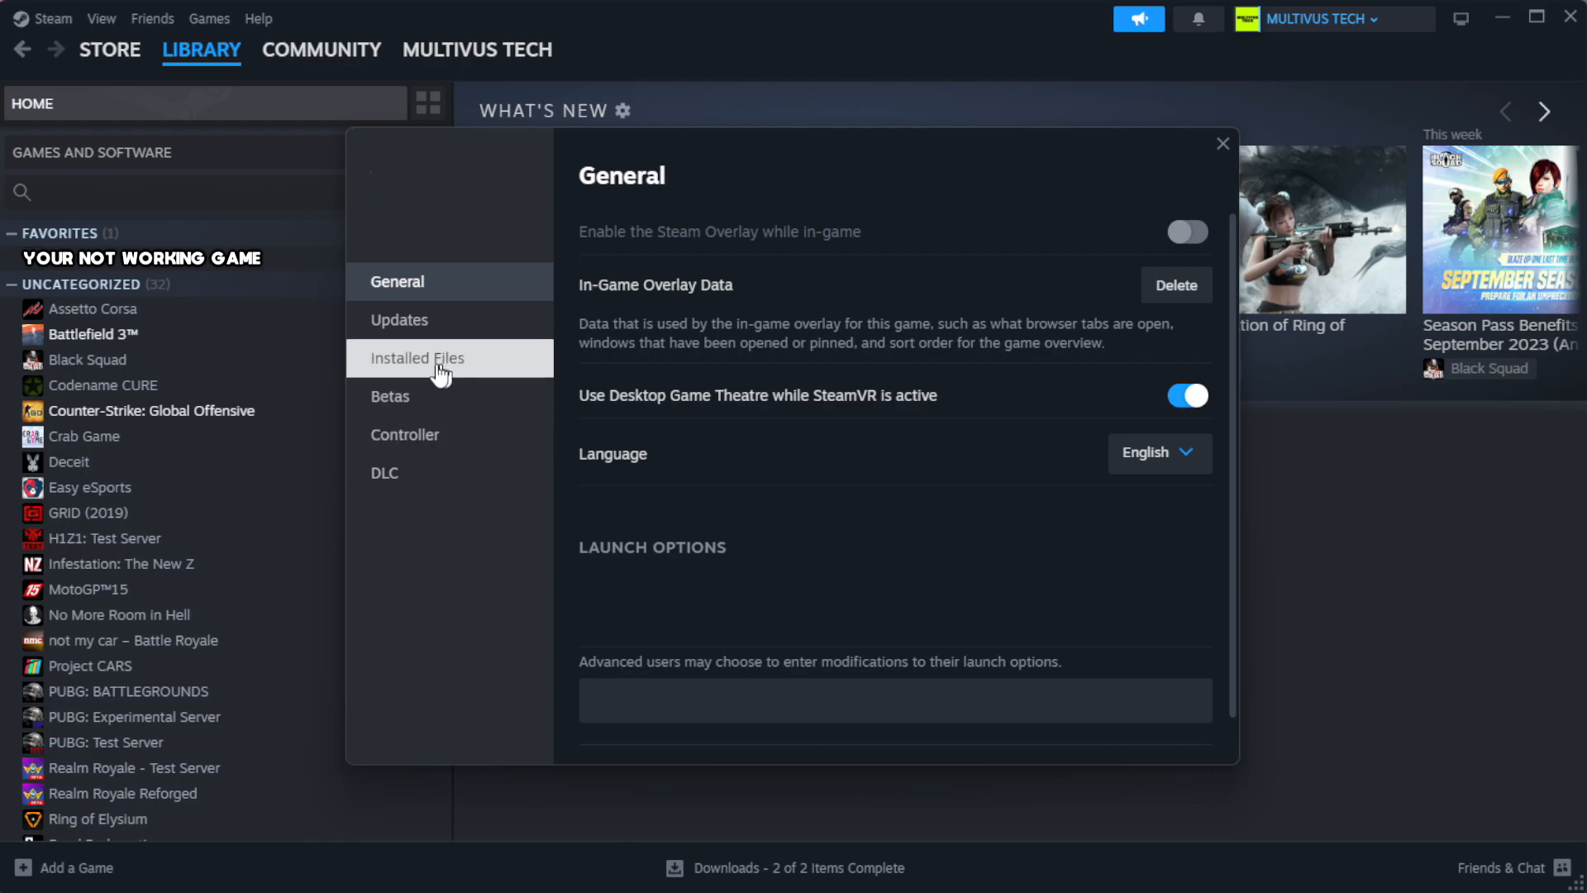
mouse_move(524, 376)
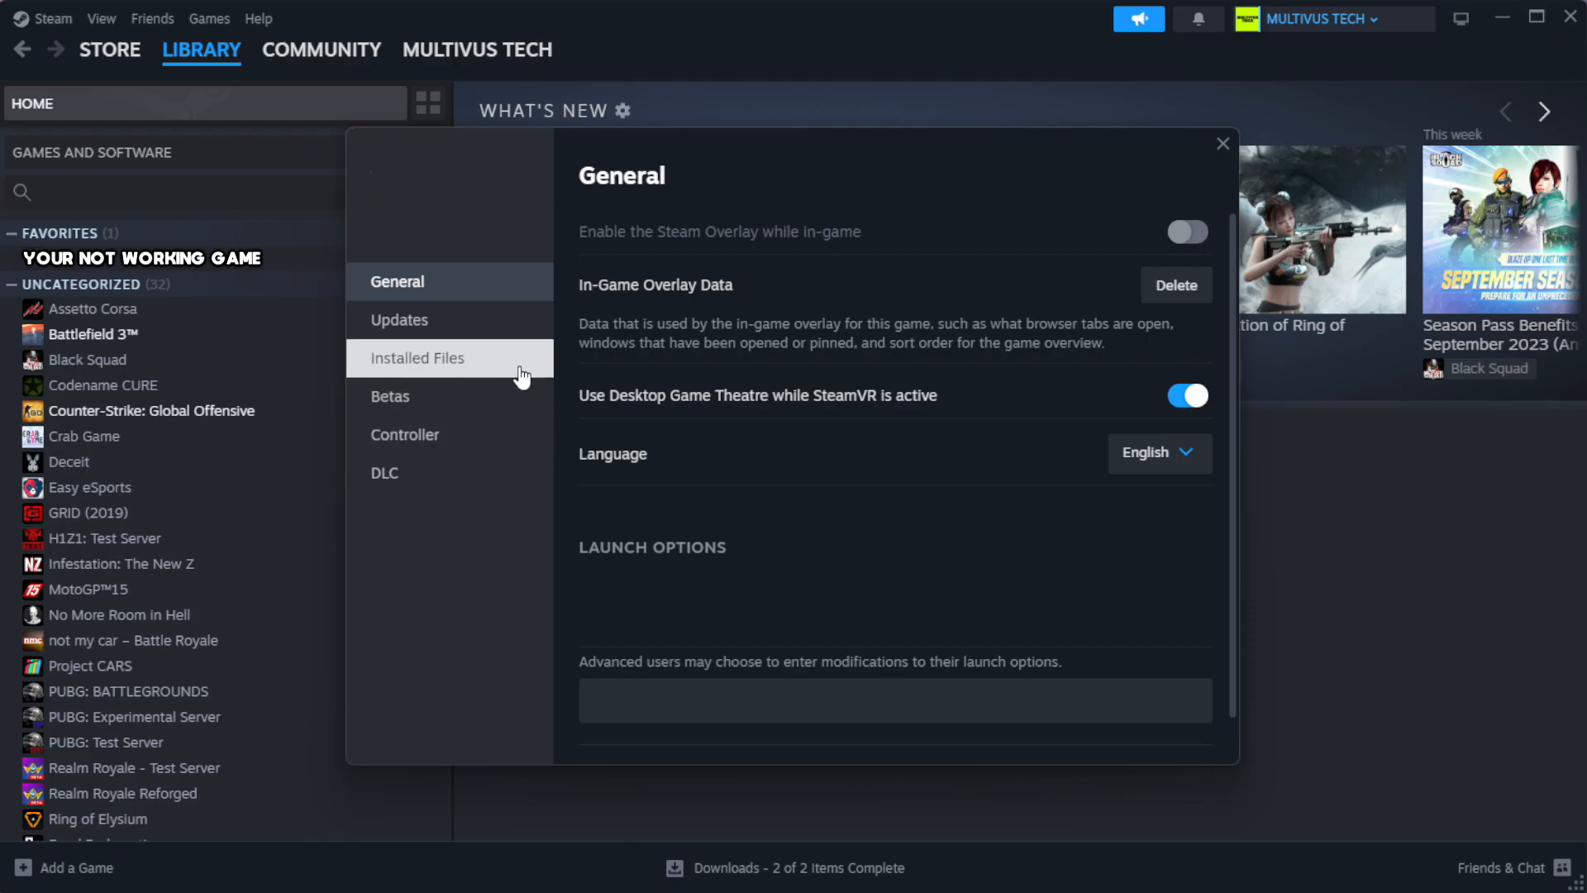
left_click(417, 358)
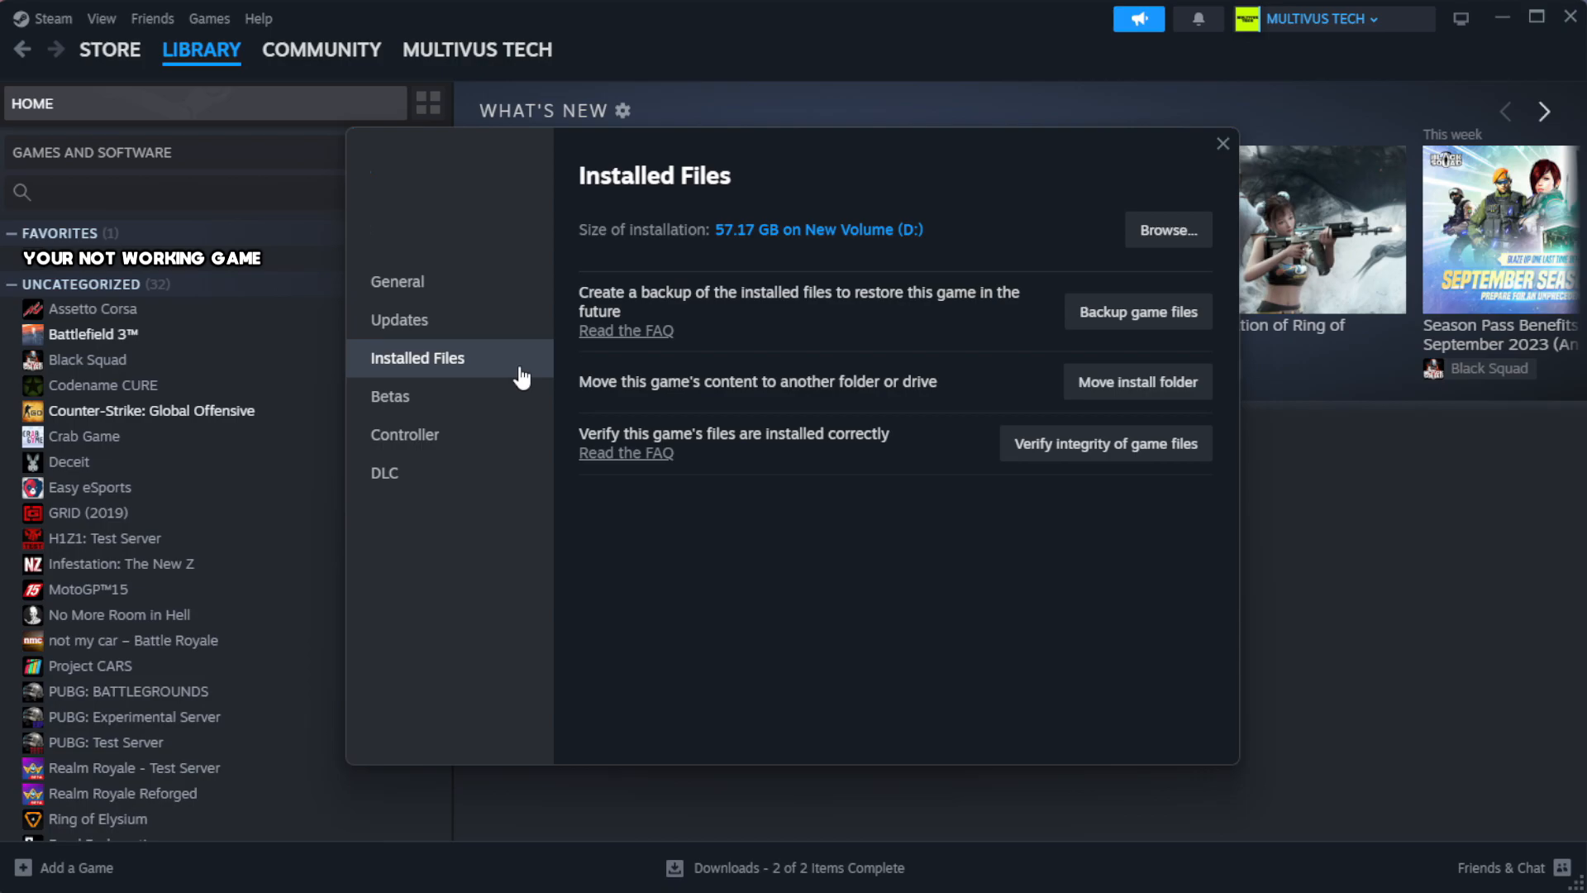
mouse_move(1019, 501)
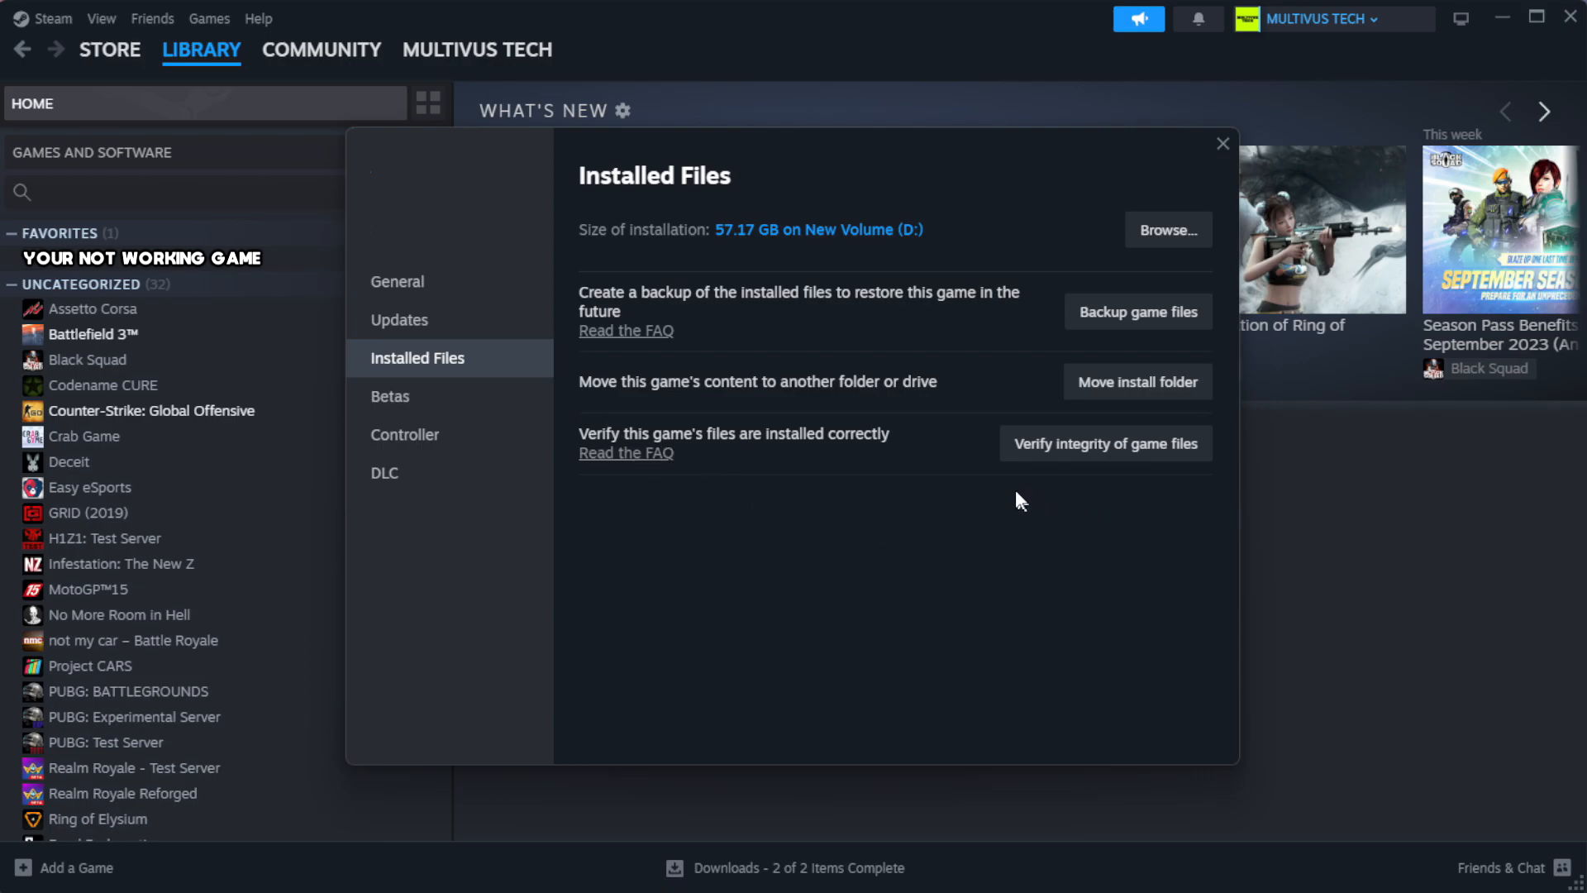
mouse_move(1079, 460)
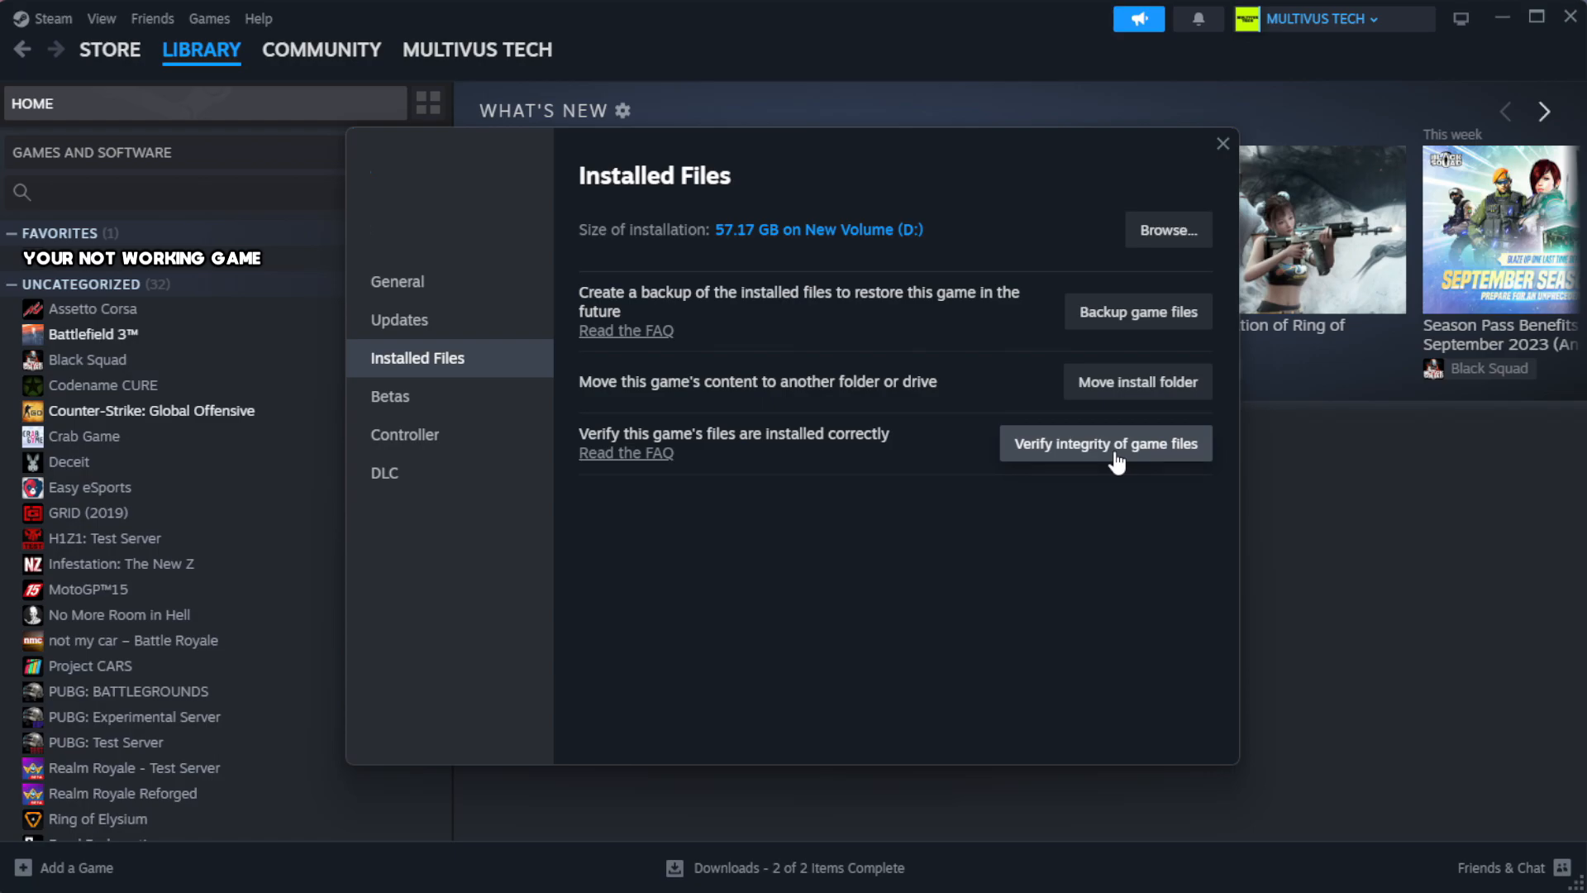
left_click(1106, 443)
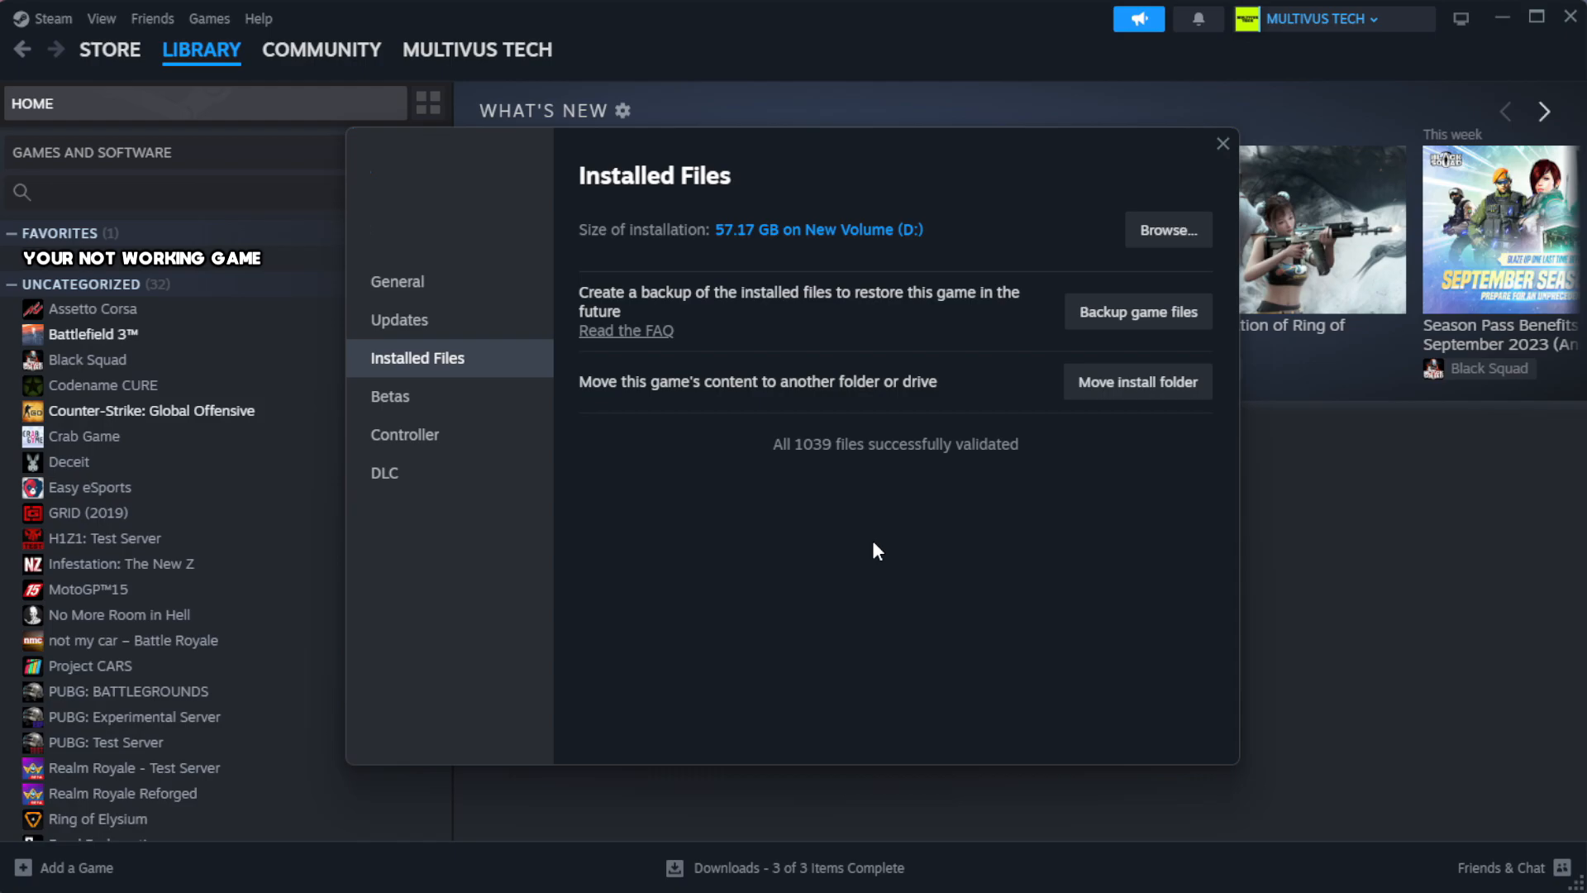
mouse_move(876, 481)
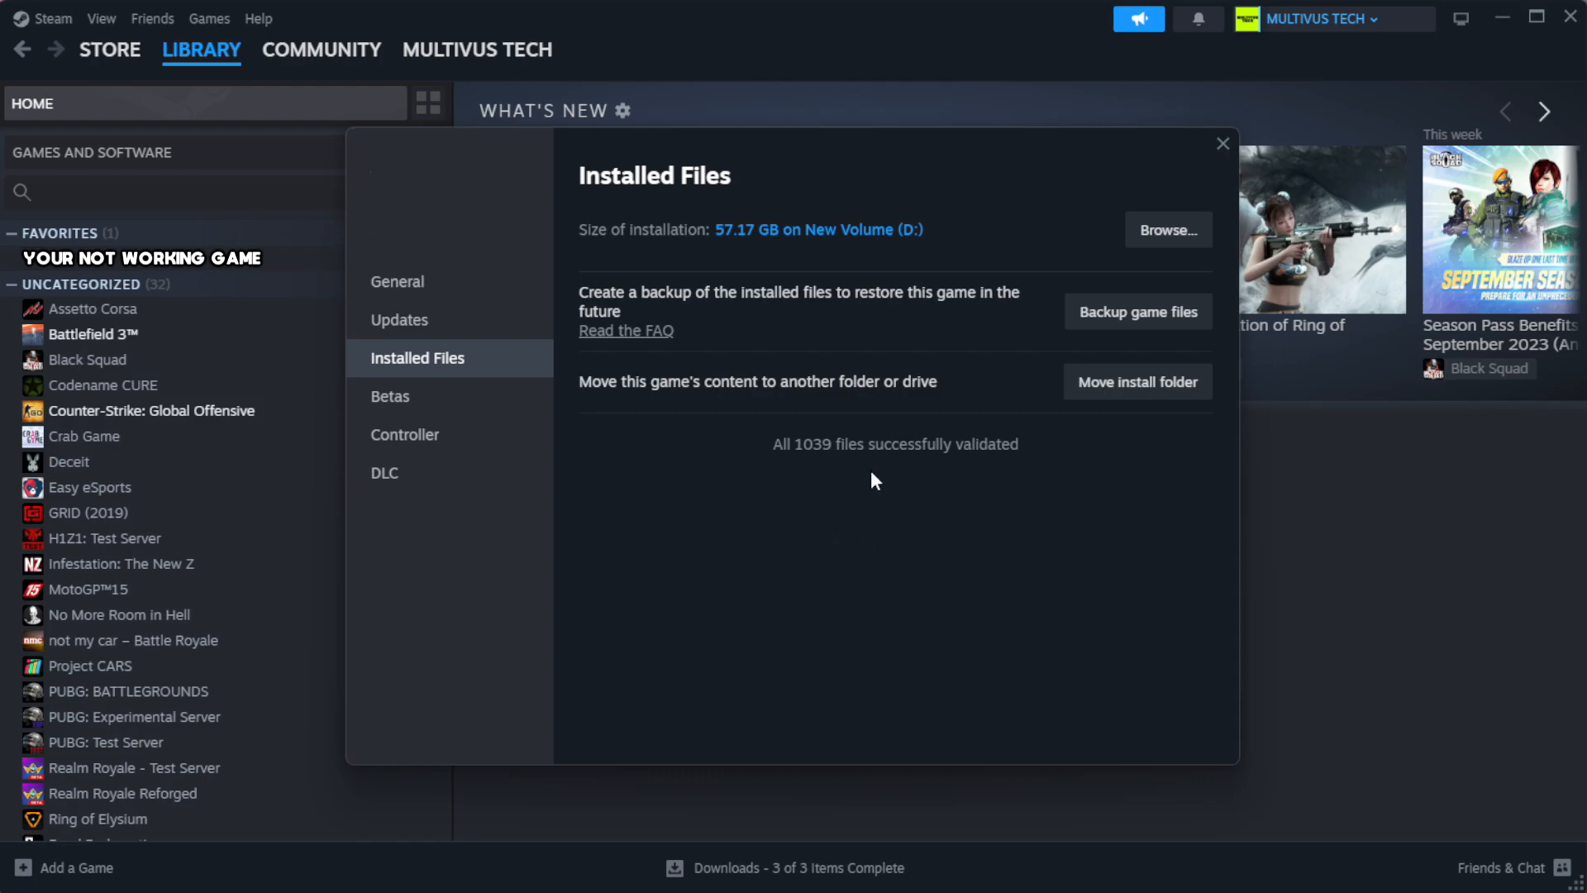
mouse_move(1150, 238)
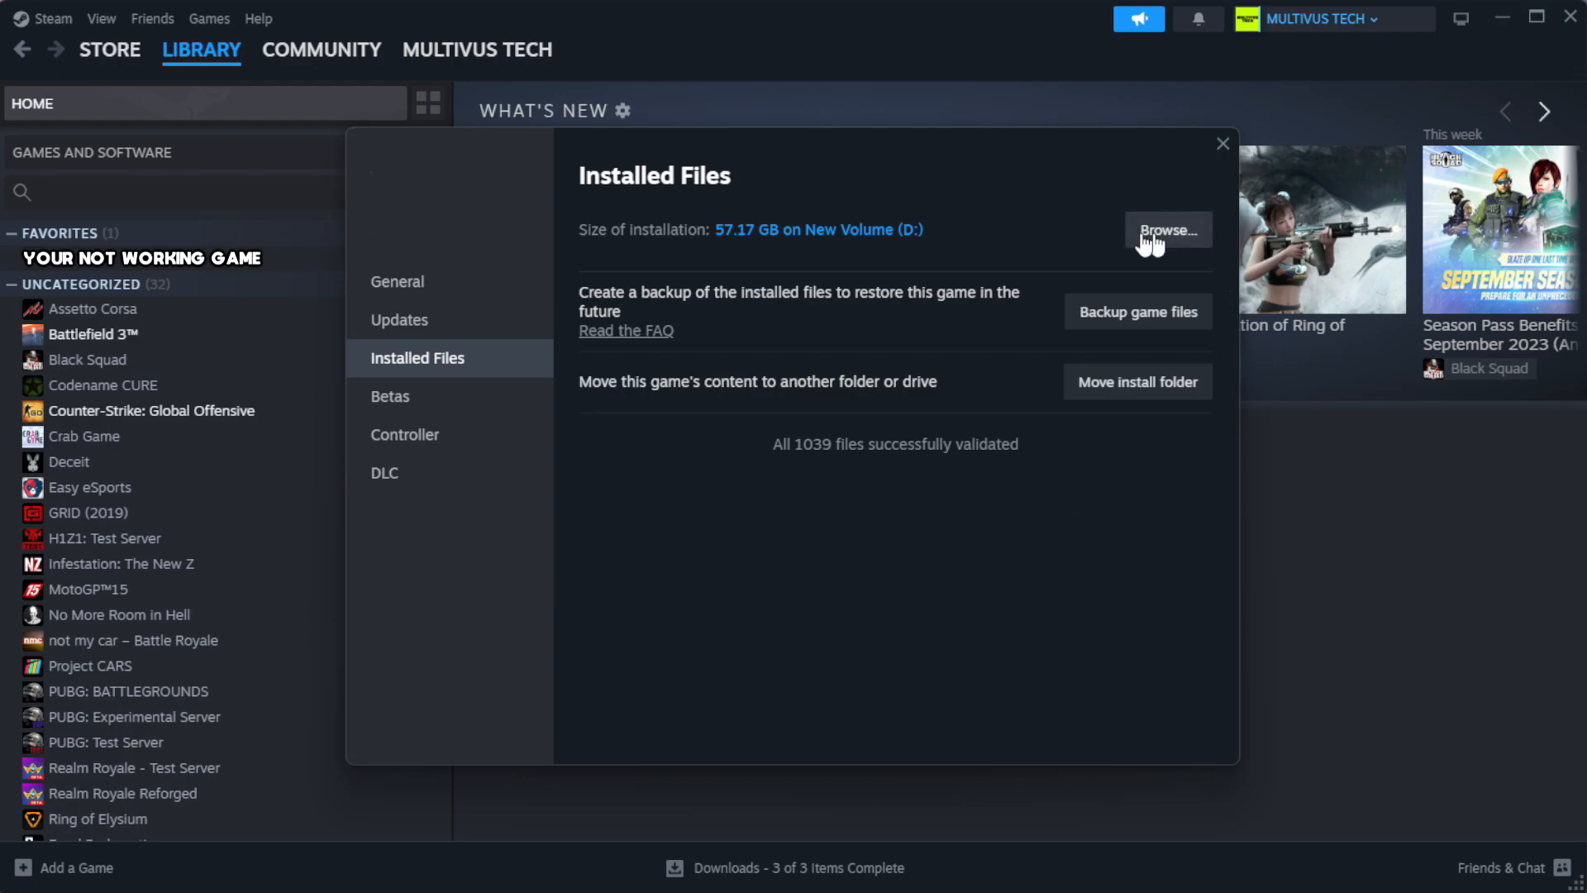
Browse to the game's local install folder and select the YOUR NOT WORKING GAME shortcut
left_click(1167, 229)
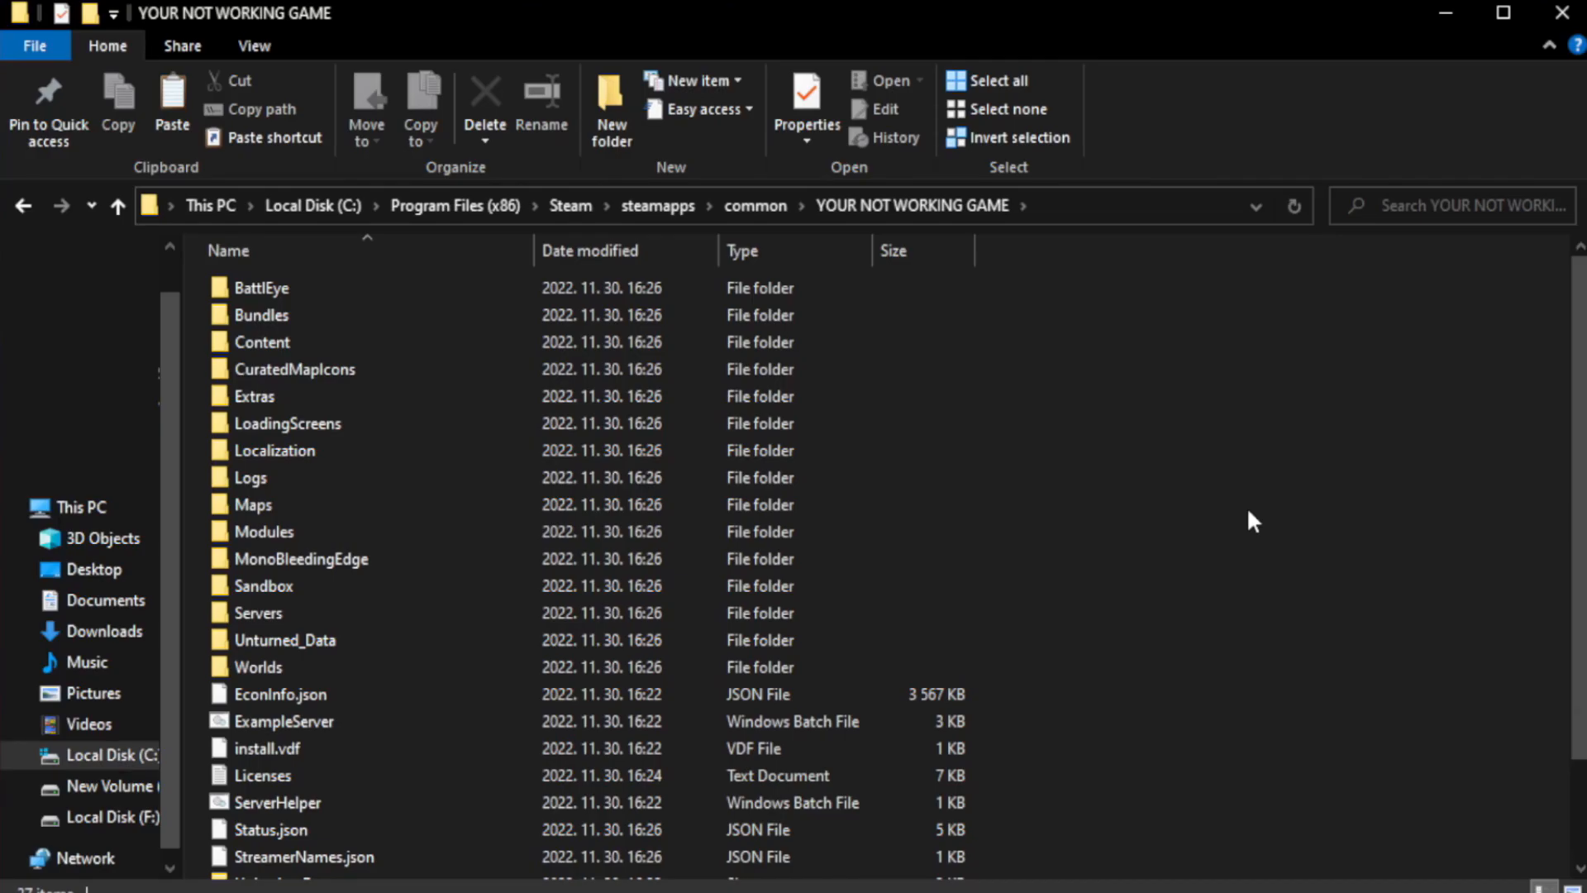
scroll("down", 3)
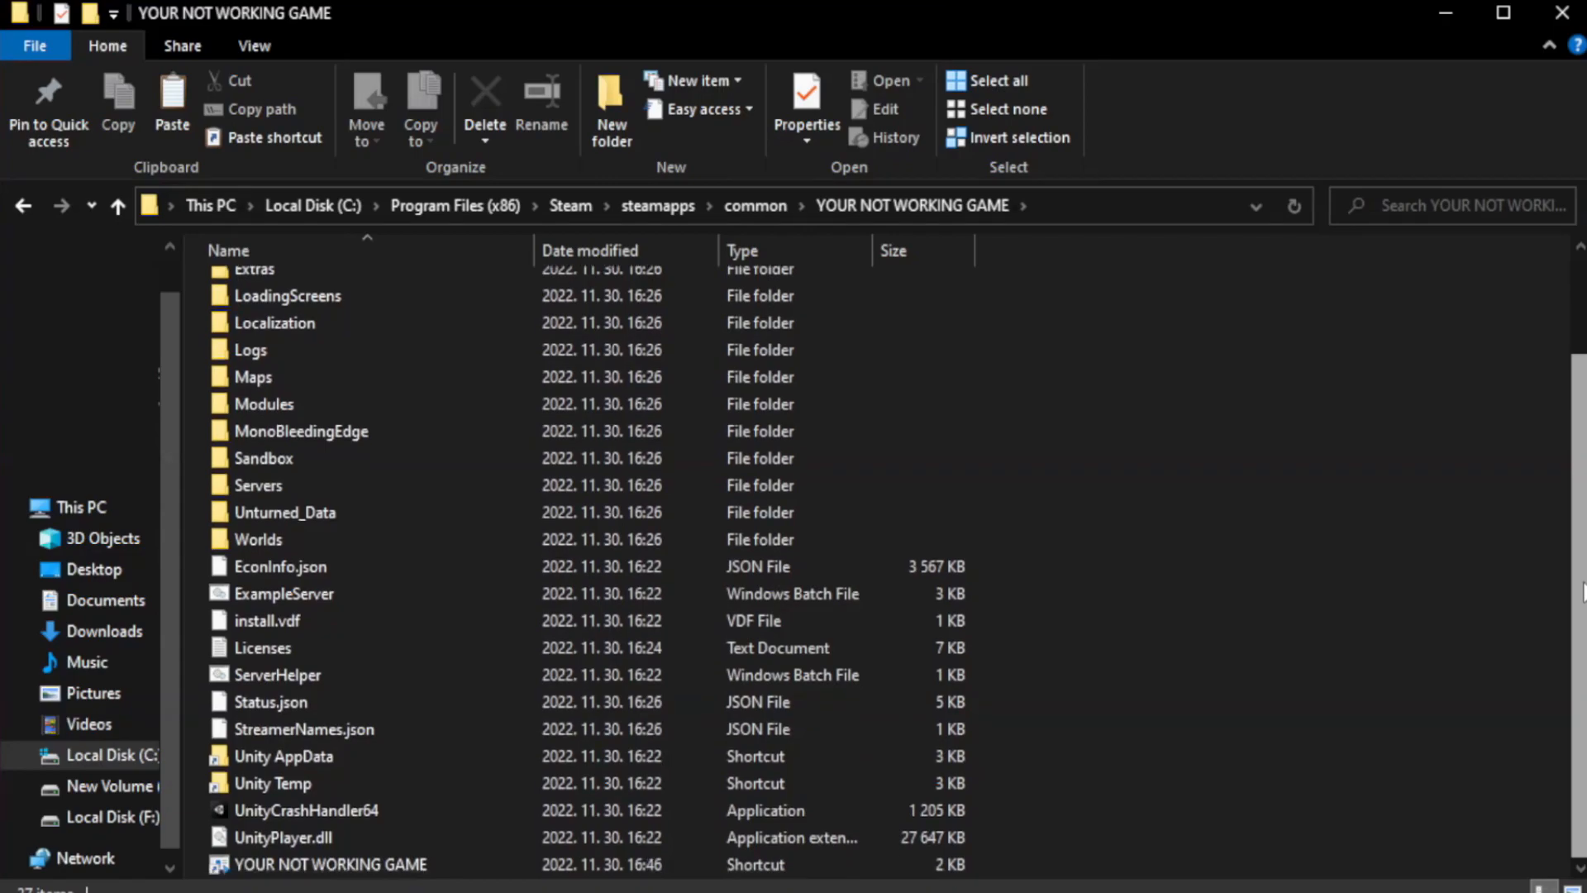
left_click(320, 865)
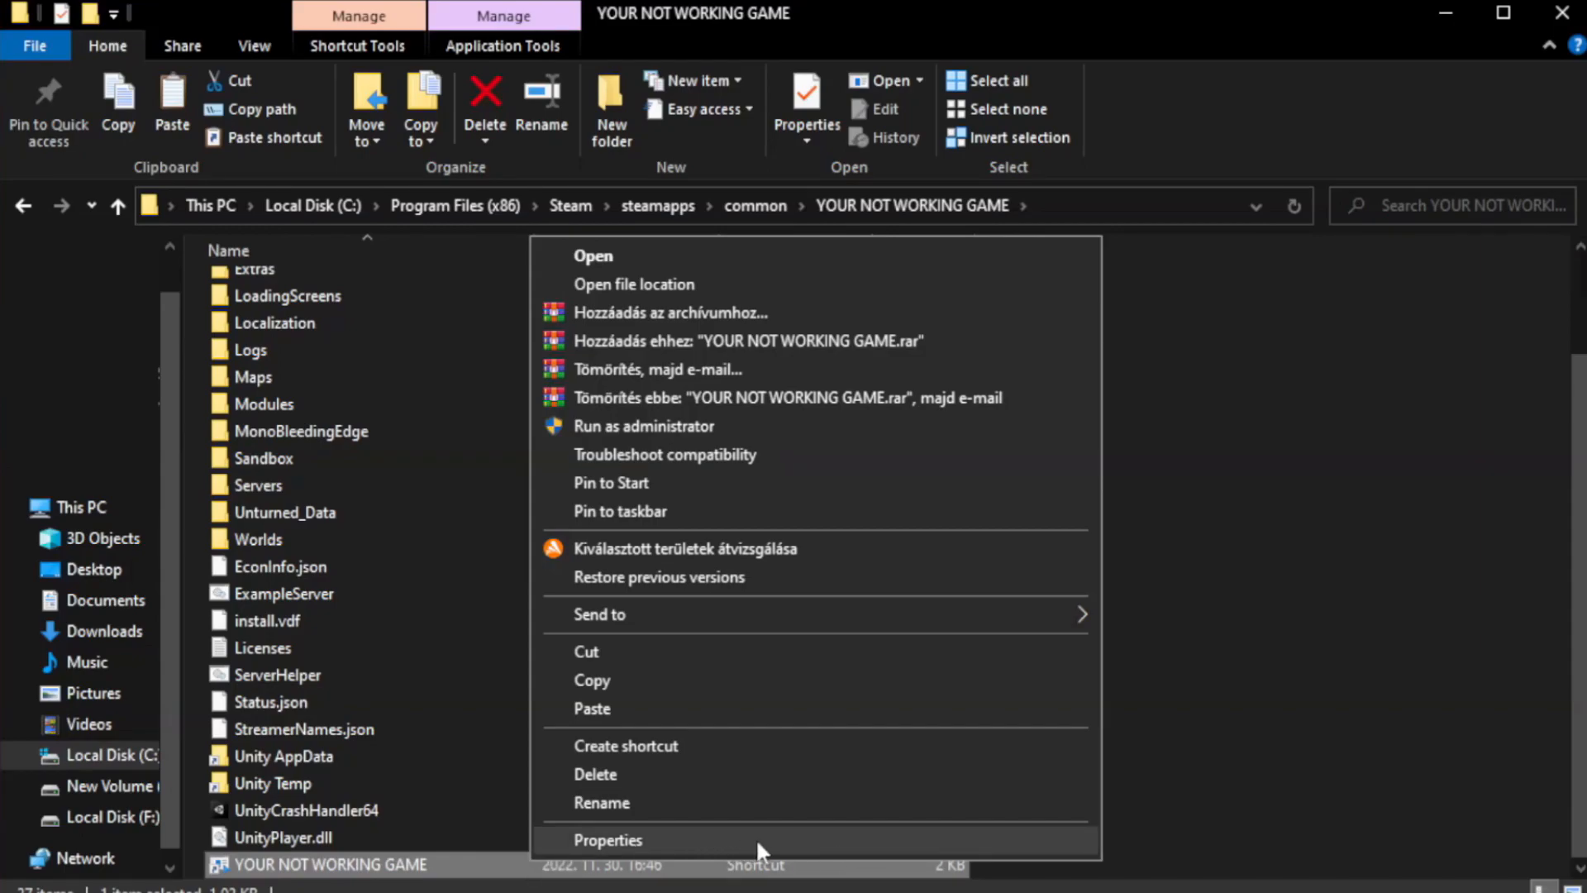
Set the game shortcut to Windows 8 compatibility, run as administrator, fullscreen optimizations disabled
left_click(608, 840)
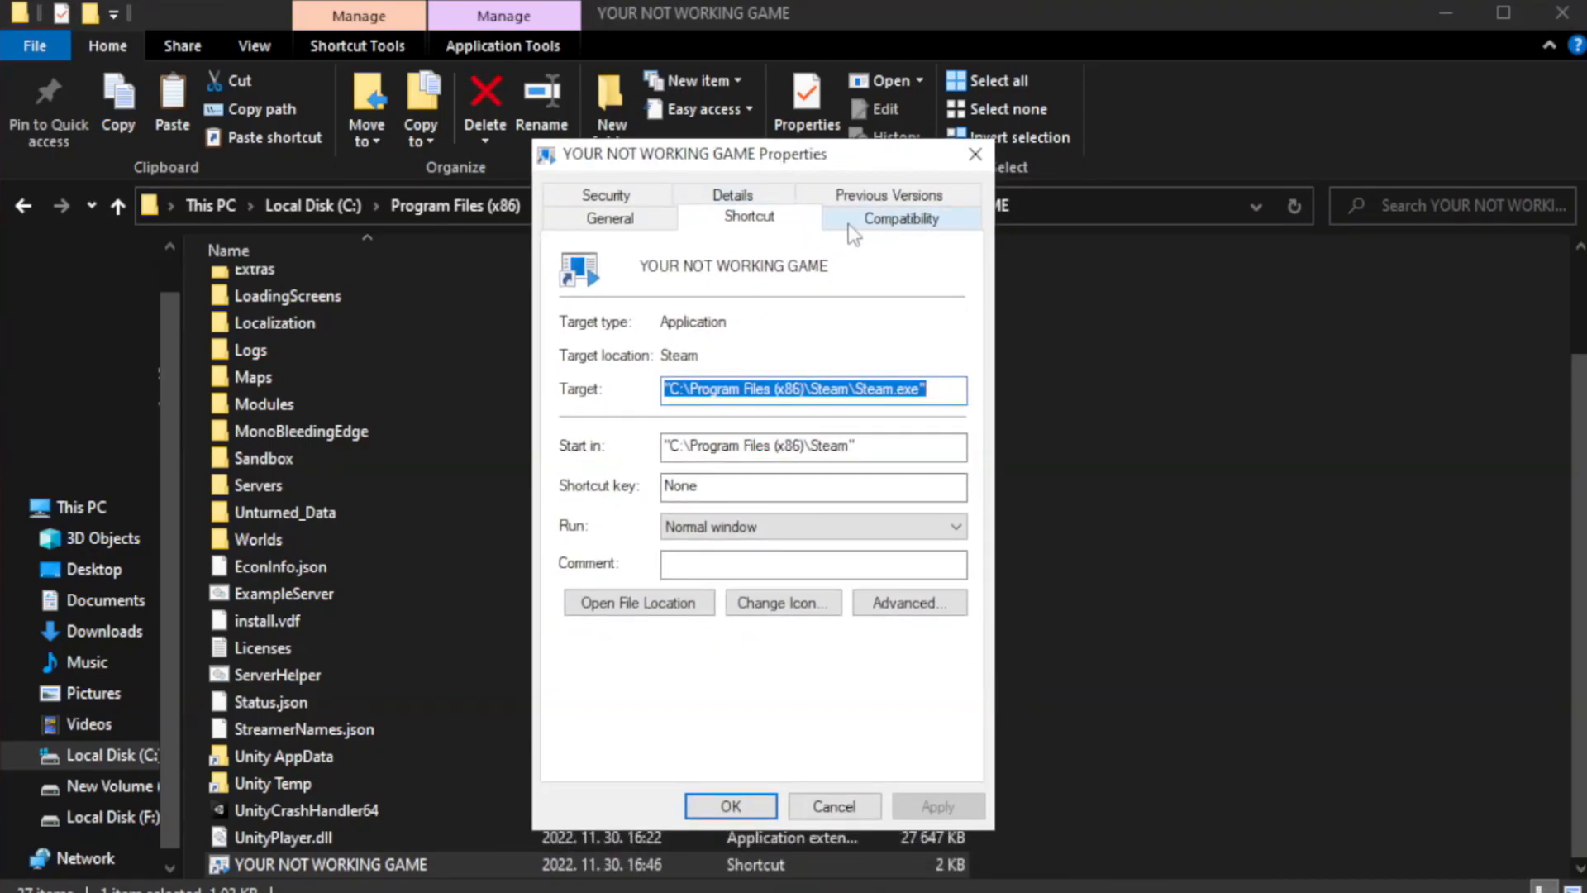
left_click(901, 218)
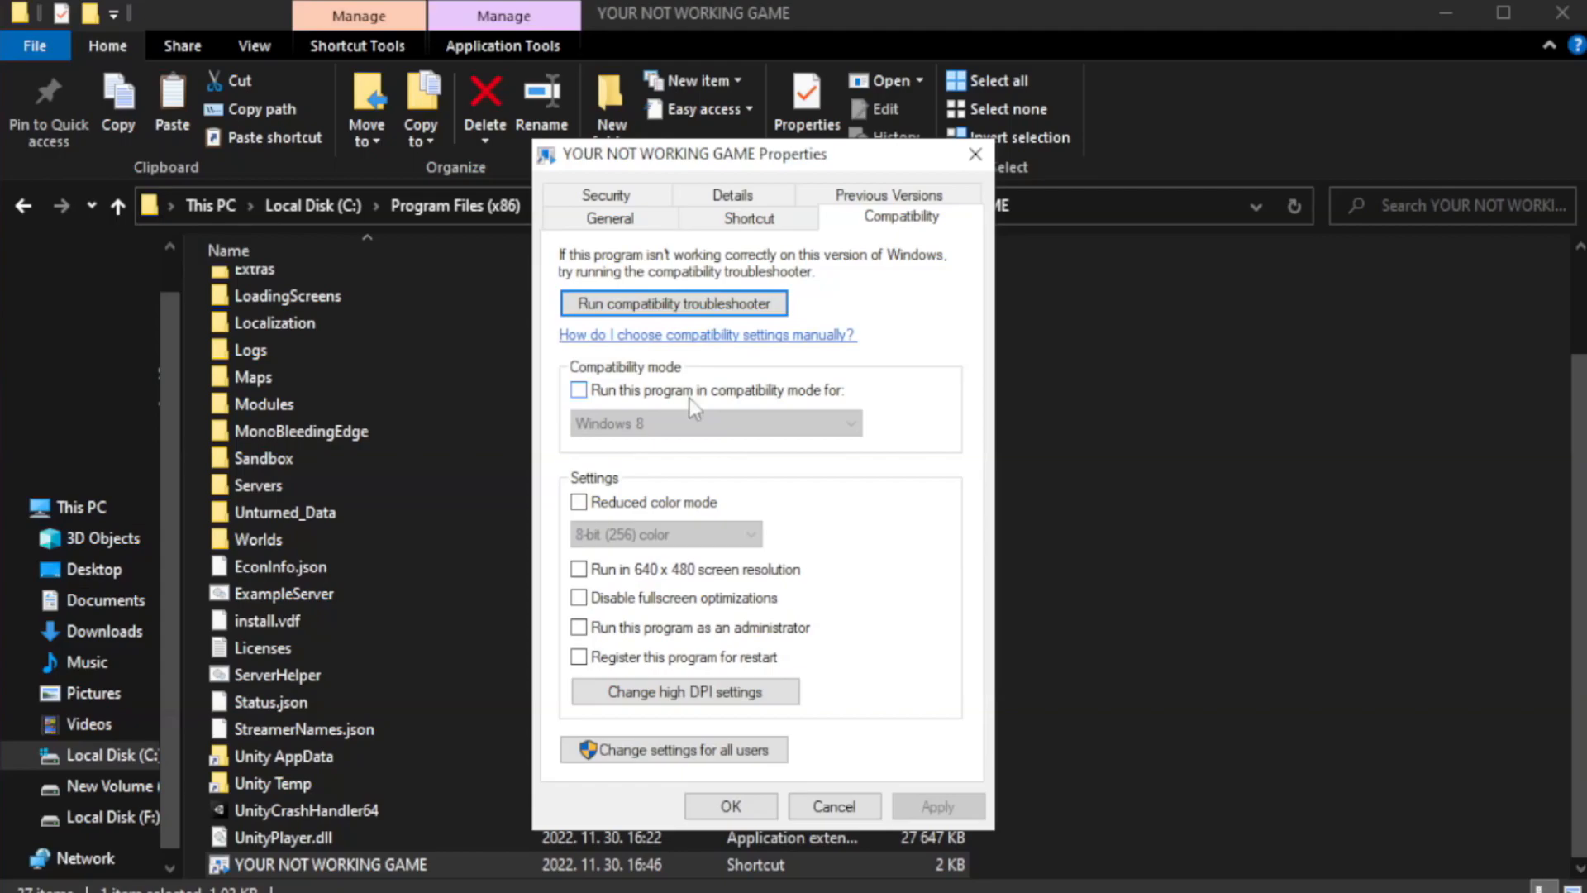
left_click(578, 390)
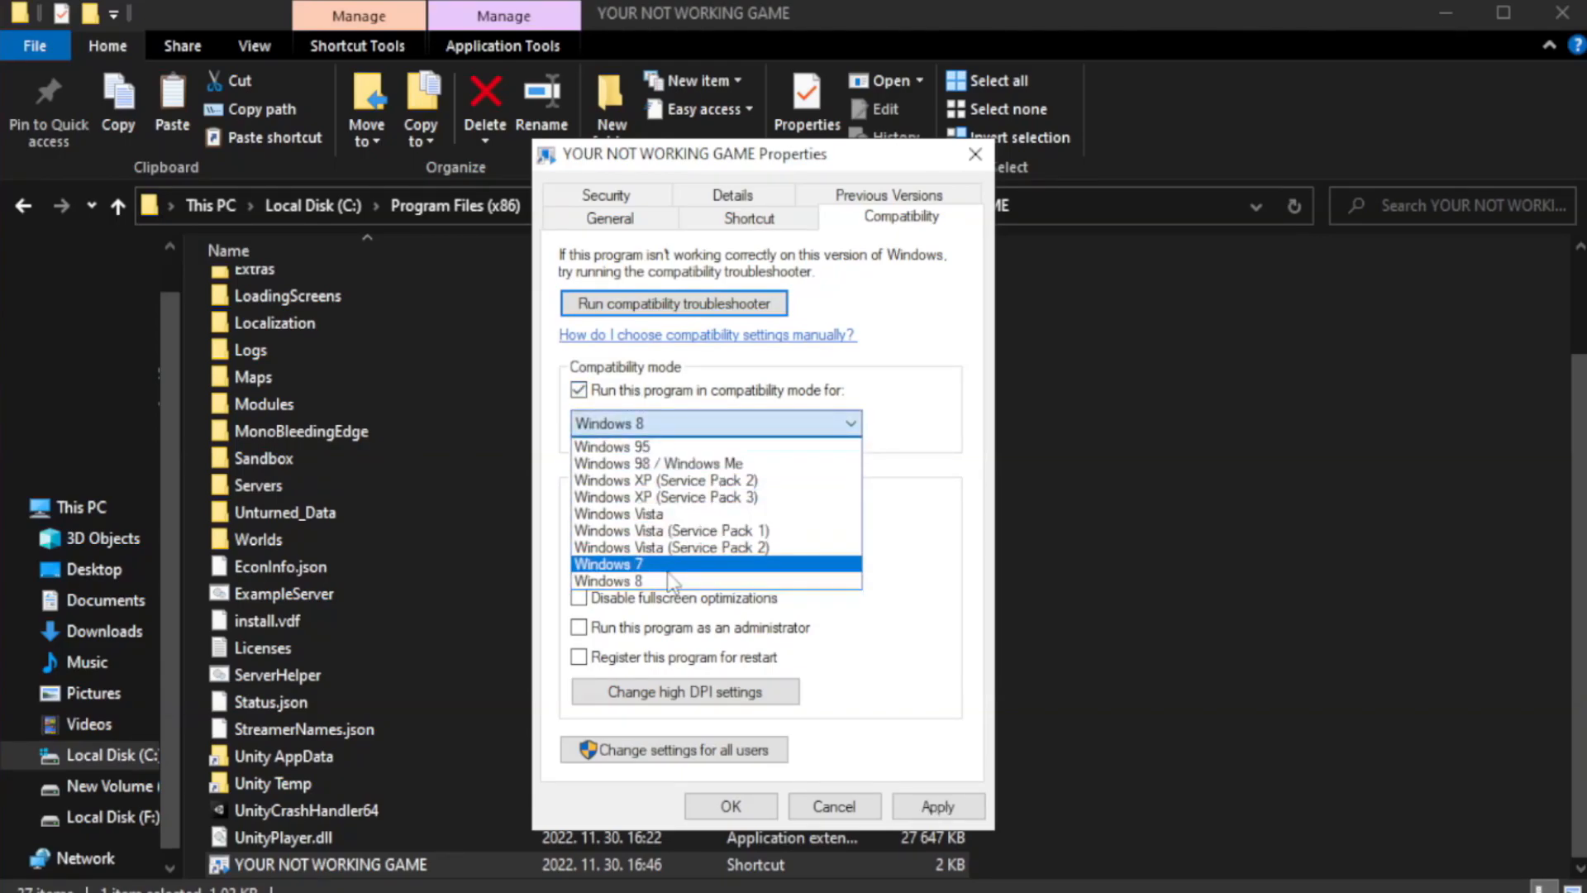
mouse_move(673, 584)
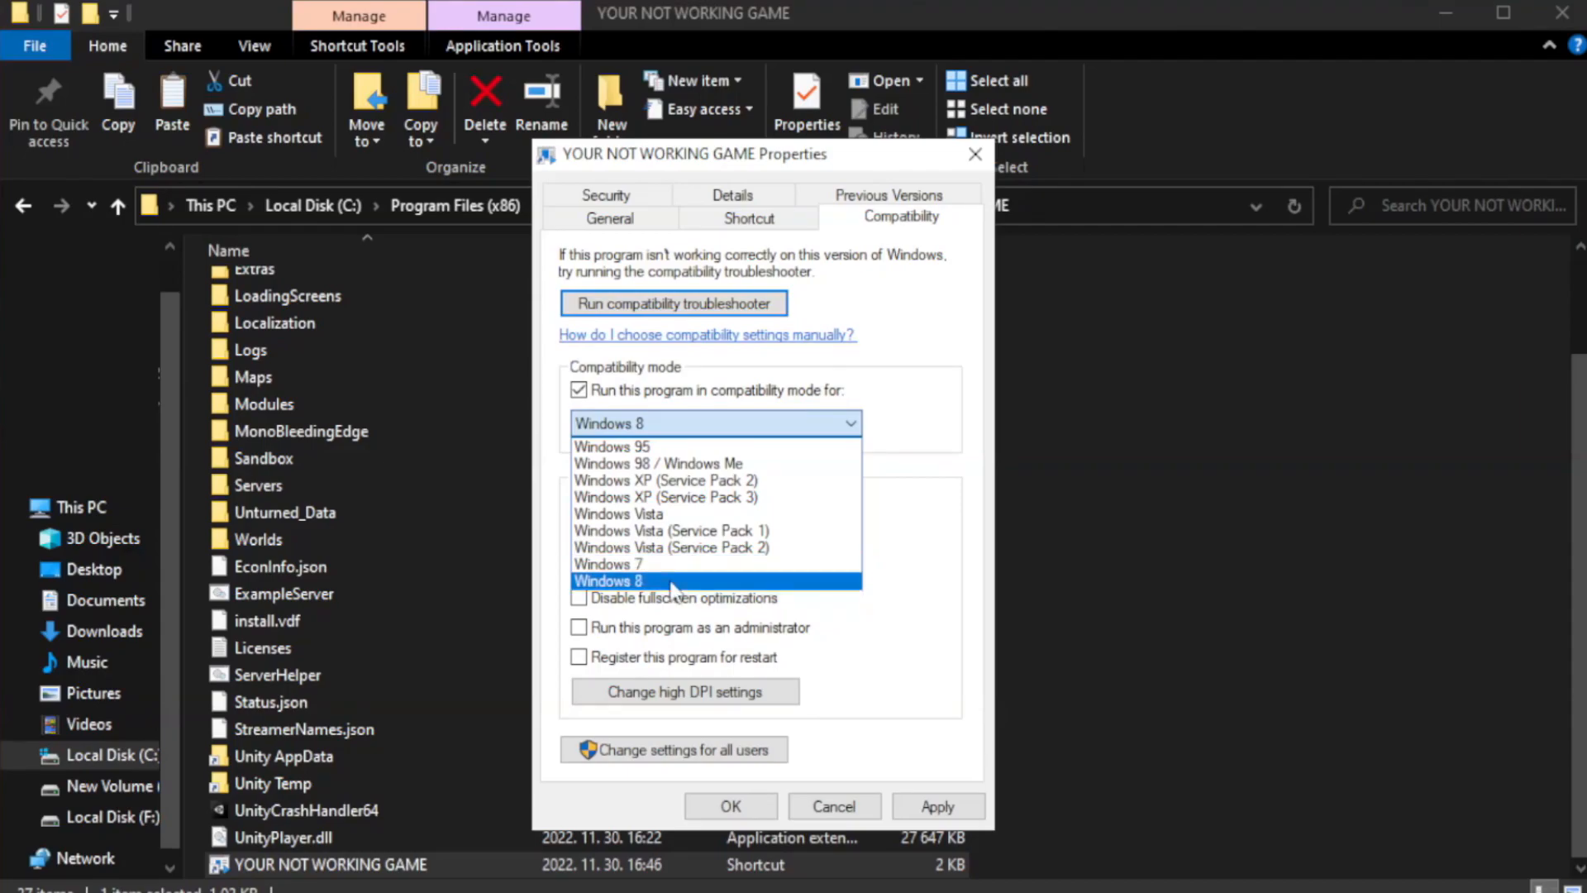
left_click(640, 580)
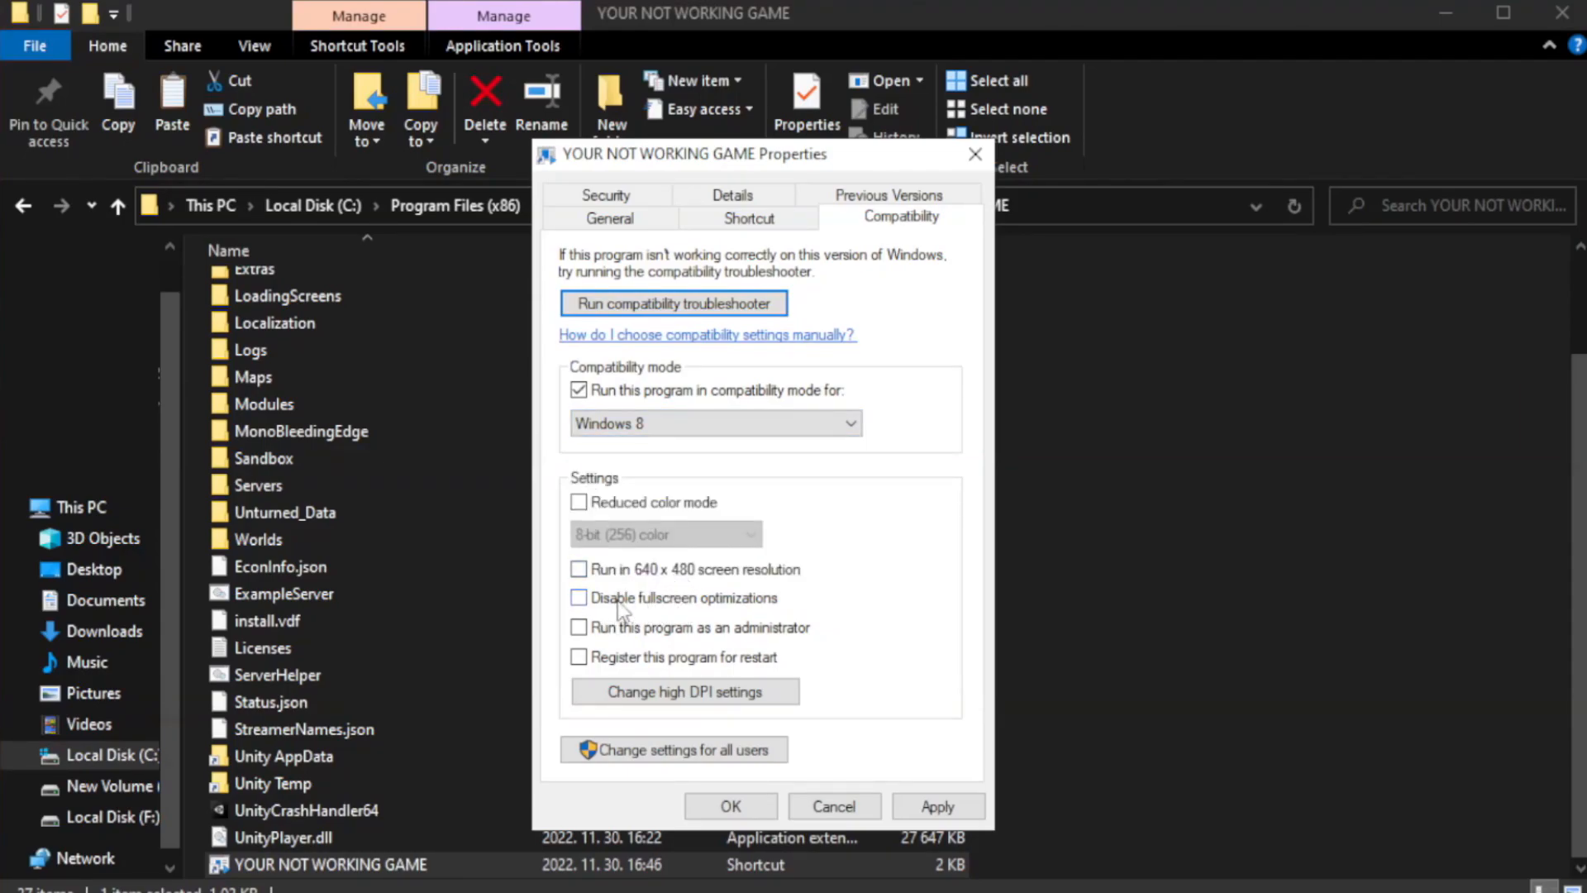
left_click(579, 598)
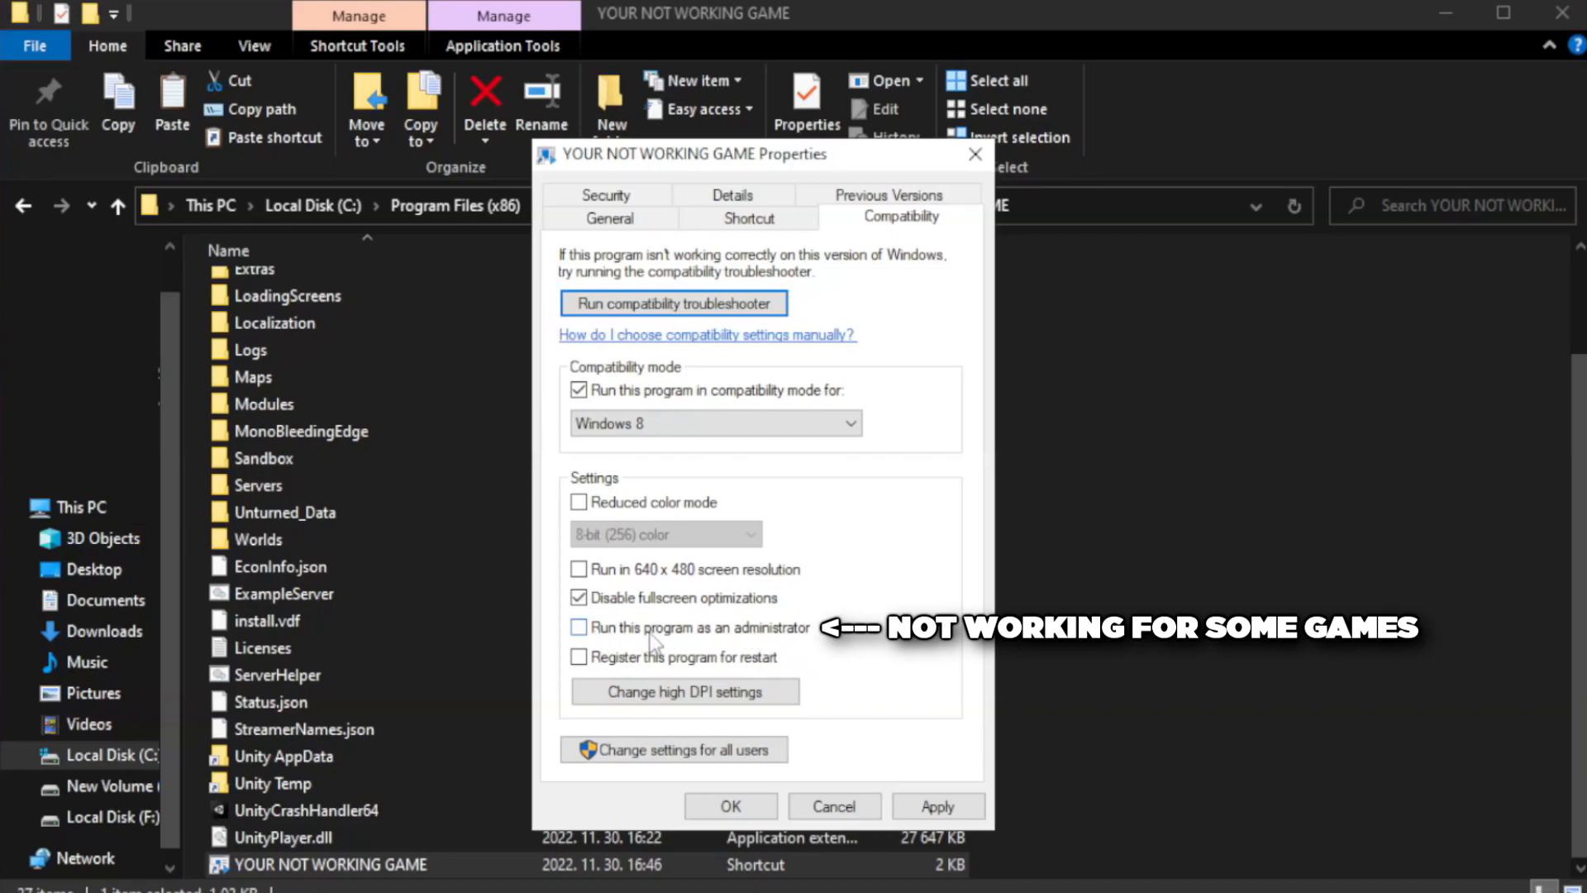
left_click(579, 627)
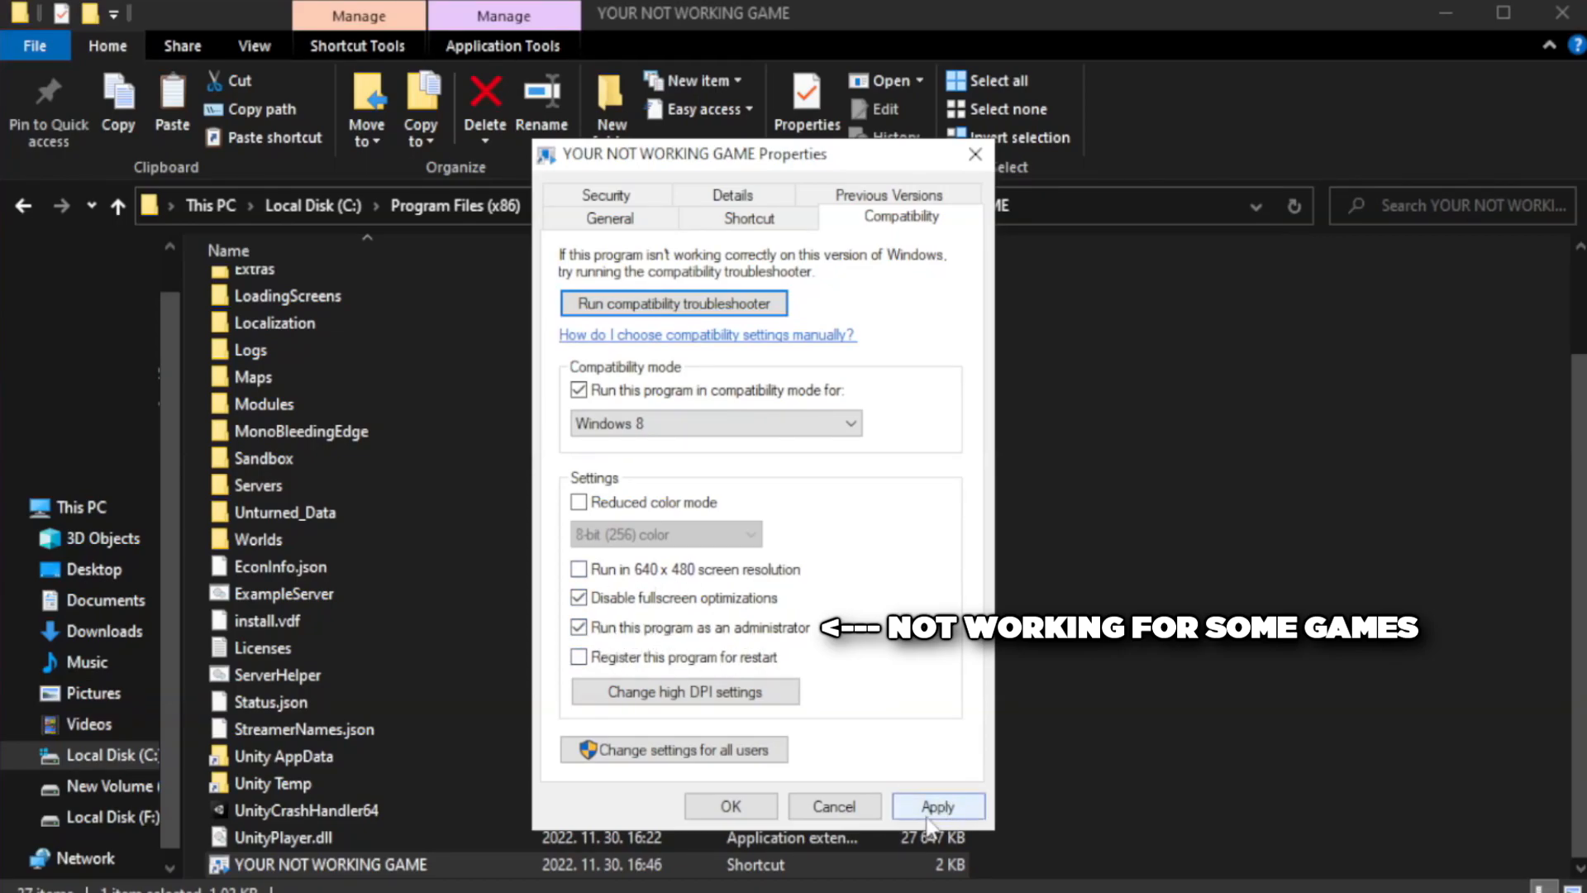
left_click(939, 806)
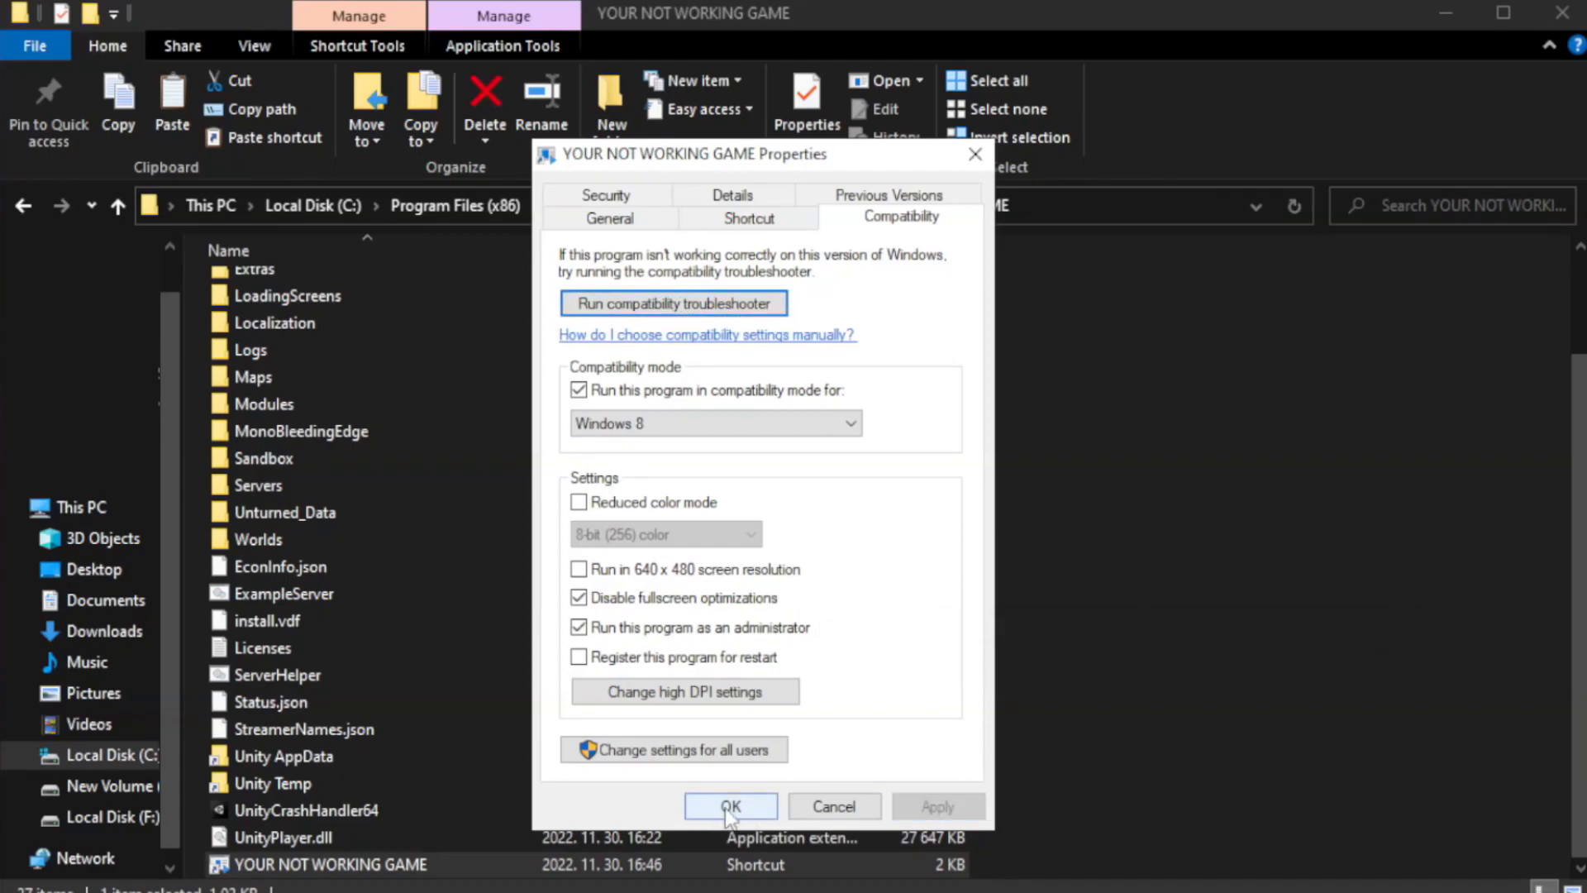
left_click(732, 806)
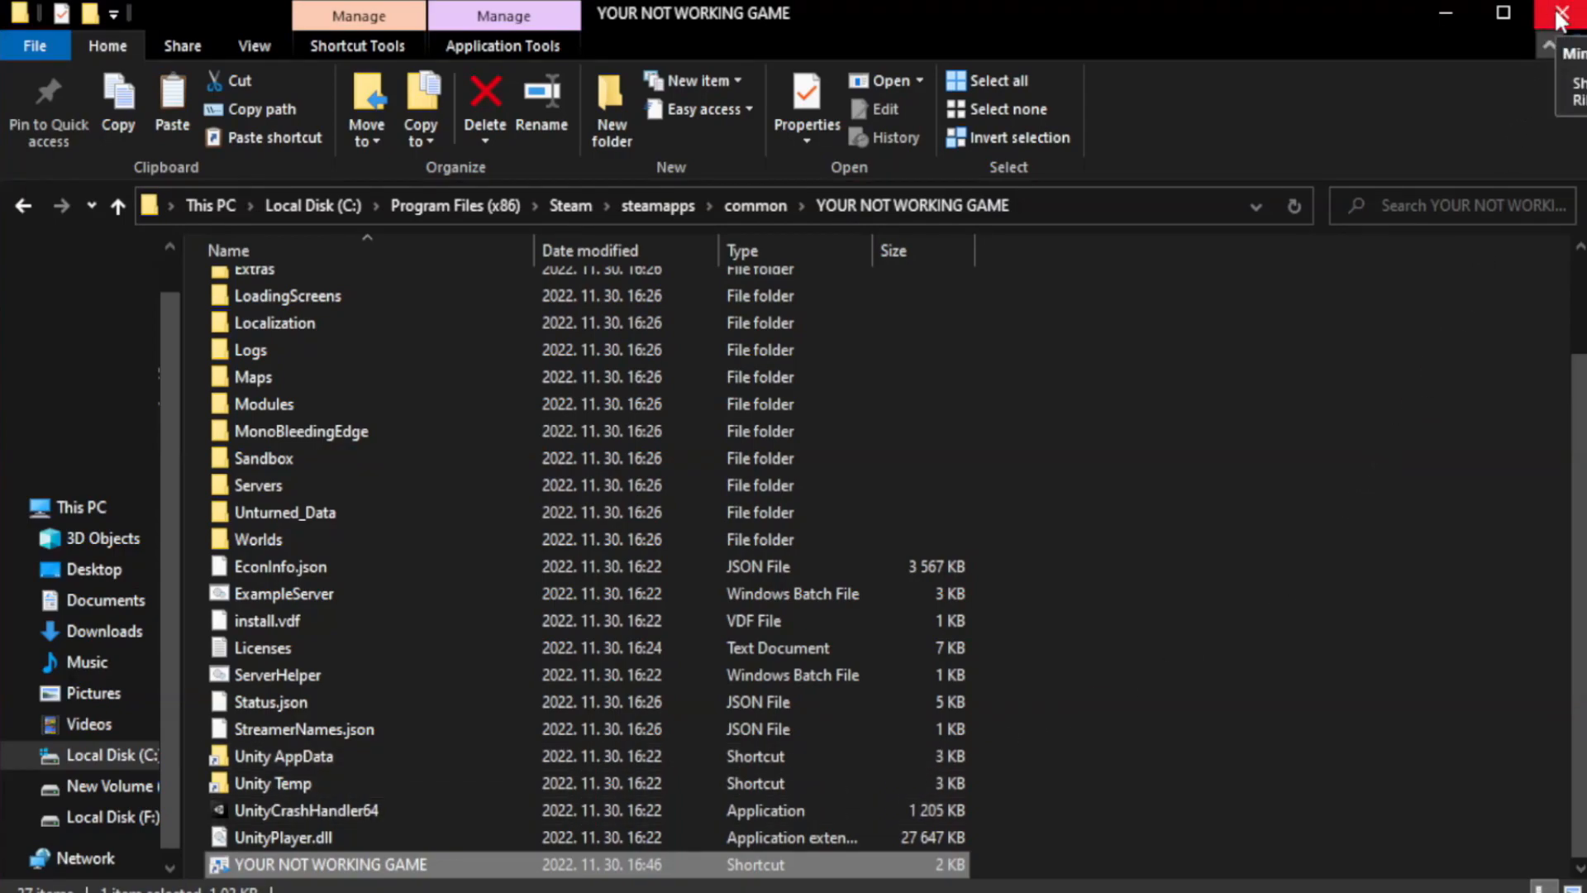
mouse_move(1559, 12)
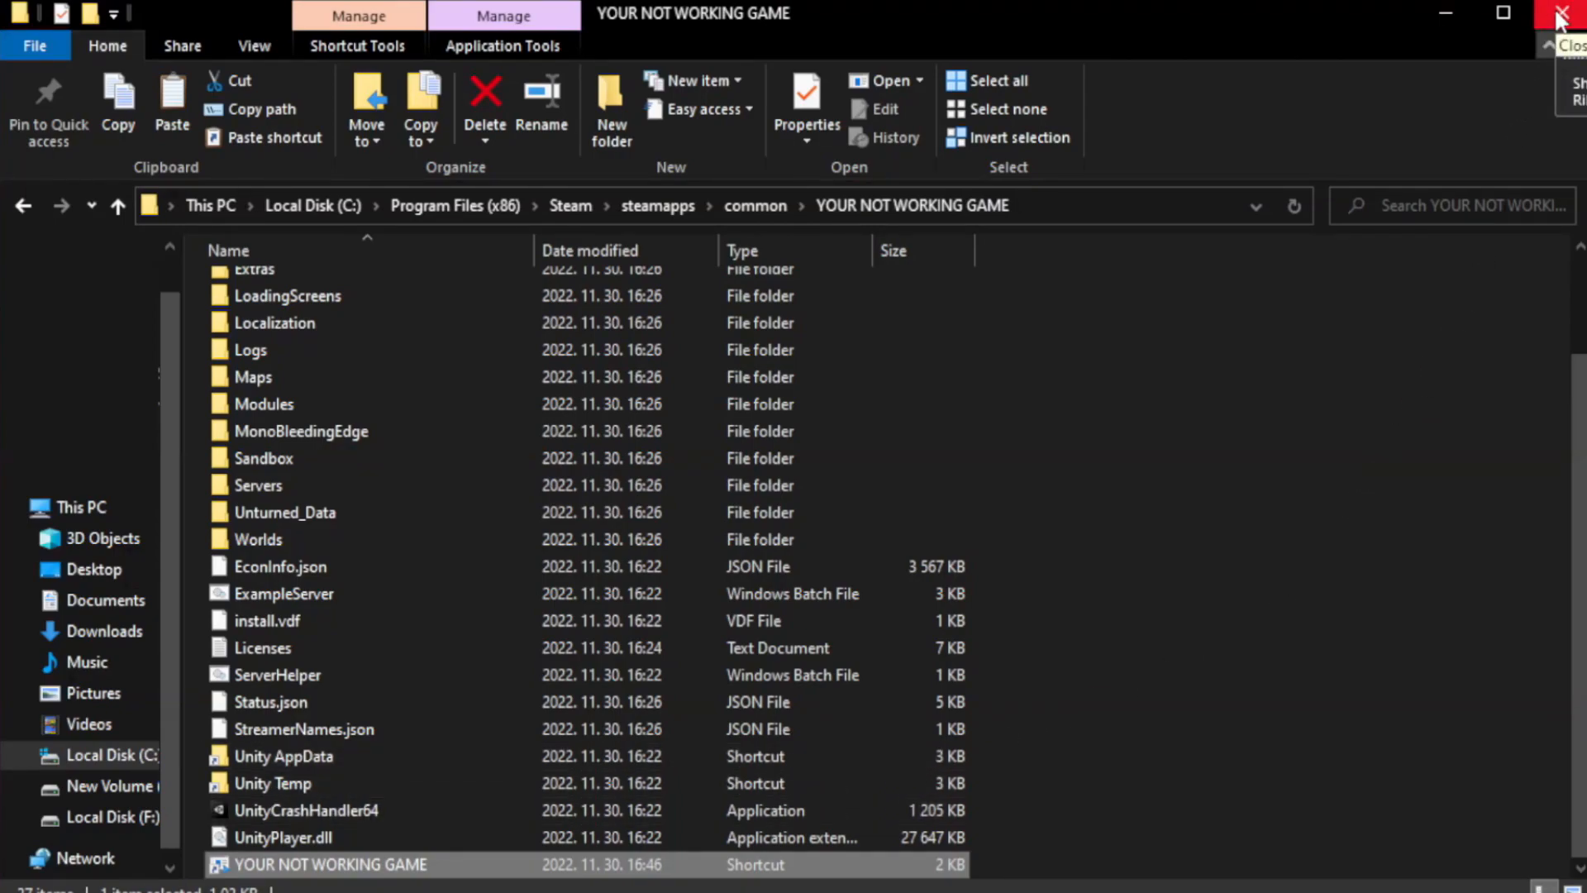
Close File Explorer and disable Cortana, Edge, Teams and Phone Link at startup in Task Manager
left_click(1561, 13)
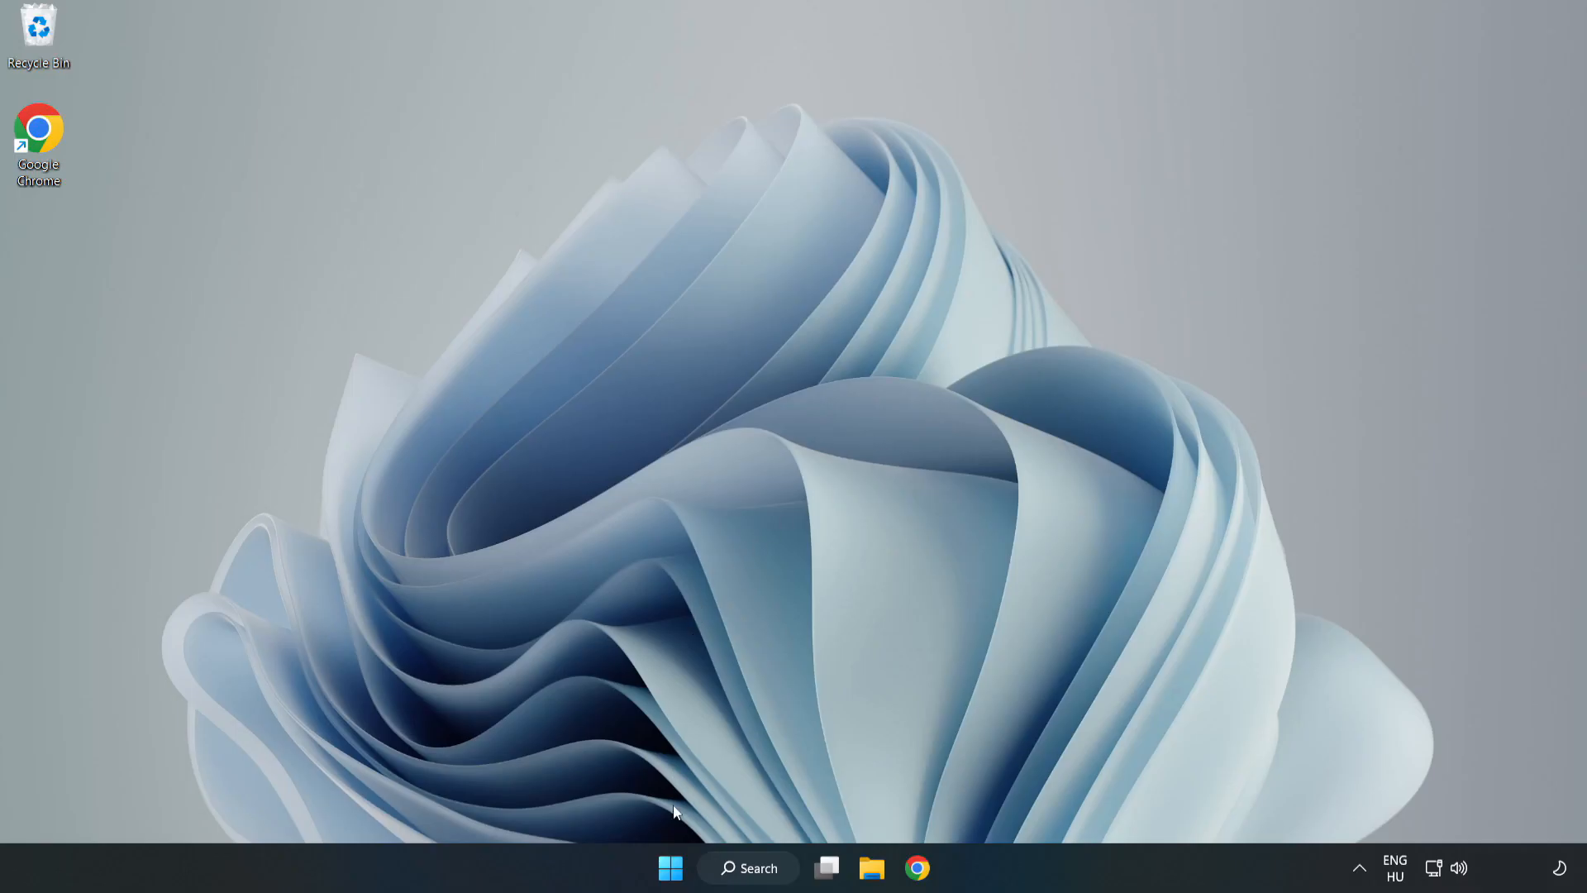
mouse_move(665, 867)
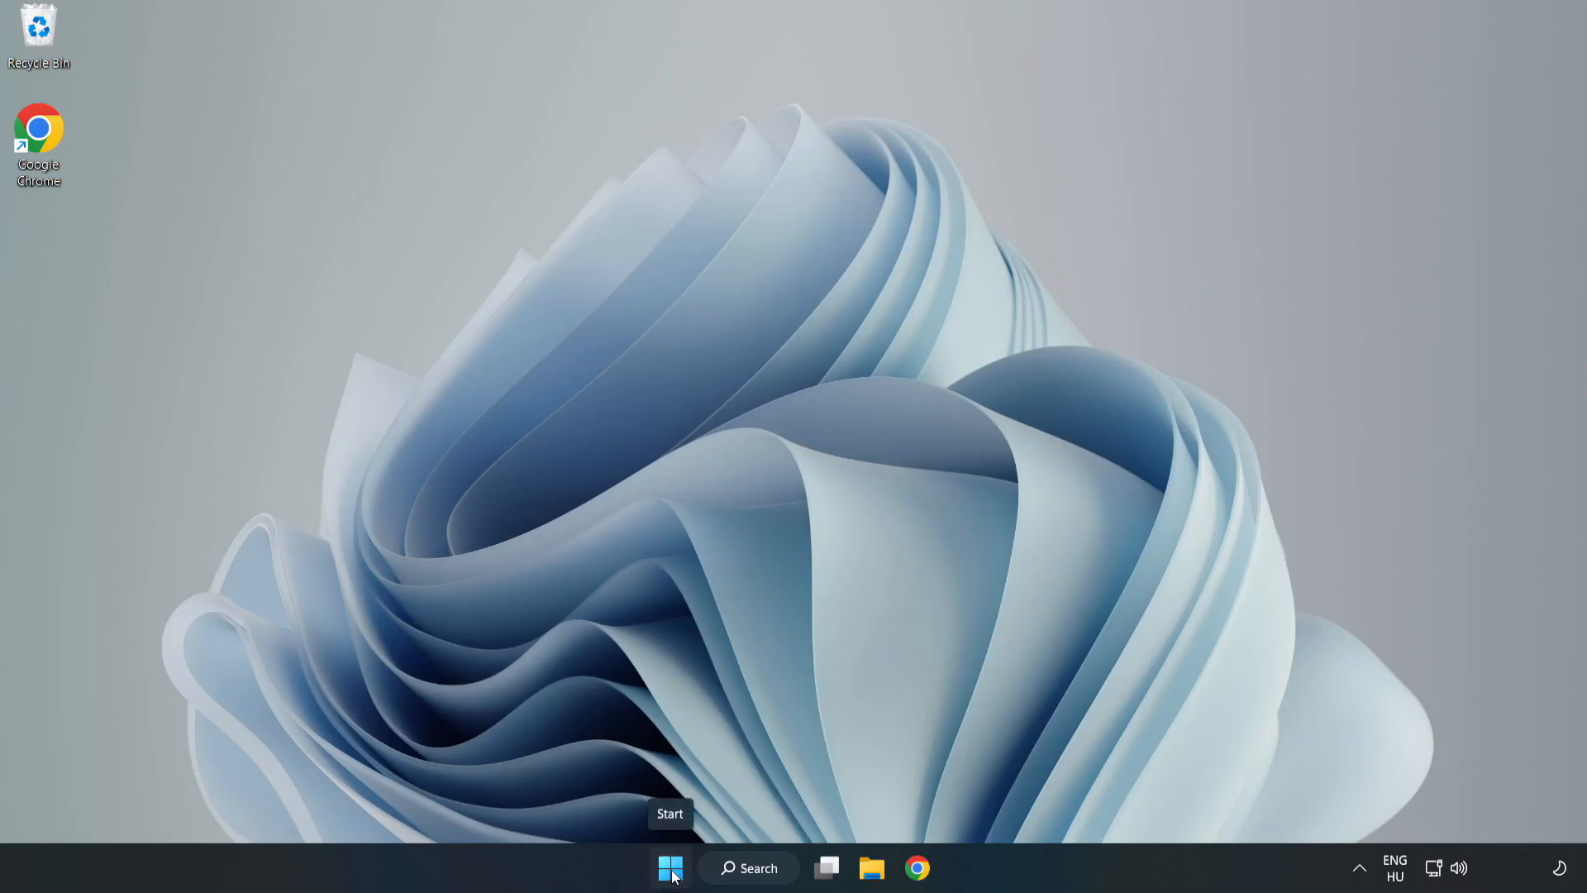
right_click(663, 868)
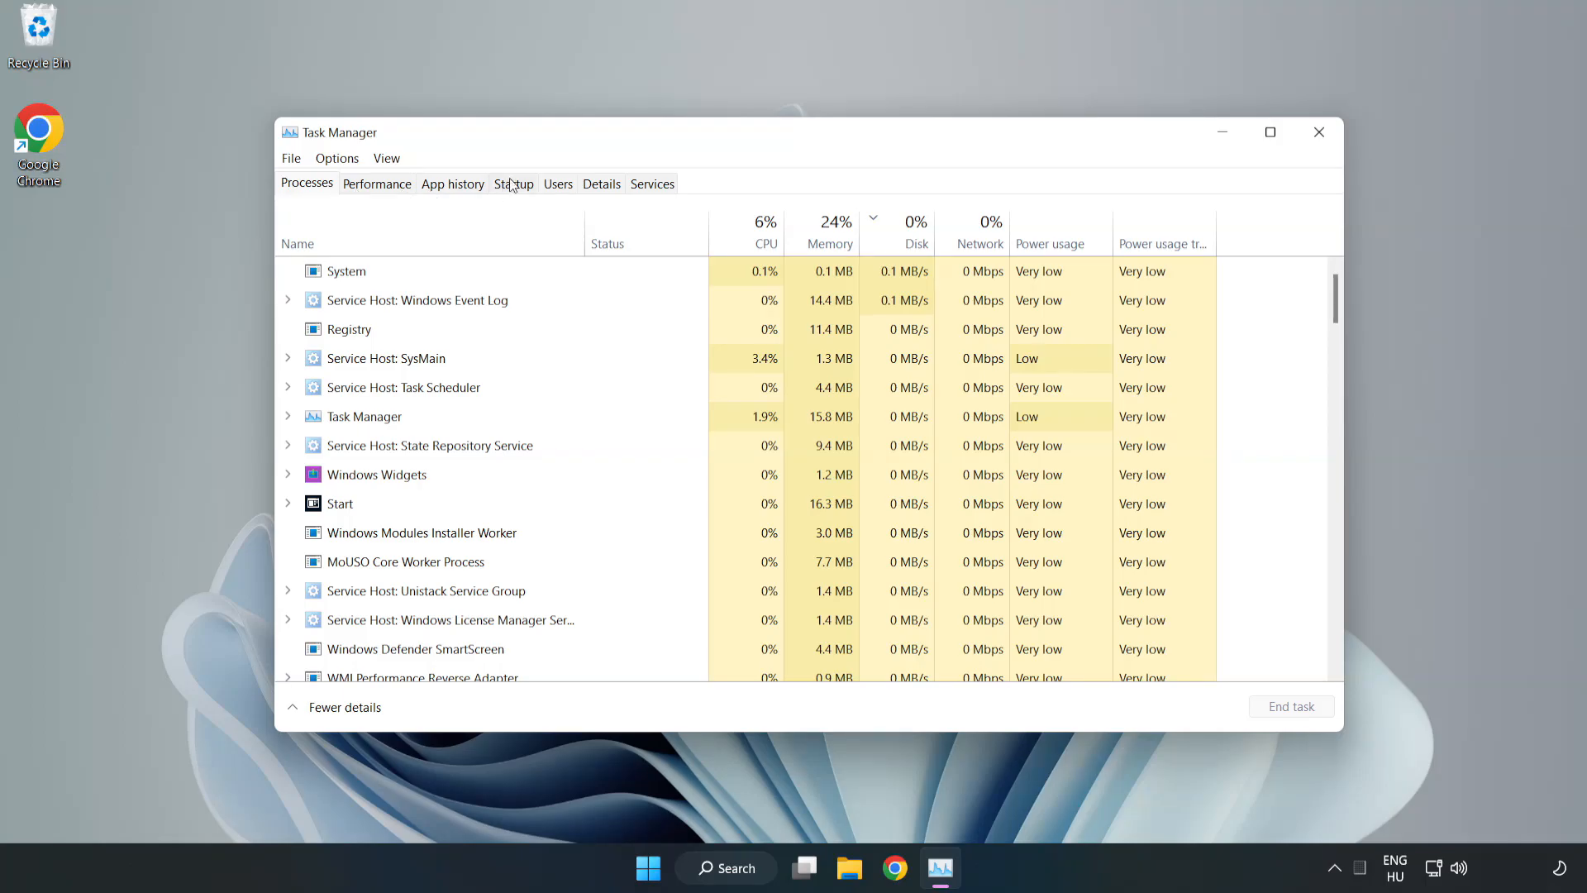
left_click(514, 184)
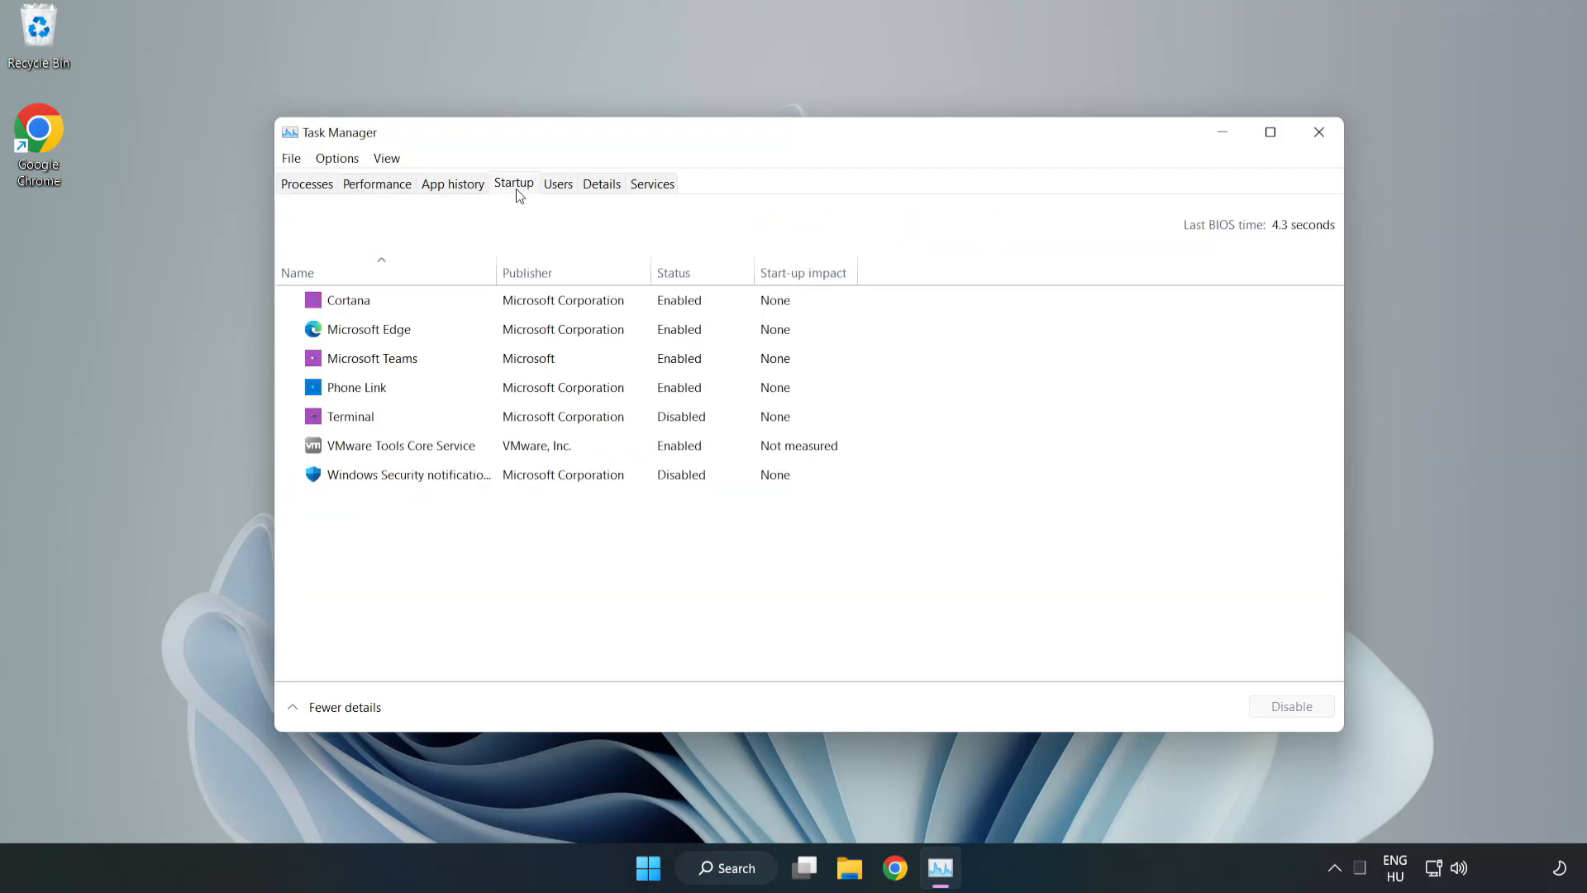
left_click(348, 300)
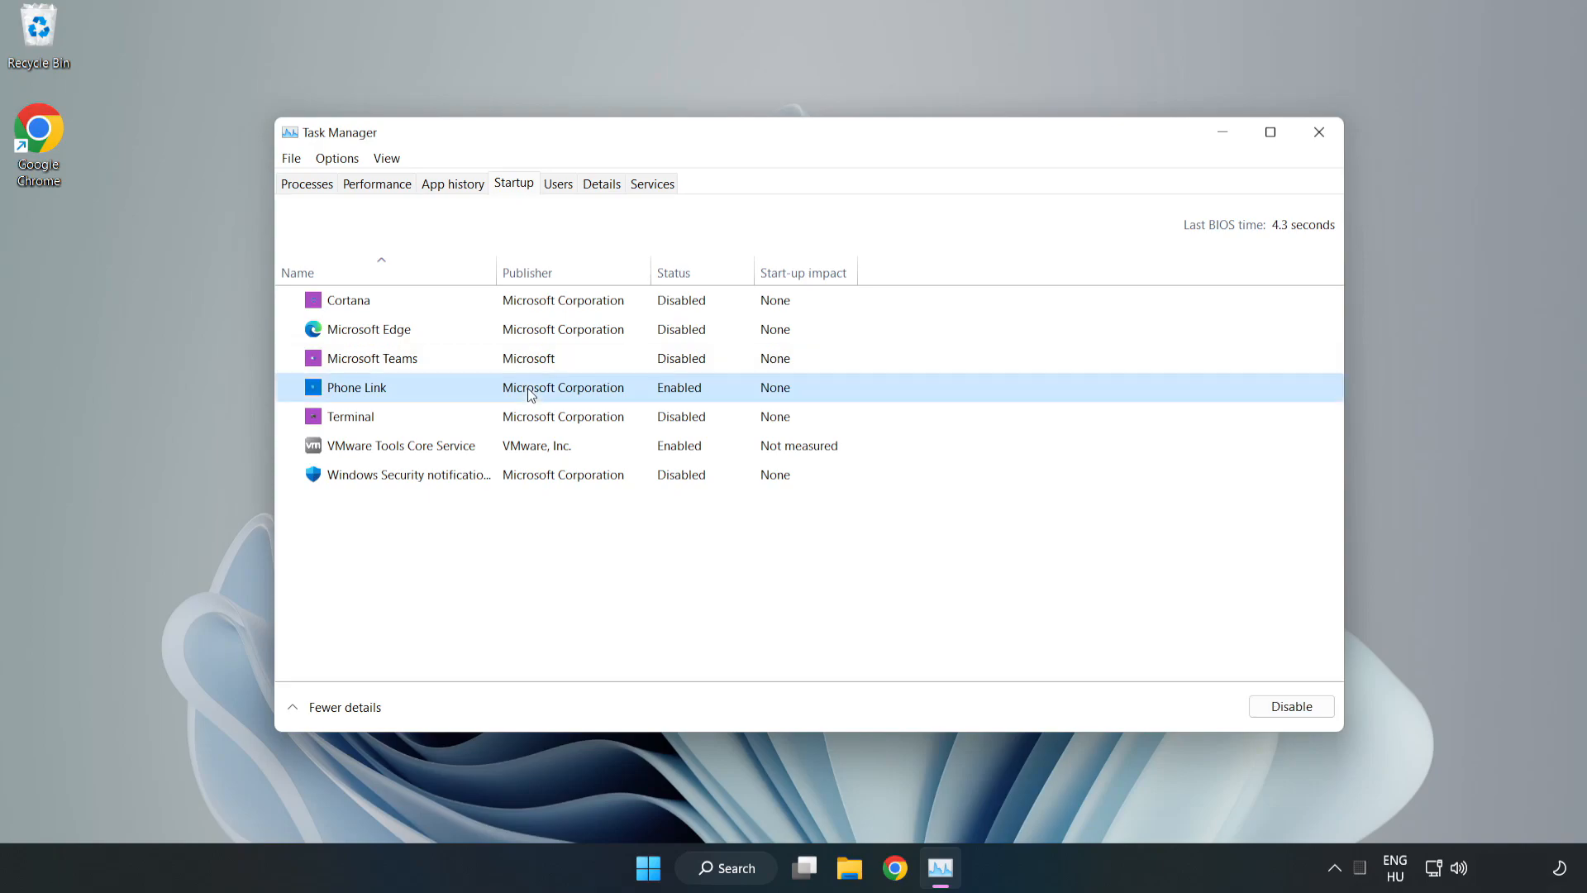
left_click(1291, 706)
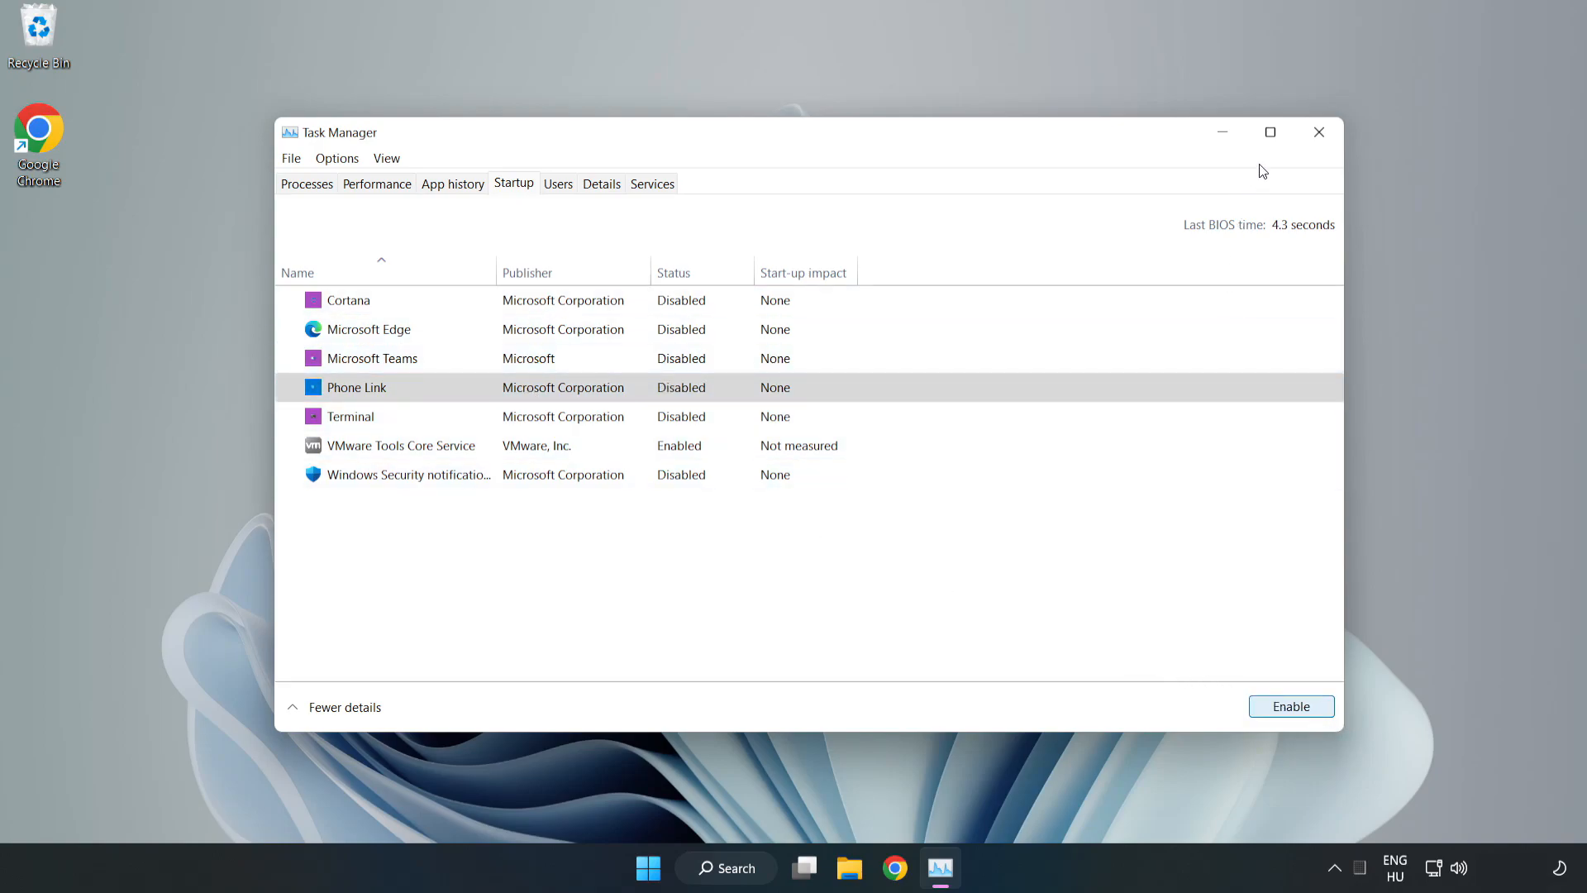
mouse_move(1319, 133)
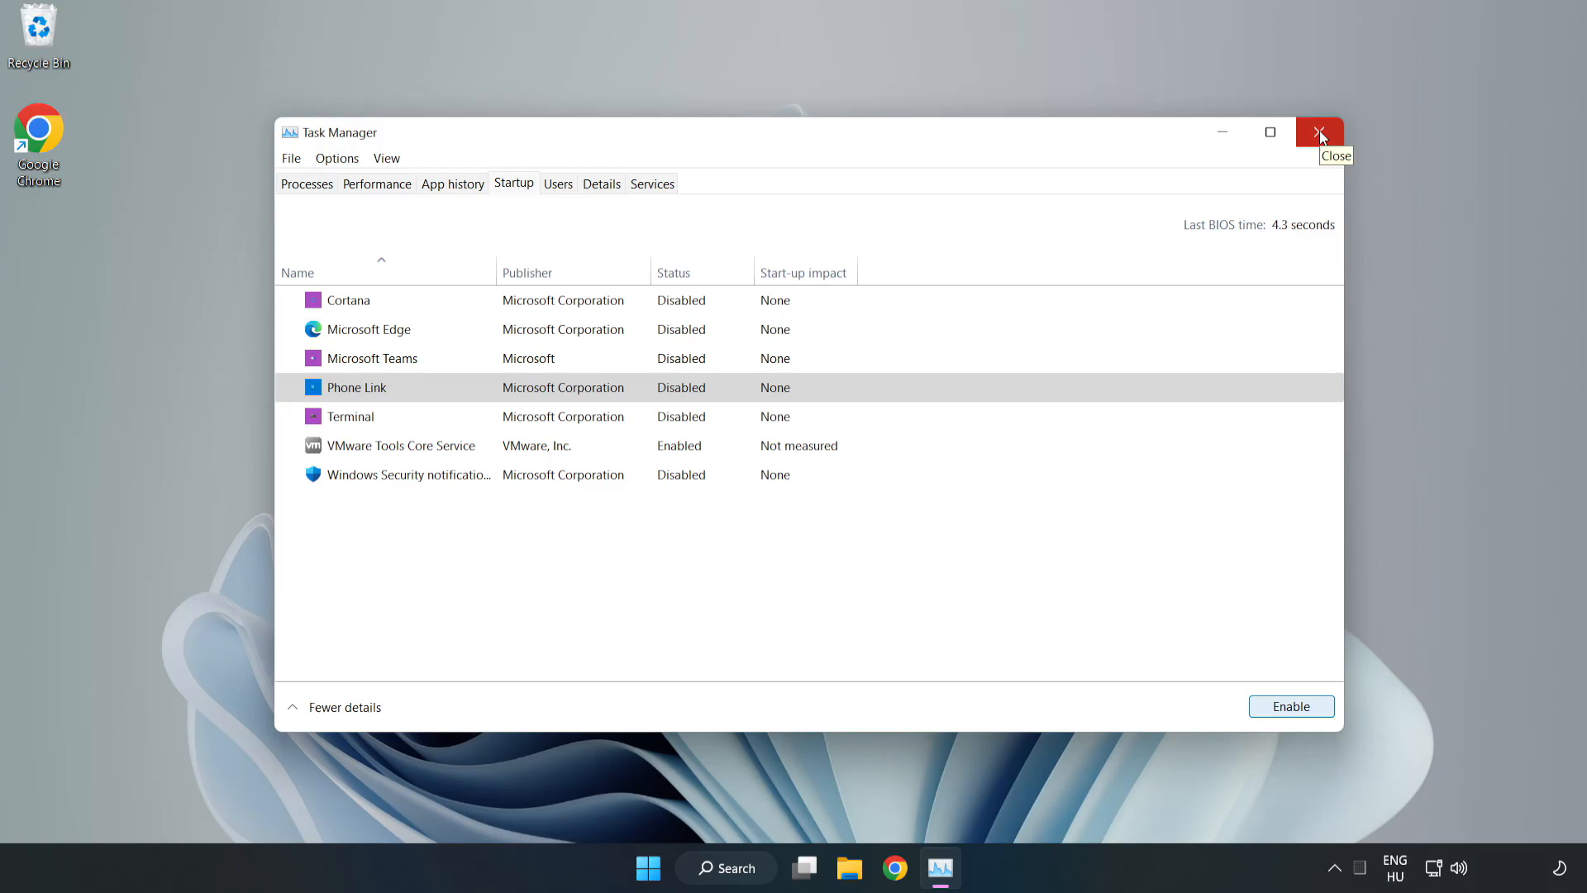
left_click(1319, 132)
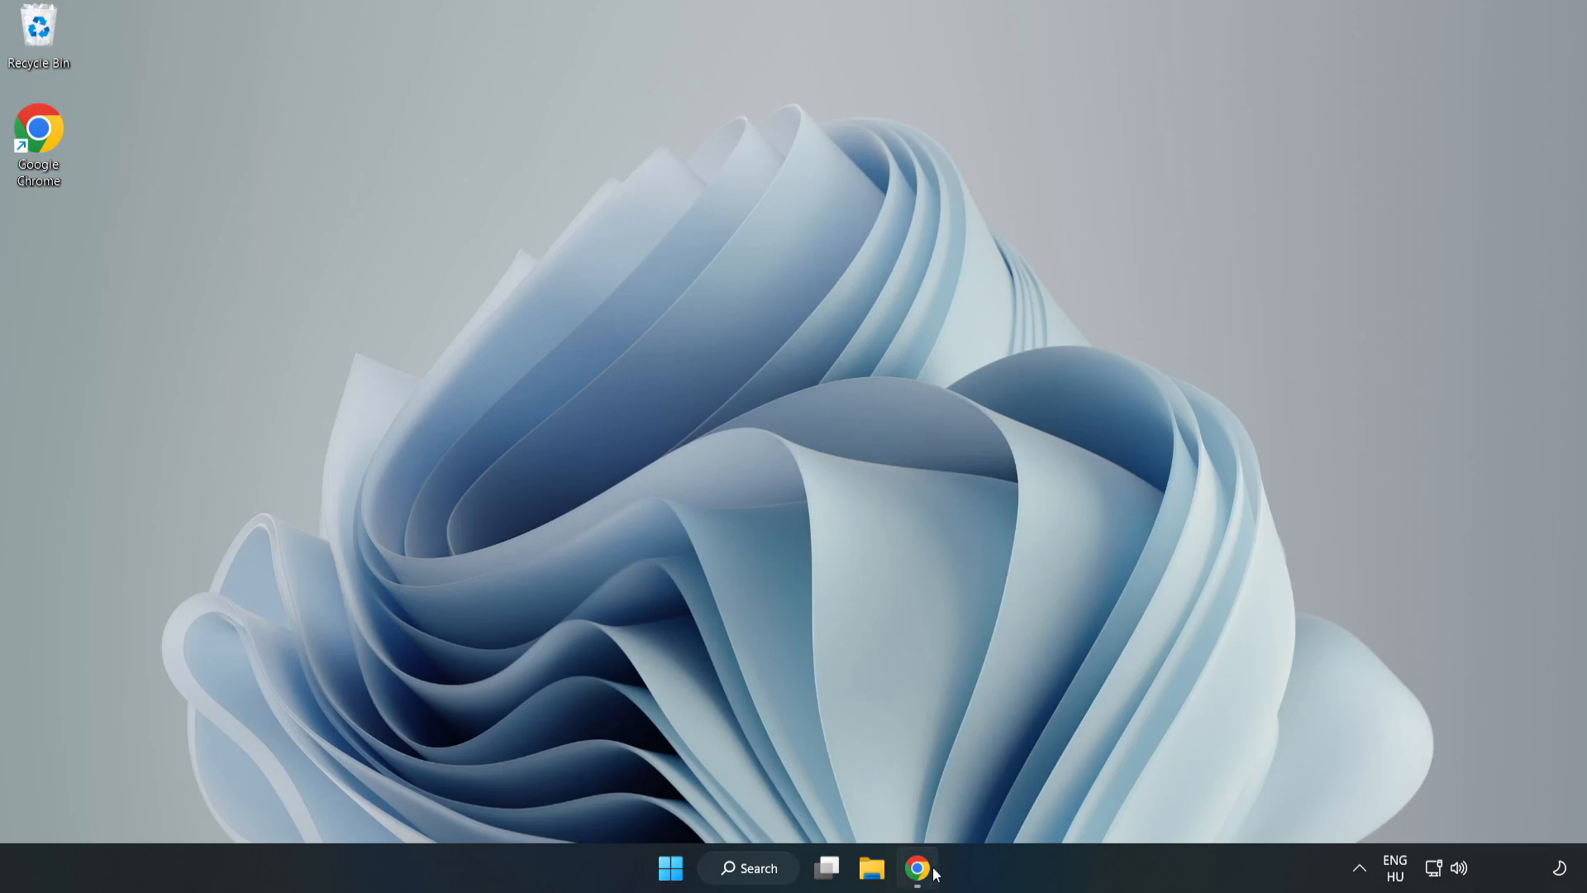
Download the DirectX End-User Runtime Web Installer in Chrome and launch dxwebsetup.exe
left_click(917, 892)
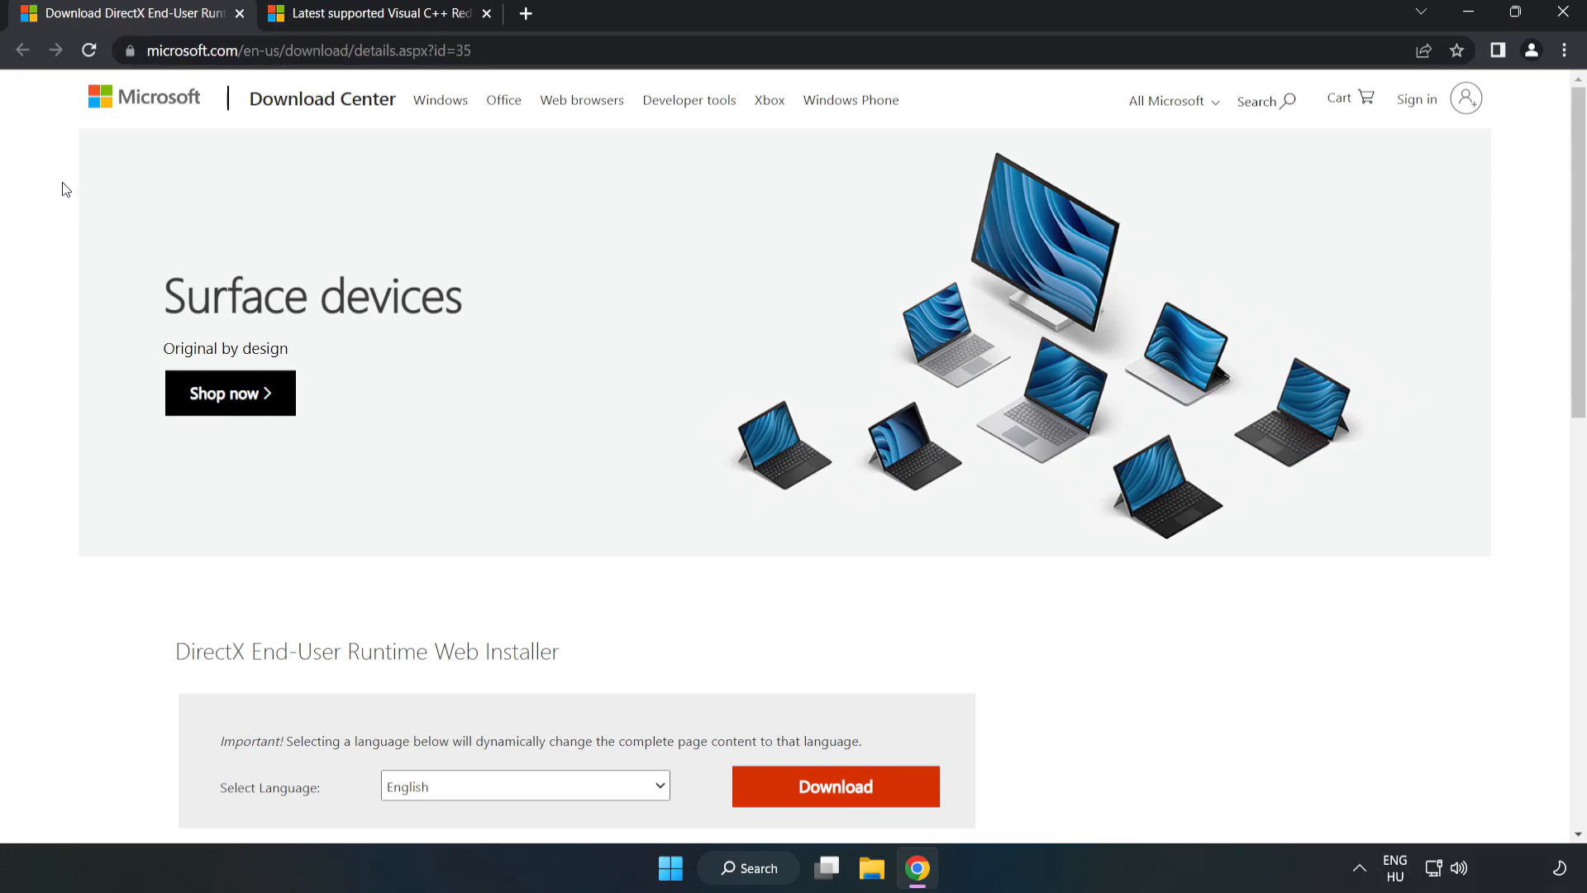
scroll("down", 3)
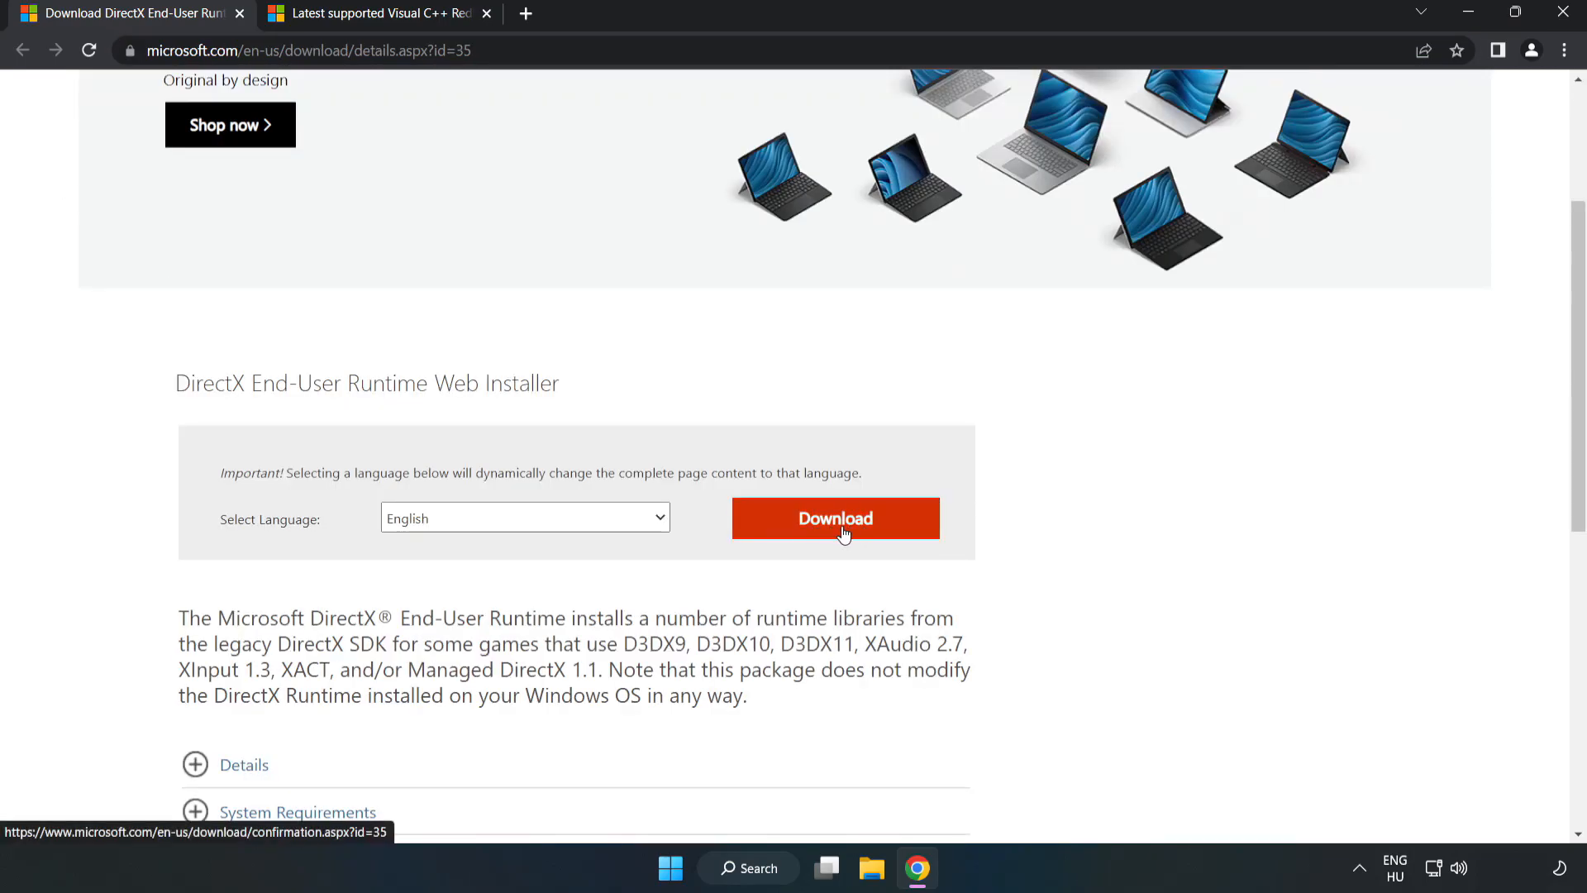
left_click(835, 519)
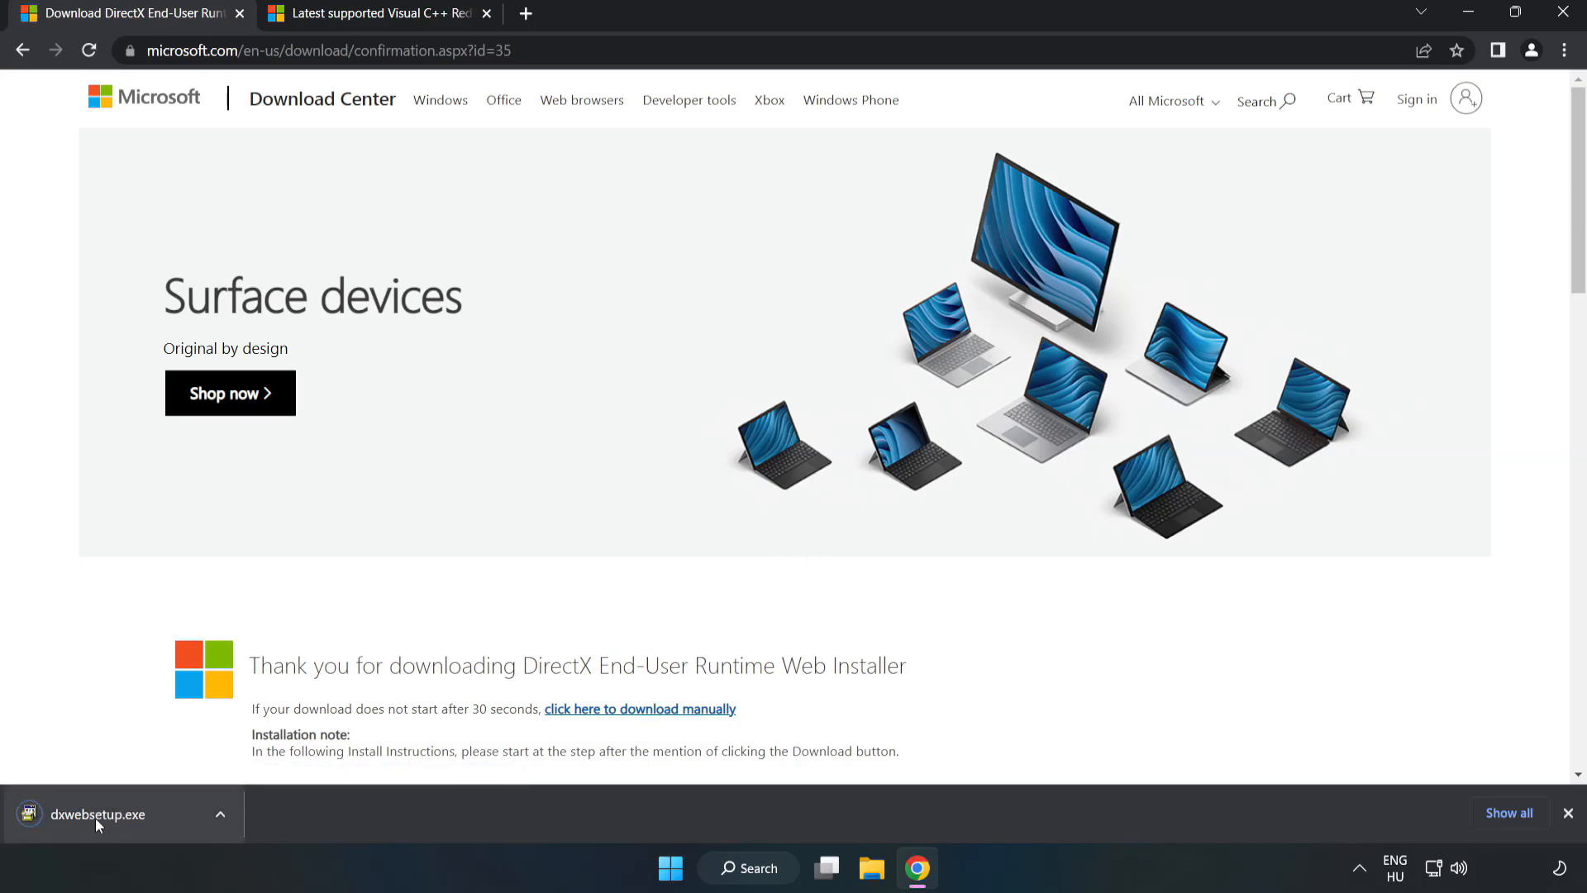
left_click(98, 814)
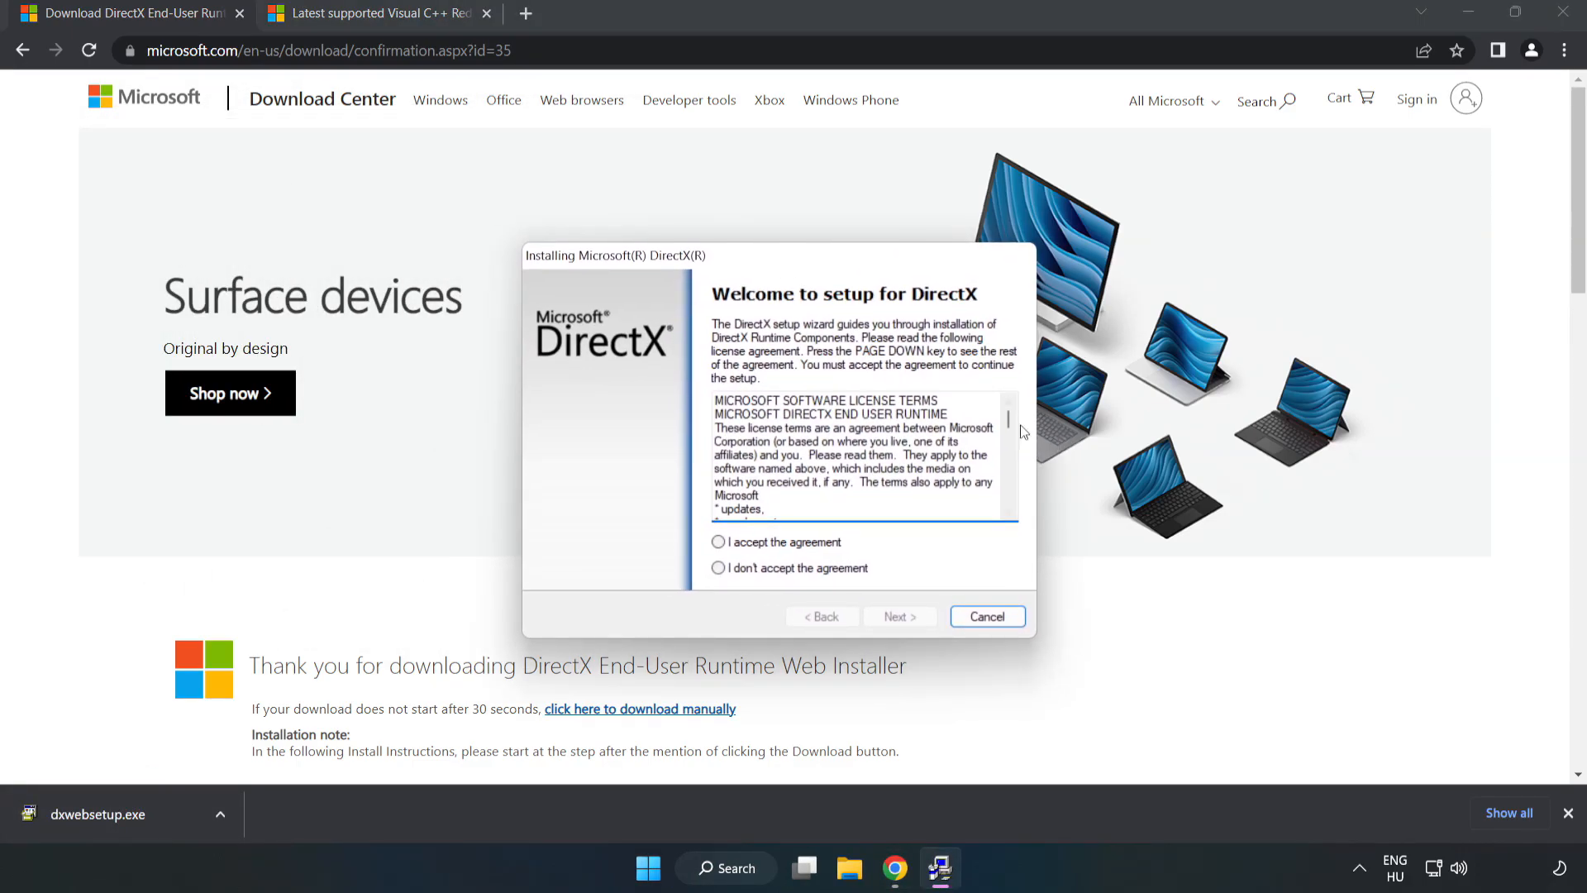
Accept the DirectX license, decline the Bing Bar, and finish setup with DirectX already current
scroll("down", 3)
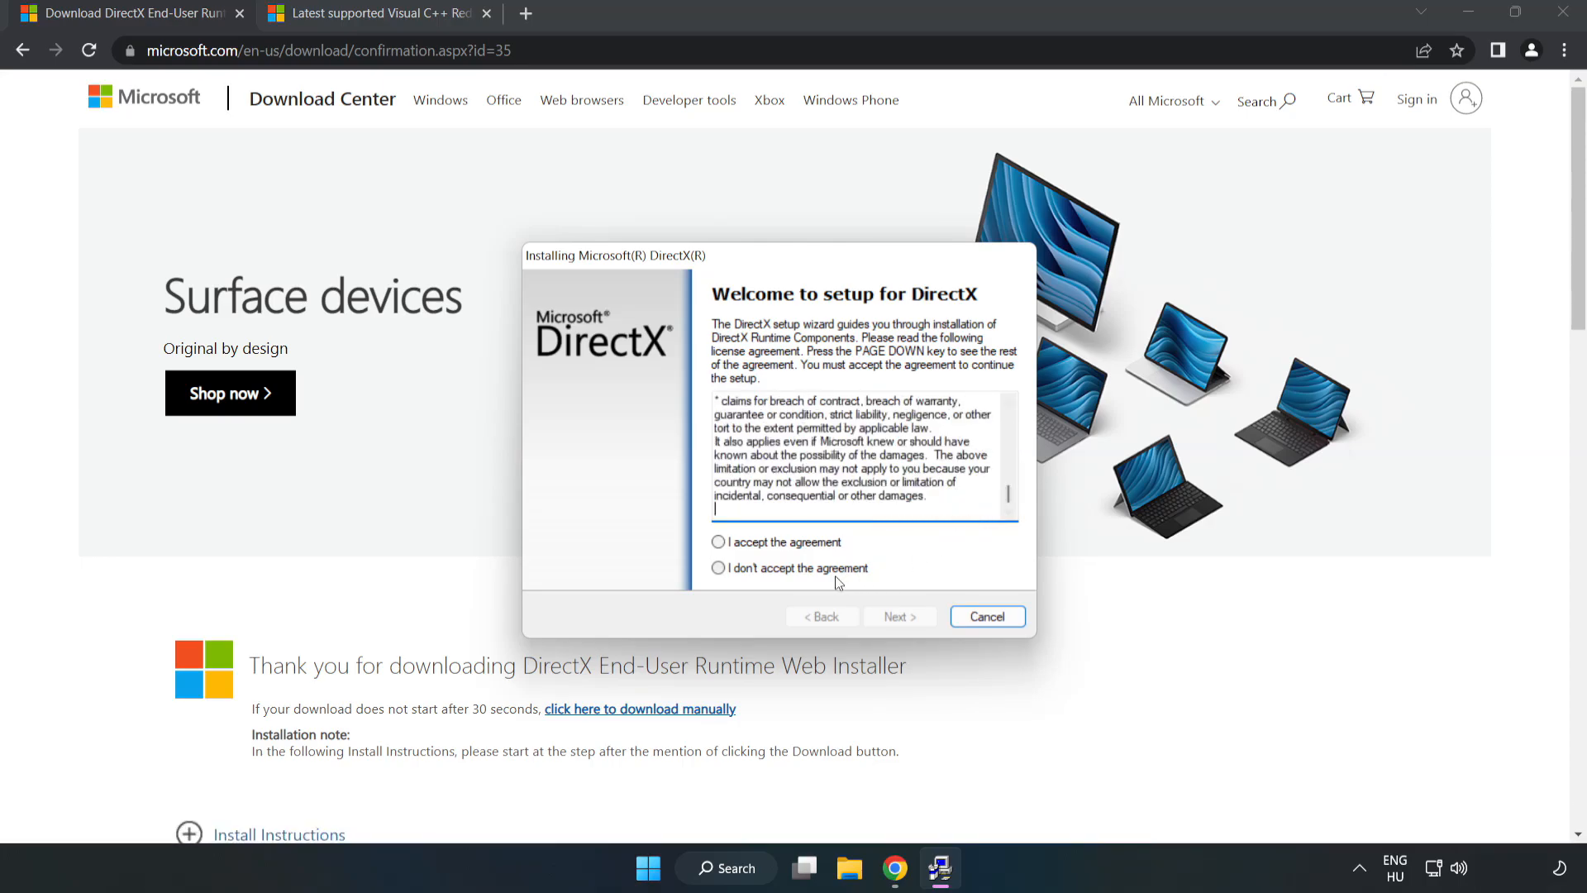
left_click(719, 542)
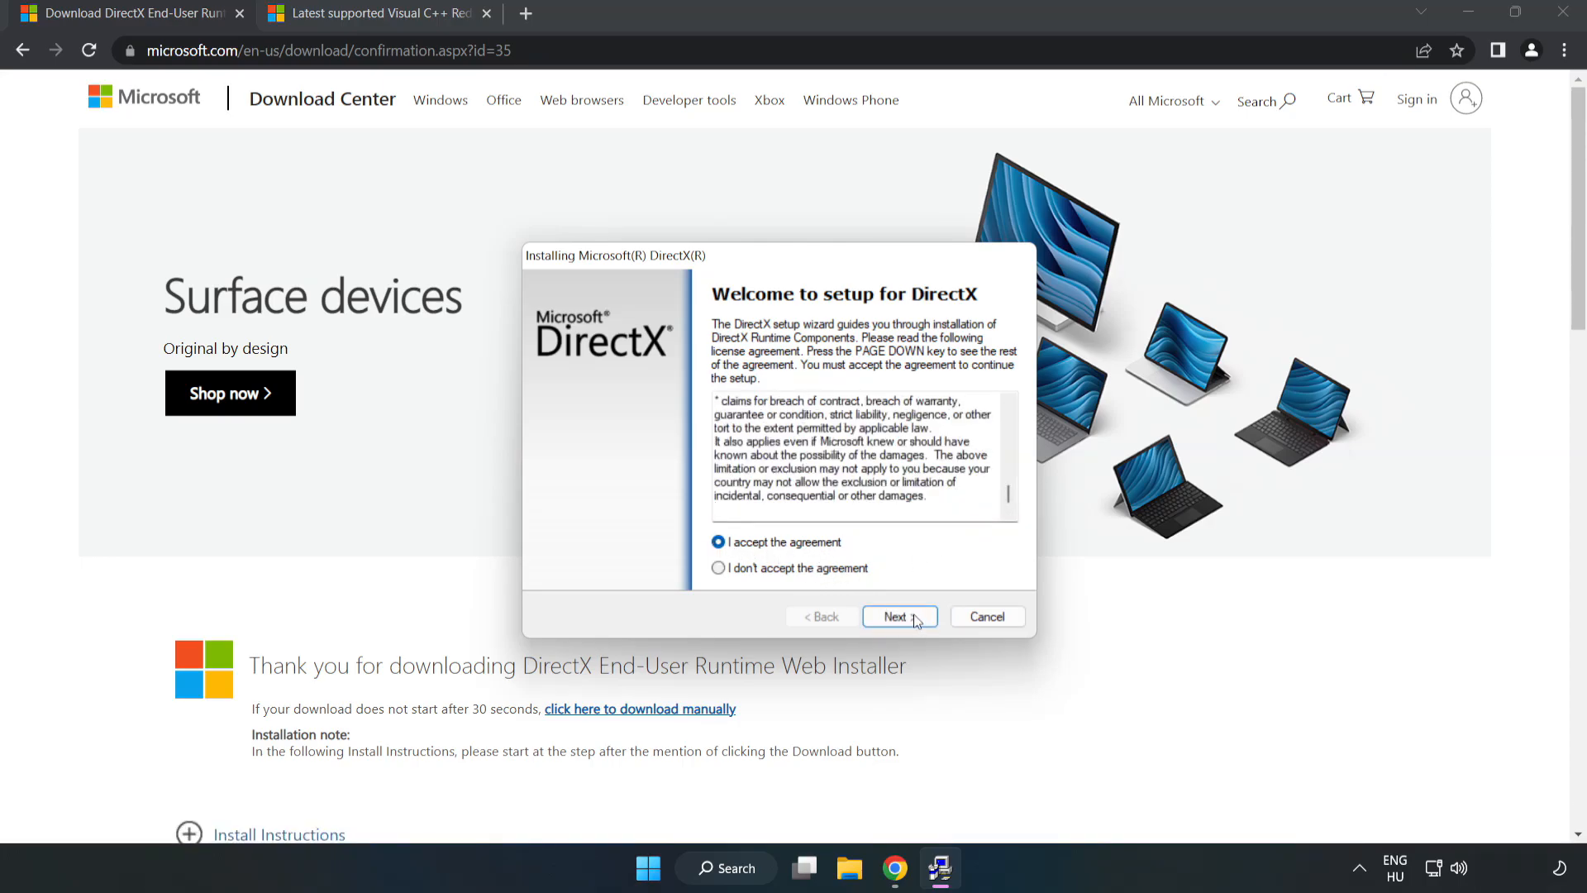
left_click(899, 616)
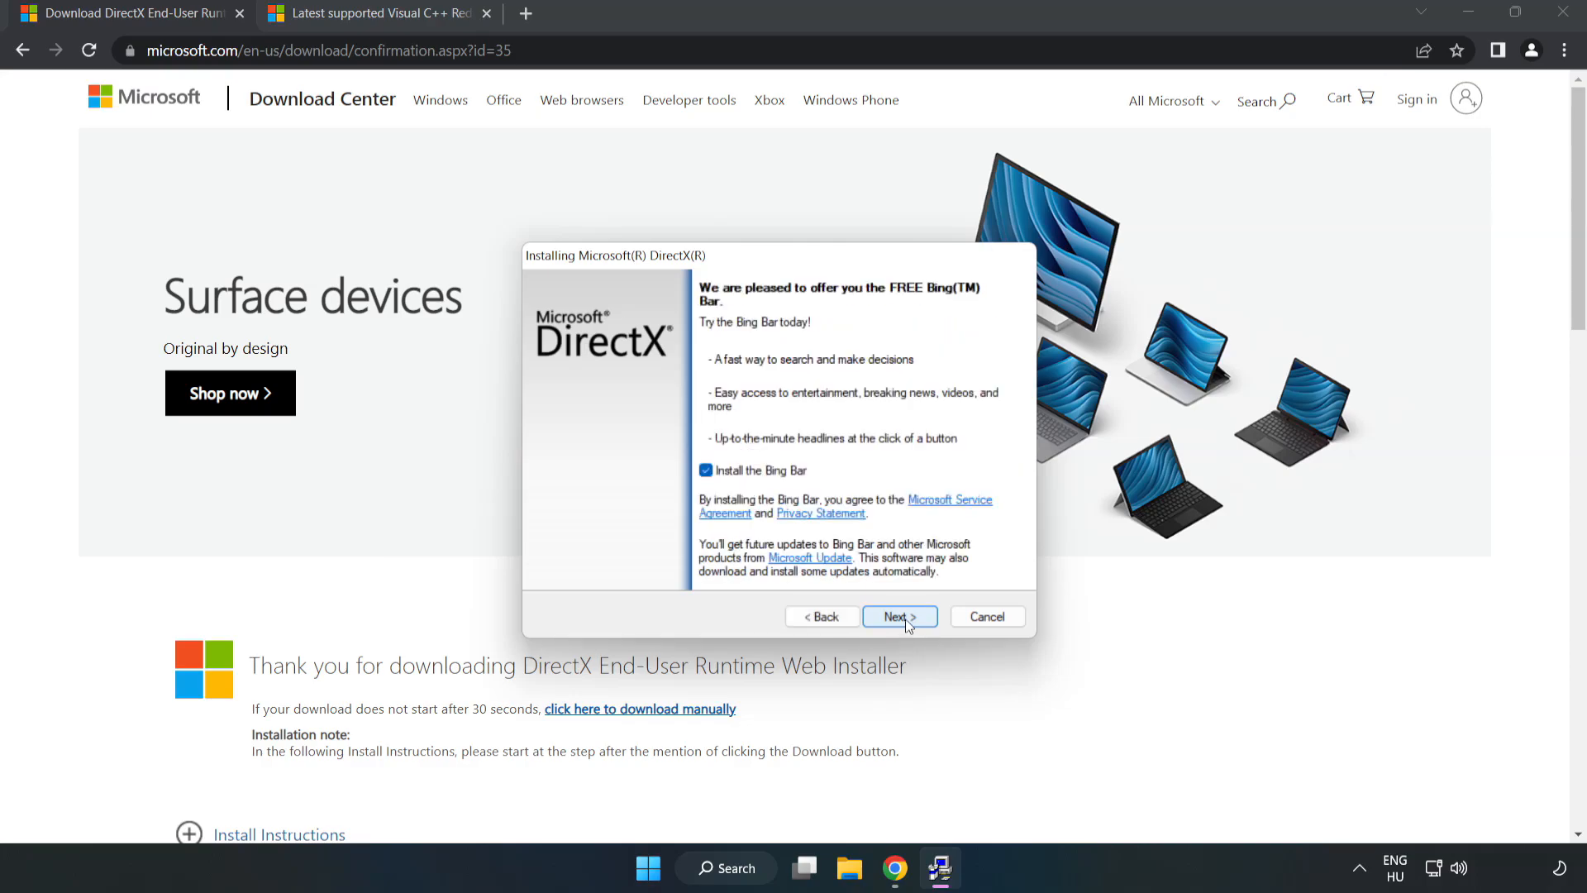
left_click(706, 470)
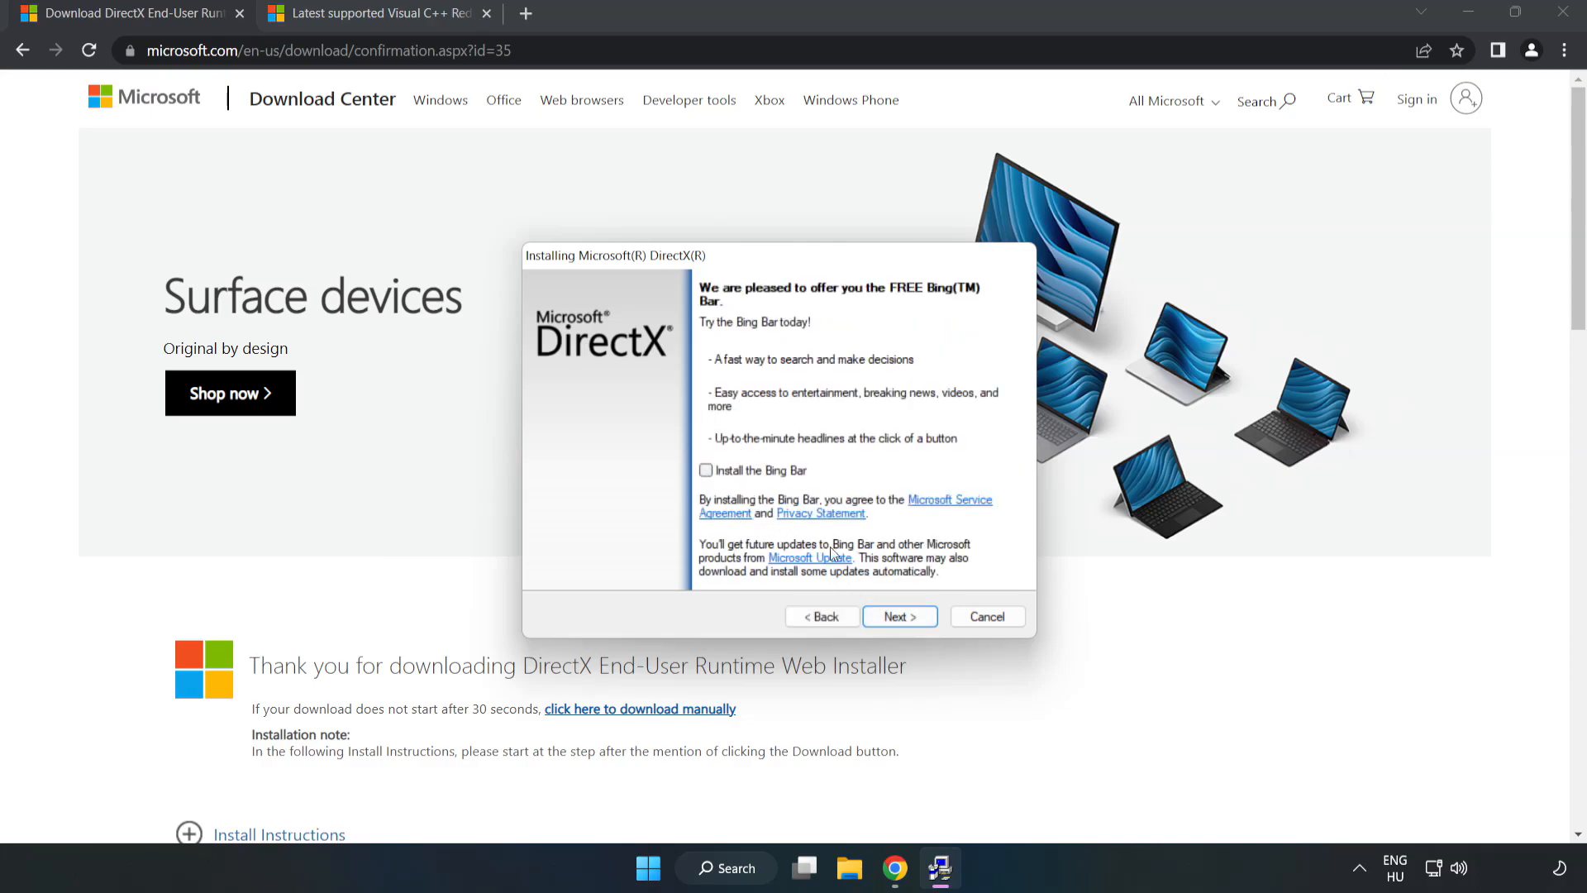
left_click(899, 615)
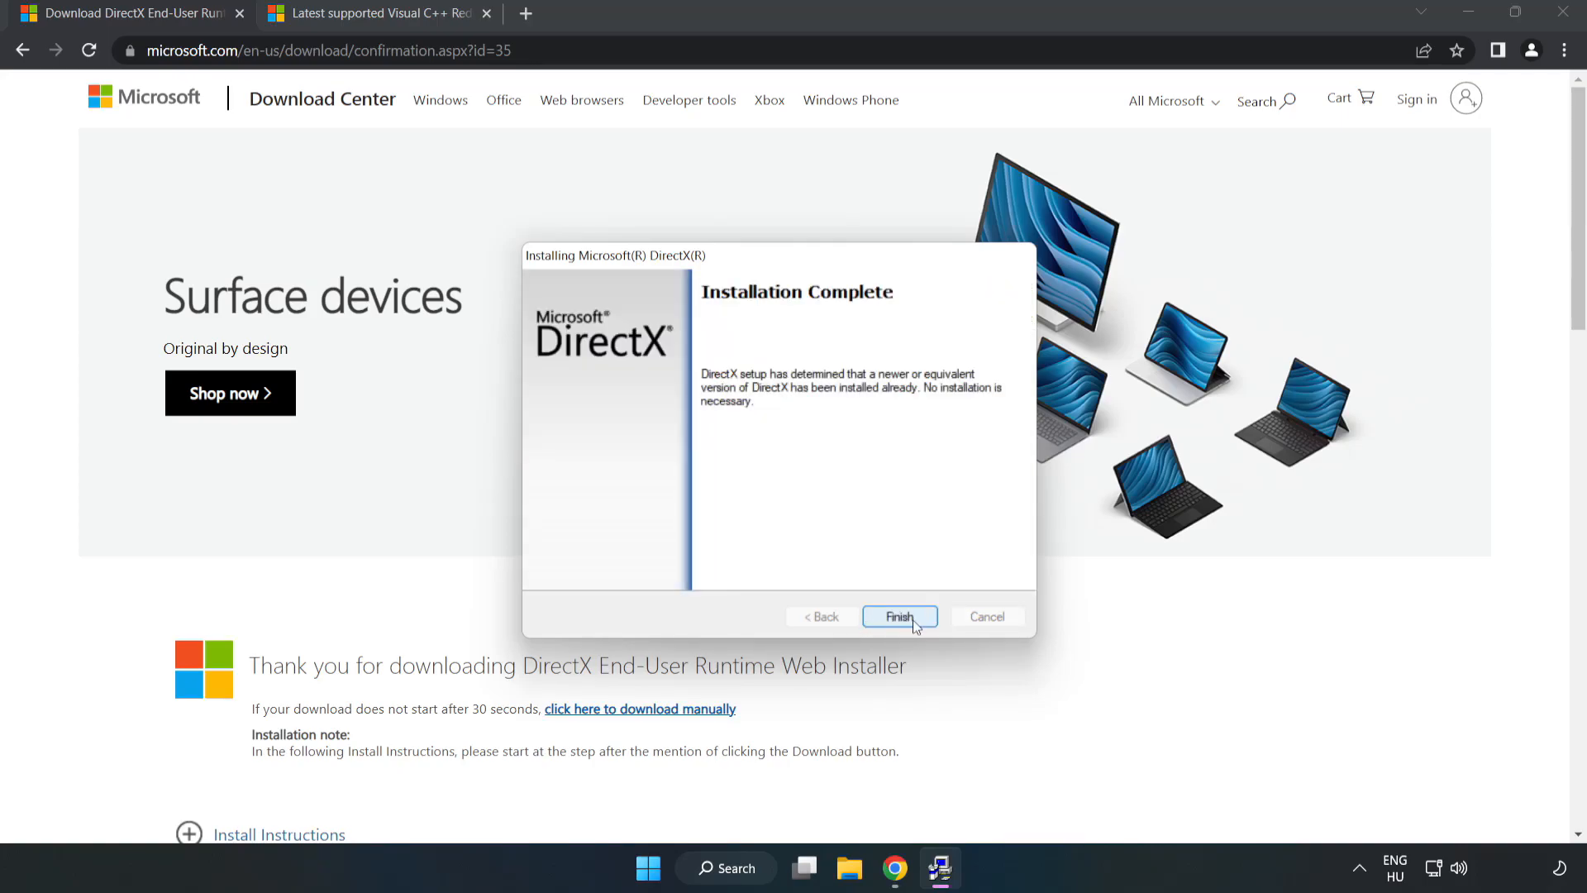
left_click(899, 616)
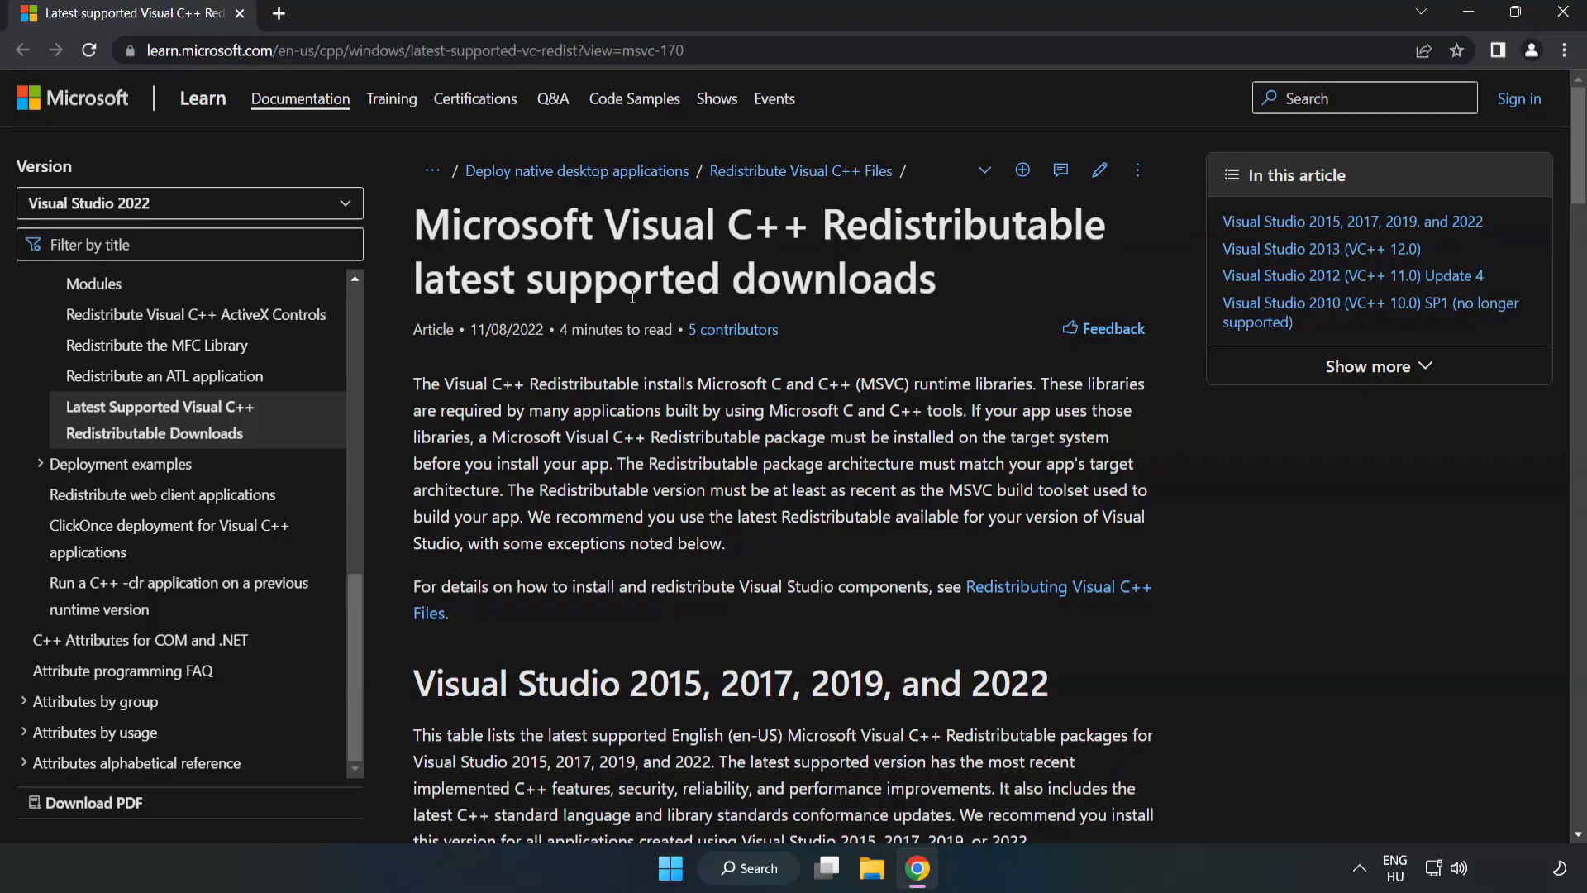
Download the ARM64, x86 and x64 Visual C++ 2015–2022 Redistributables and launch the ARM64 installer
scroll("down", 3)
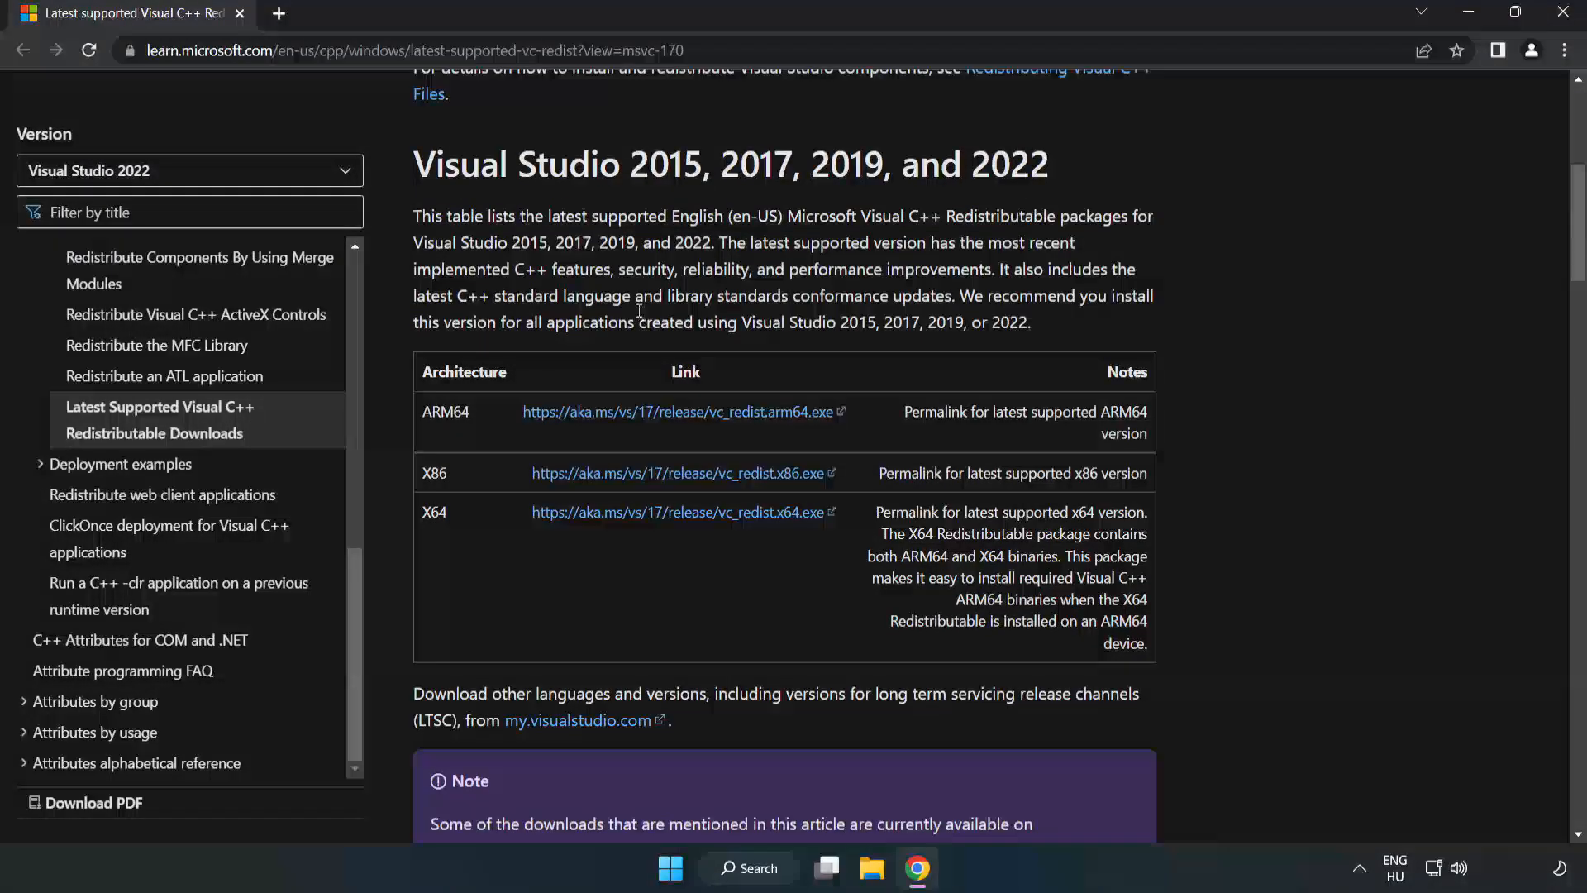
mouse_move(415, 176)
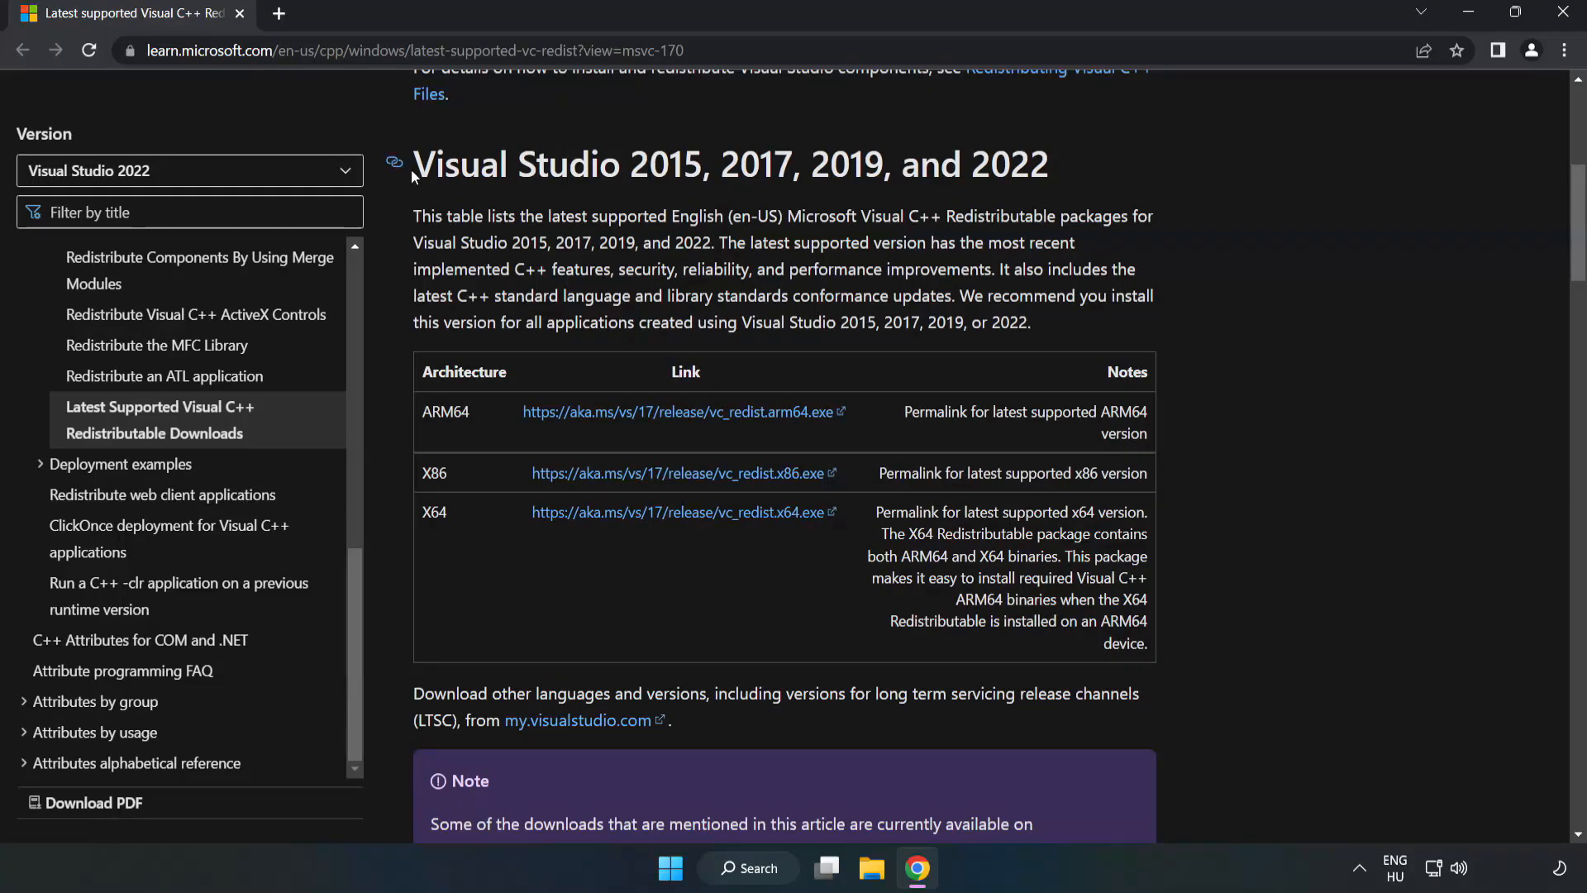
mouse_move(1004, 204)
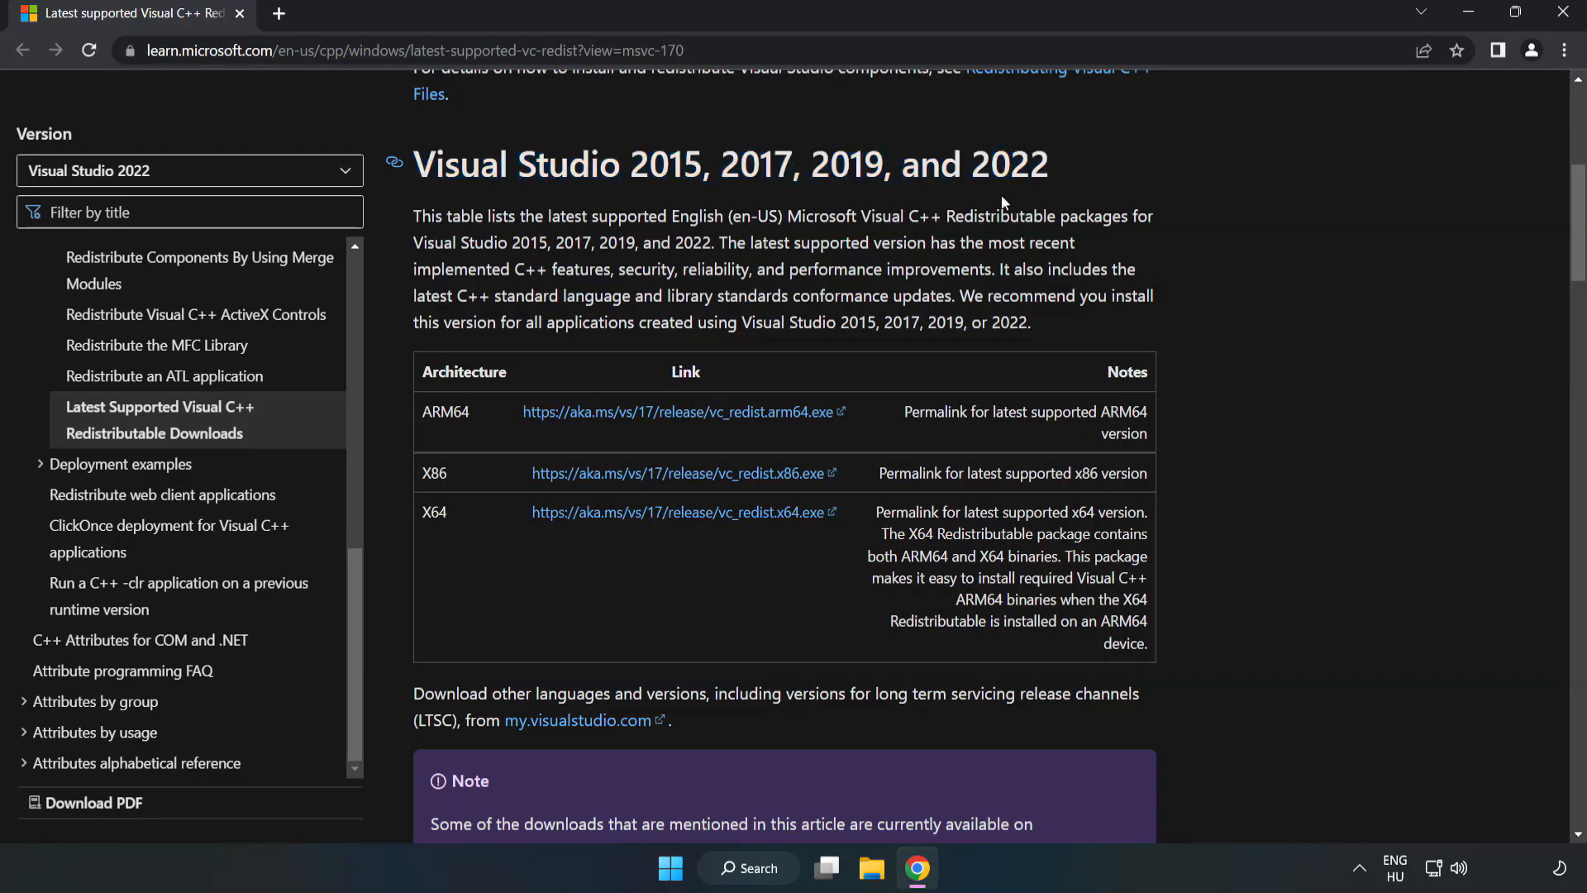
left_click(678, 473)
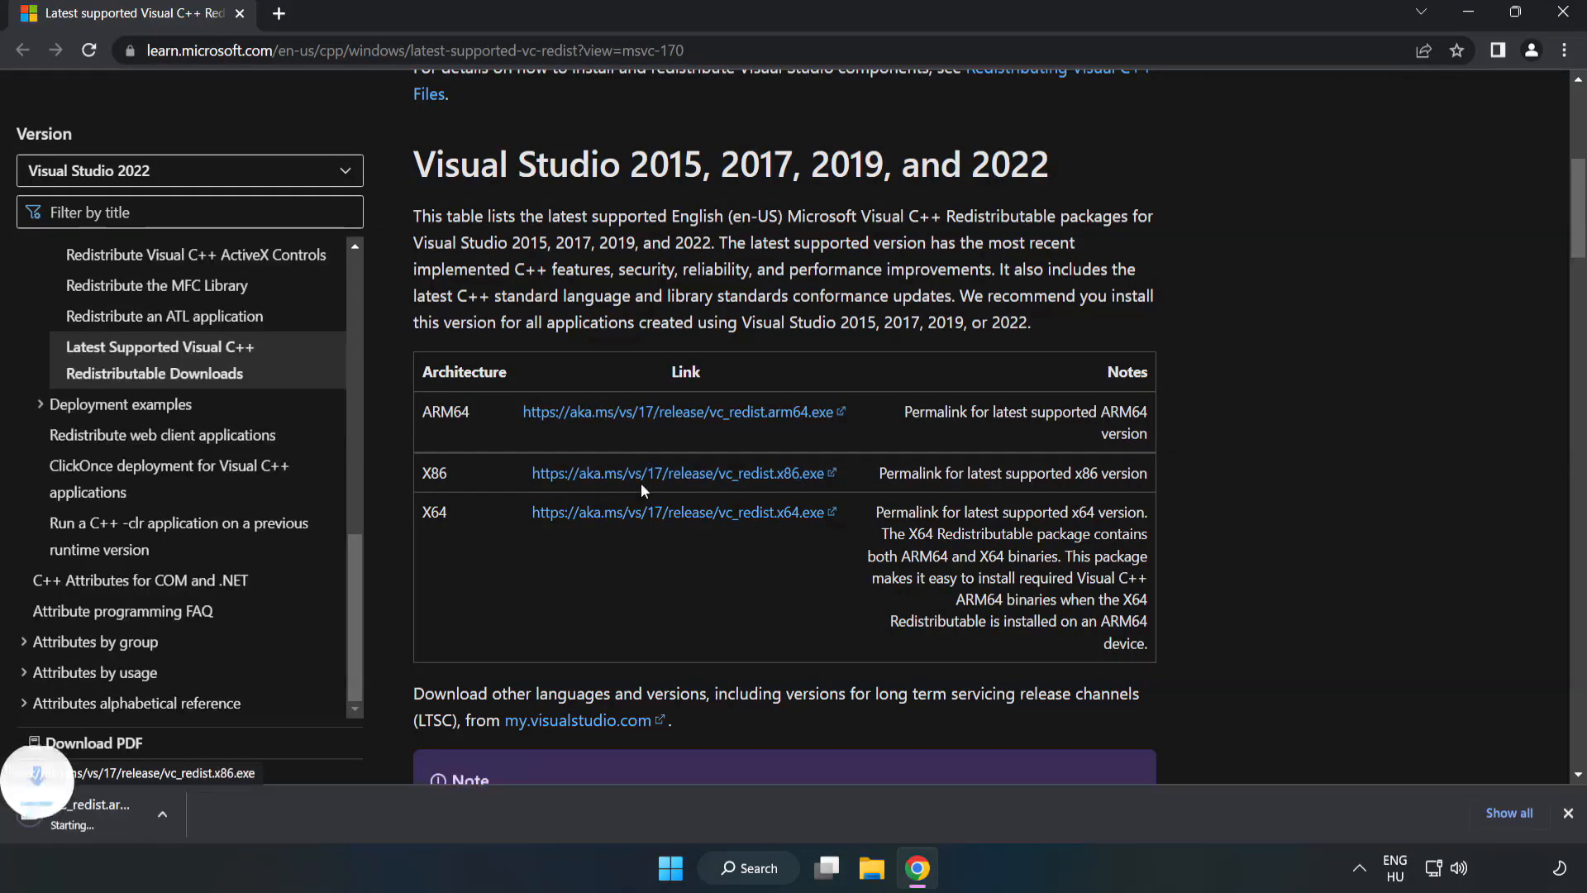
left_click(679, 513)
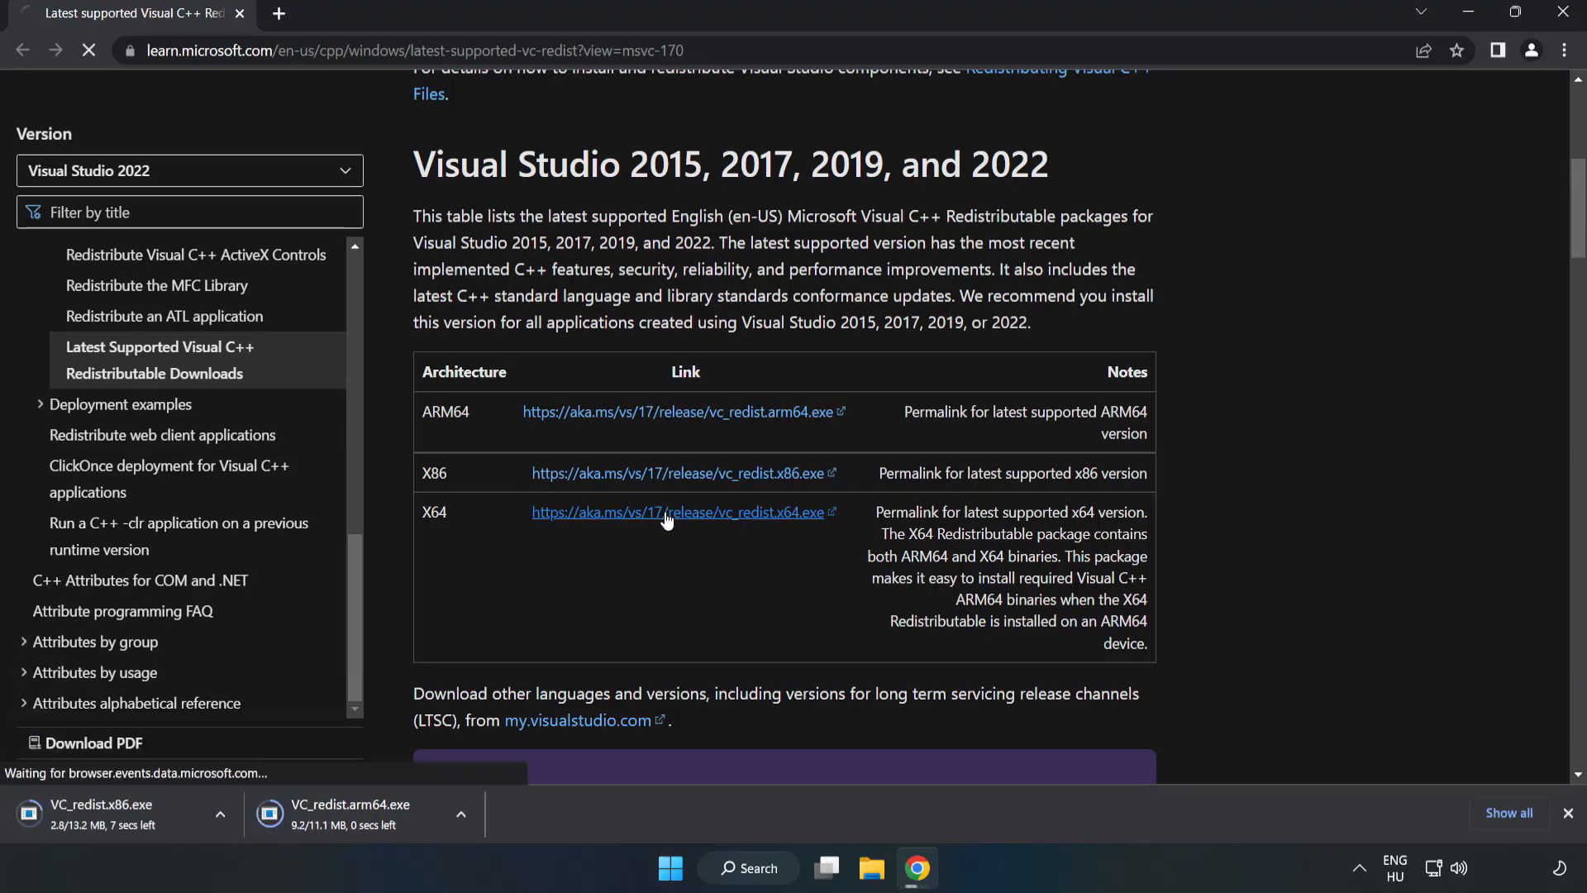
left_click(664, 513)
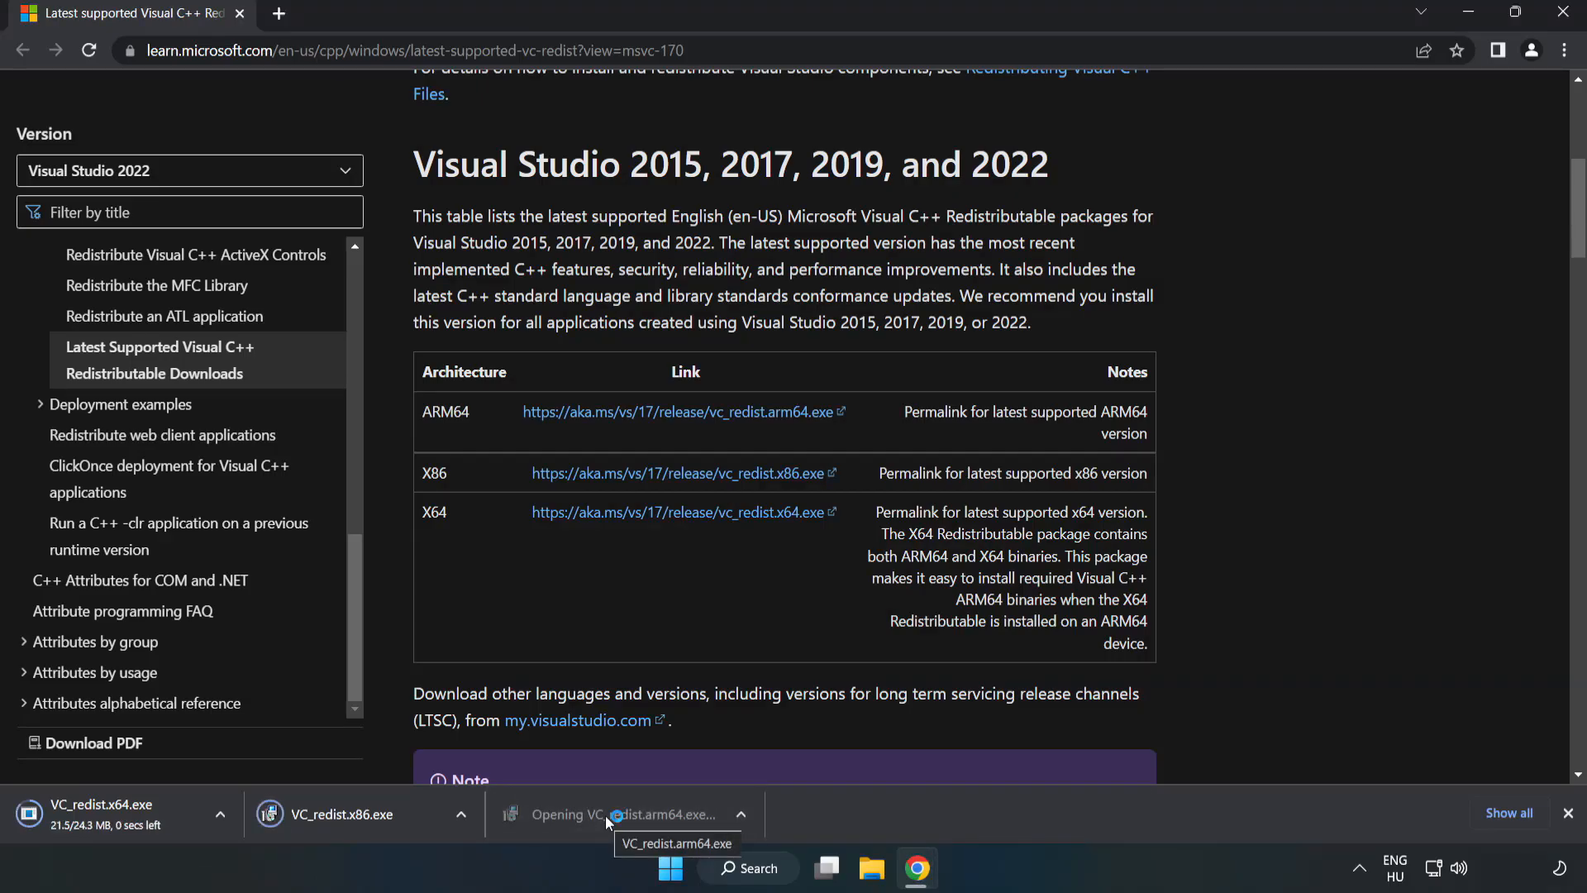
left_click(610, 815)
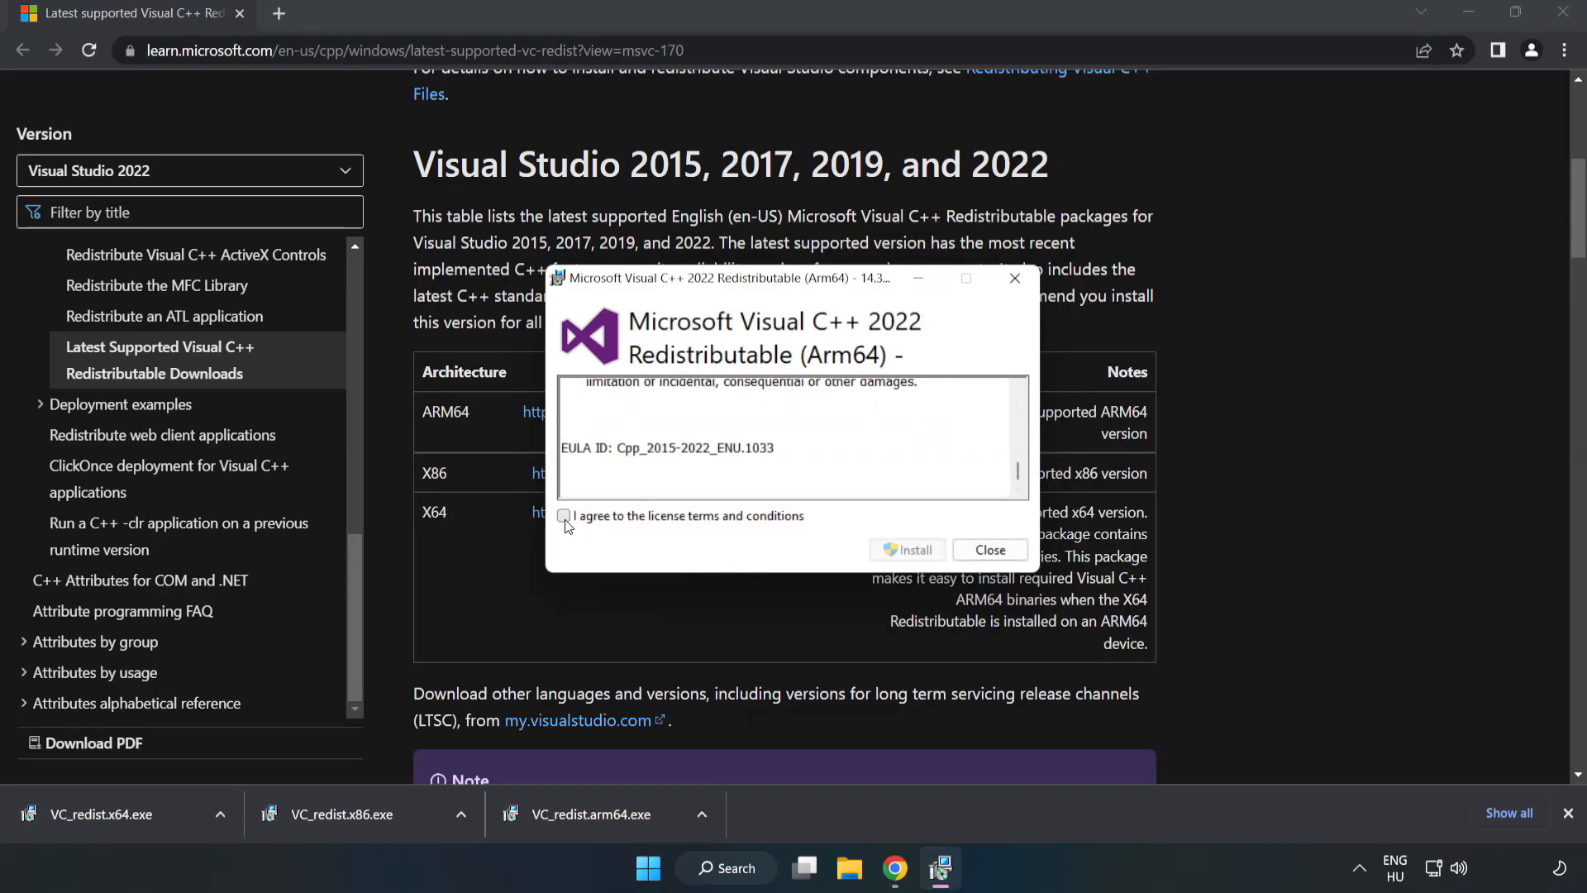
Attempt the ARM64 Redistributable install and dismiss the unsupported-processor failure
left_click(563, 516)
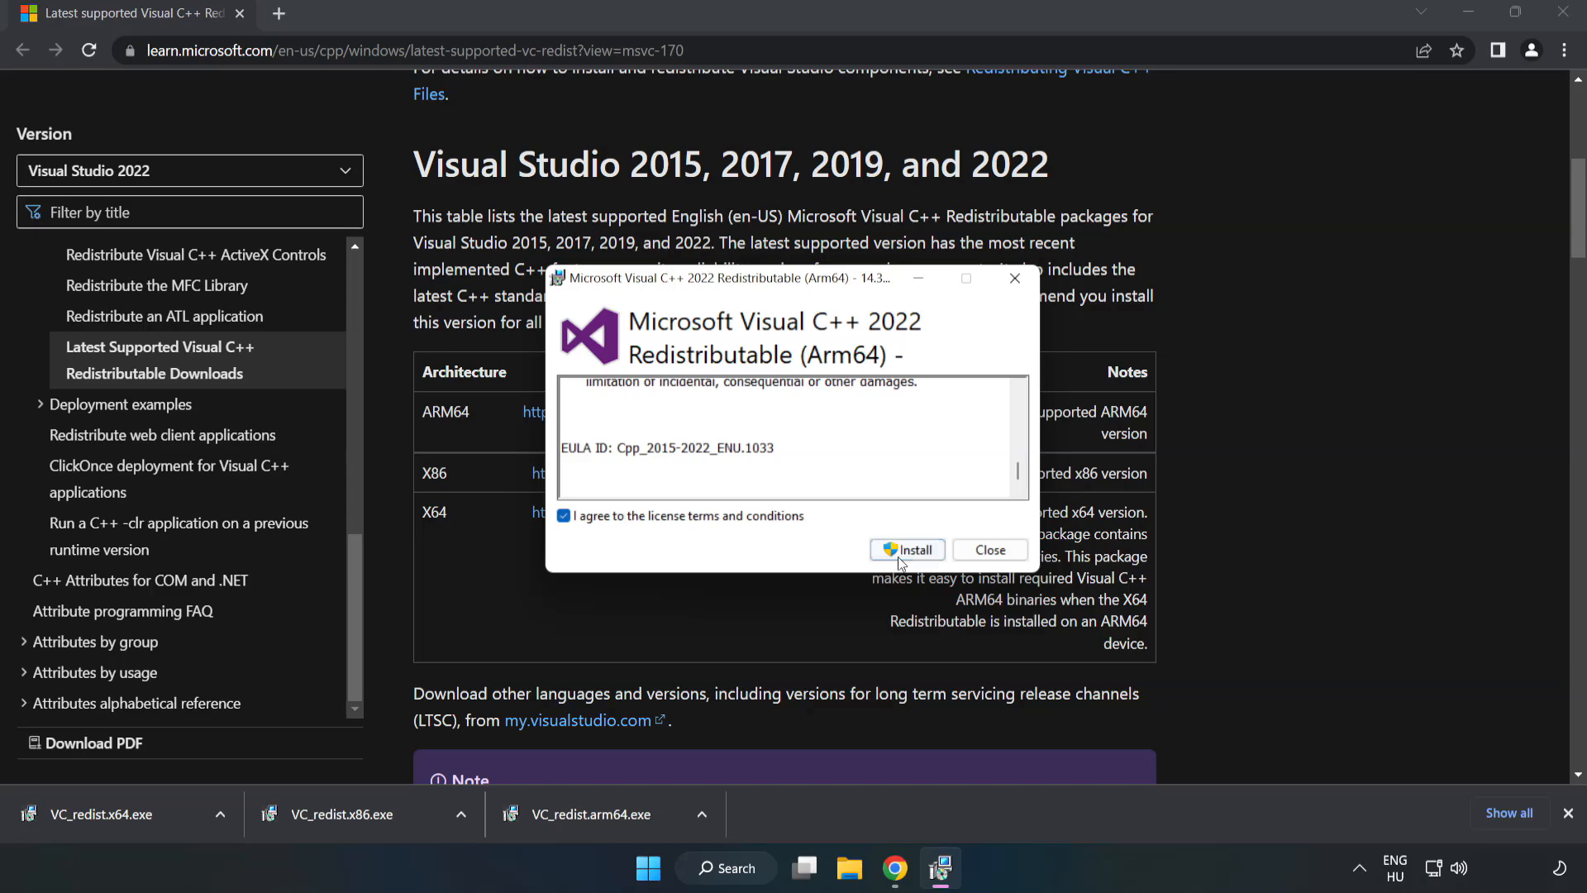
left_click(907, 549)
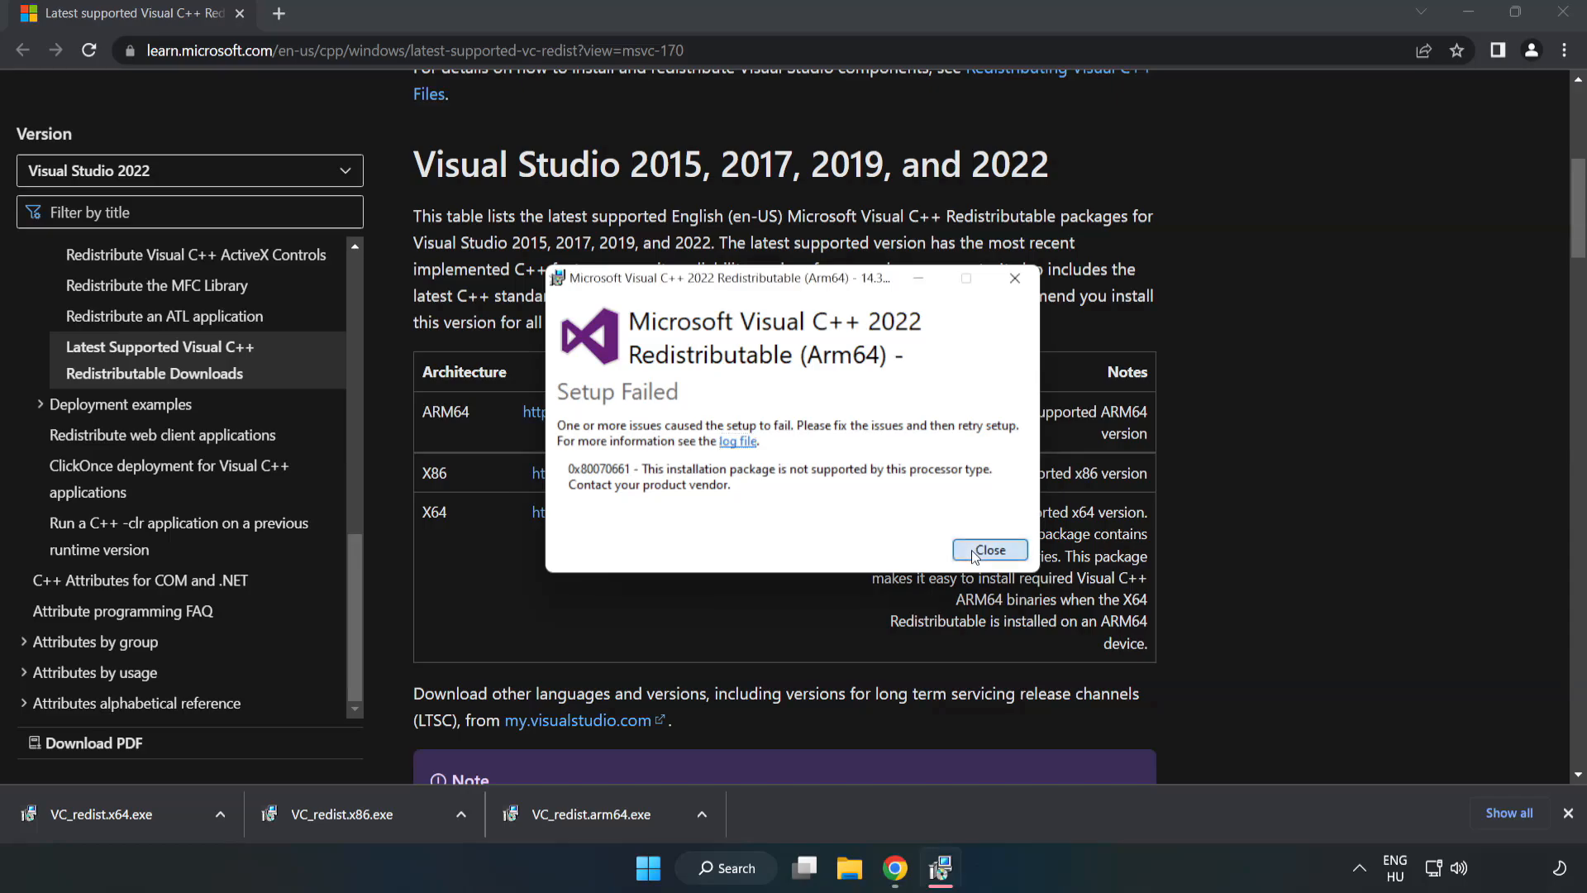
left_click(991, 549)
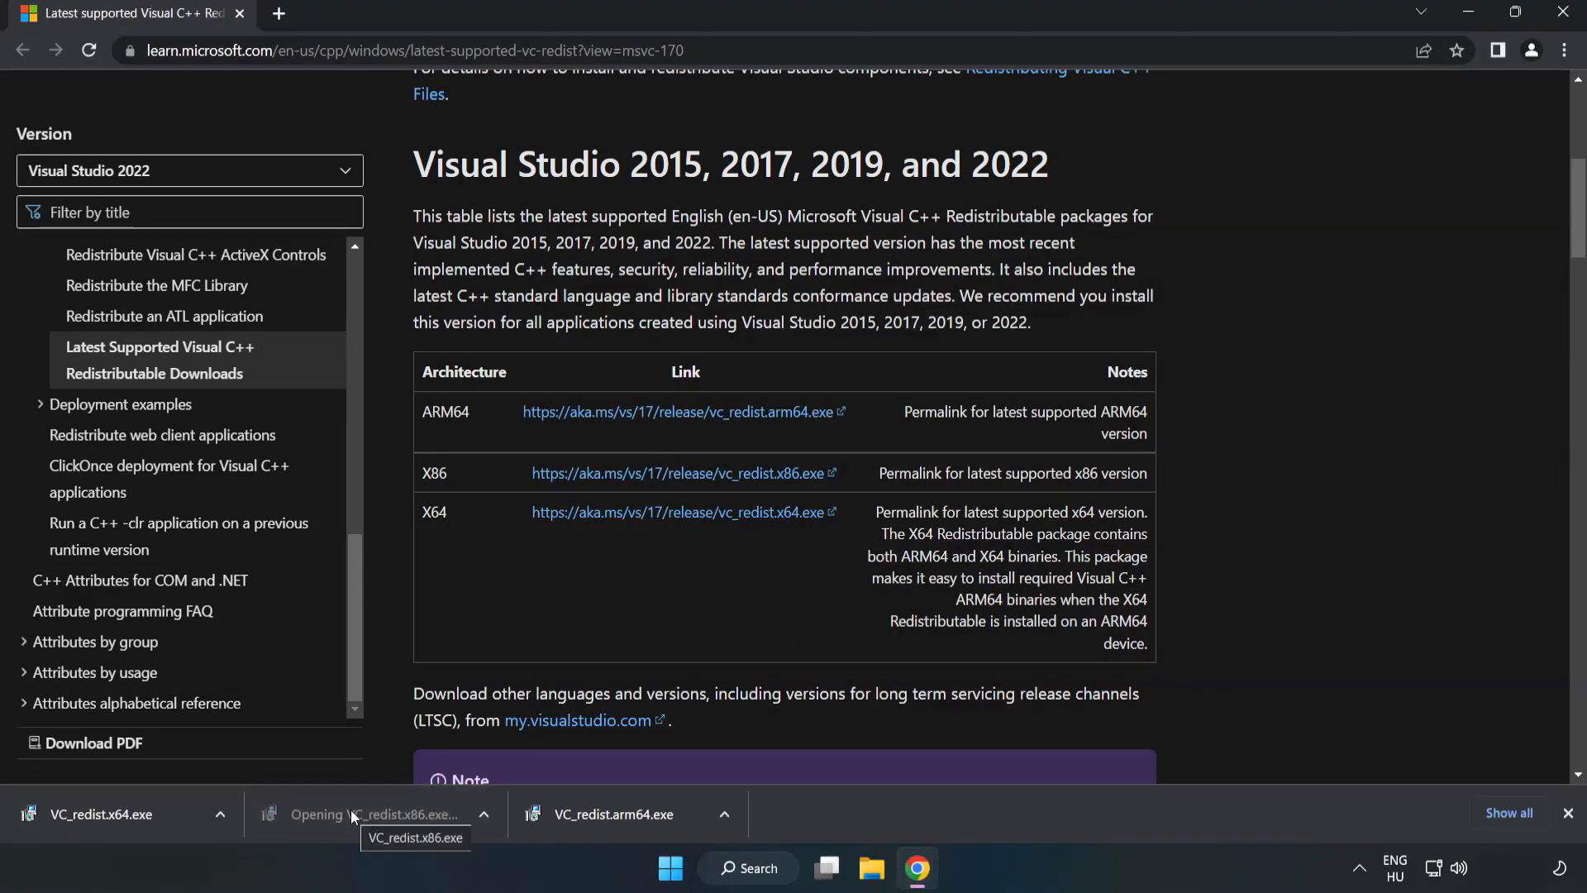
Install the x86 Visual C++ Redistributable and close its success window
left_click(366, 814)
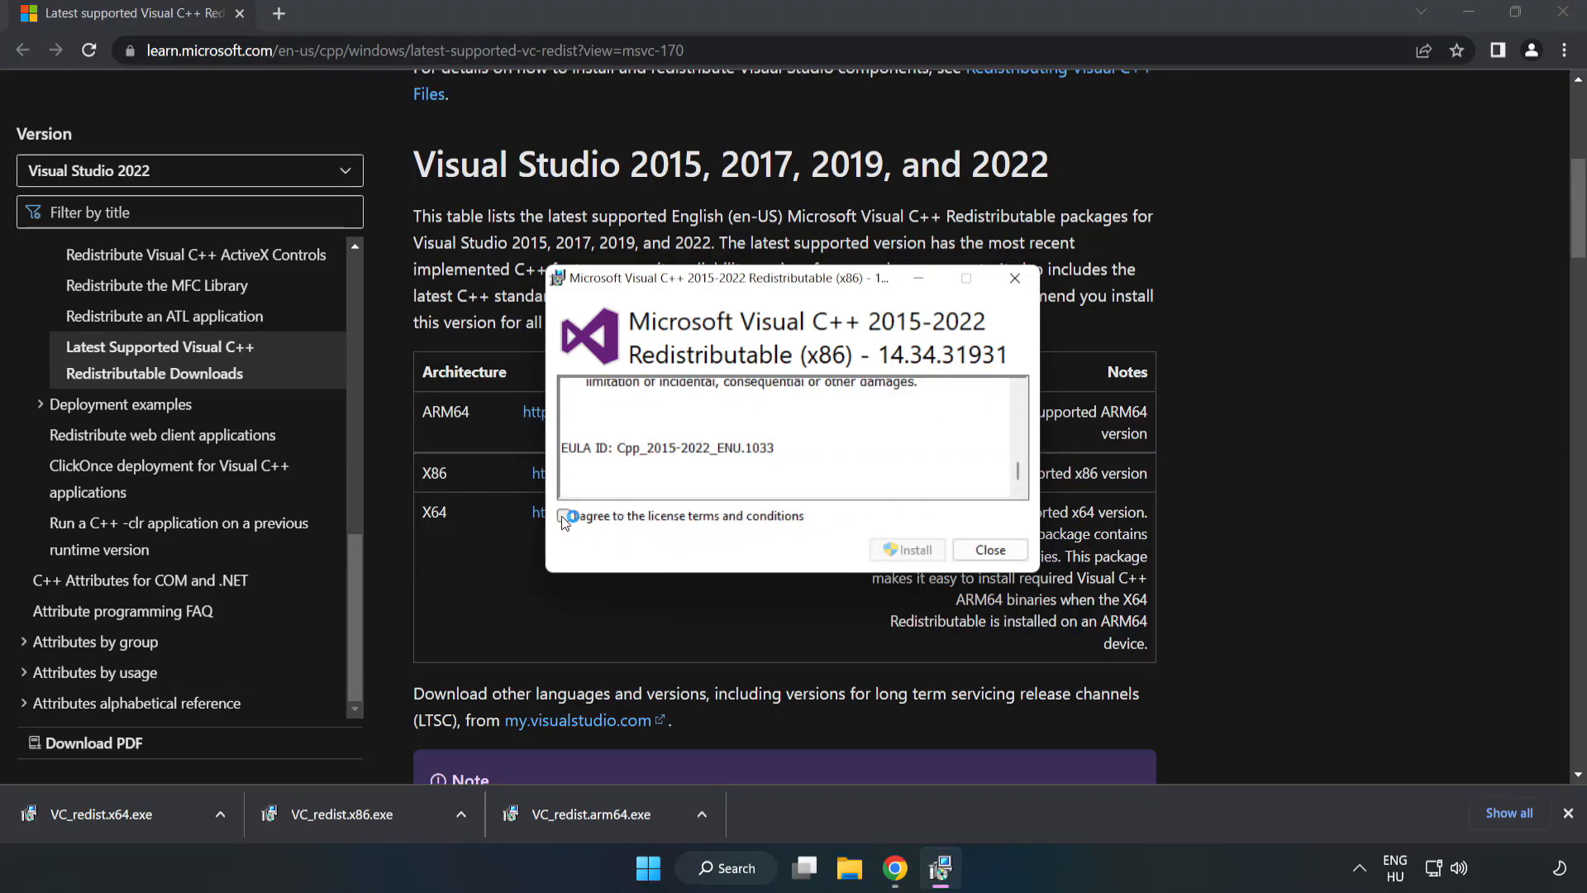
left_click(915, 550)
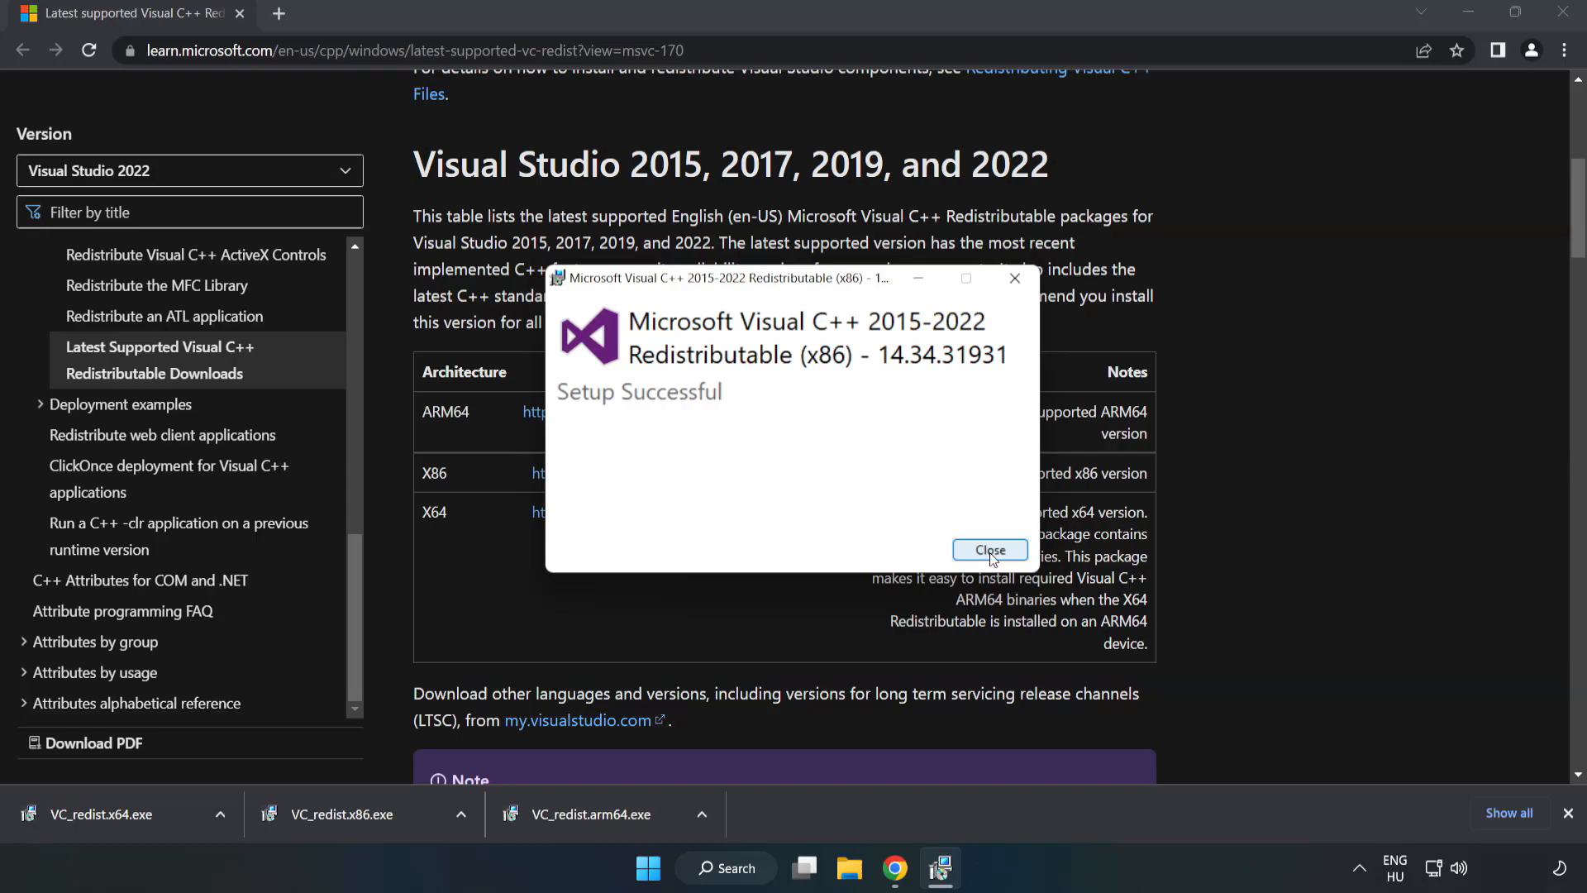
left_click(991, 550)
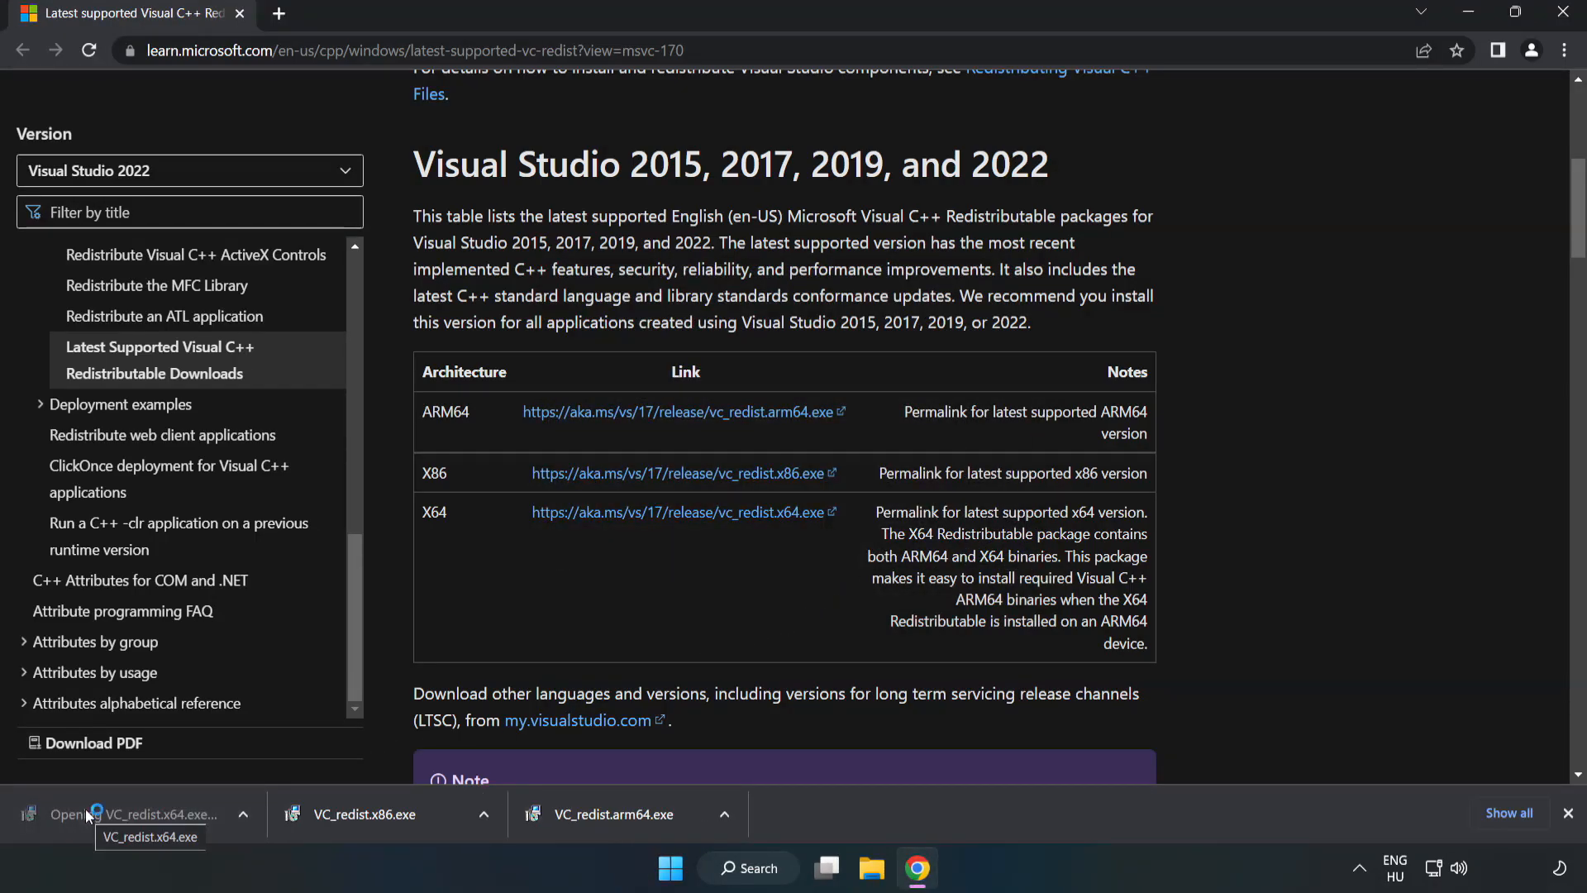
Install the x64 Visual C++ 2015-2022 Redistributable 14.34.31931 and close its setup window
left_click(124, 814)
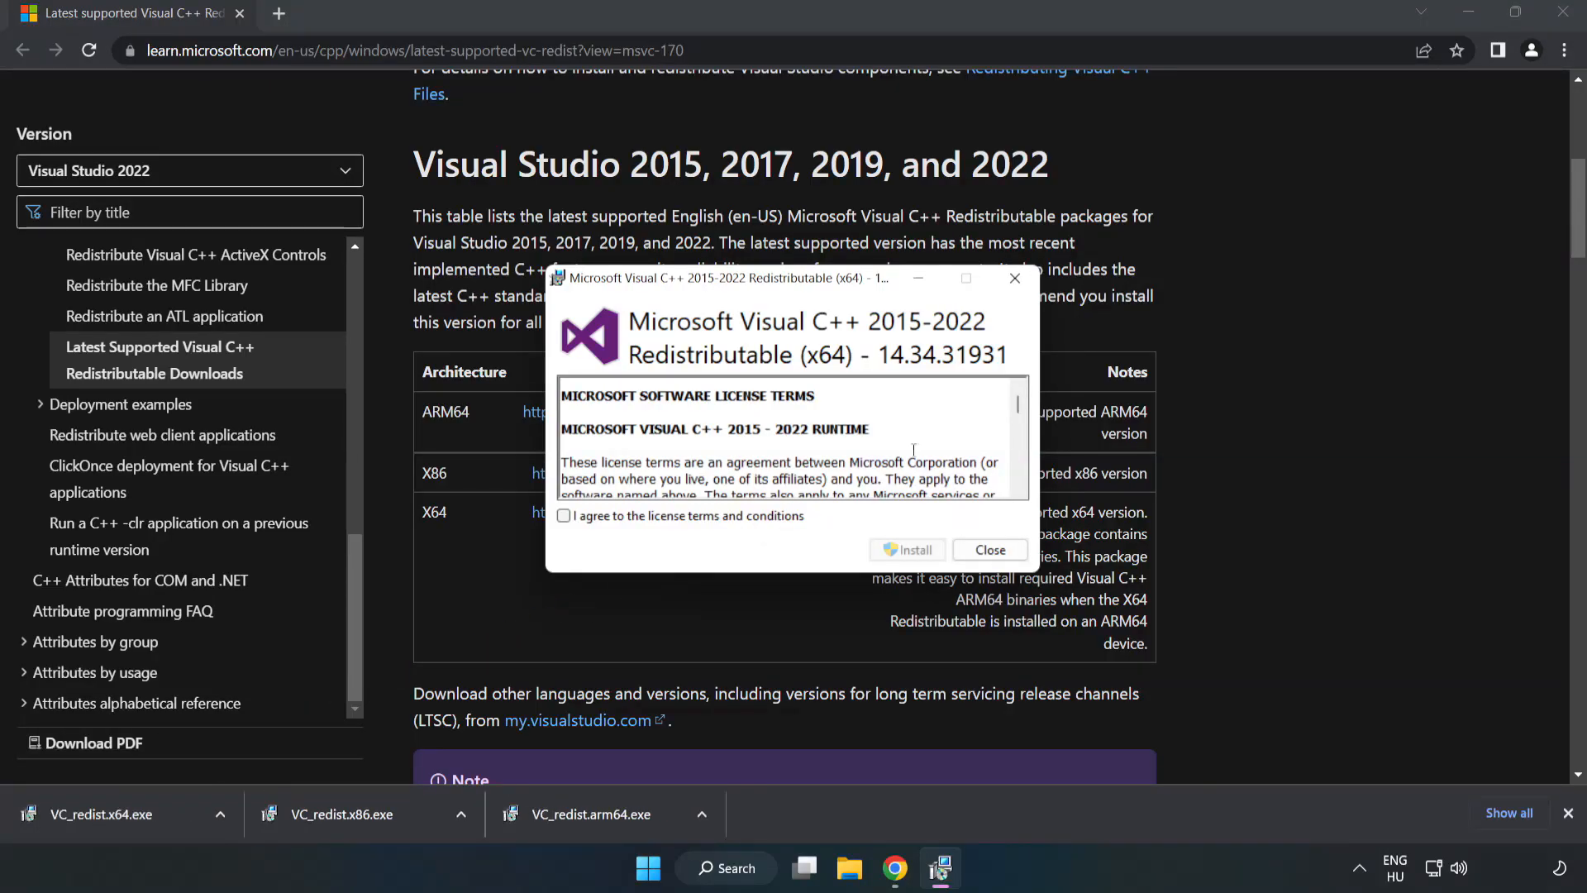
scroll("down", 3)
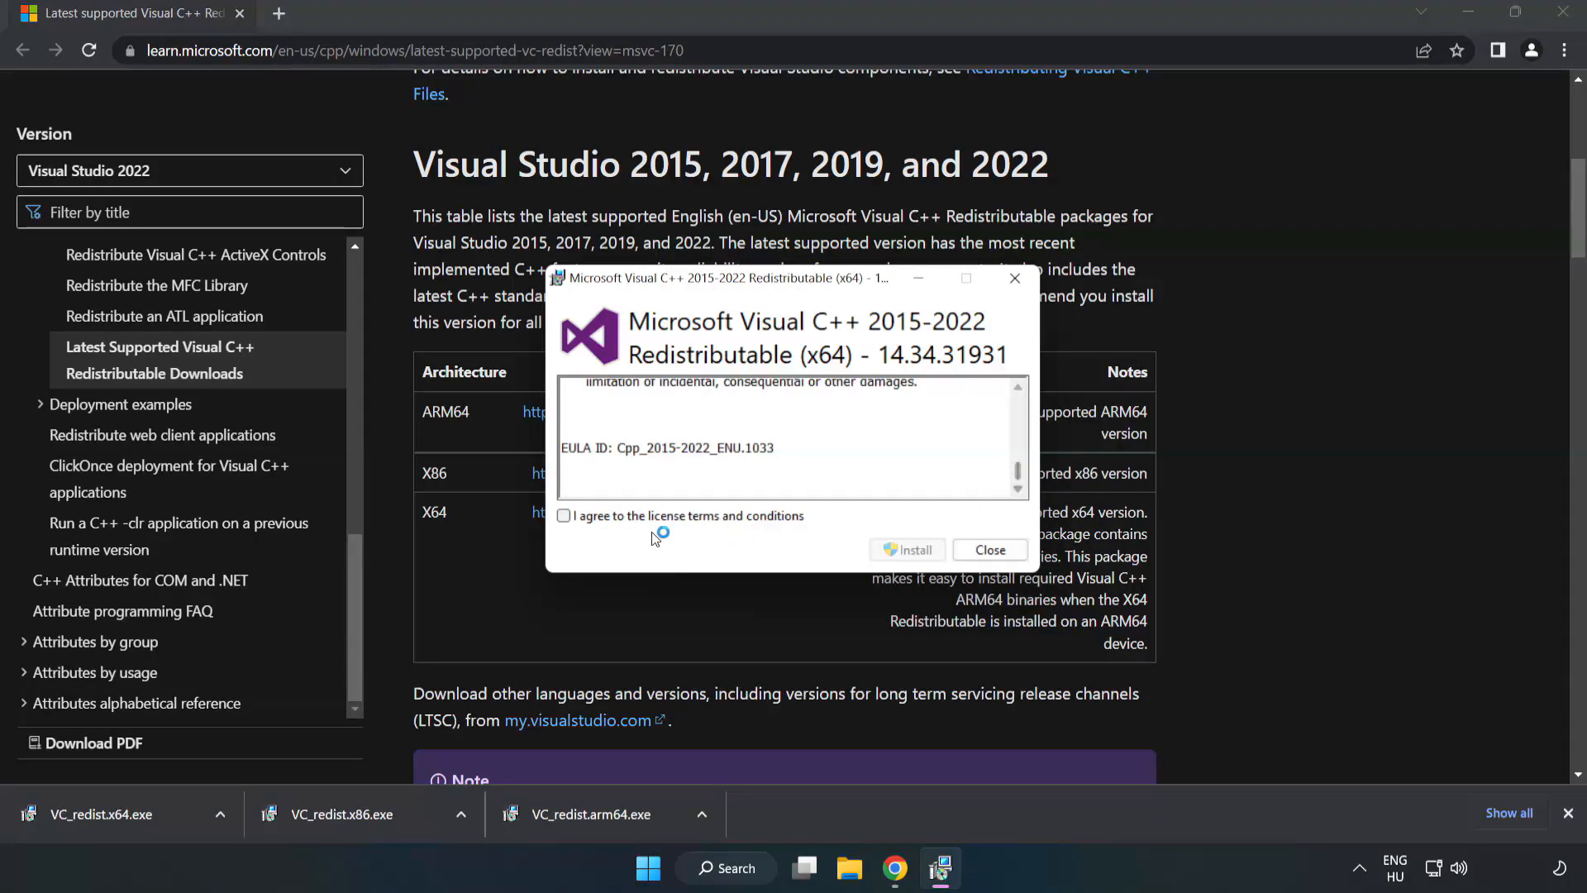
left_click(906, 550)
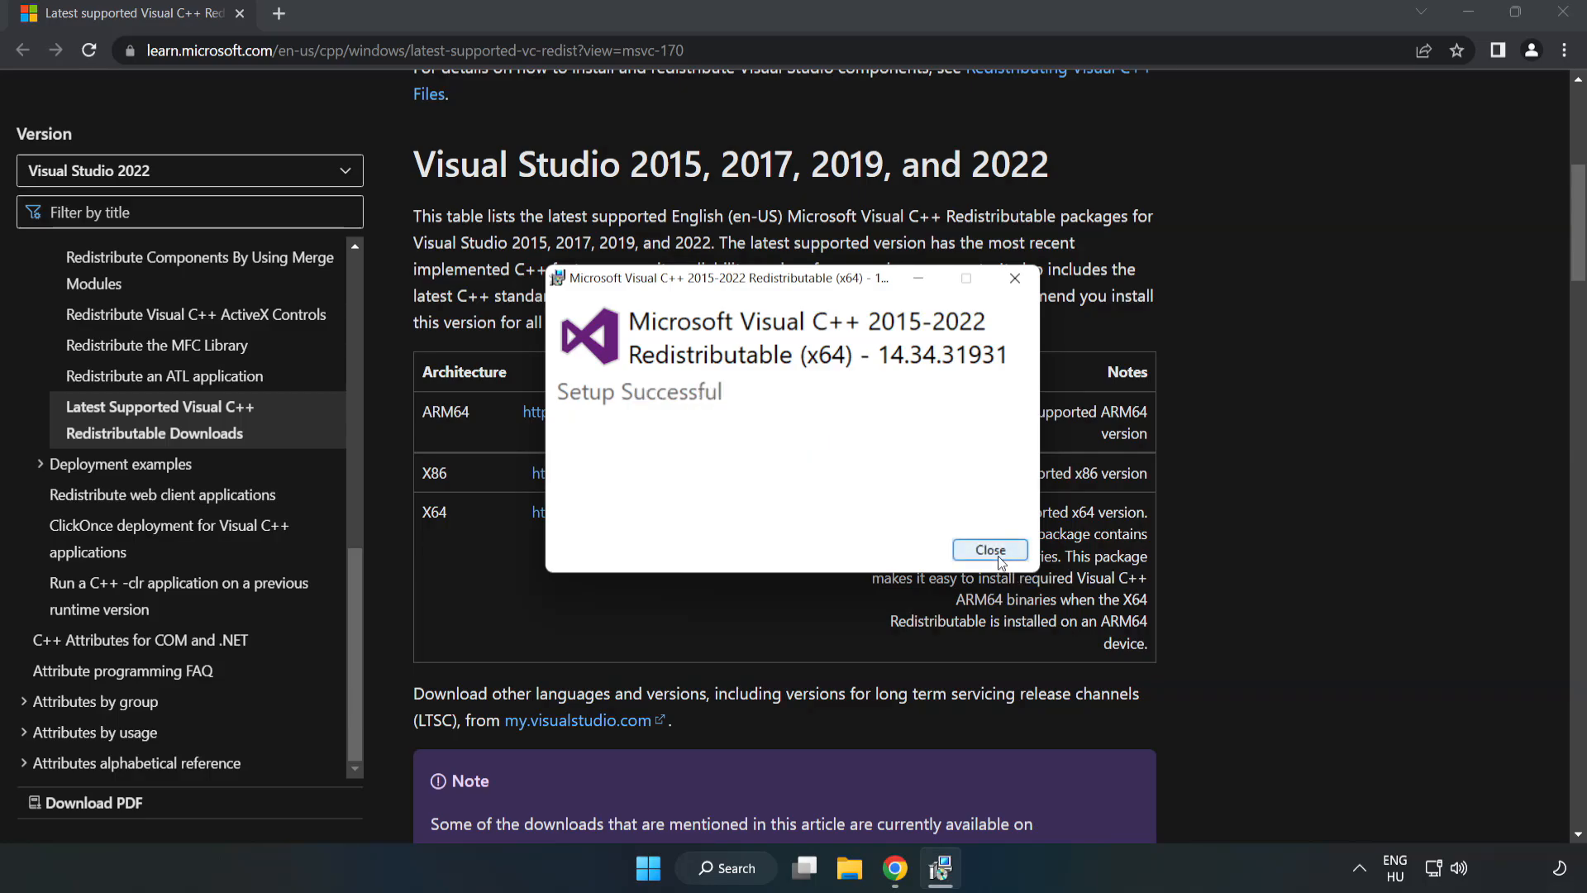
left_click(990, 550)
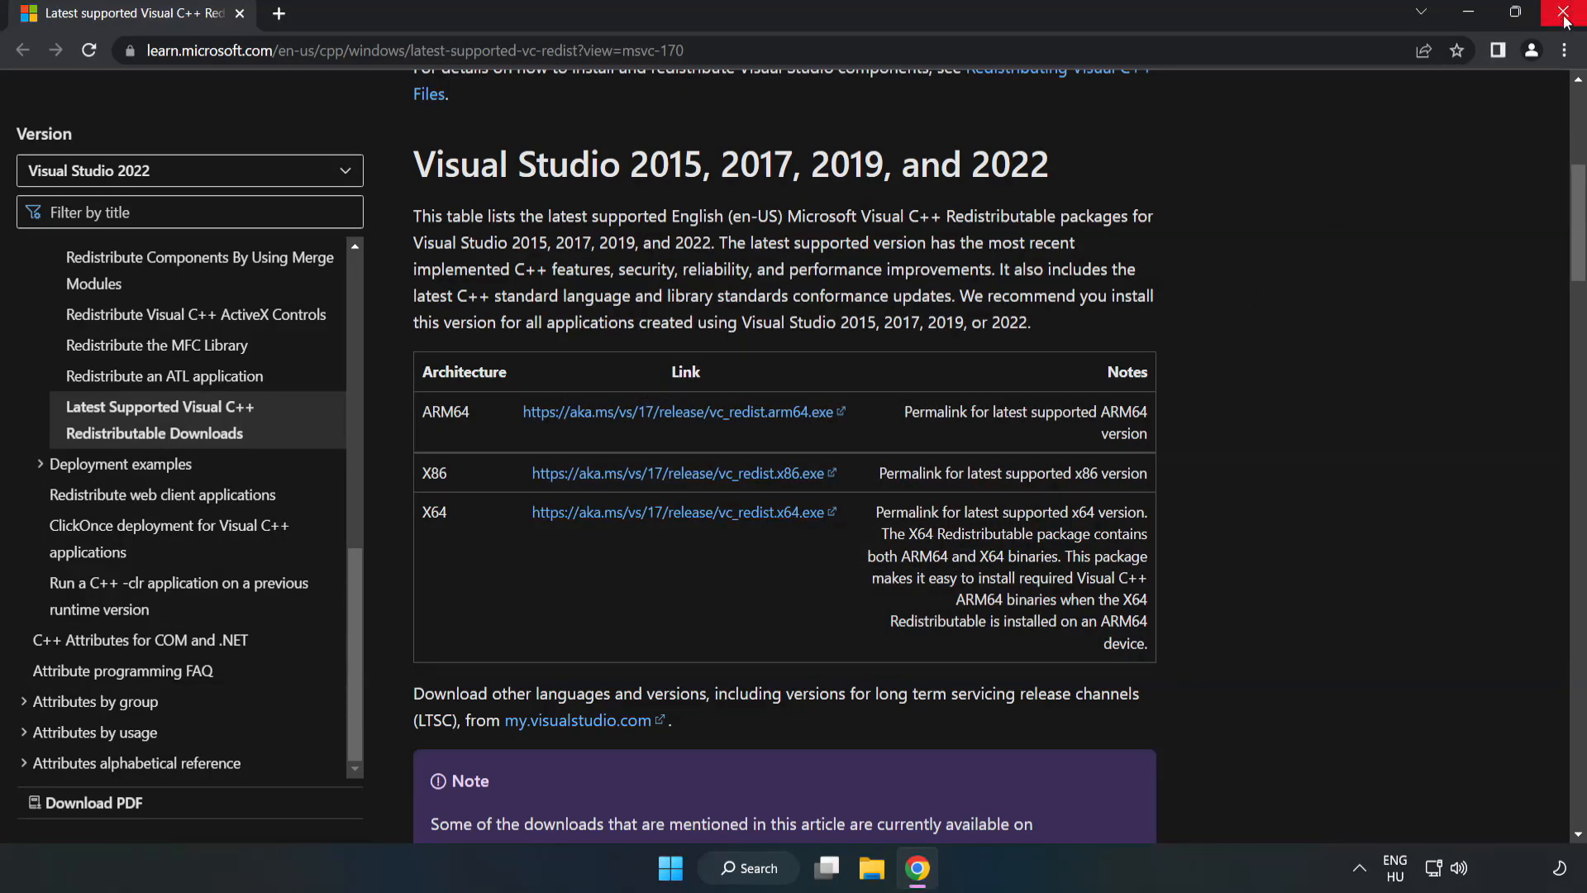
mouse_move(1566, 14)
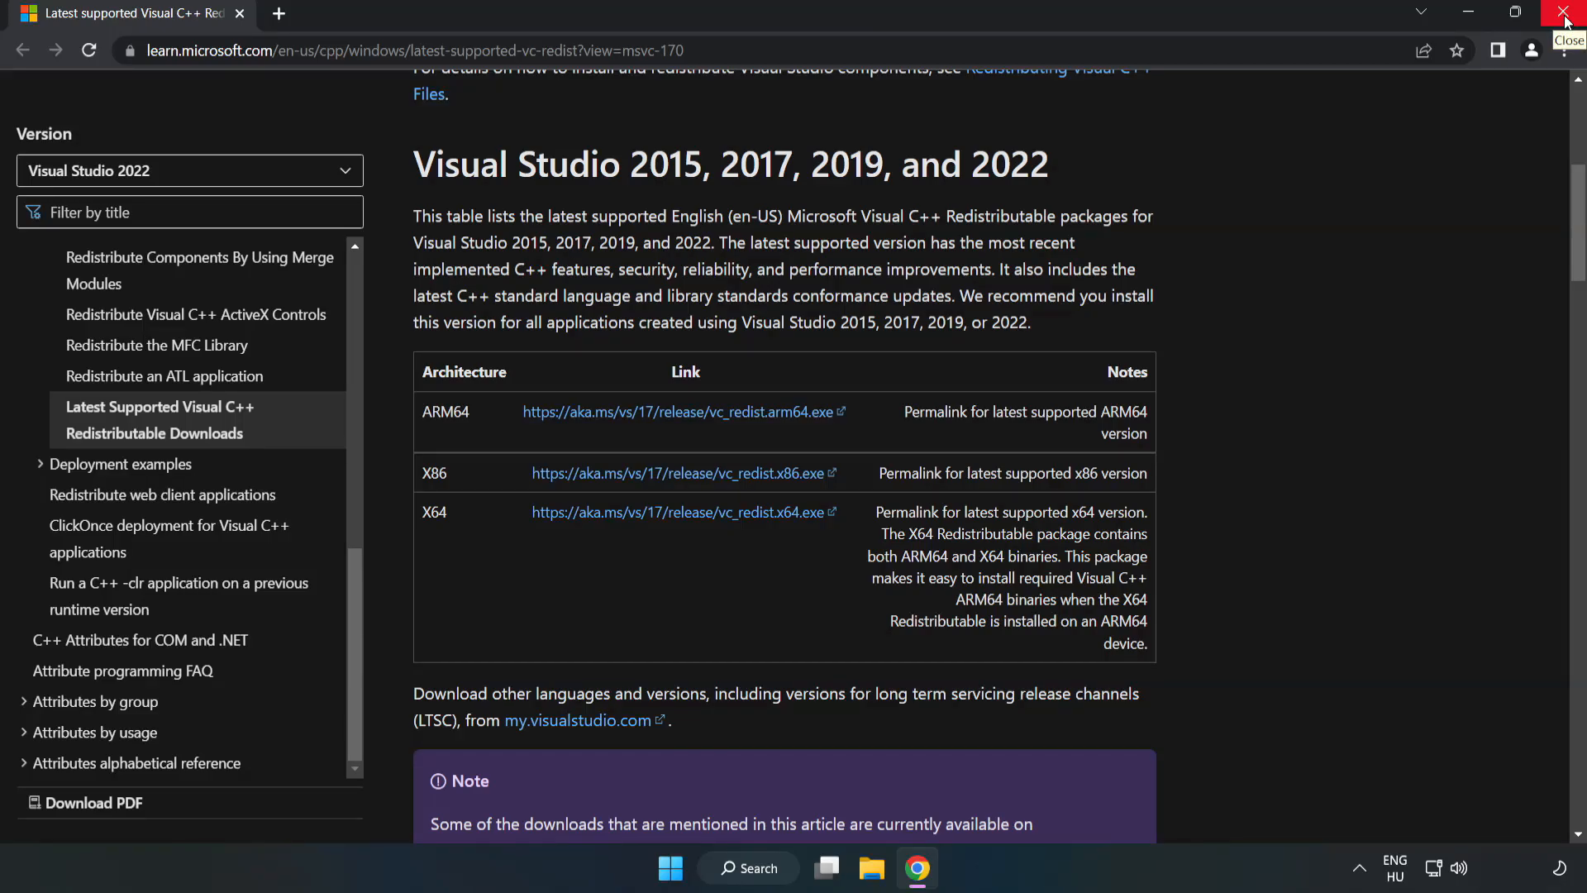
Close Chrome, search for 'cmd', and bring up Command Prompt's launch options
left_click(1563, 11)
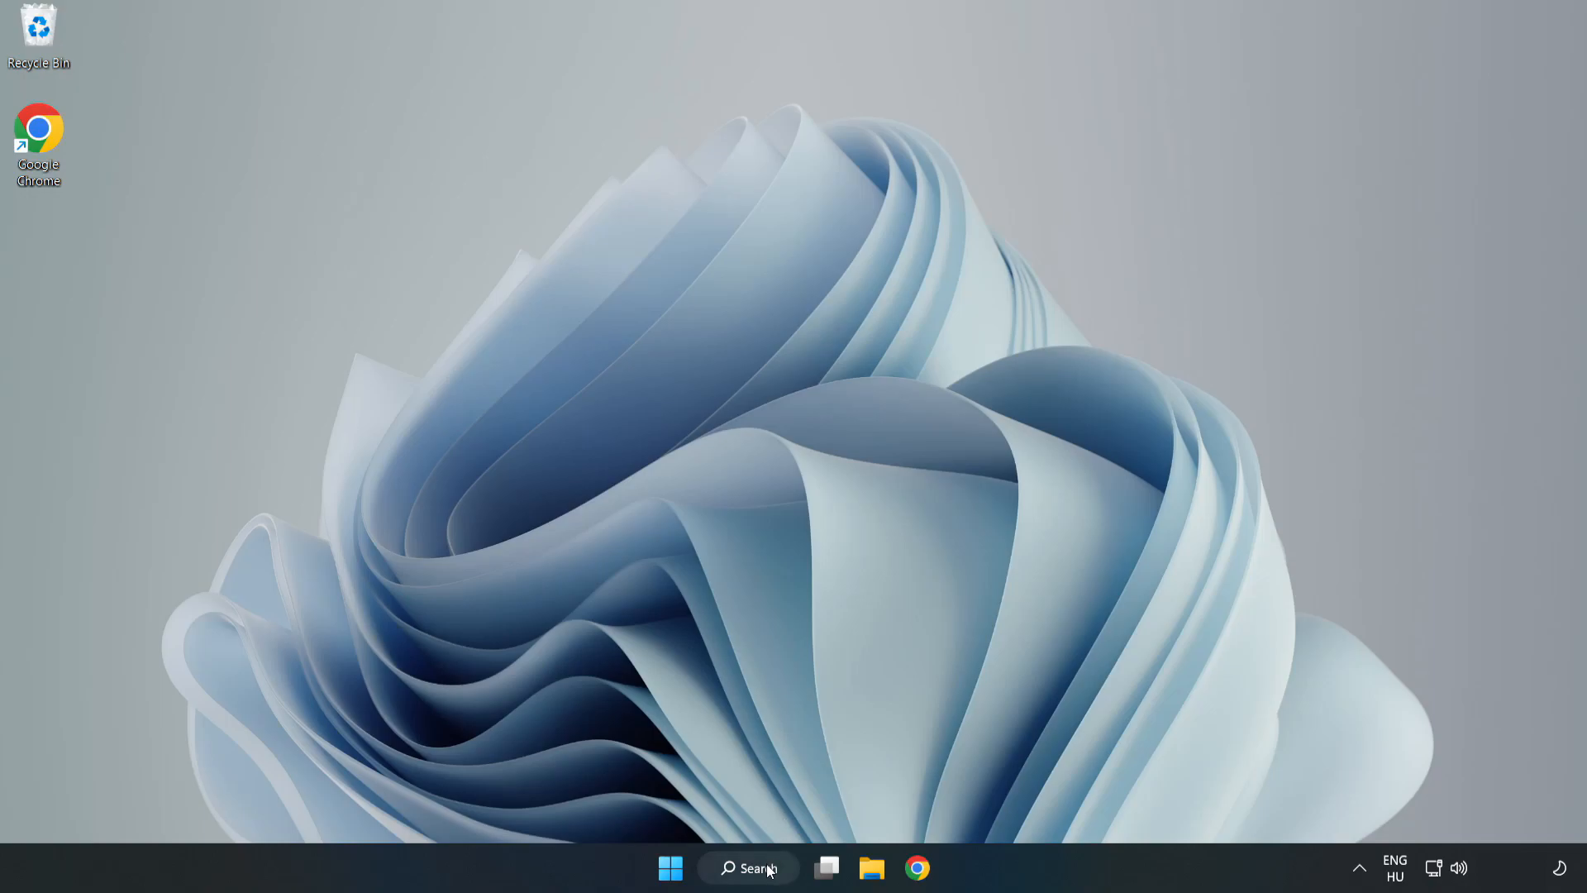
left_click(749, 868)
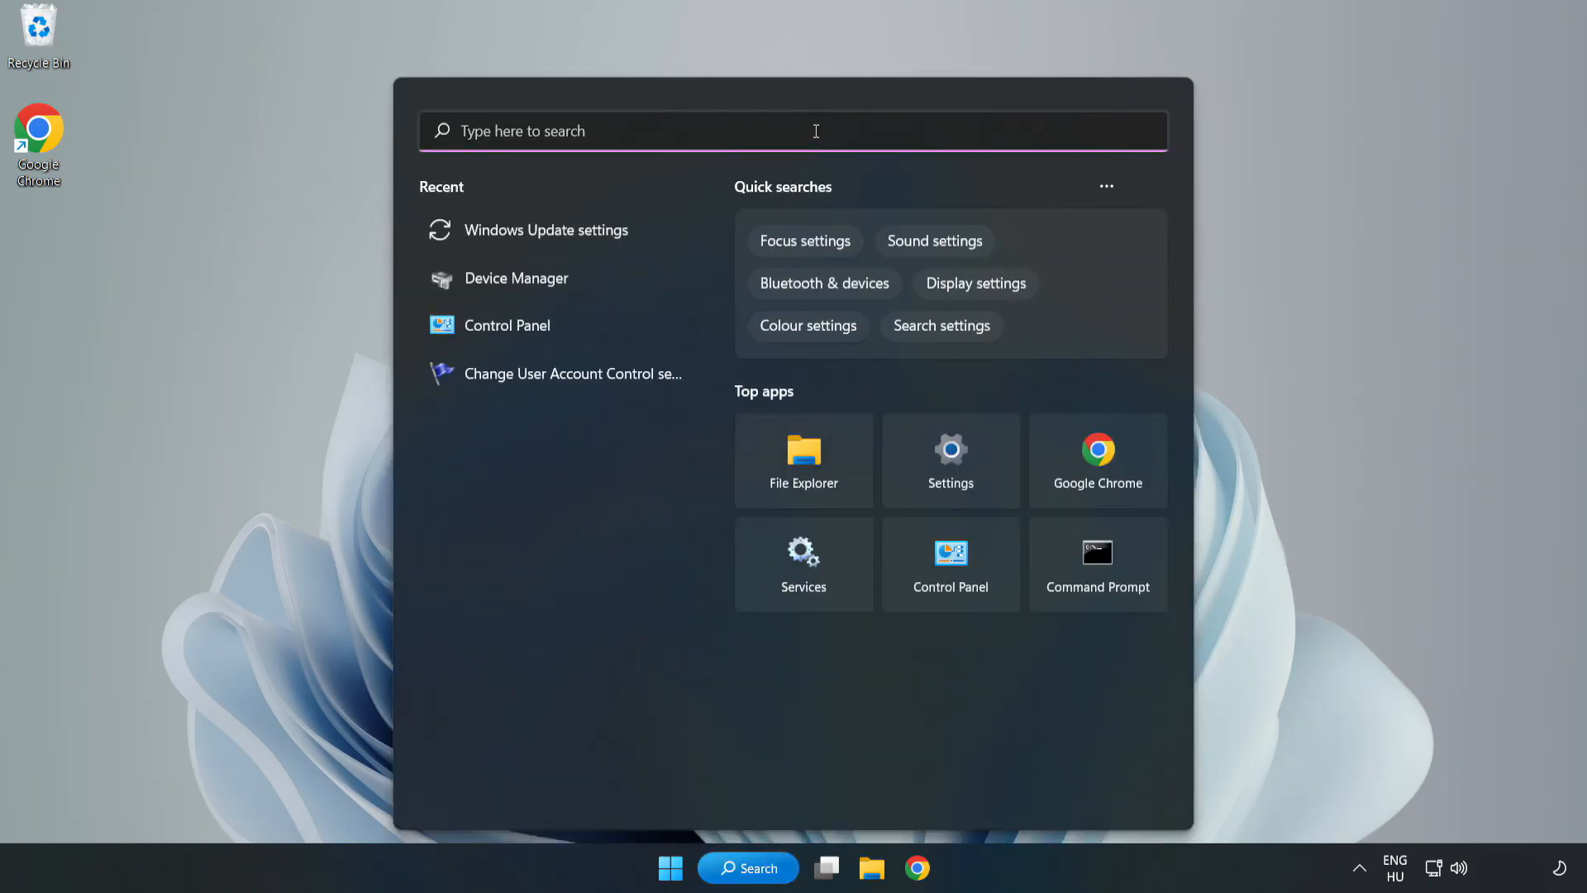
type("cmd")
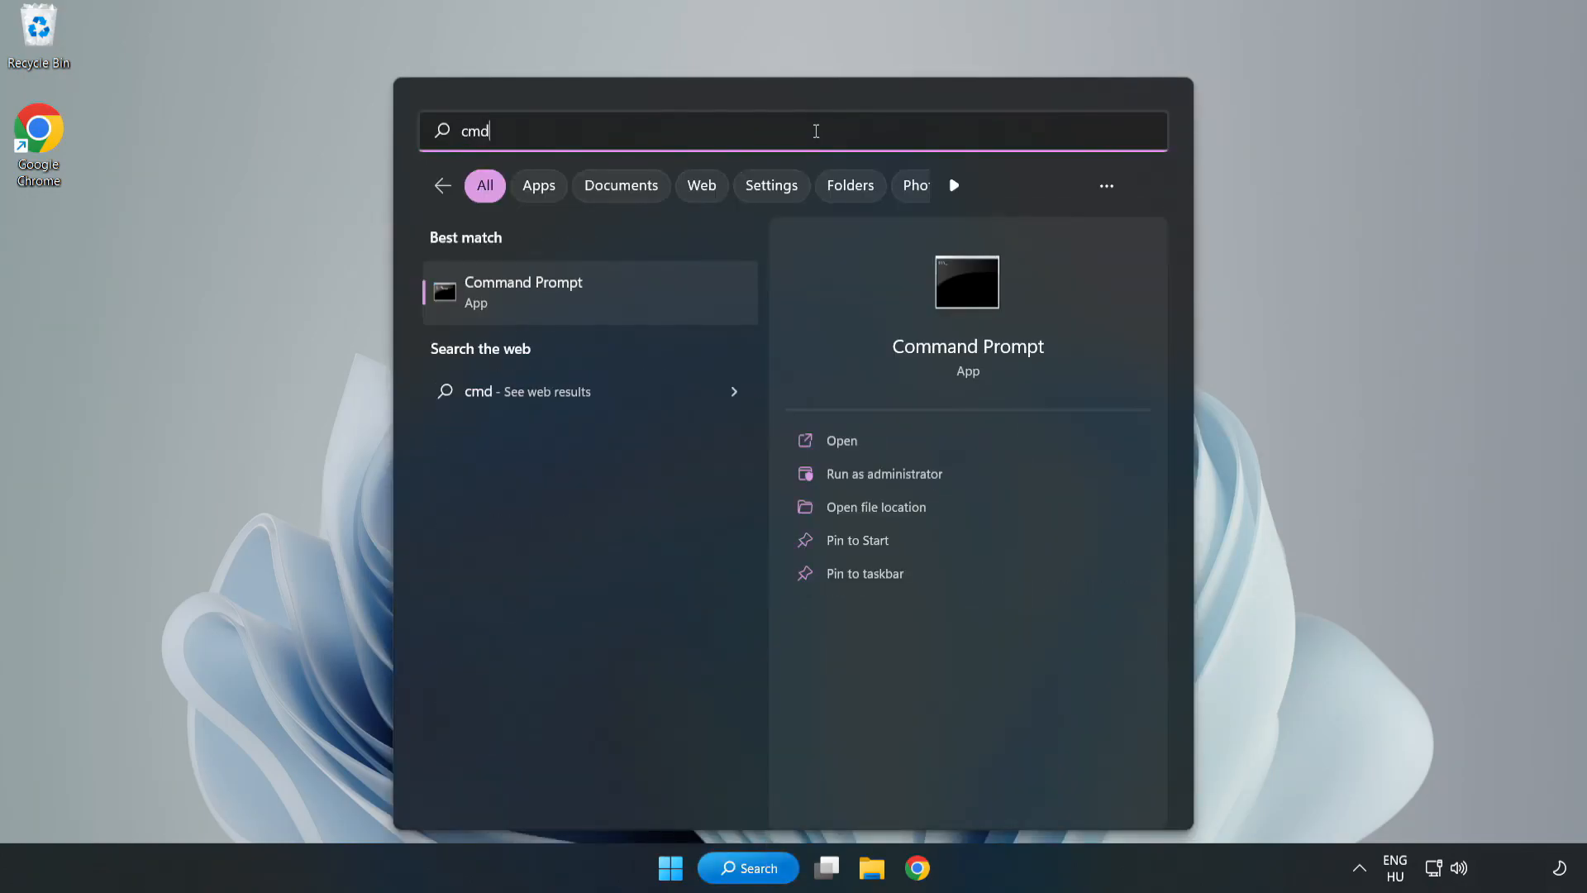
mouse_move(562, 301)
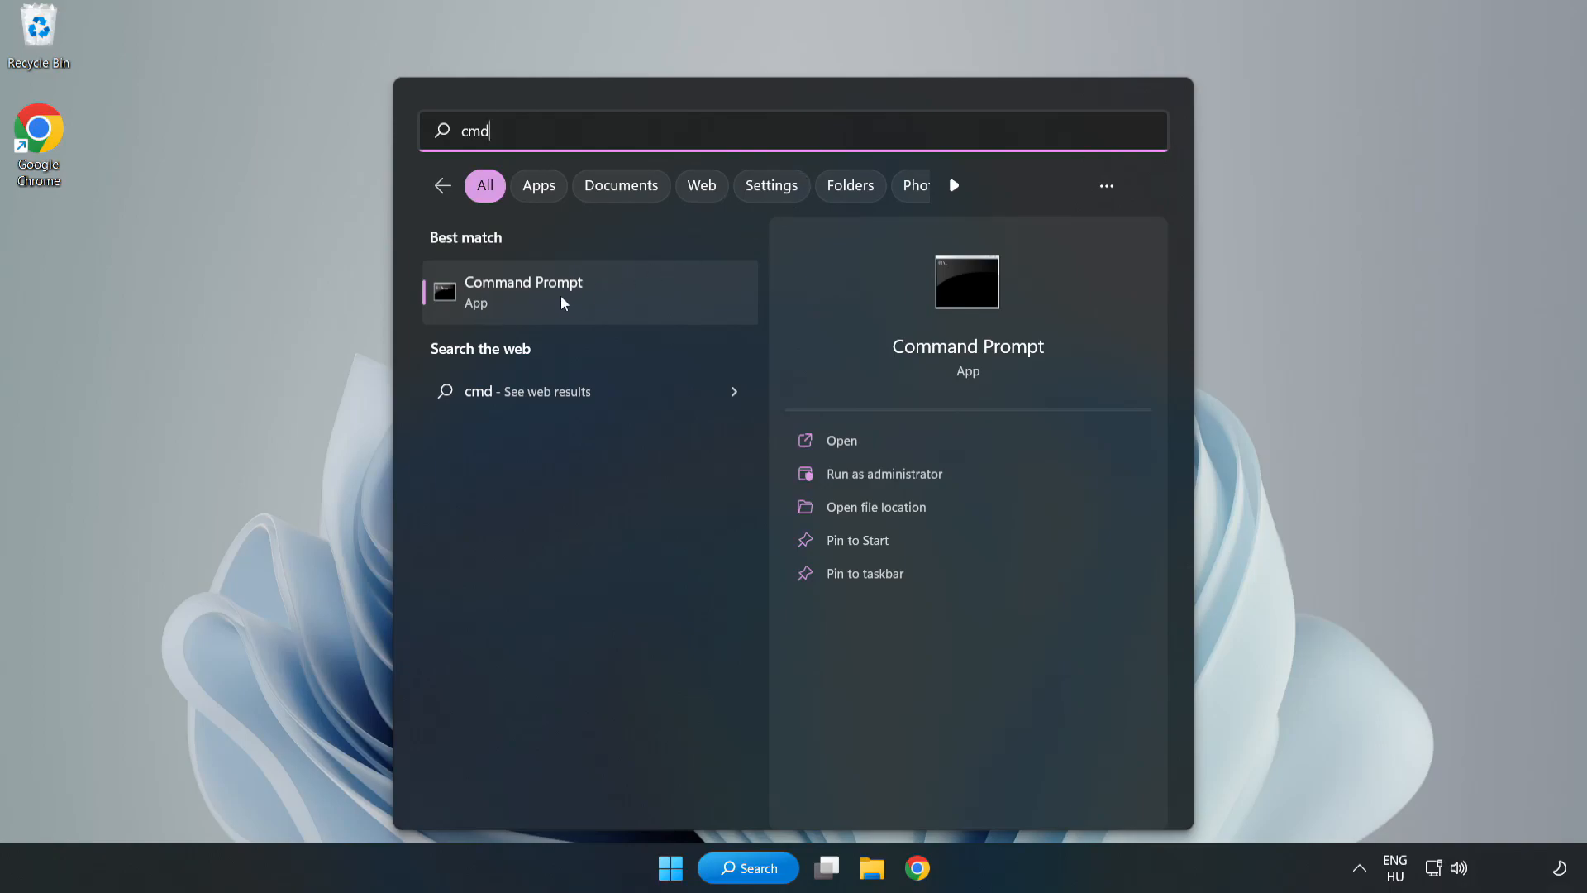
right_click(560, 303)
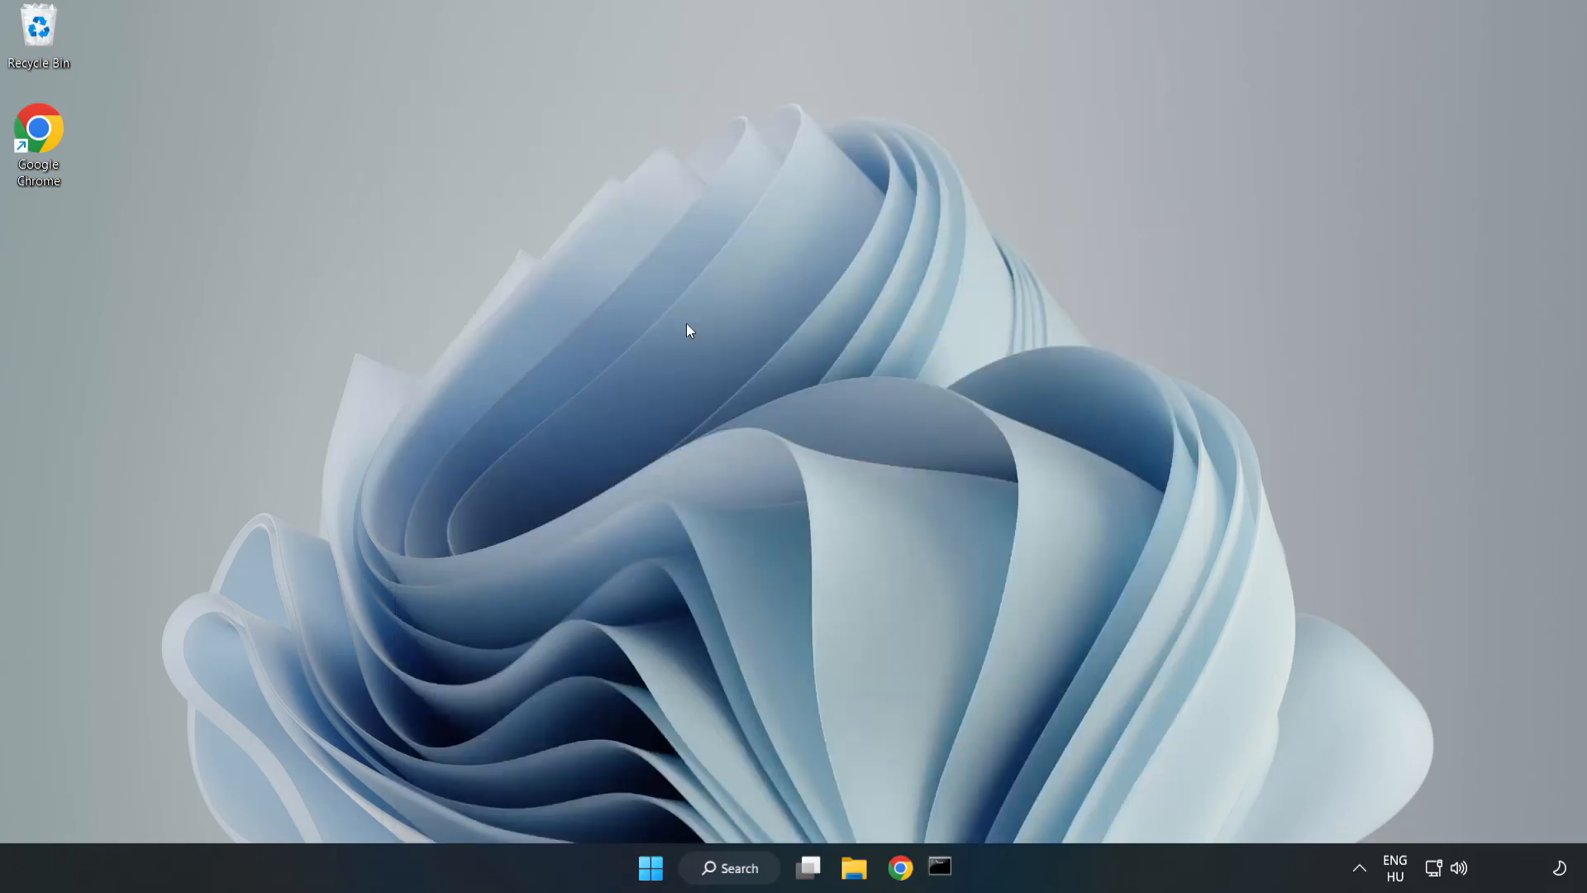
Run 'sfc /scannow' in an administrator Command Prompt, then close it after no violations found
left_click(941, 868)
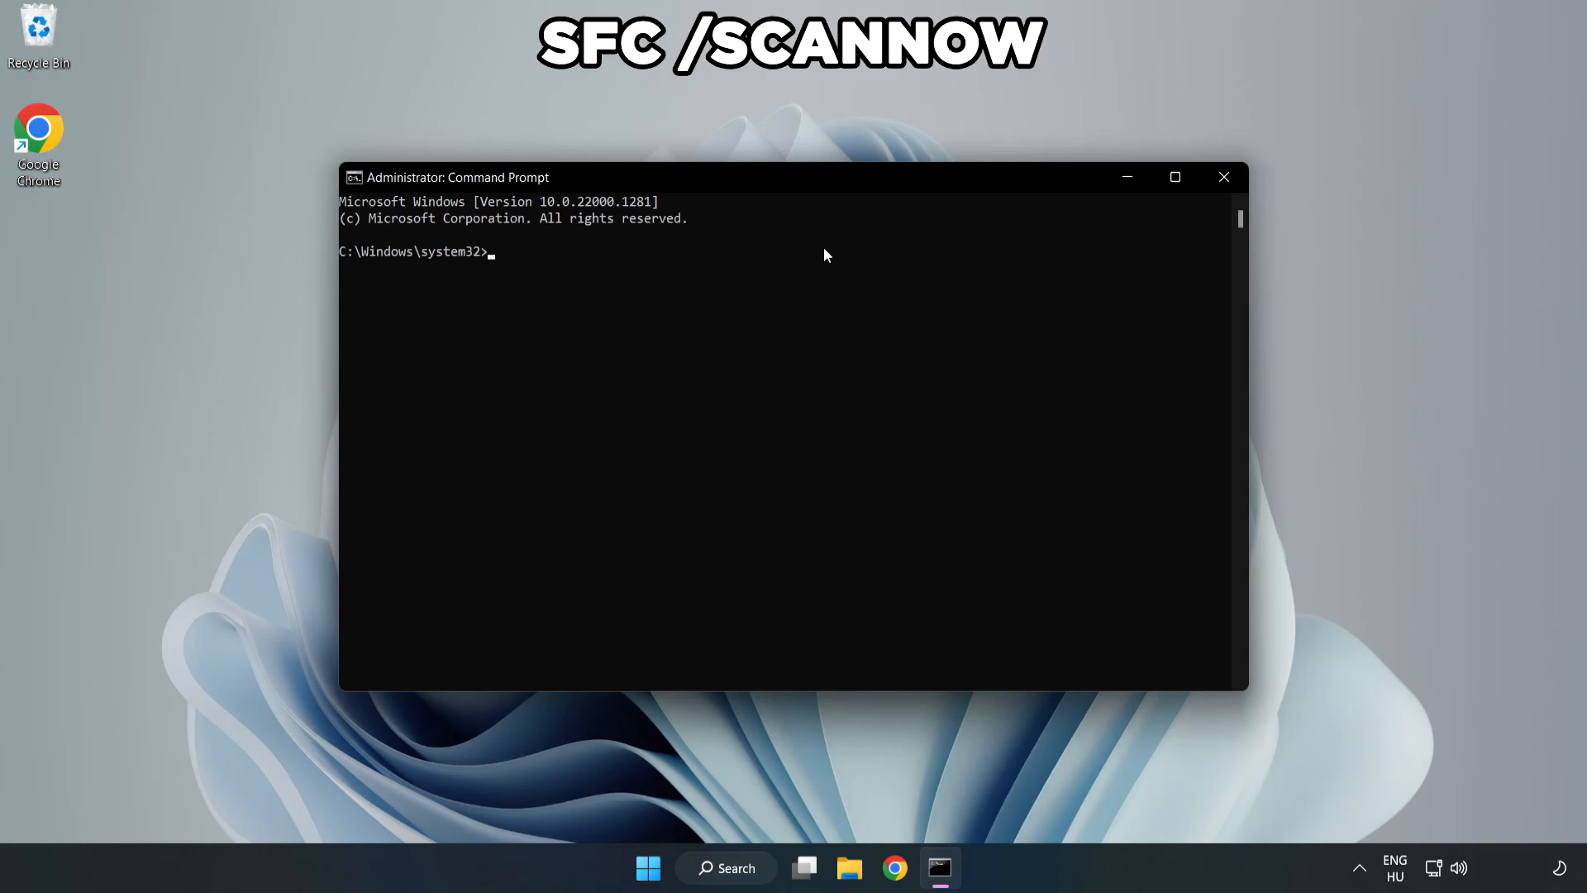
type("sfc /")
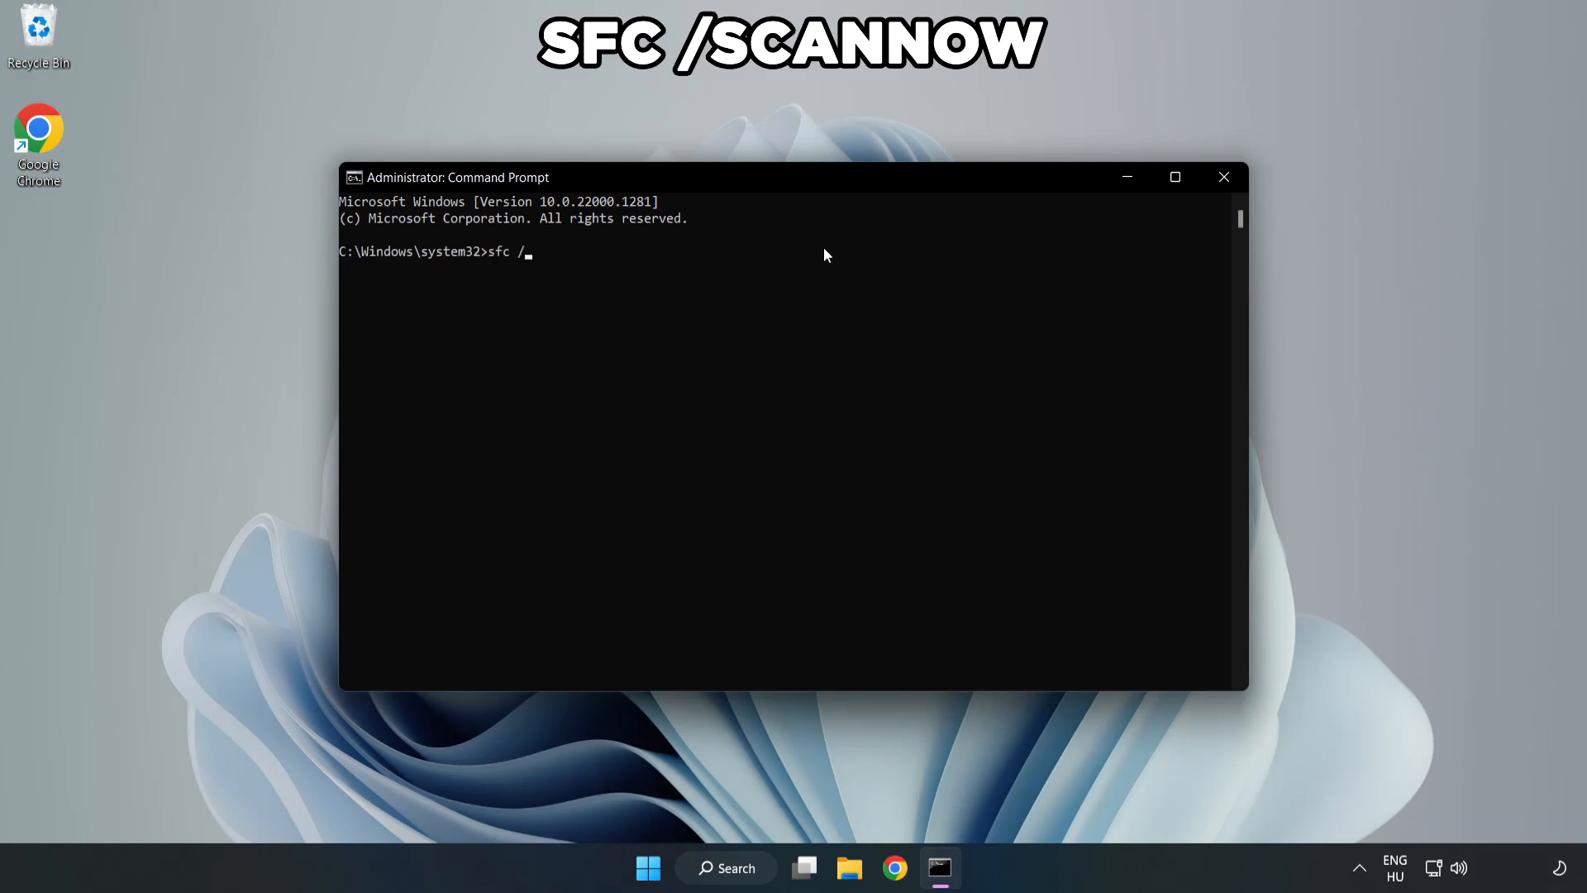
type("scannow")
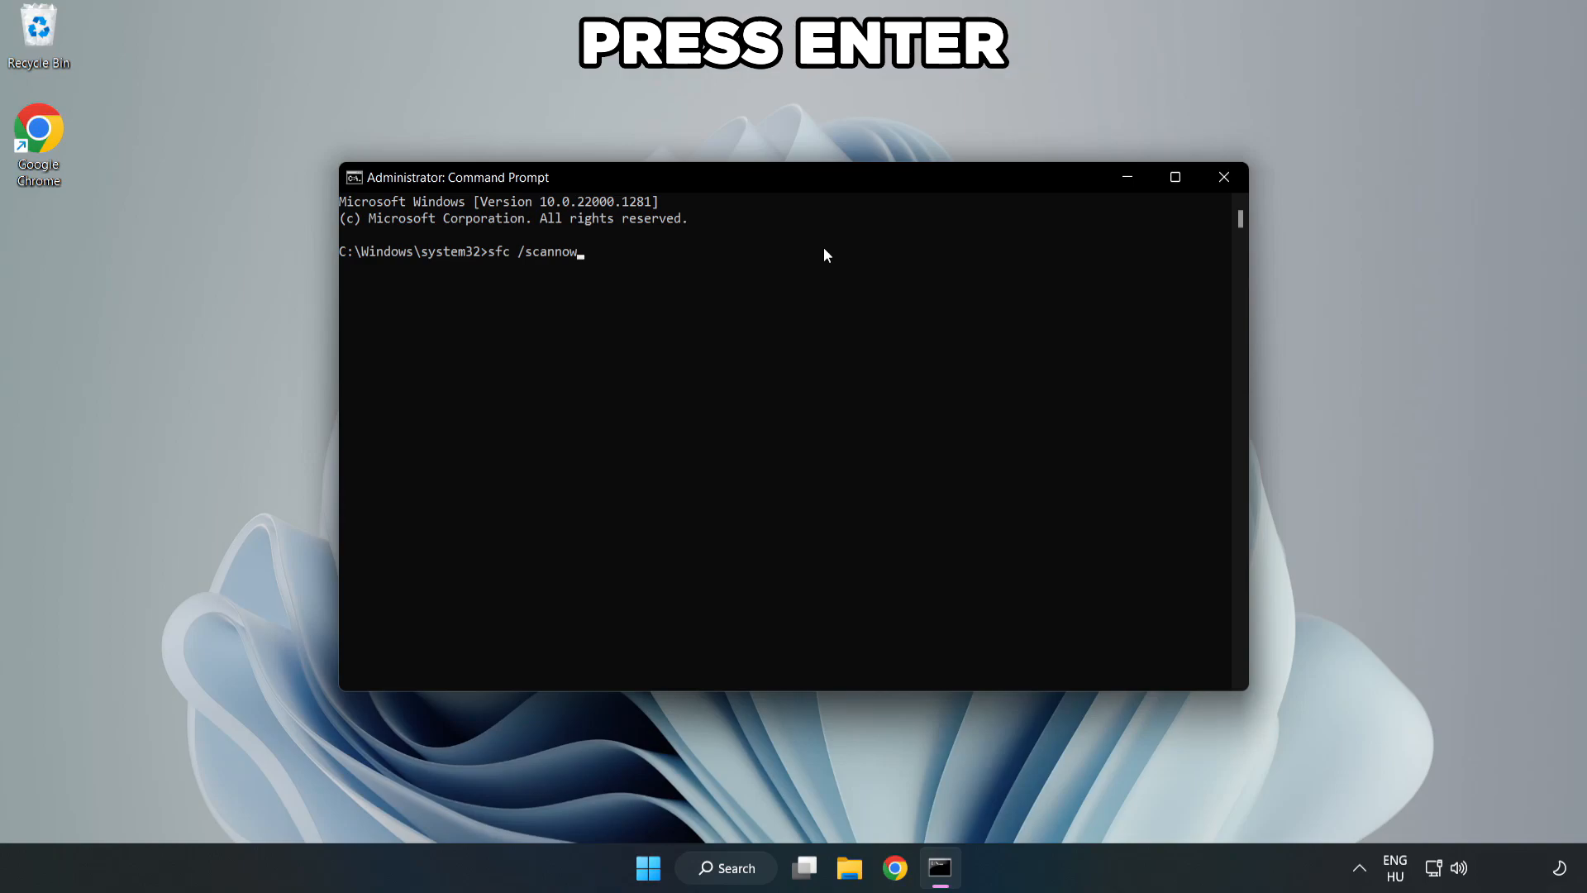
key("Enter")
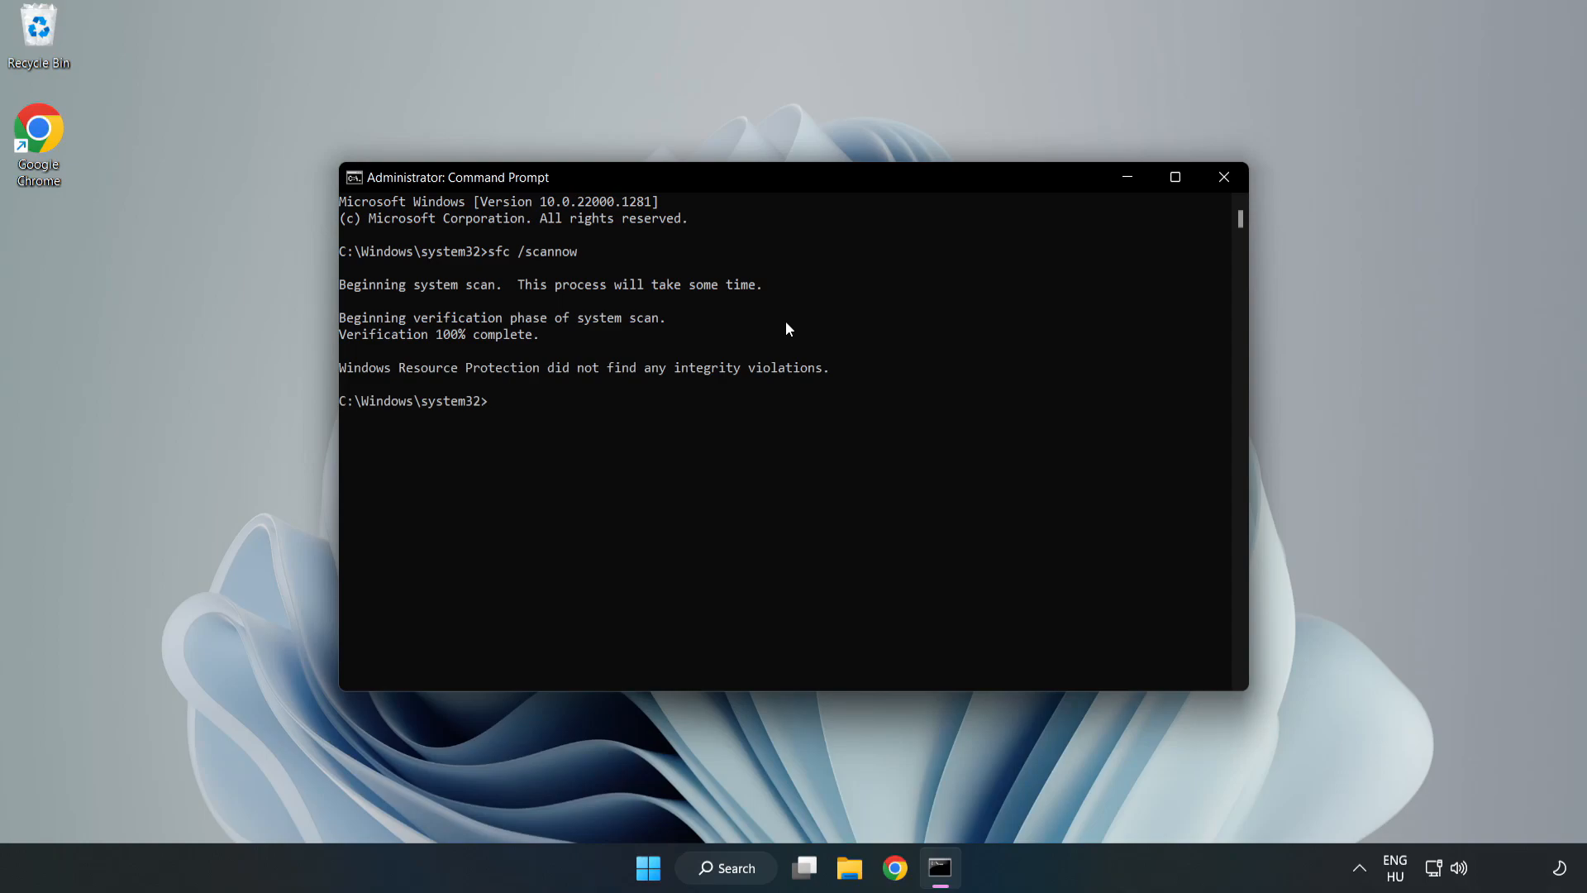
mouse_move(1224, 177)
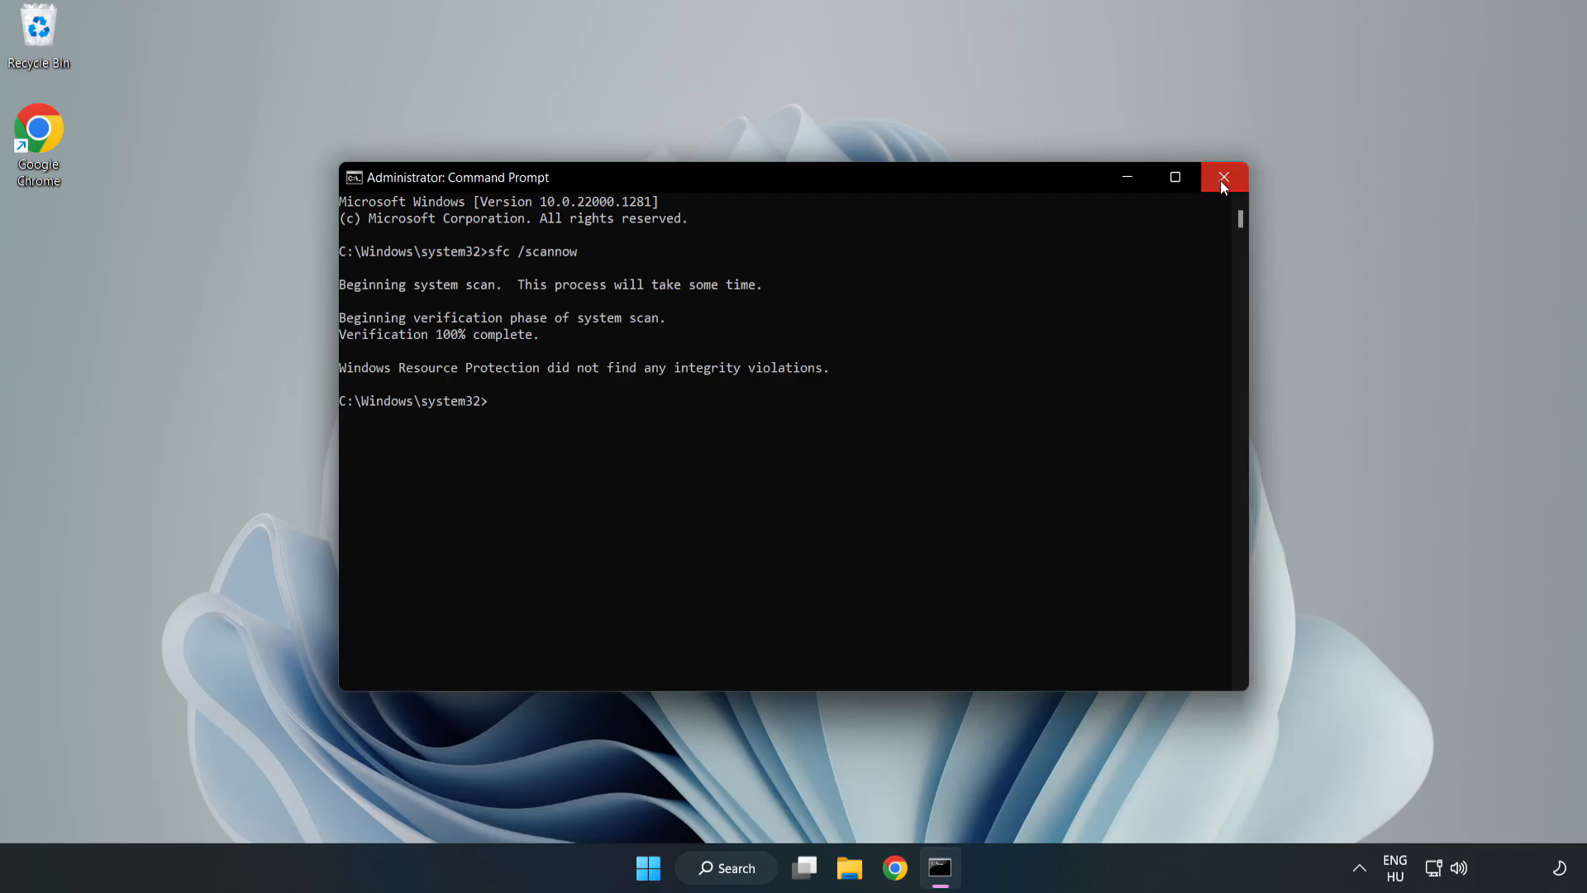
left_click(1224, 177)
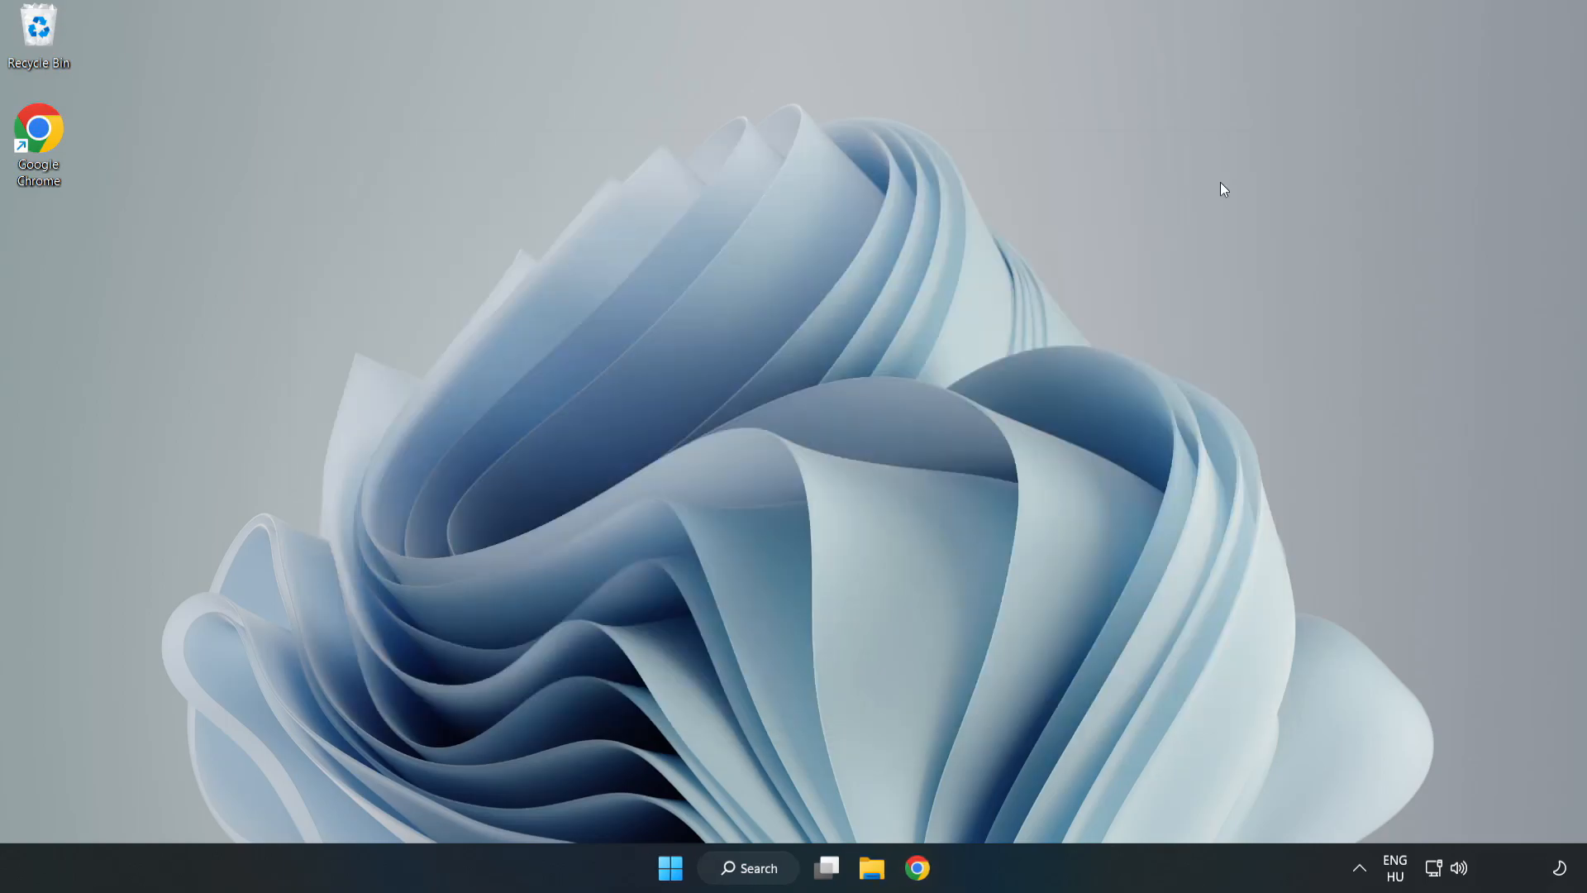
mouse_move(1039, 329)
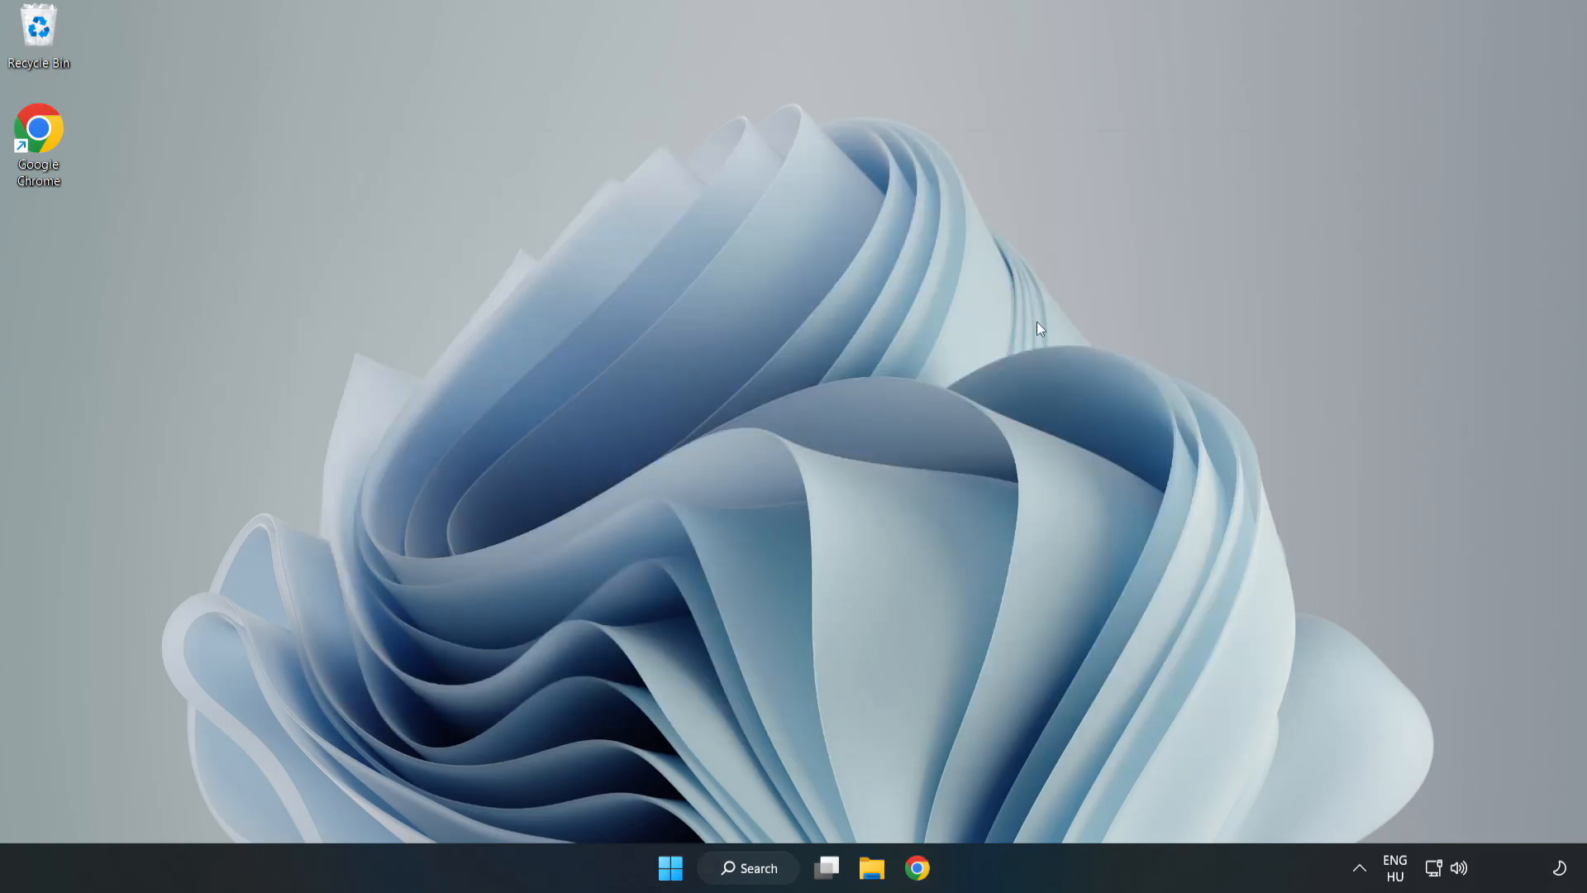
mouse_move(788, 622)
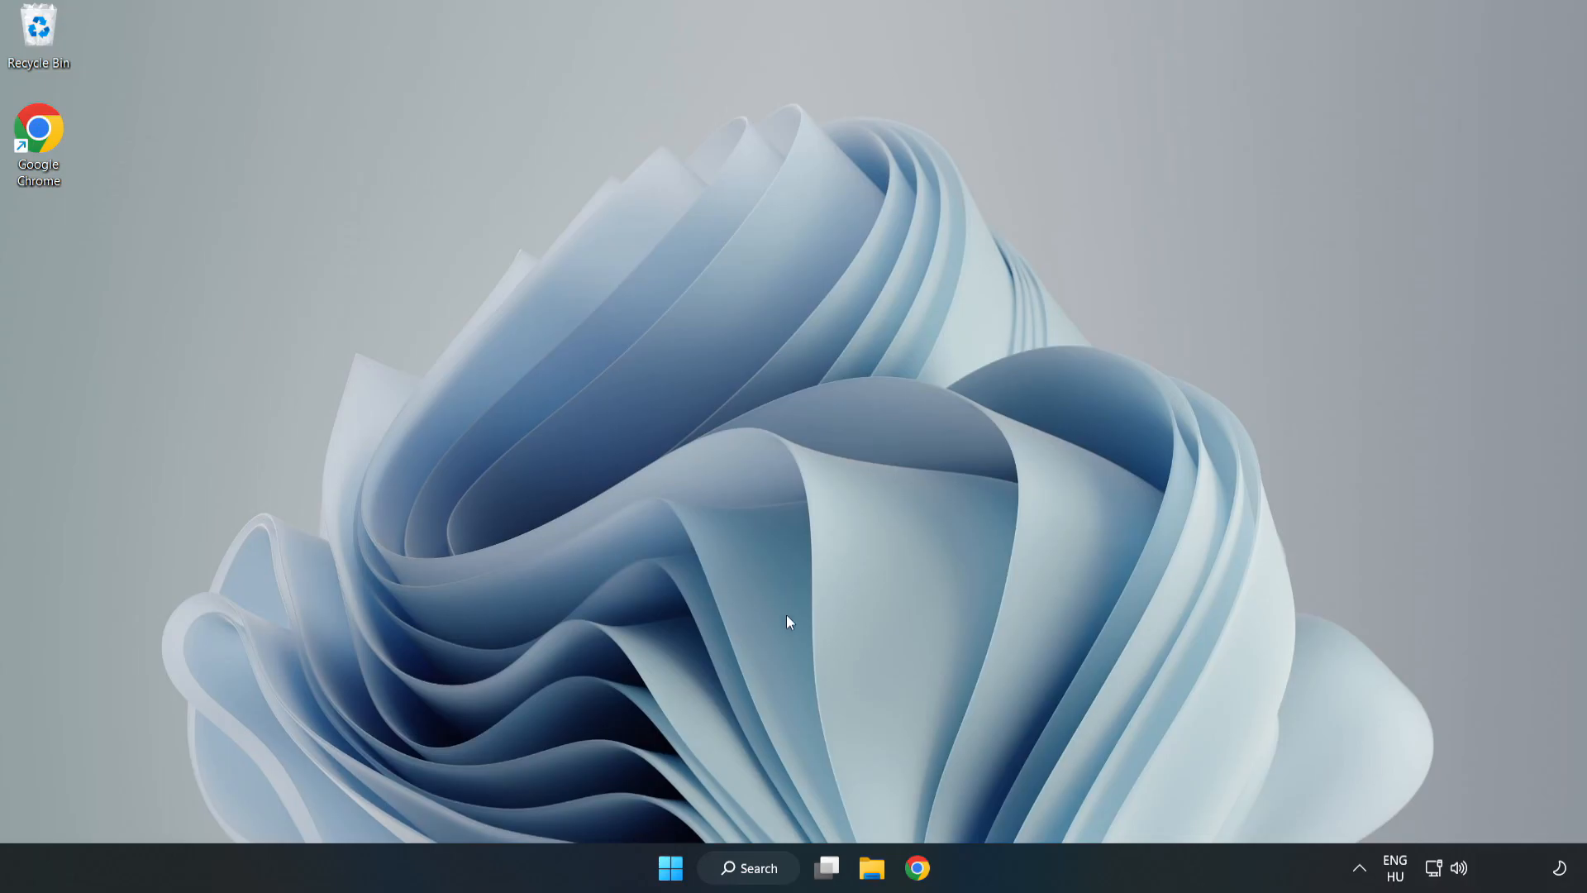
Search for 'sec' and launch the Windows Security app
left_click(754, 868)
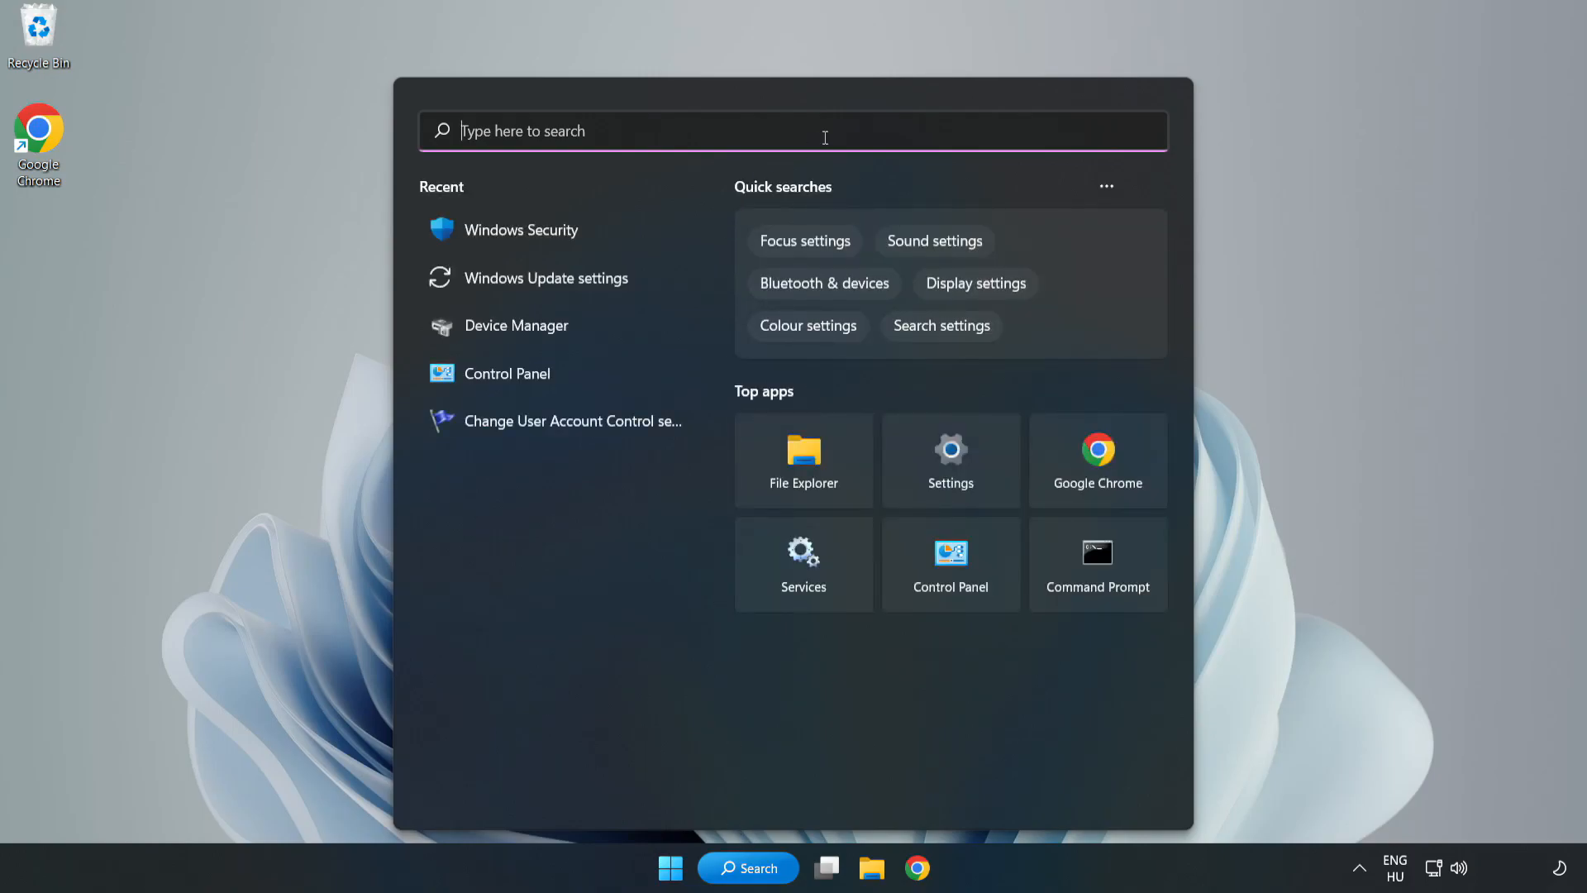
type("security")
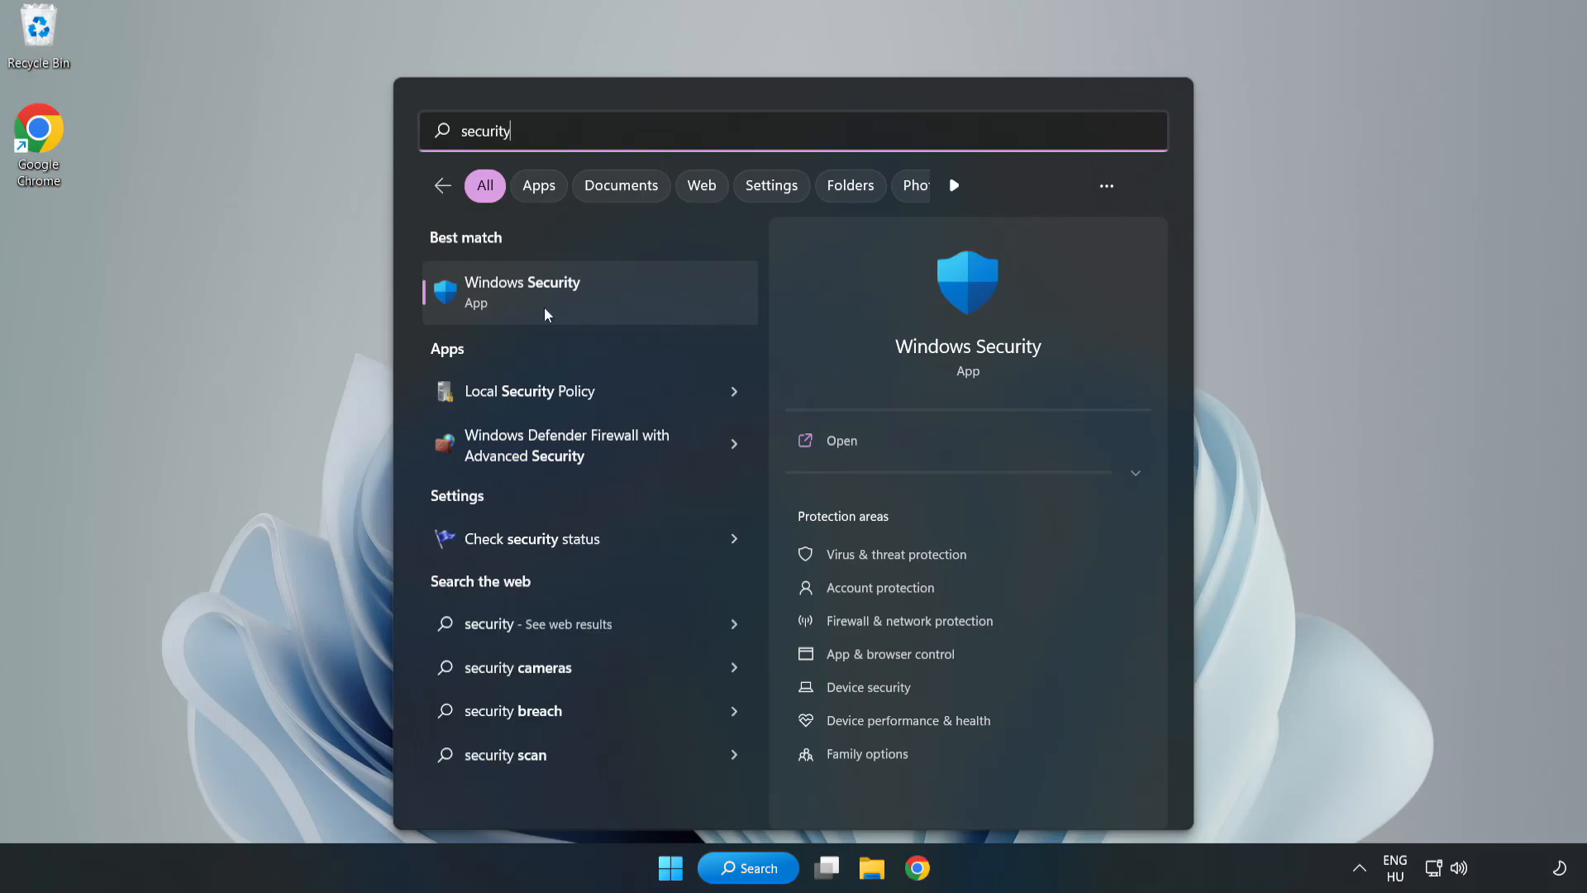
left_click(546, 292)
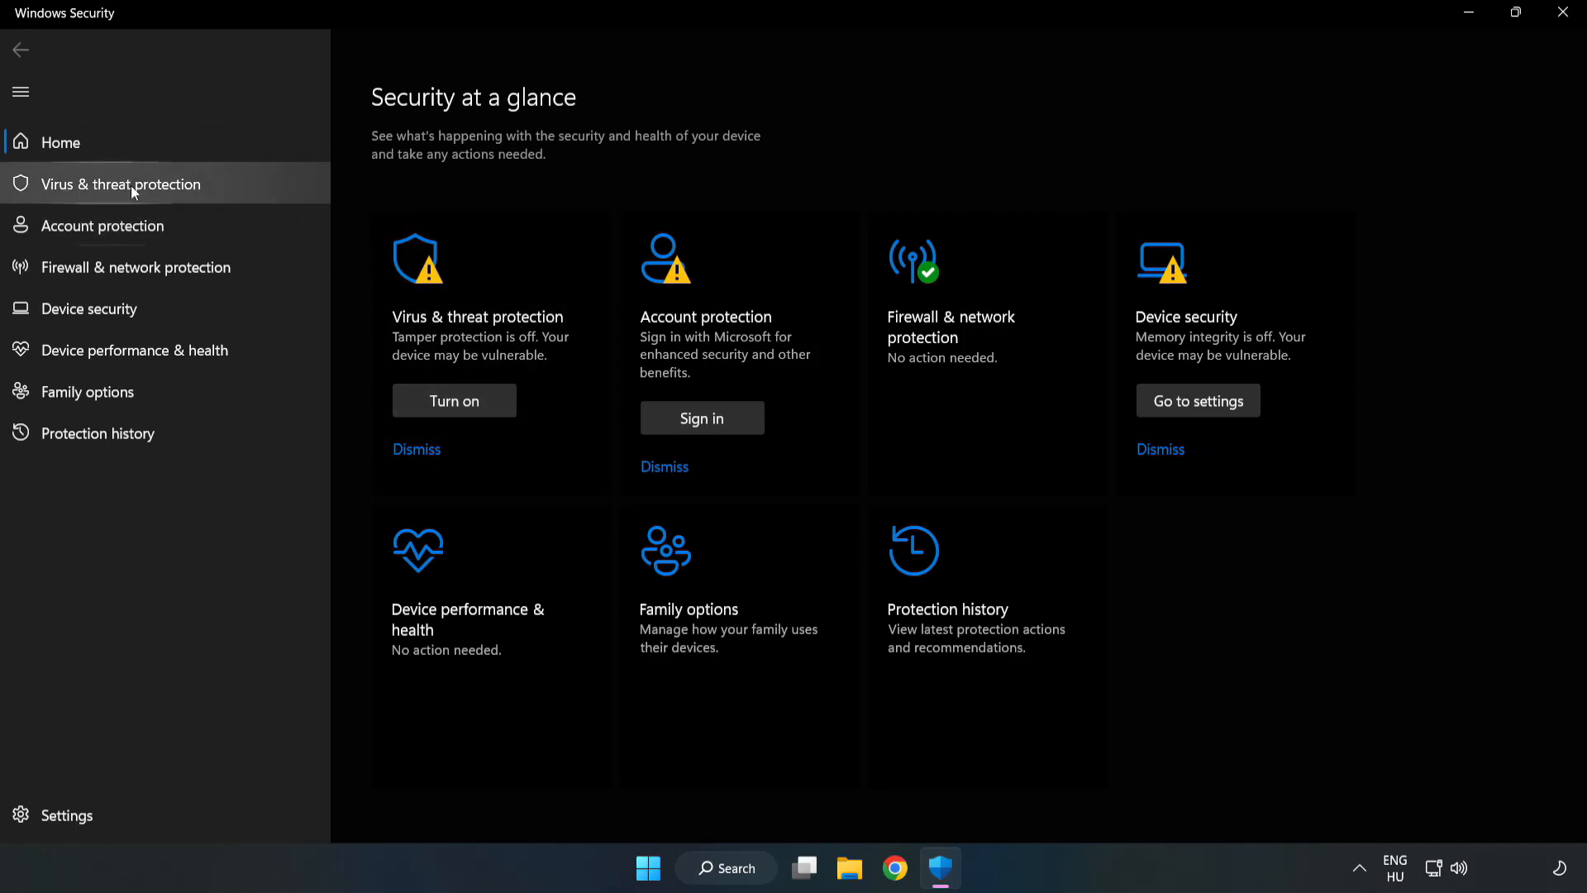
mouse_move(106, 196)
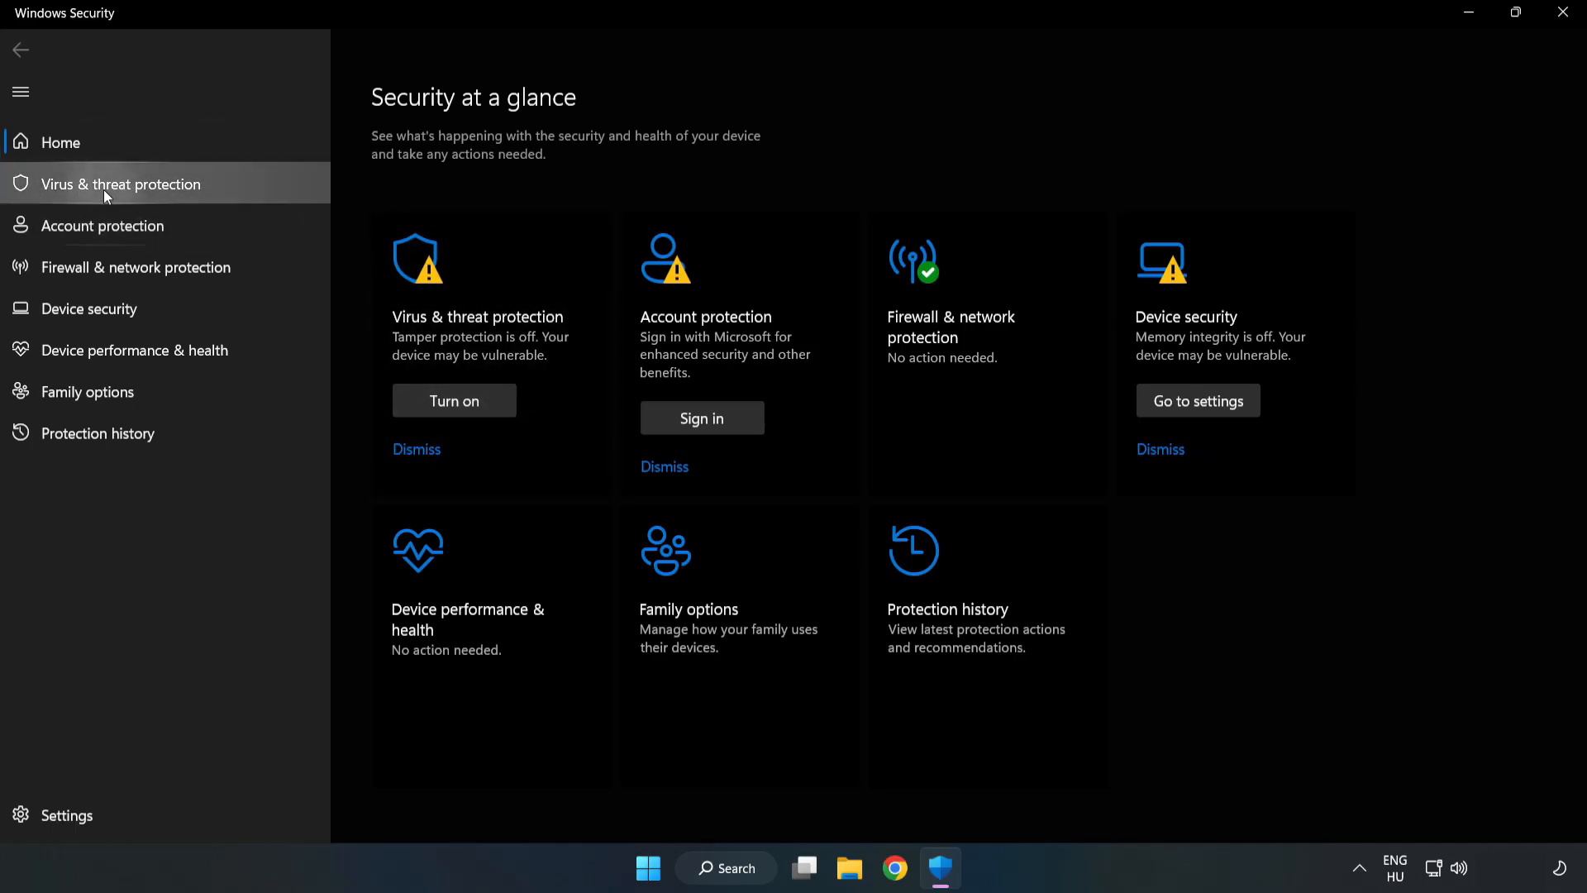
Go through Virus & threat protection settings to the empty Exclusions page
left_click(120, 184)
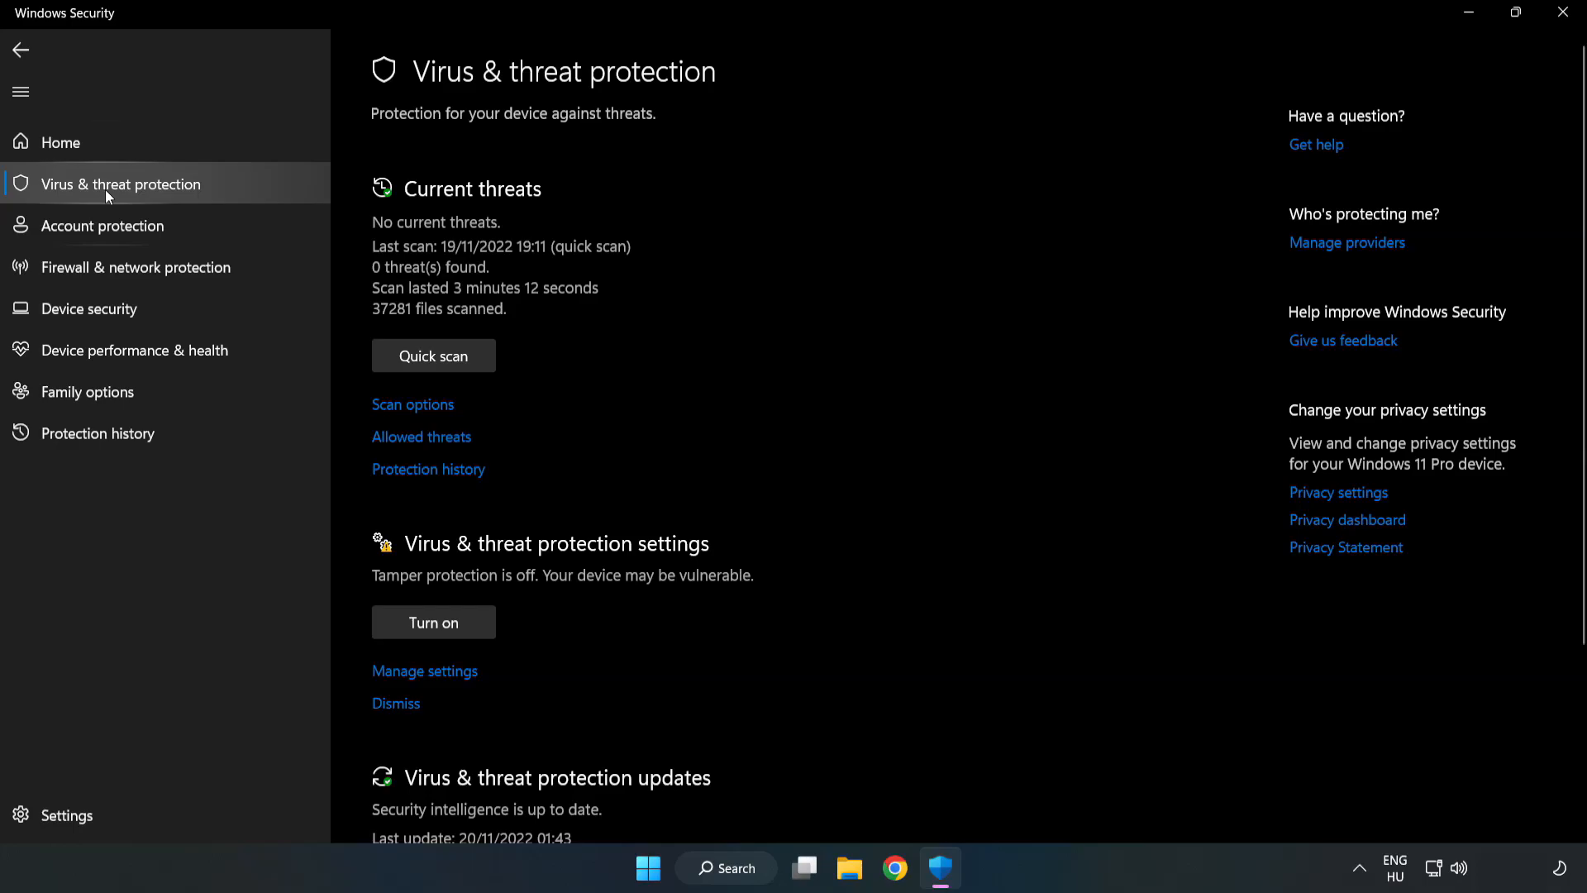
scroll("down", 3)
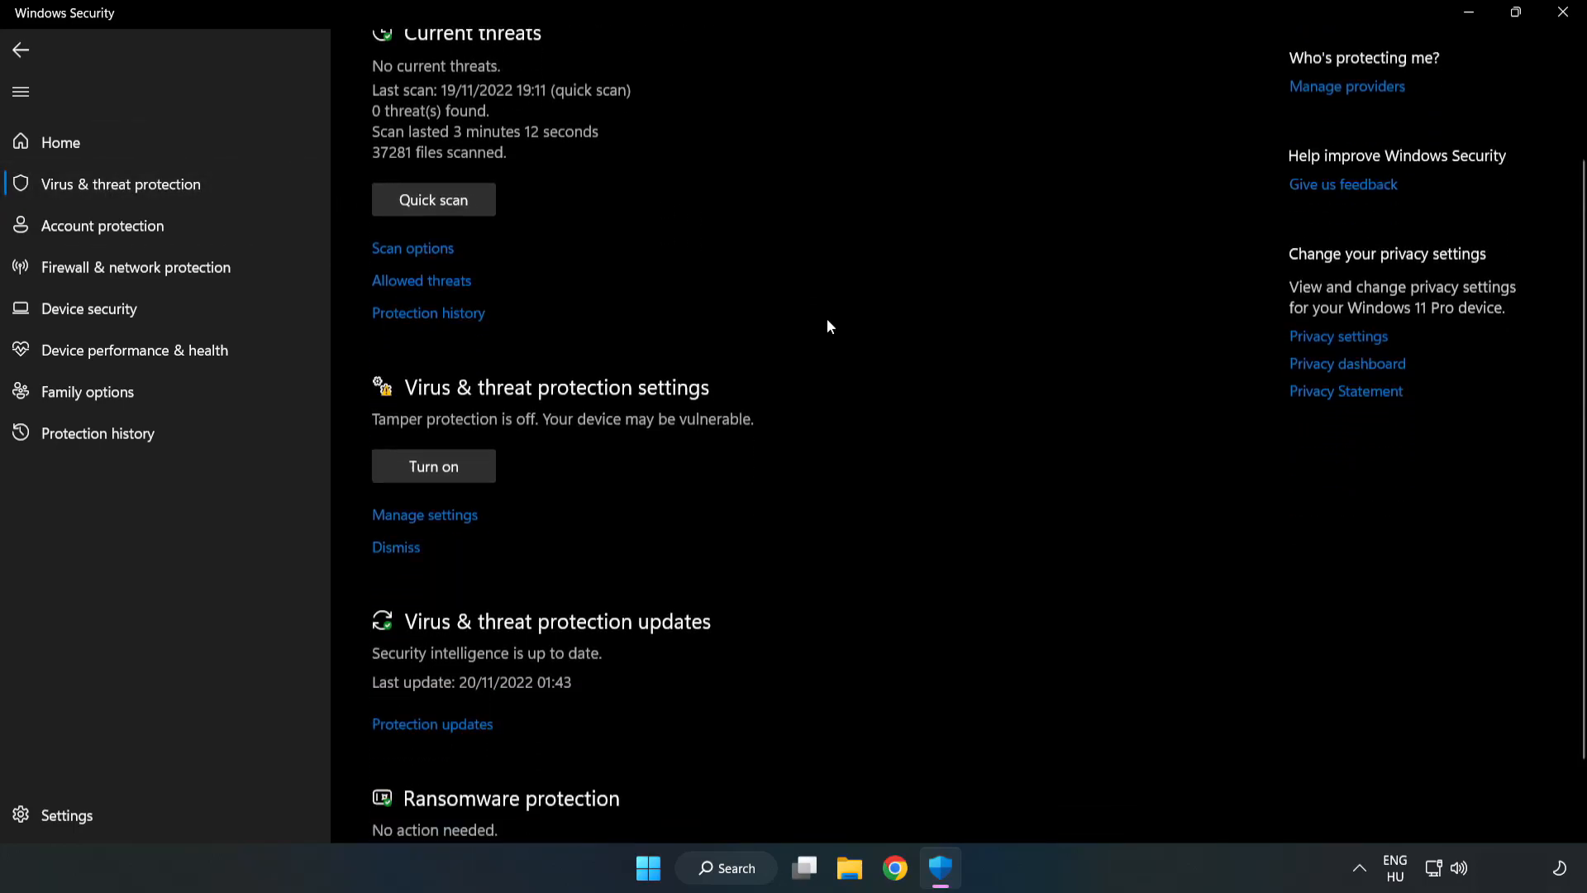
scroll("down", 3)
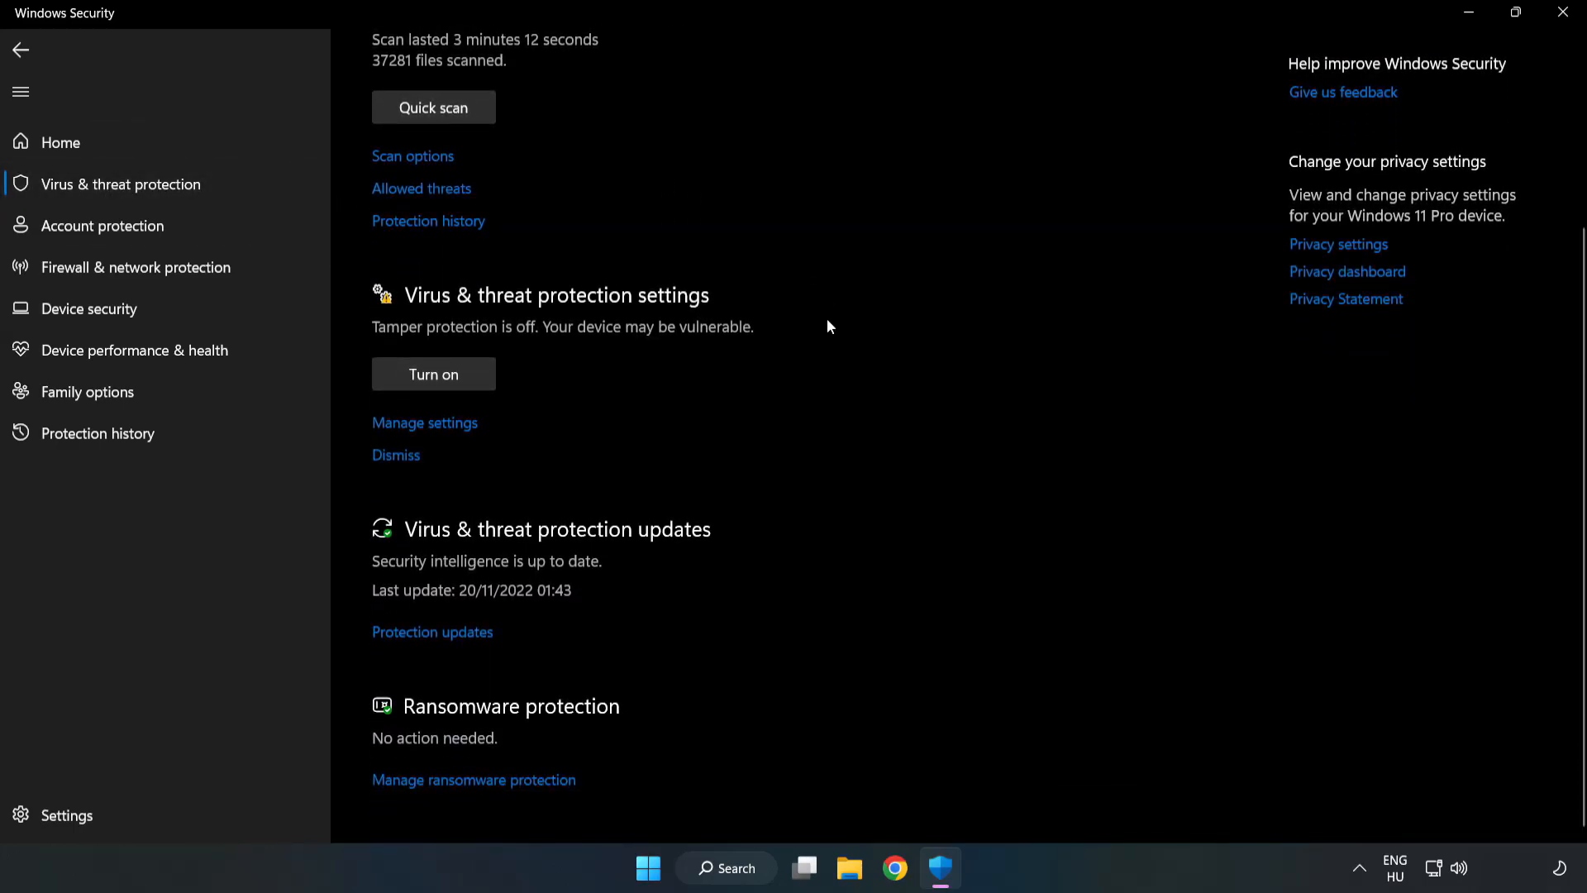
mouse_move(408, 426)
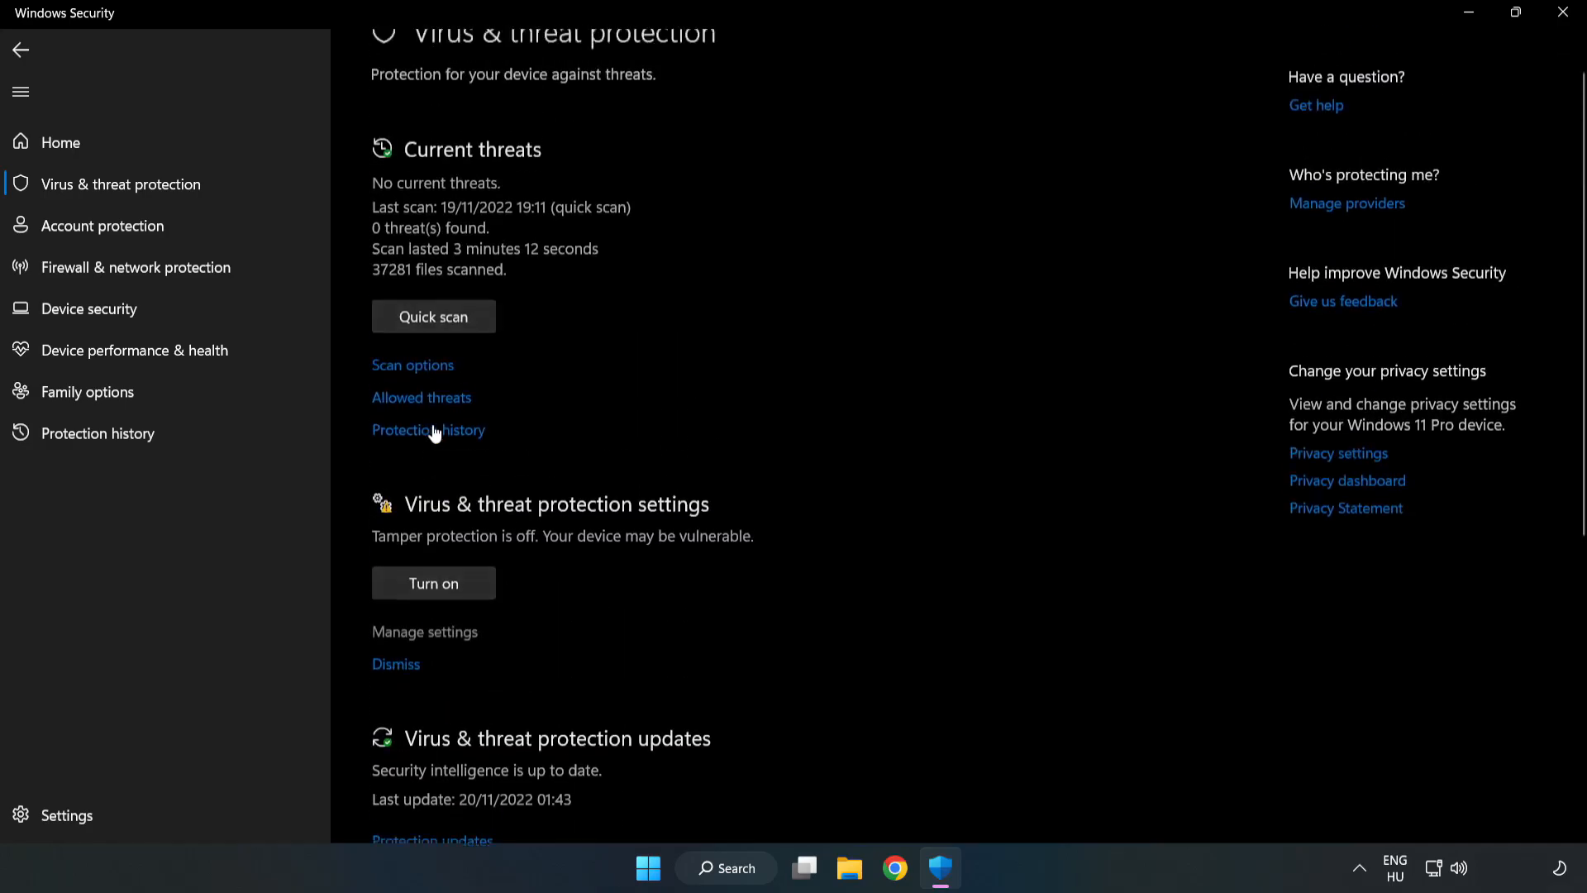
left_click(424, 632)
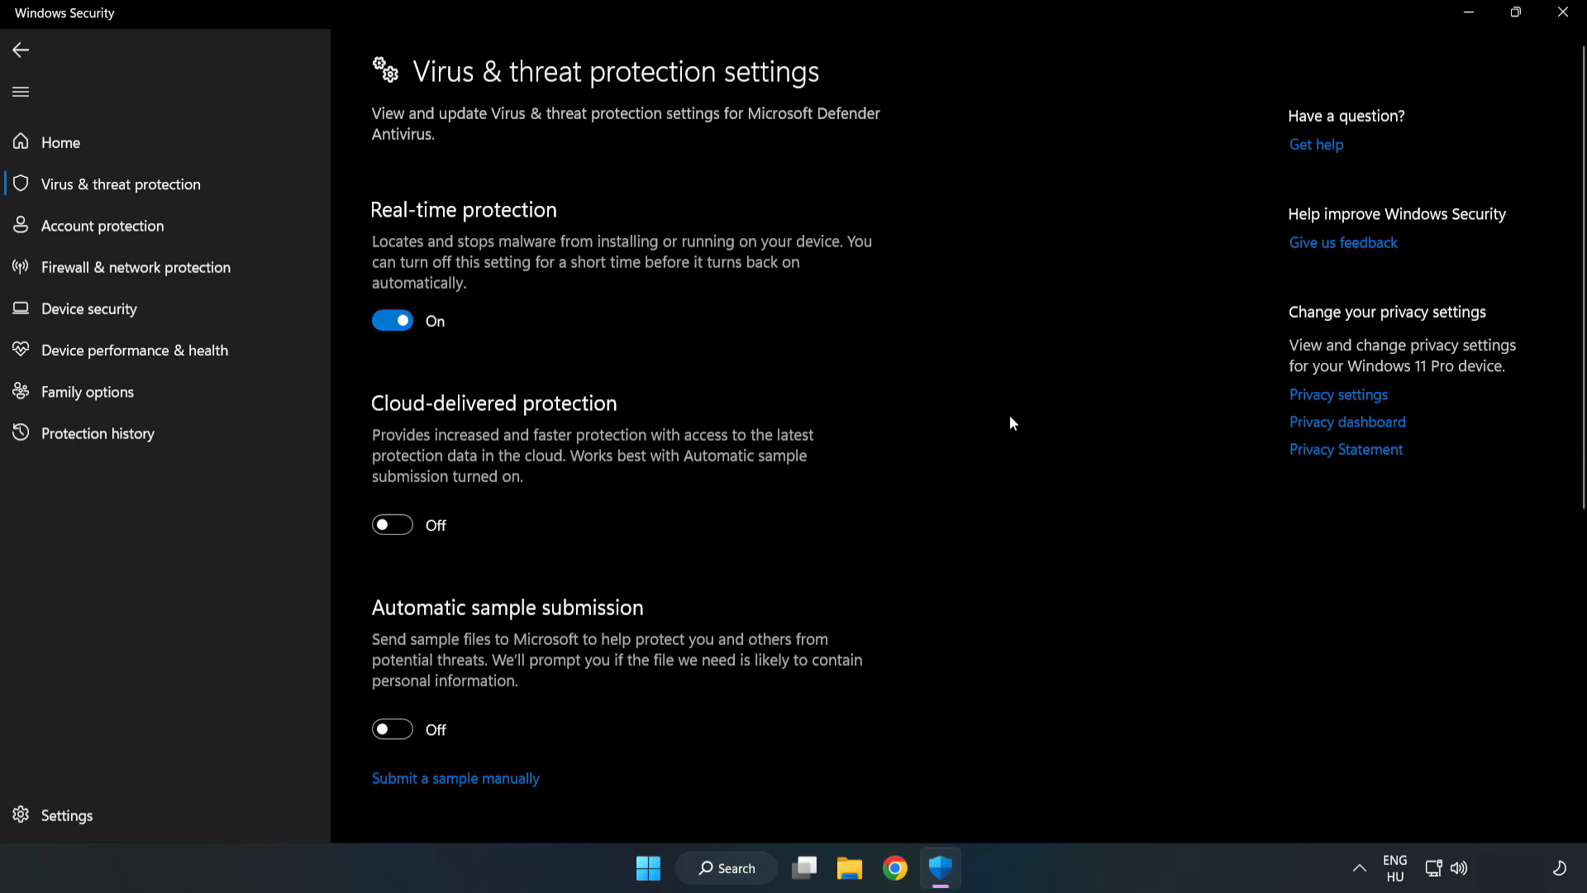
scroll("down", 3)
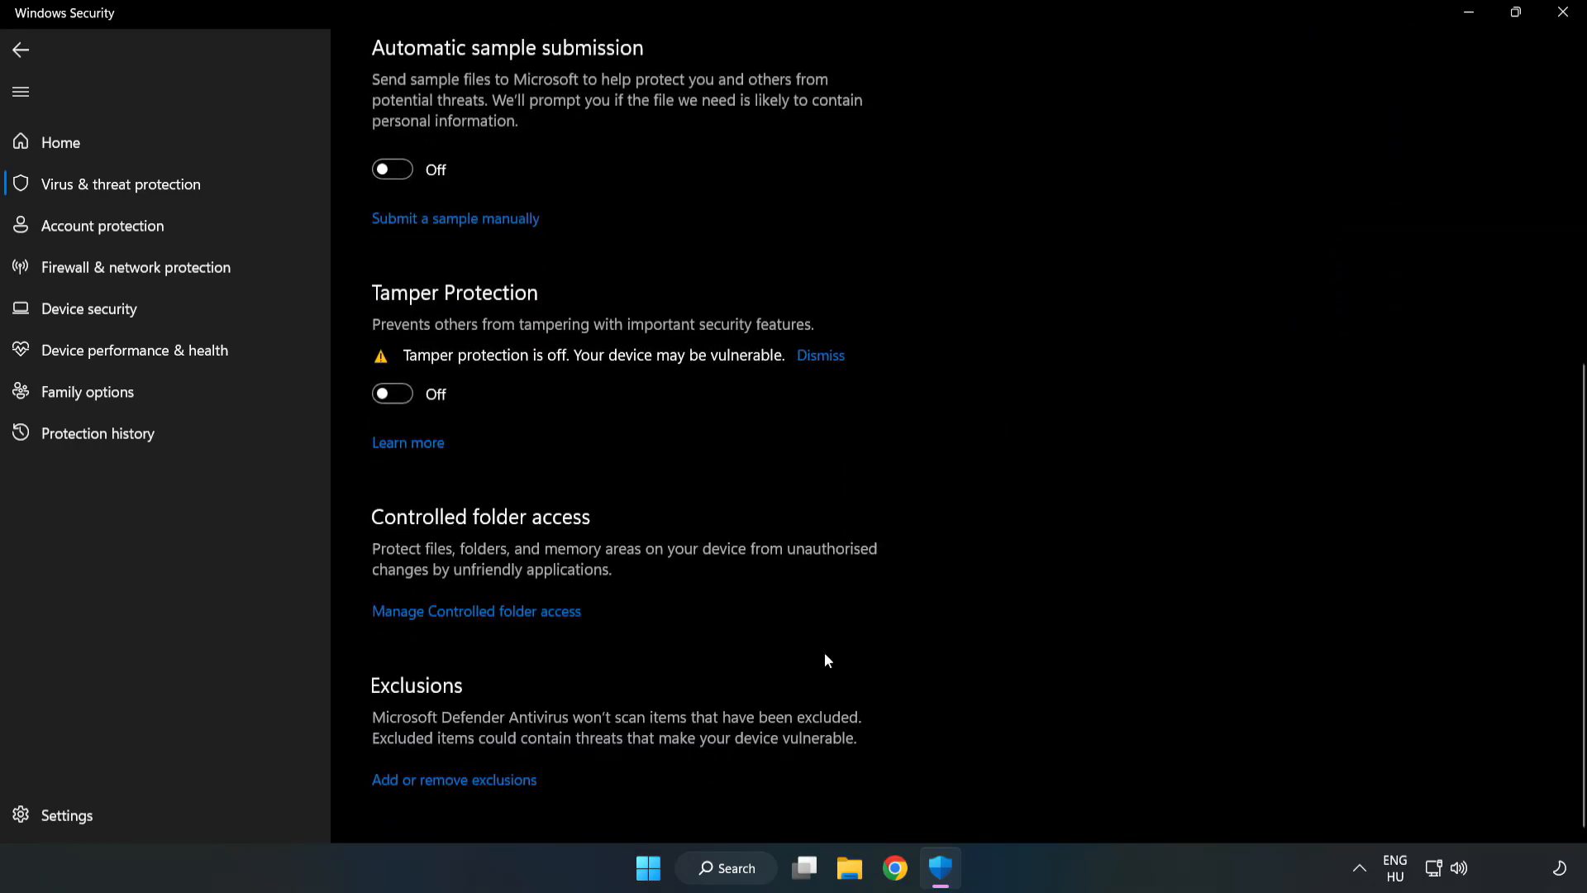
mouse_move(444, 788)
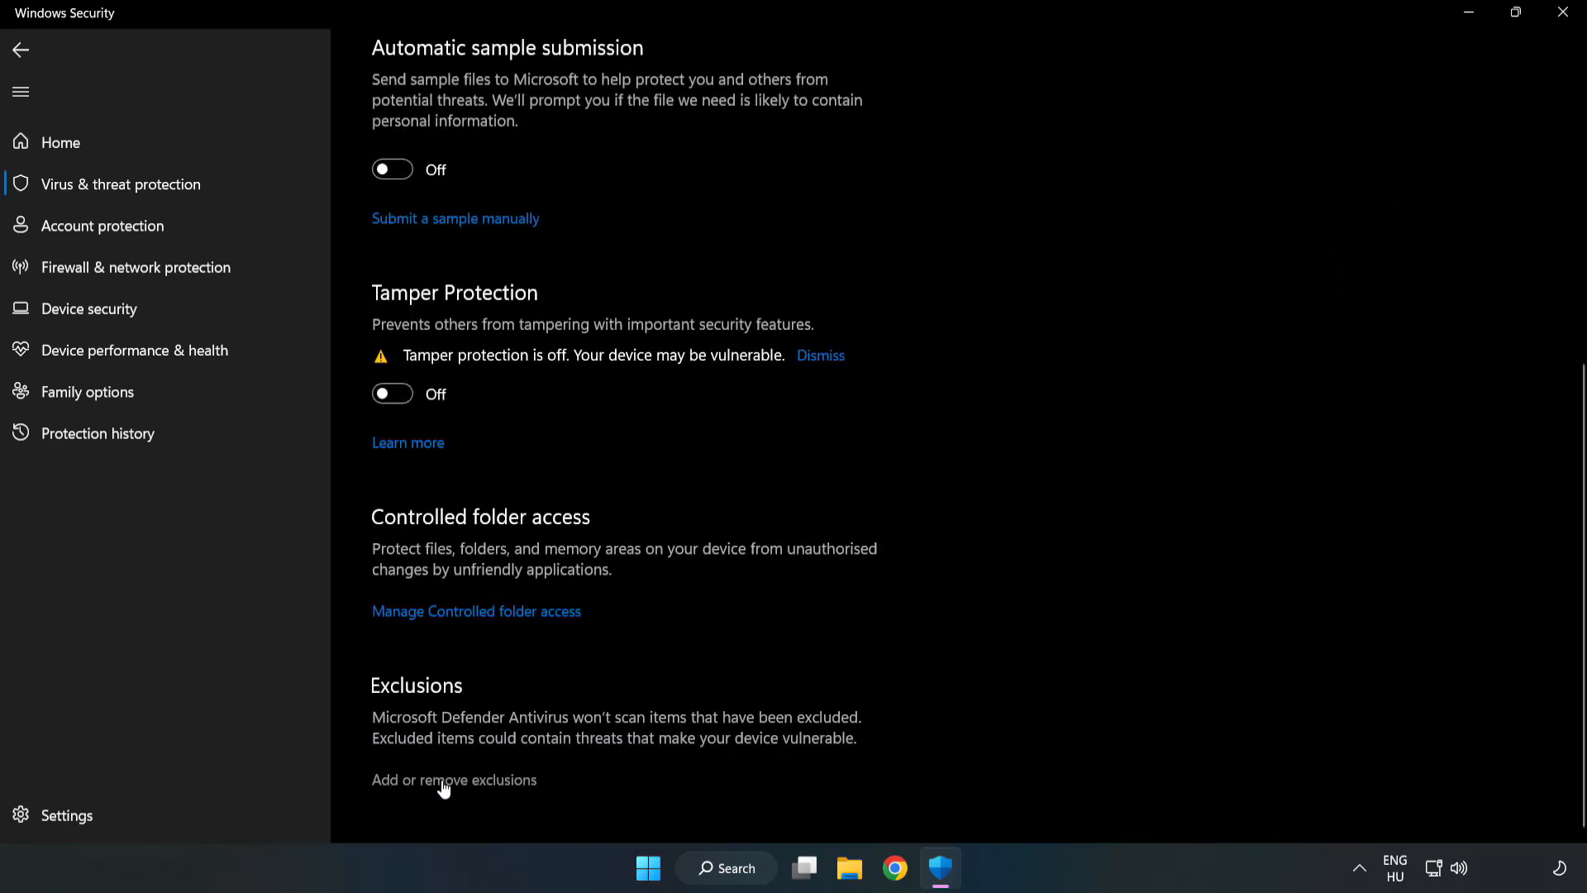
left_click(454, 780)
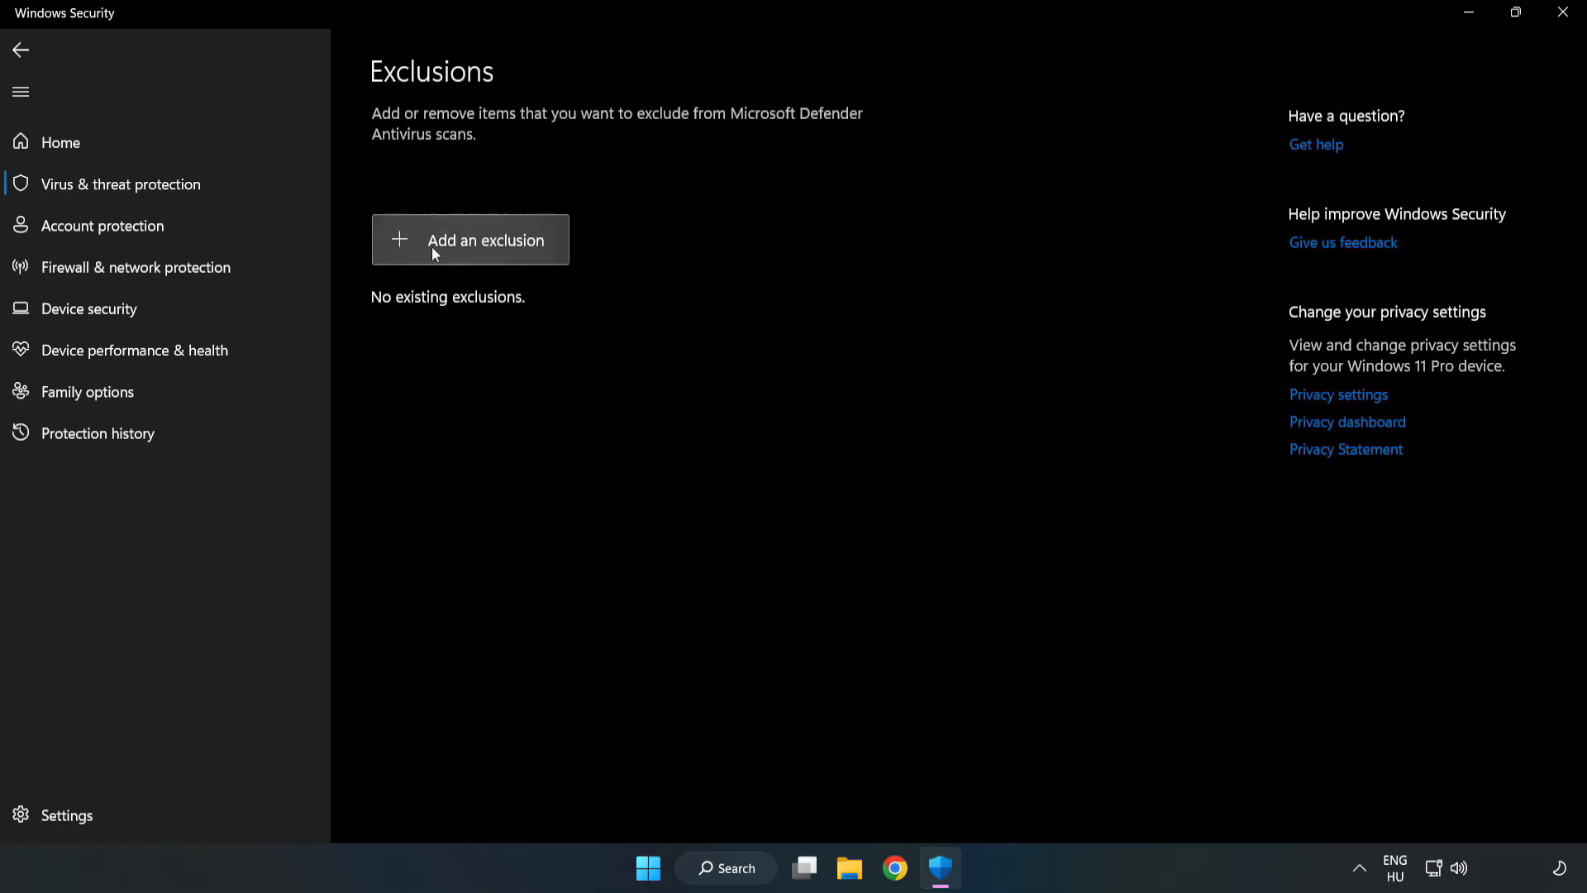
Add the NOT WORKING APP shortcut from C:\Program Files (x86) as a file exclusion
left_click(486, 240)
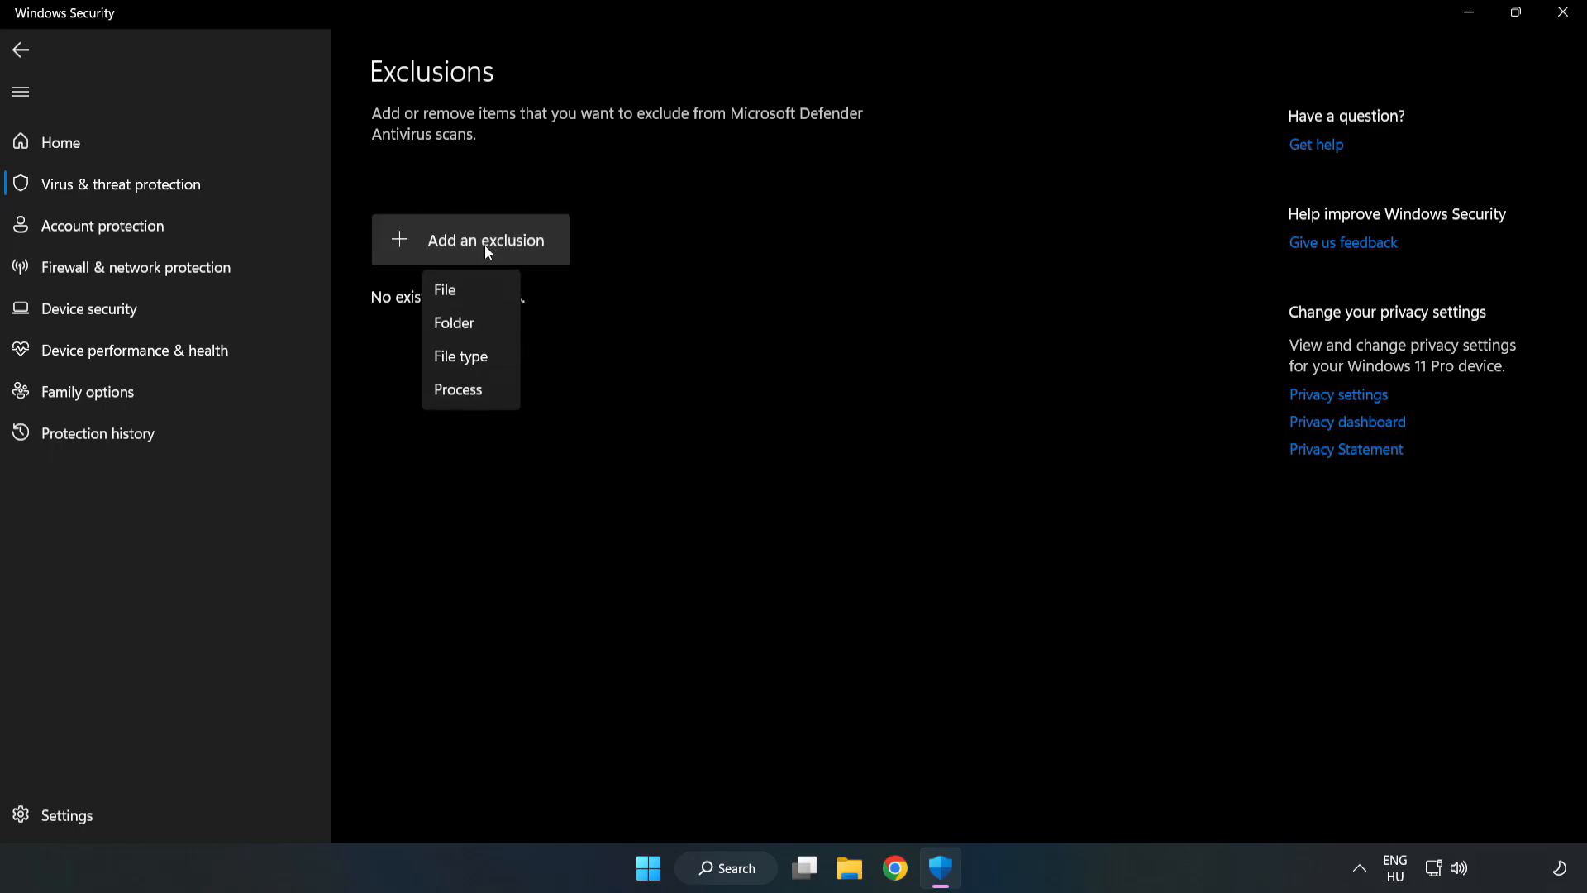
mouse_move(441, 291)
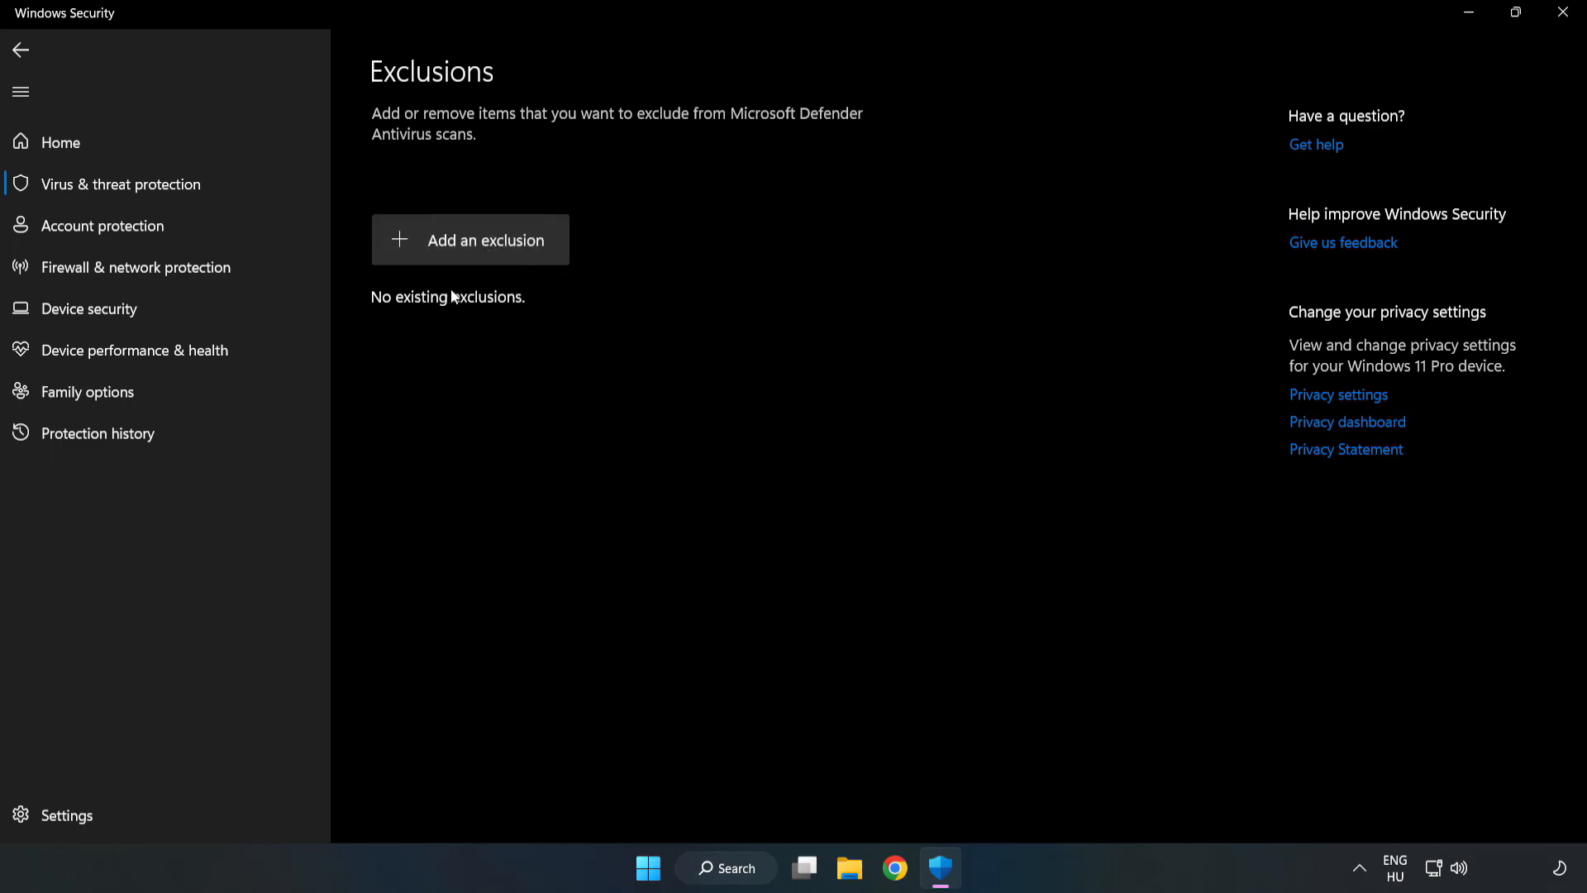
left_click(470, 240)
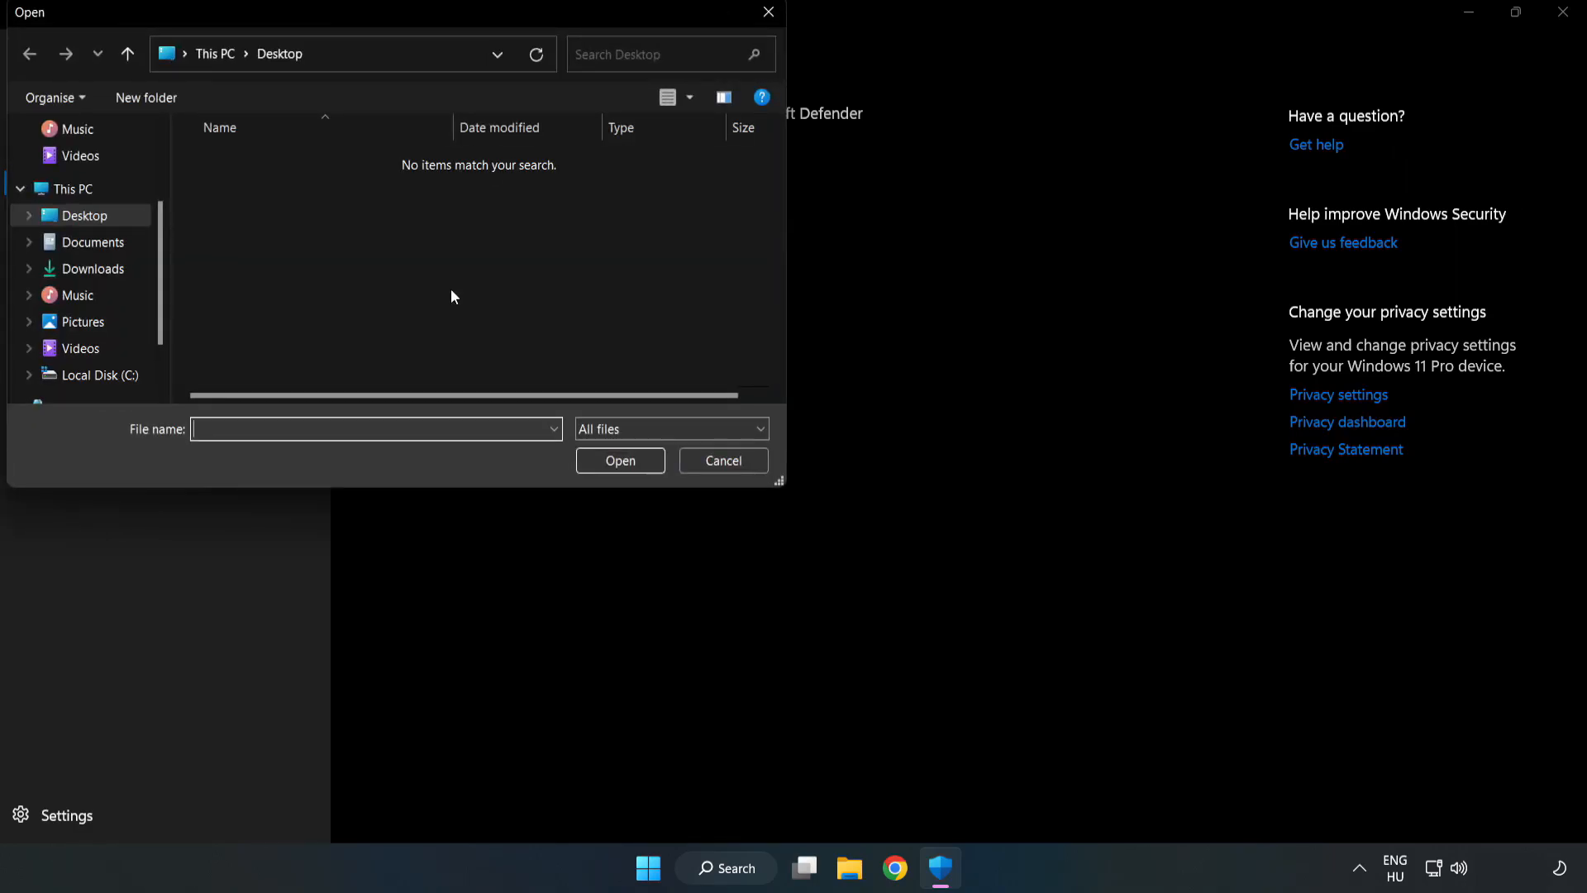
mouse_move(433, 76)
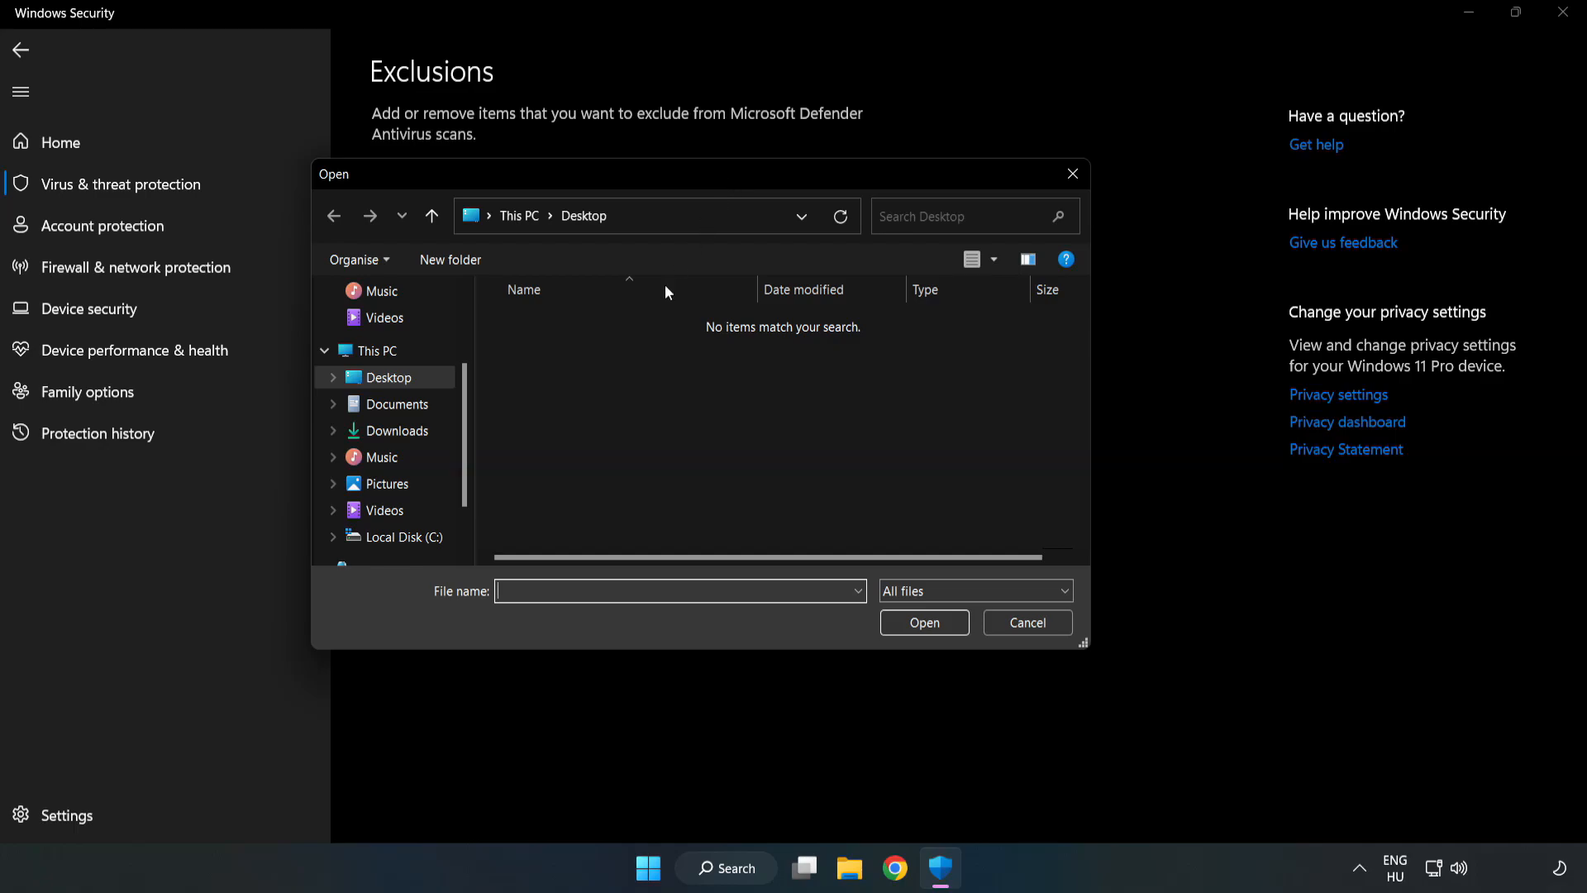
left_click(405, 537)
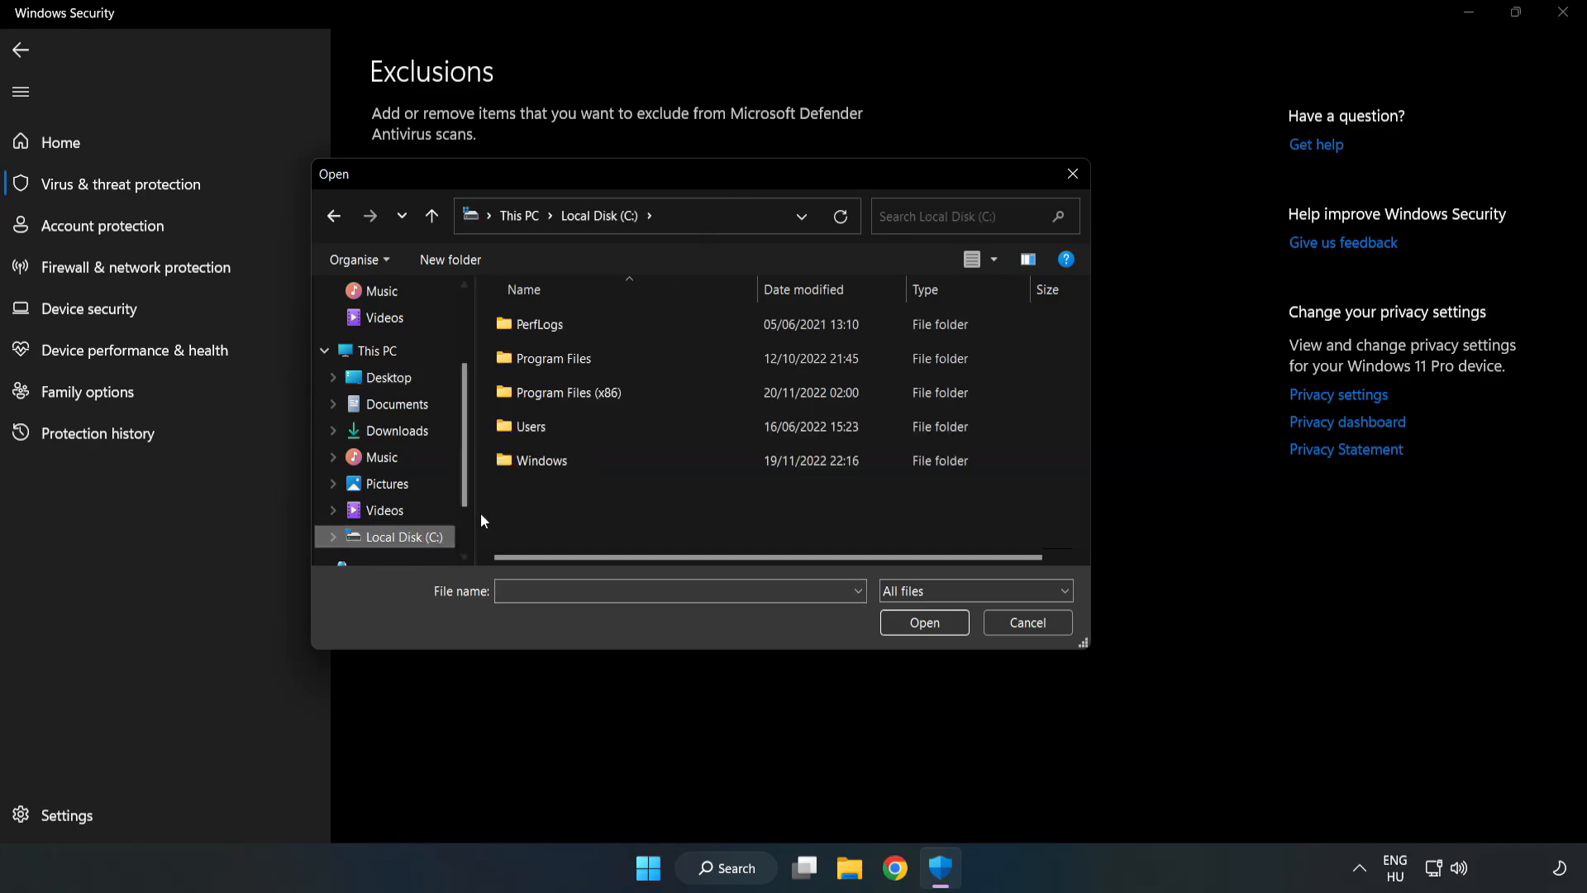
double_click(569, 392)
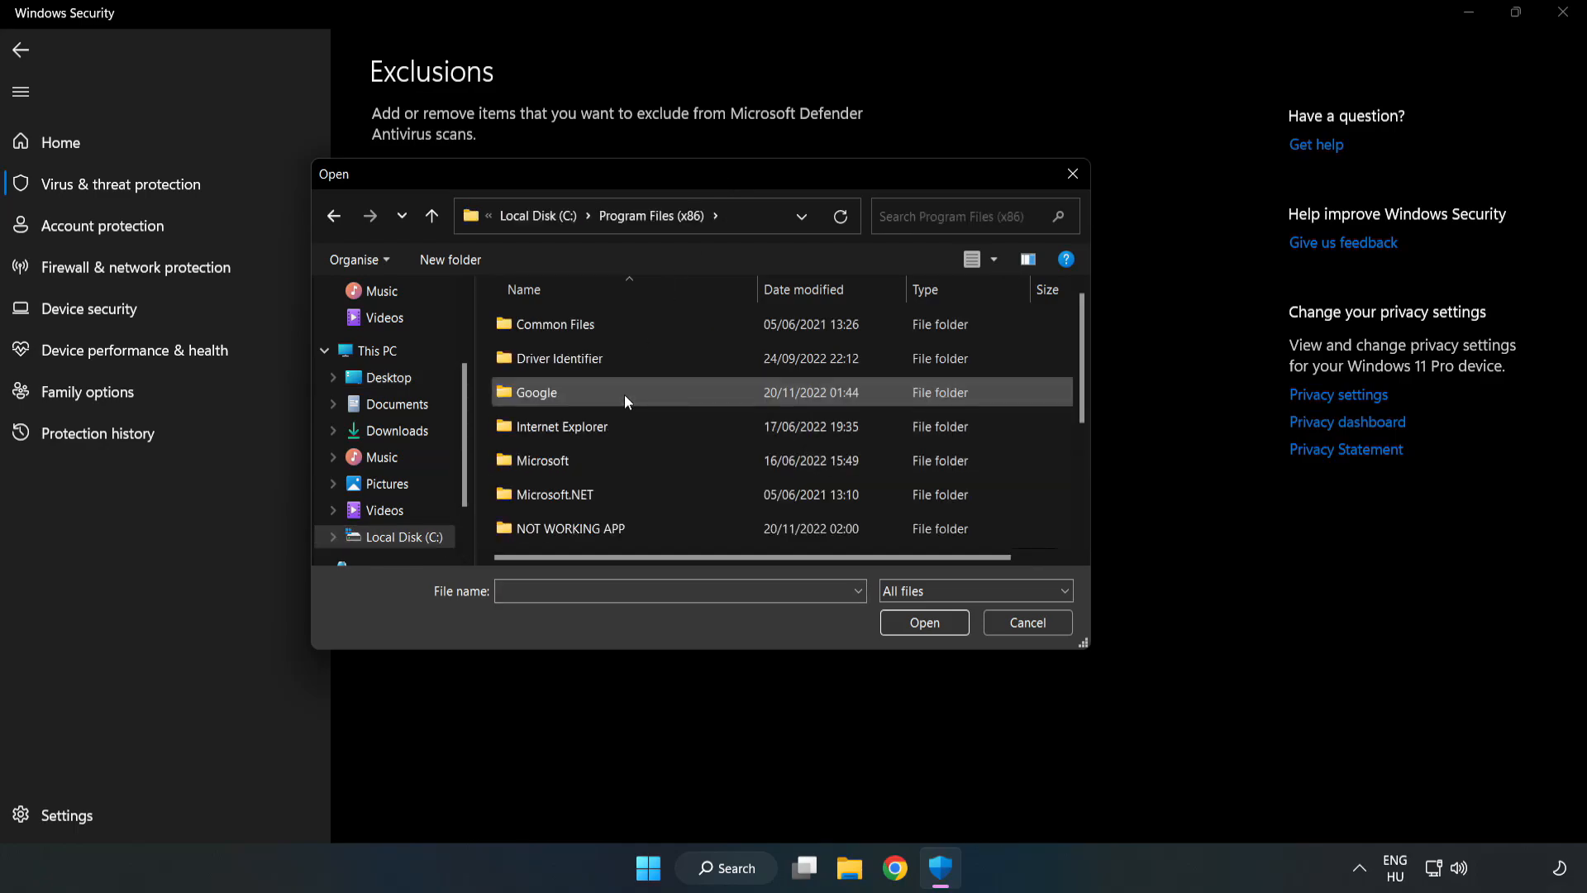
double_click(572, 529)
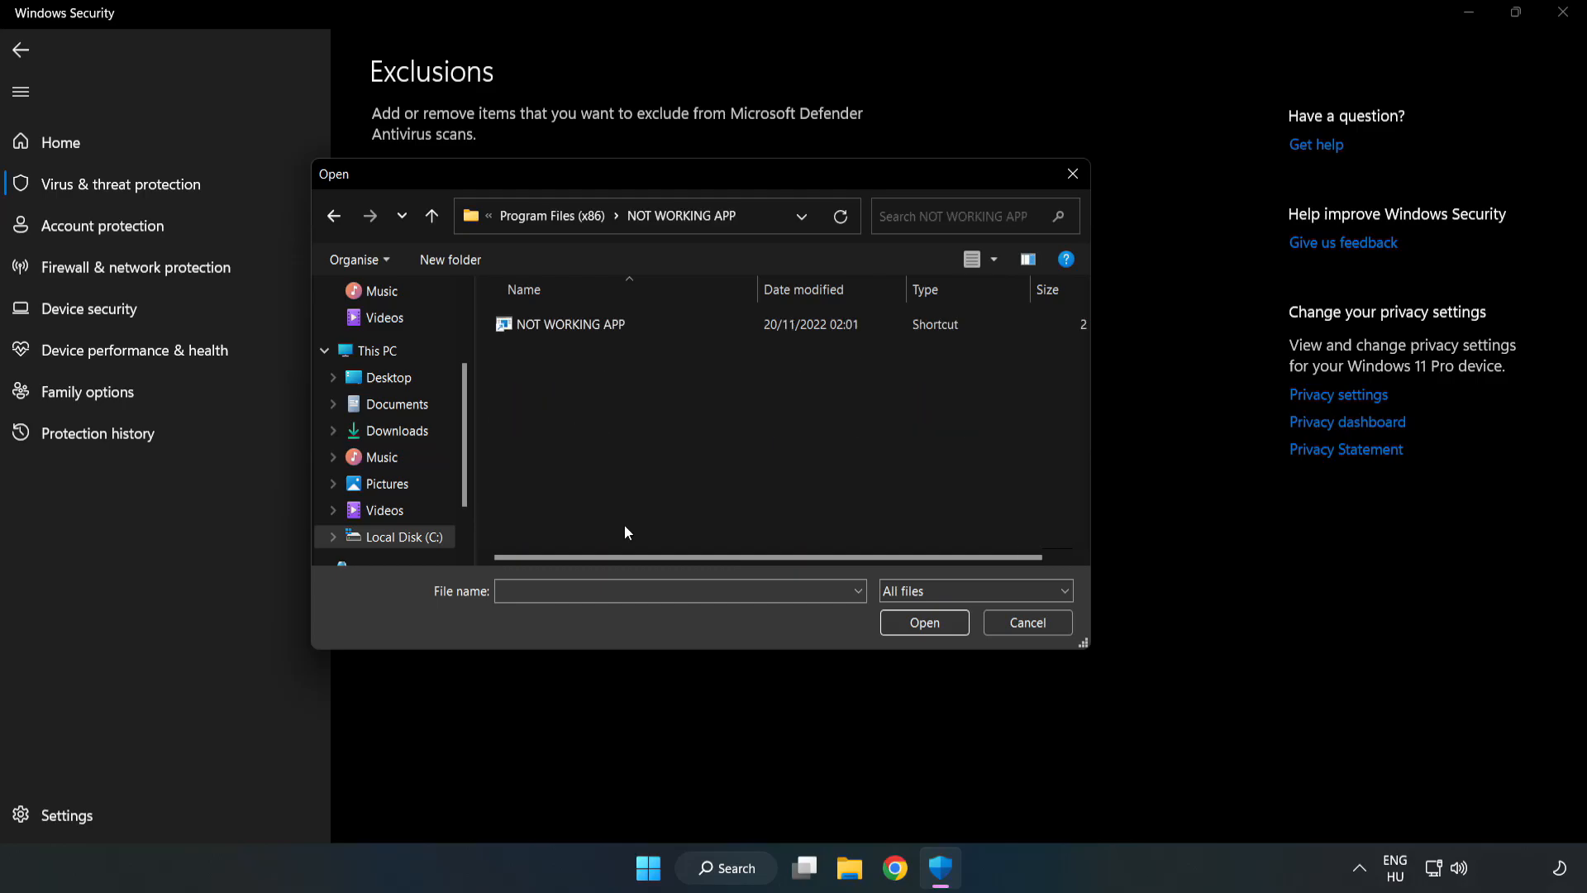
left_click(570, 324)
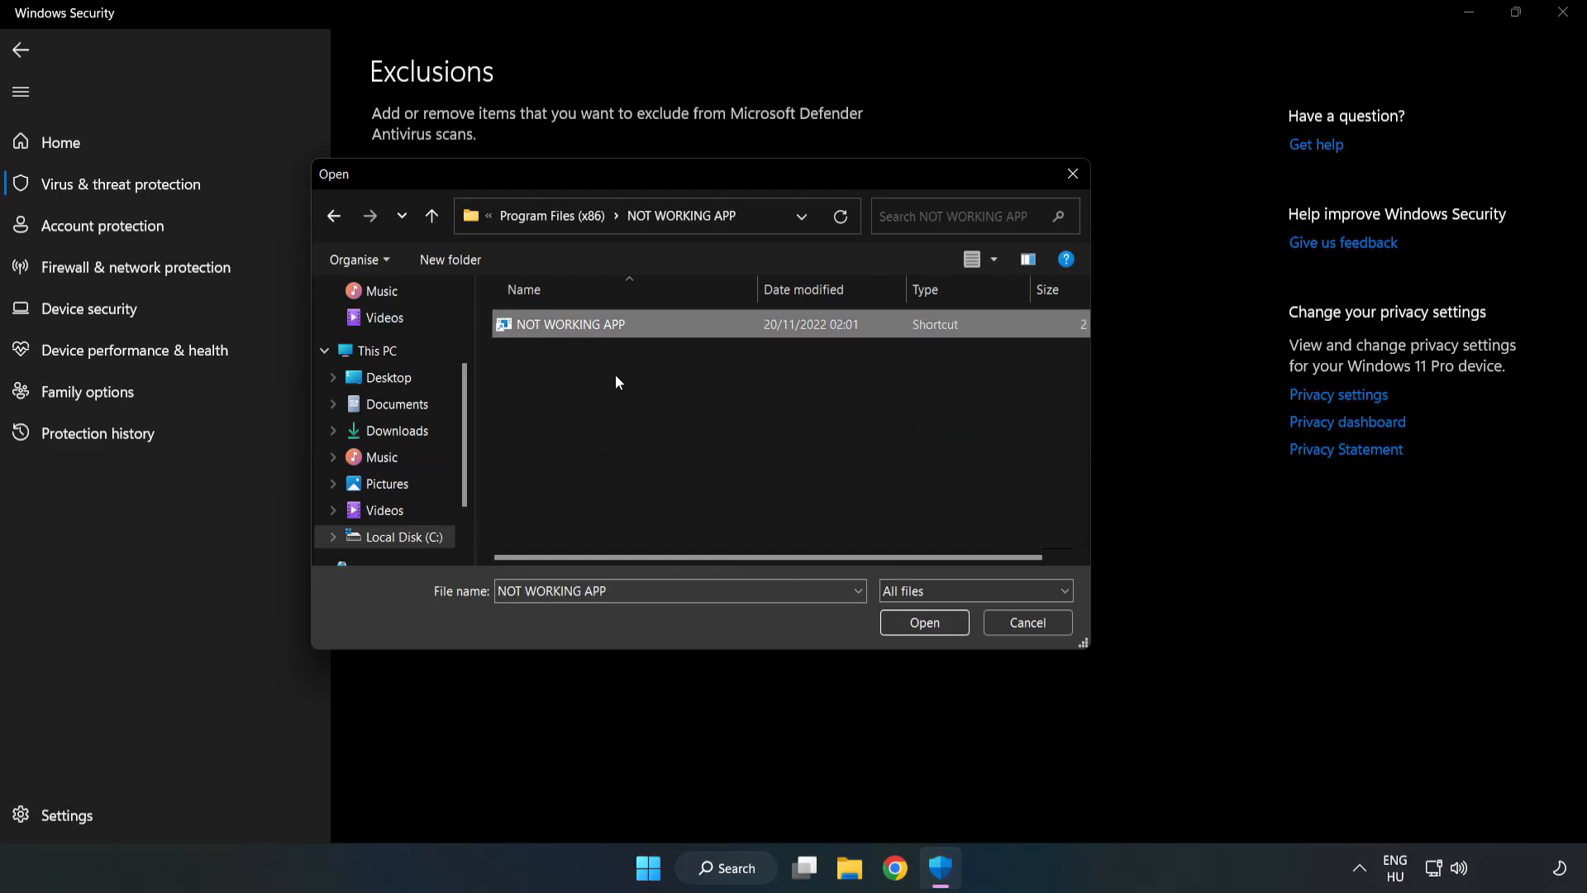
mouse_move(925, 630)
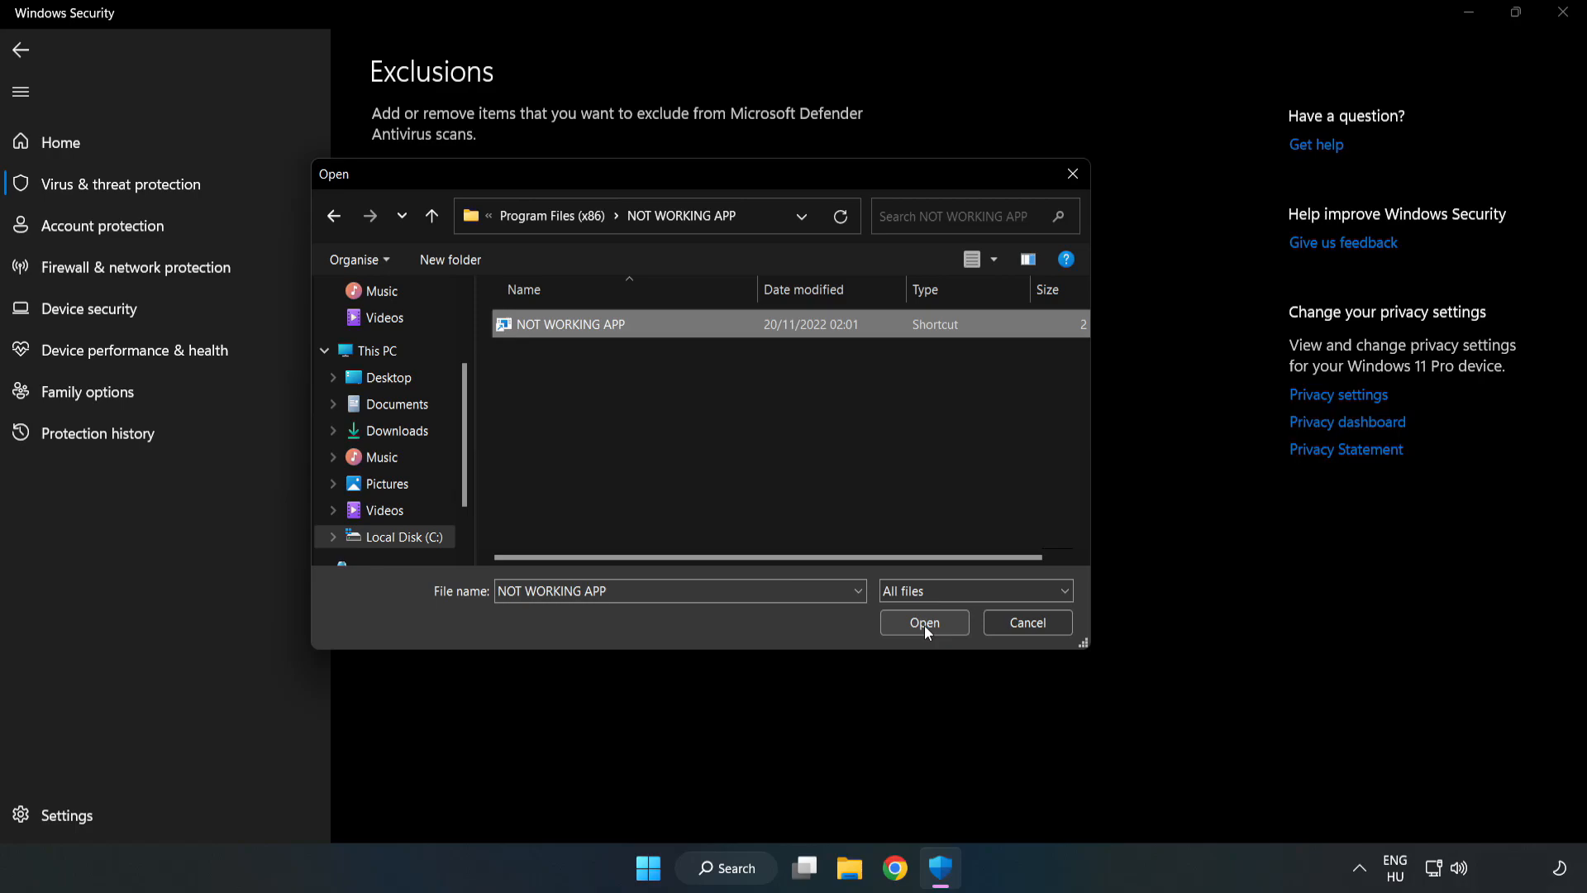
left_click(925, 623)
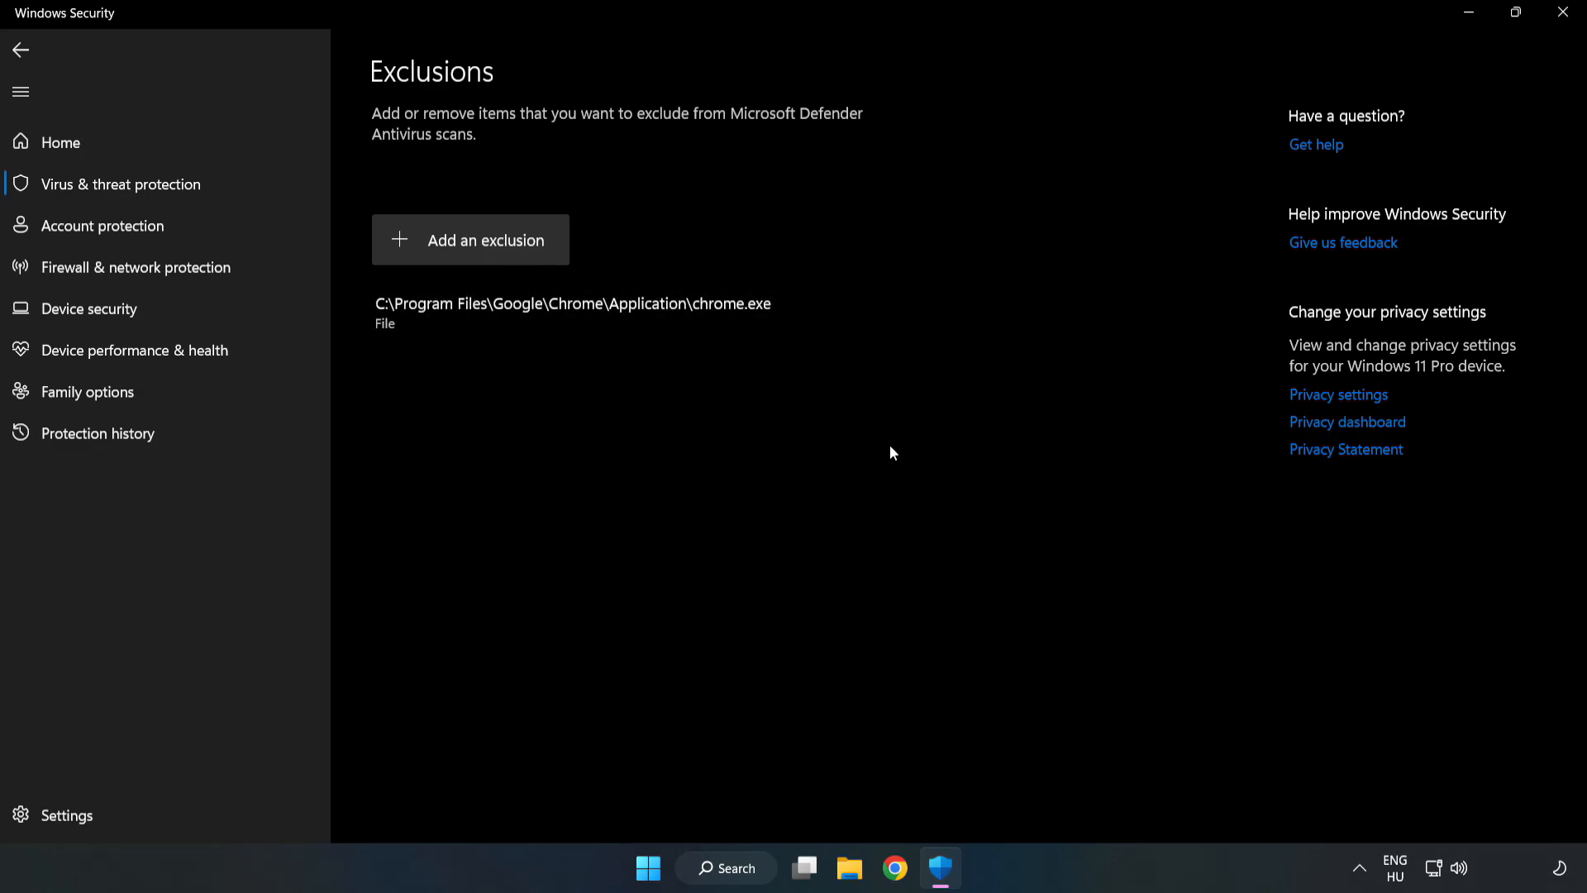
mouse_move(1562, 12)
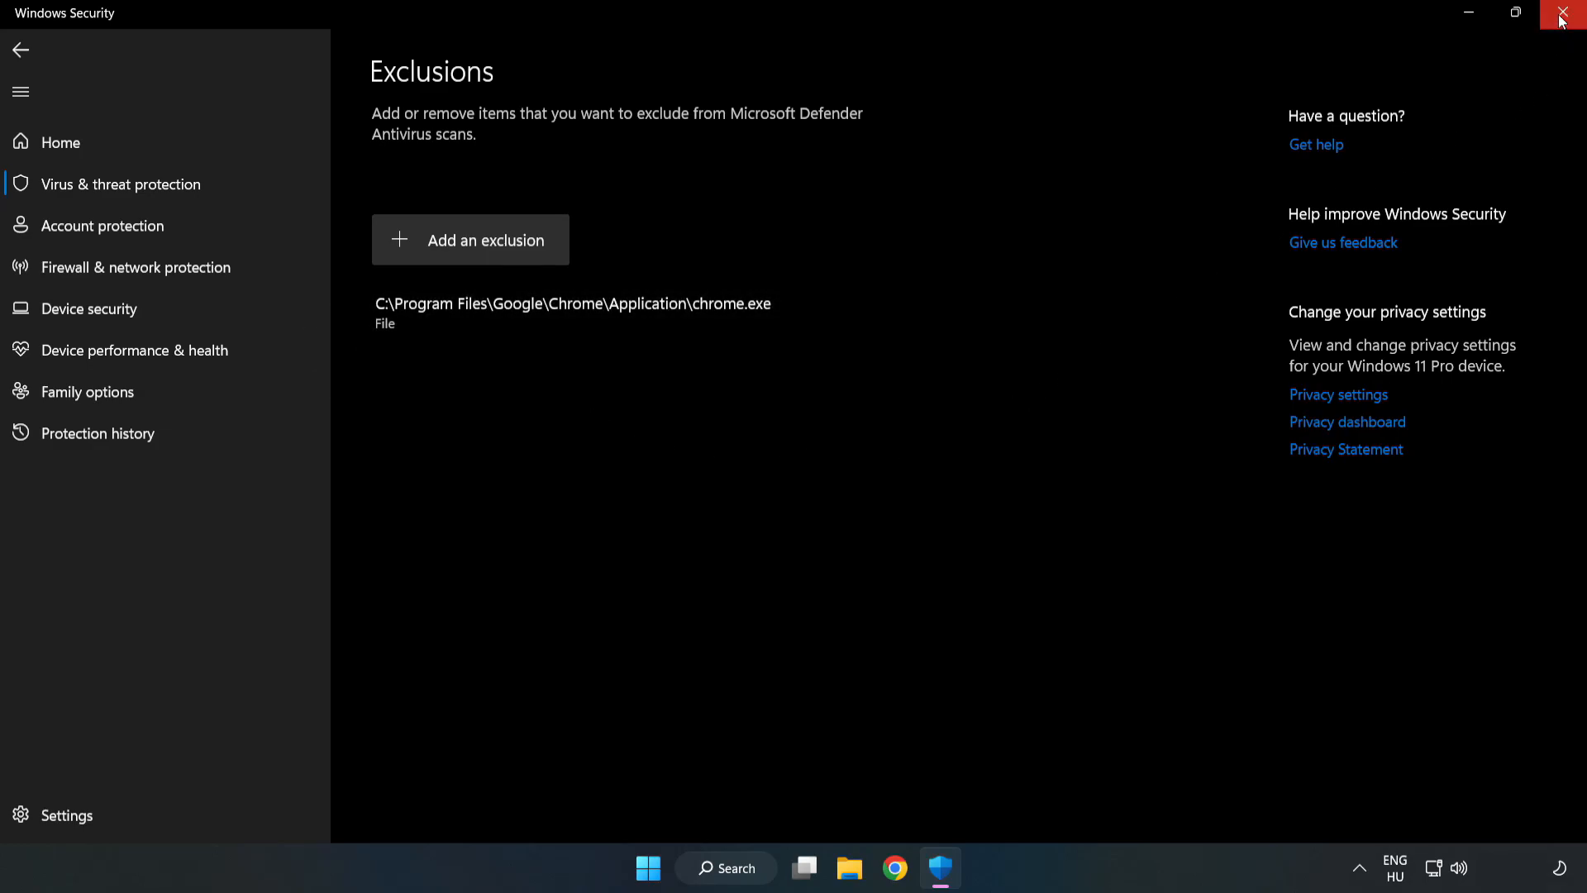
mouse_move(1563, 19)
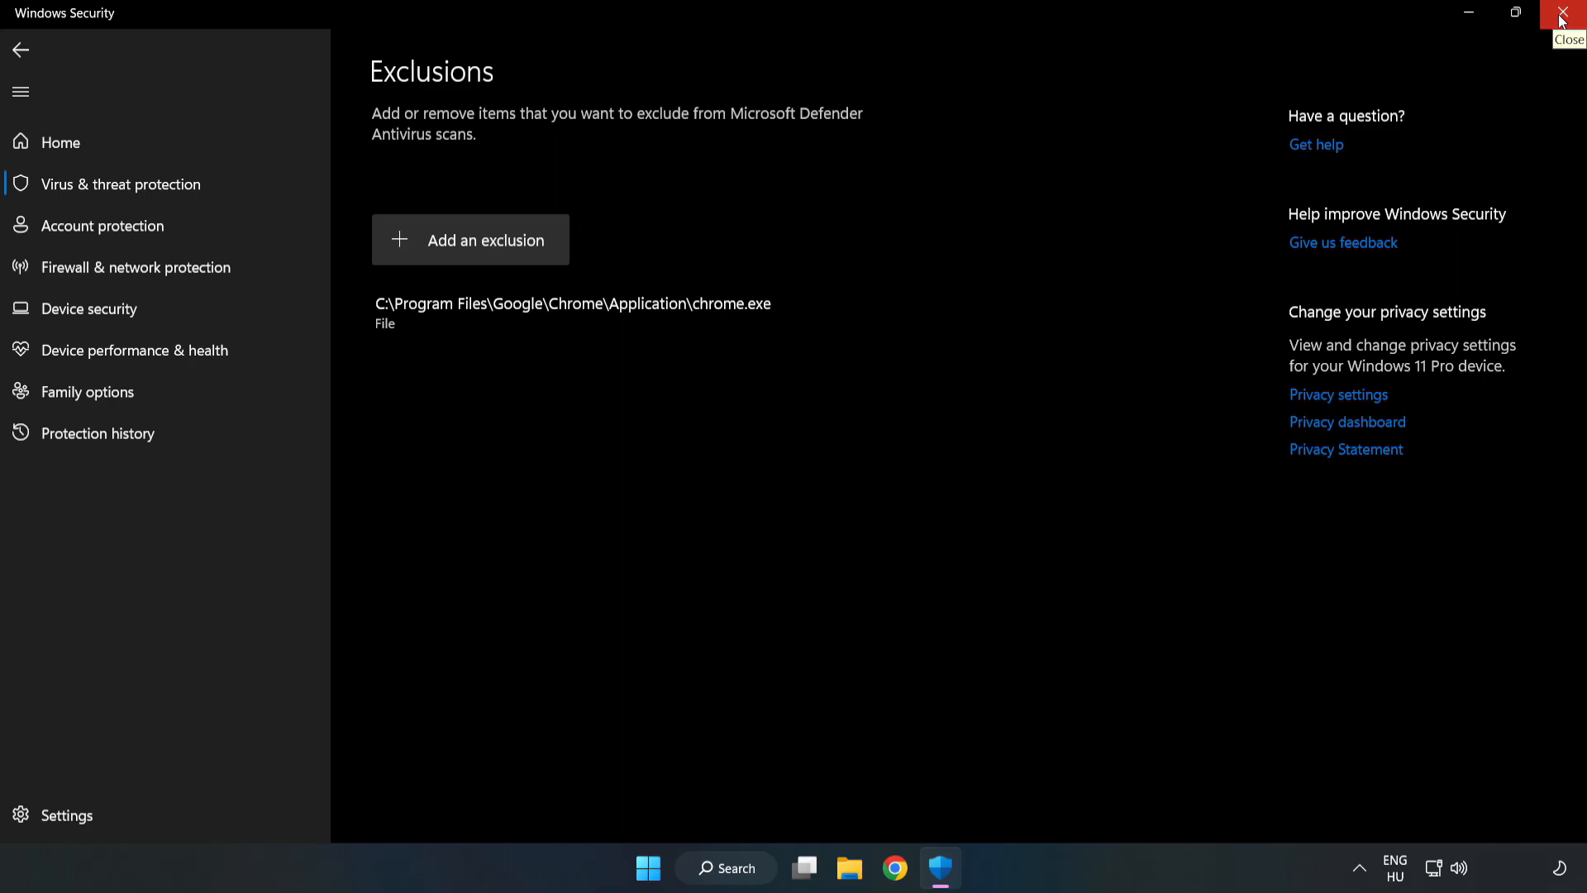
Close Windows Security and open the Start menu showing the power options
left_click(1563, 13)
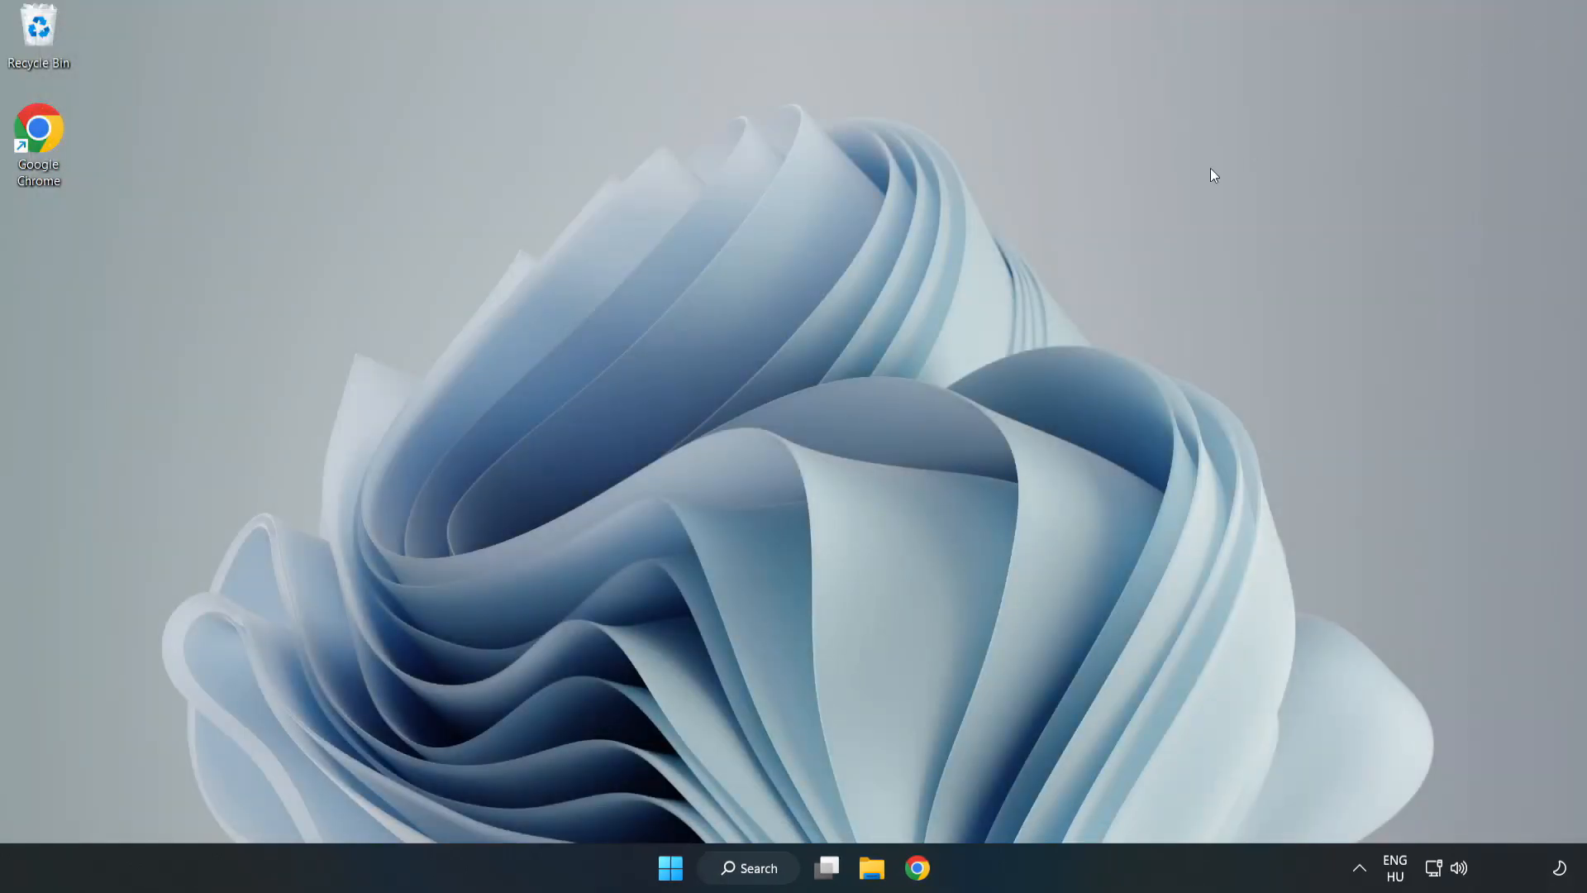
mouse_move(802, 445)
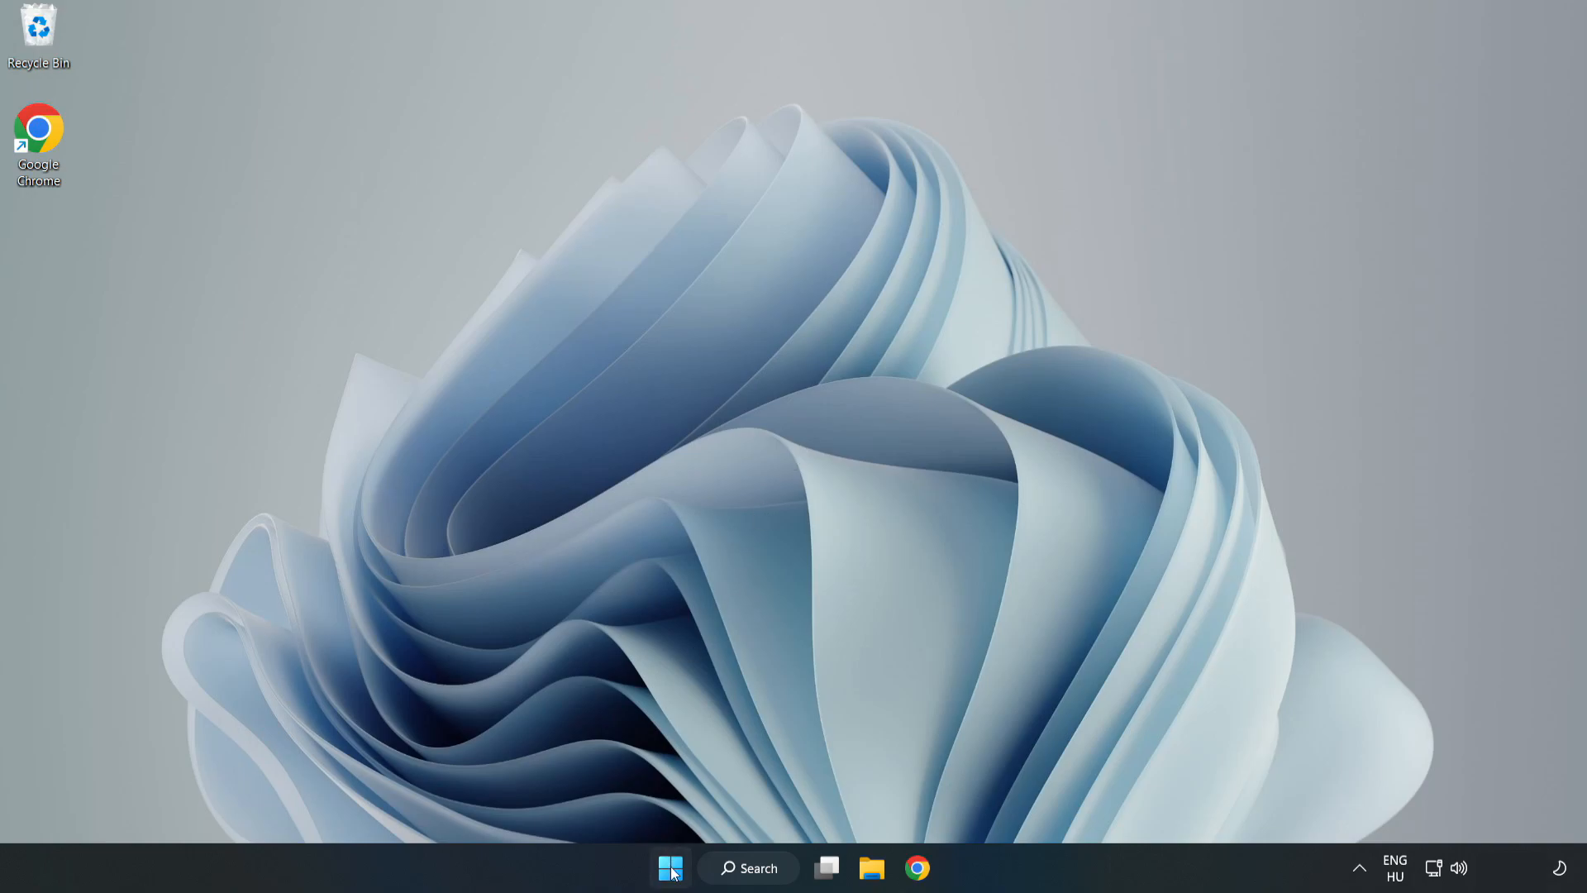
left_click(667, 891)
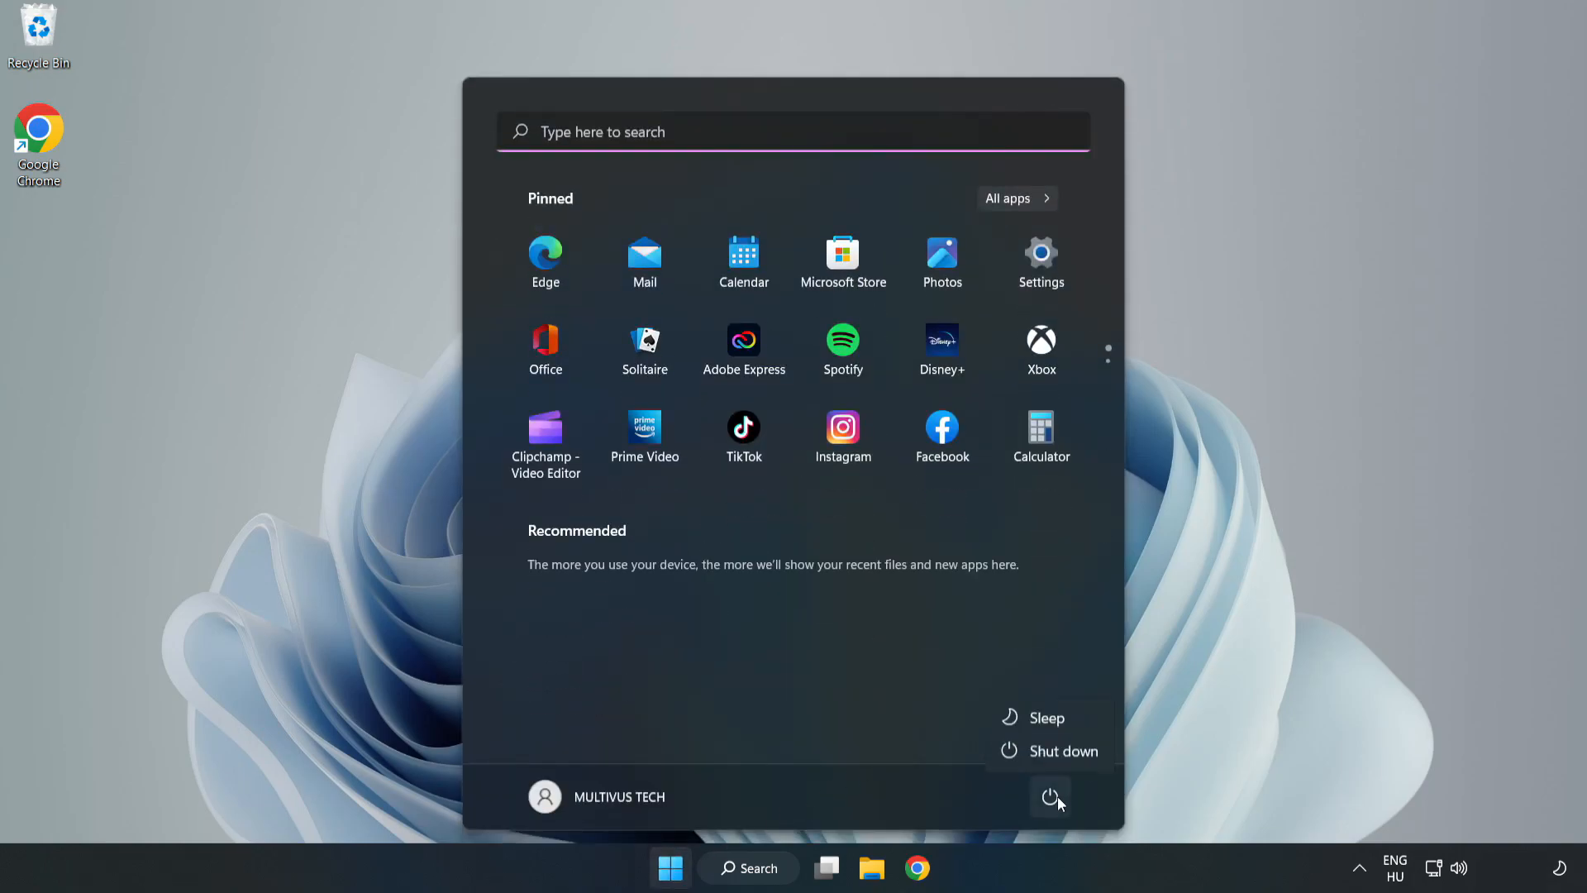